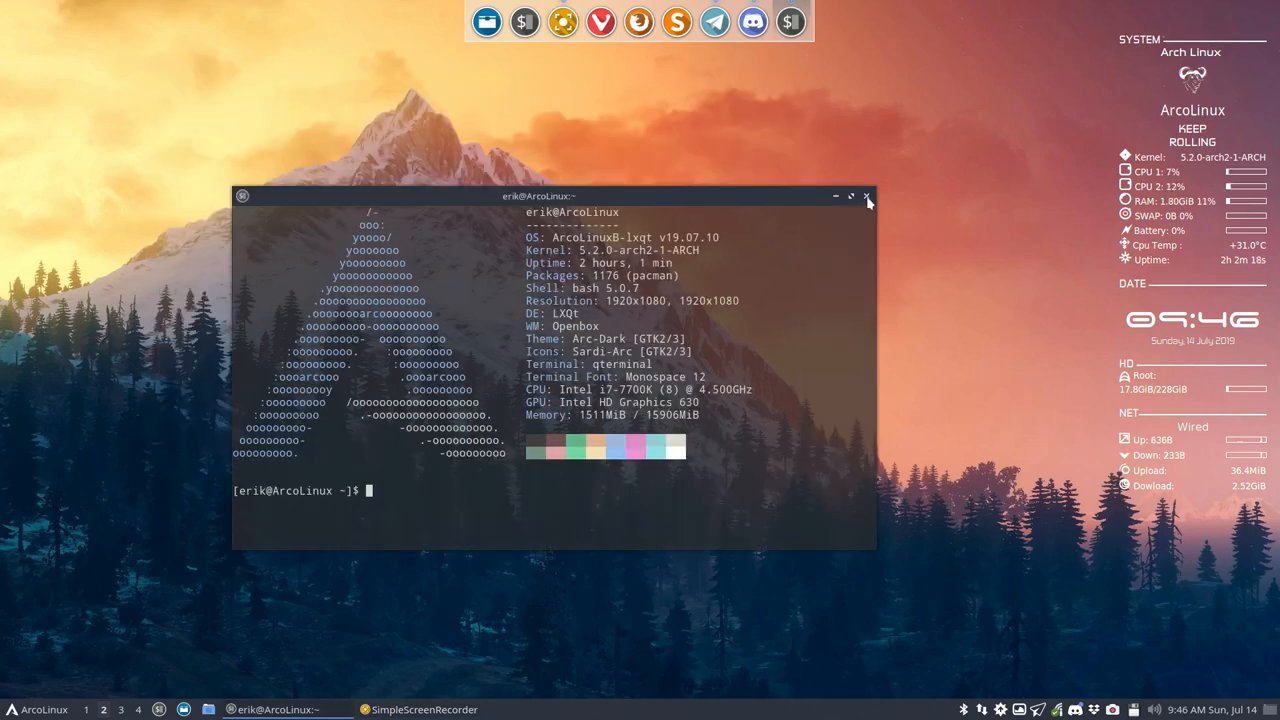
# Close the system-info terminal and launch Oracle VM VirtualBox from the dock.
pyautogui.click(868, 196)
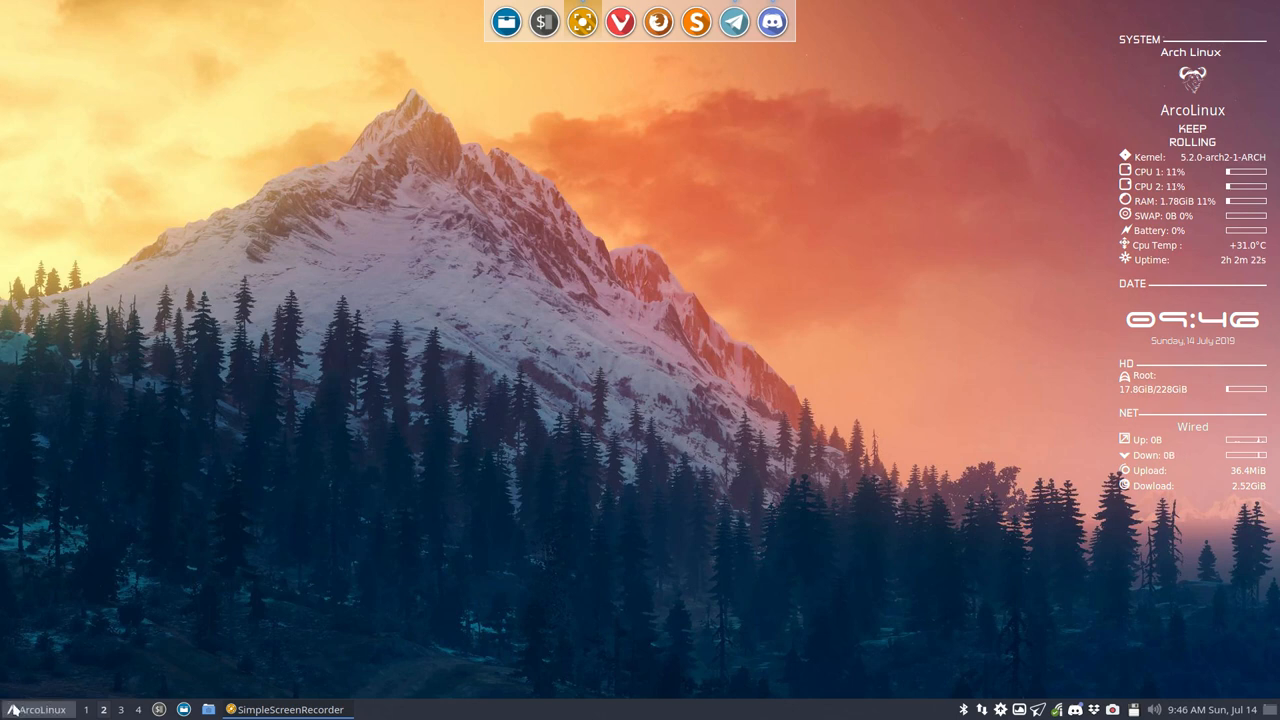
pyautogui.click(40, 706)
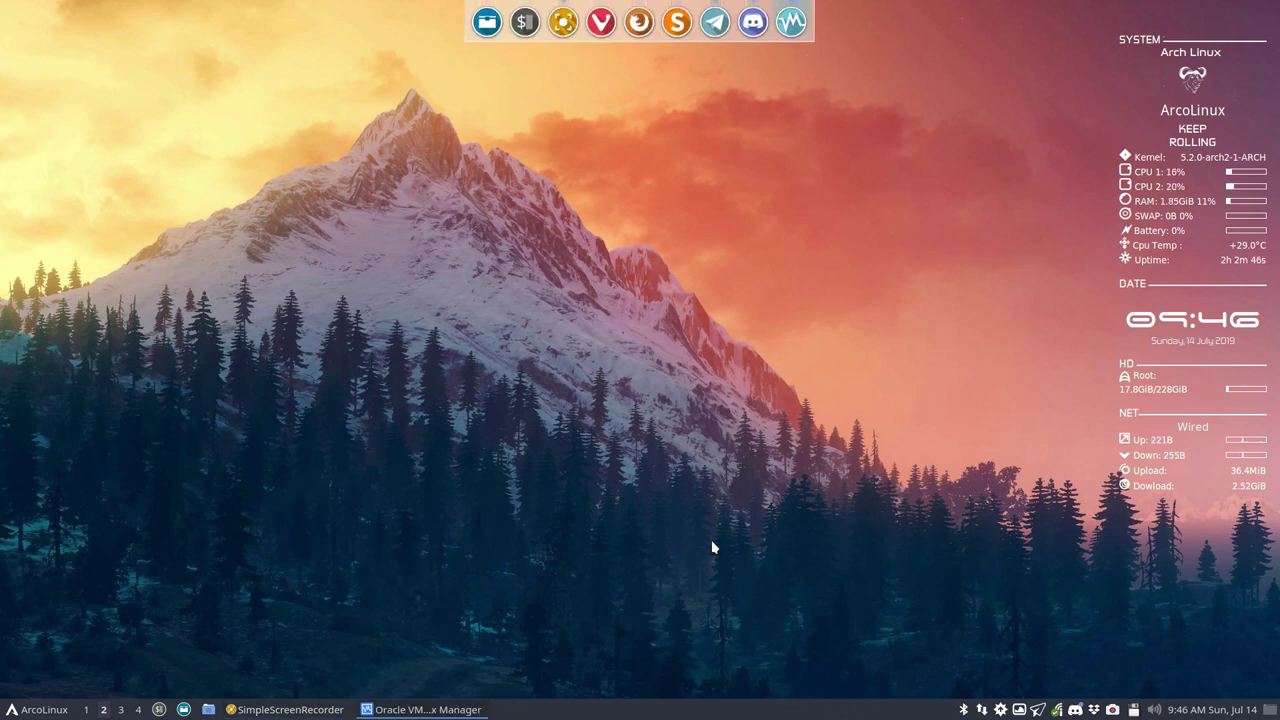
# Clone the template VM as a full clone named ArcoLinux 19.06 and select it.
pyautogui.click(428, 708)
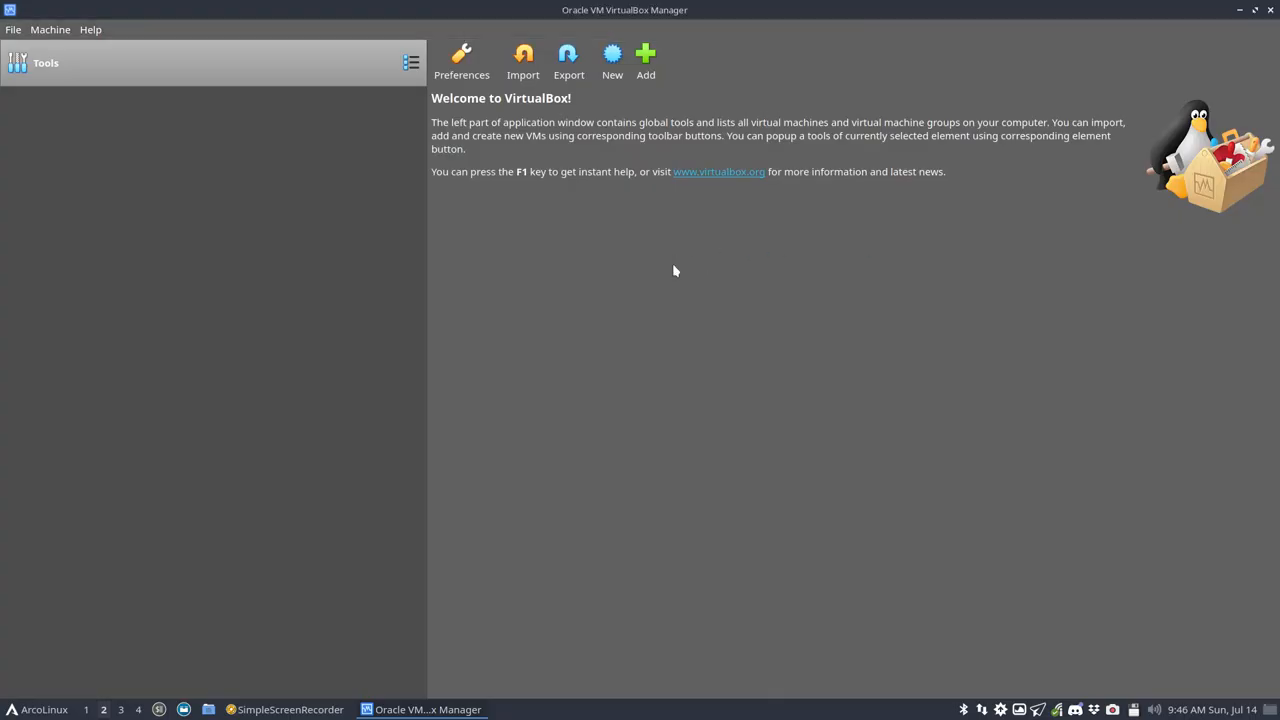
pyautogui.click(644, 54)
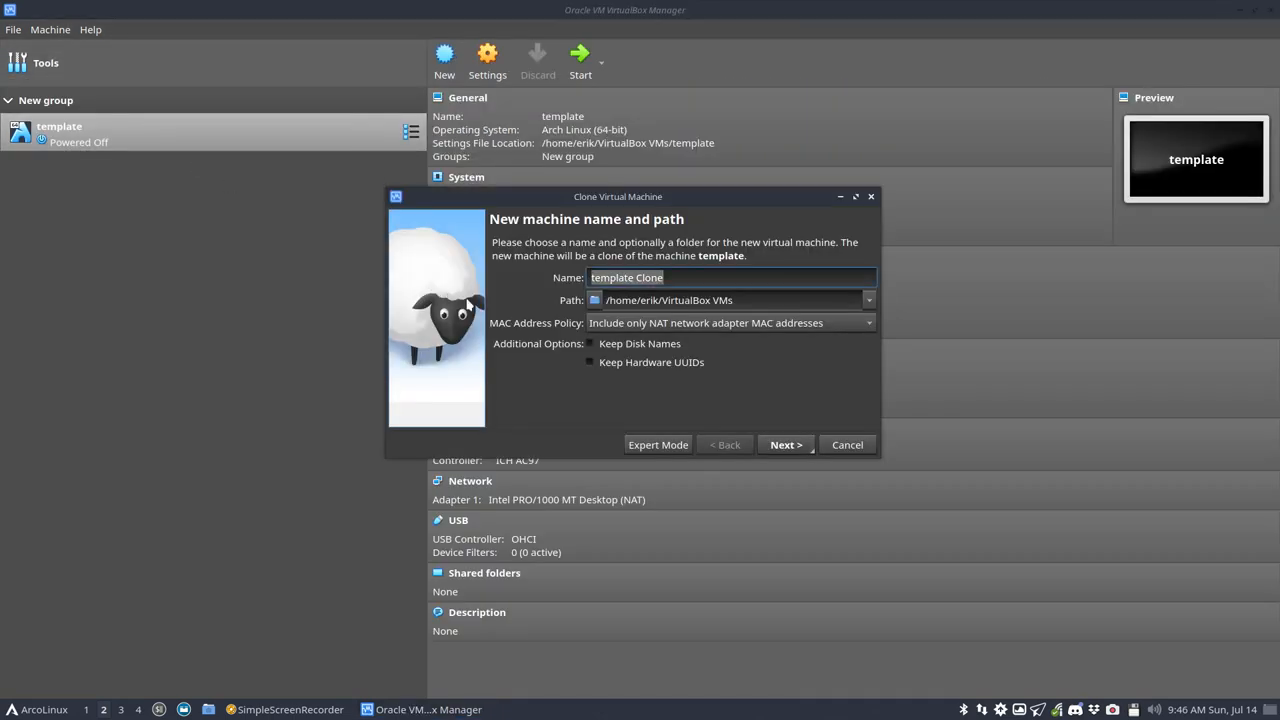
pyautogui.write('A')
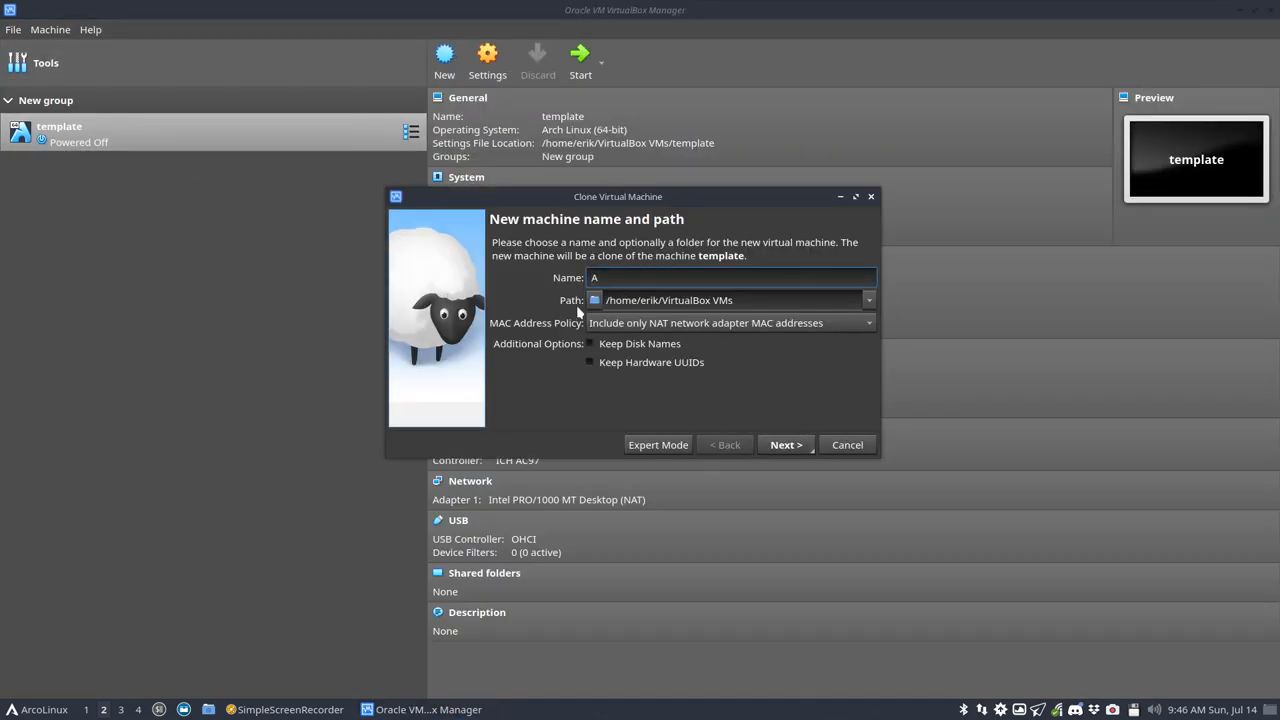
pyautogui.write('rcoLinux 1')
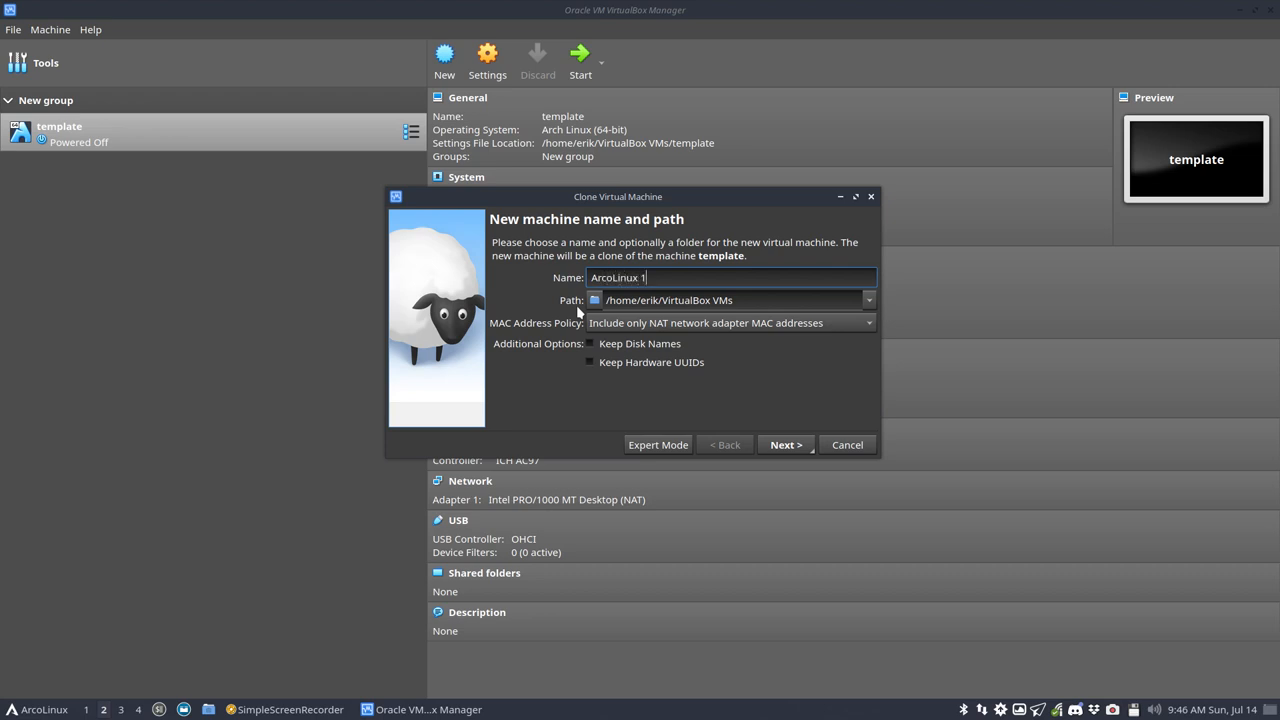
pyautogui.write('9')
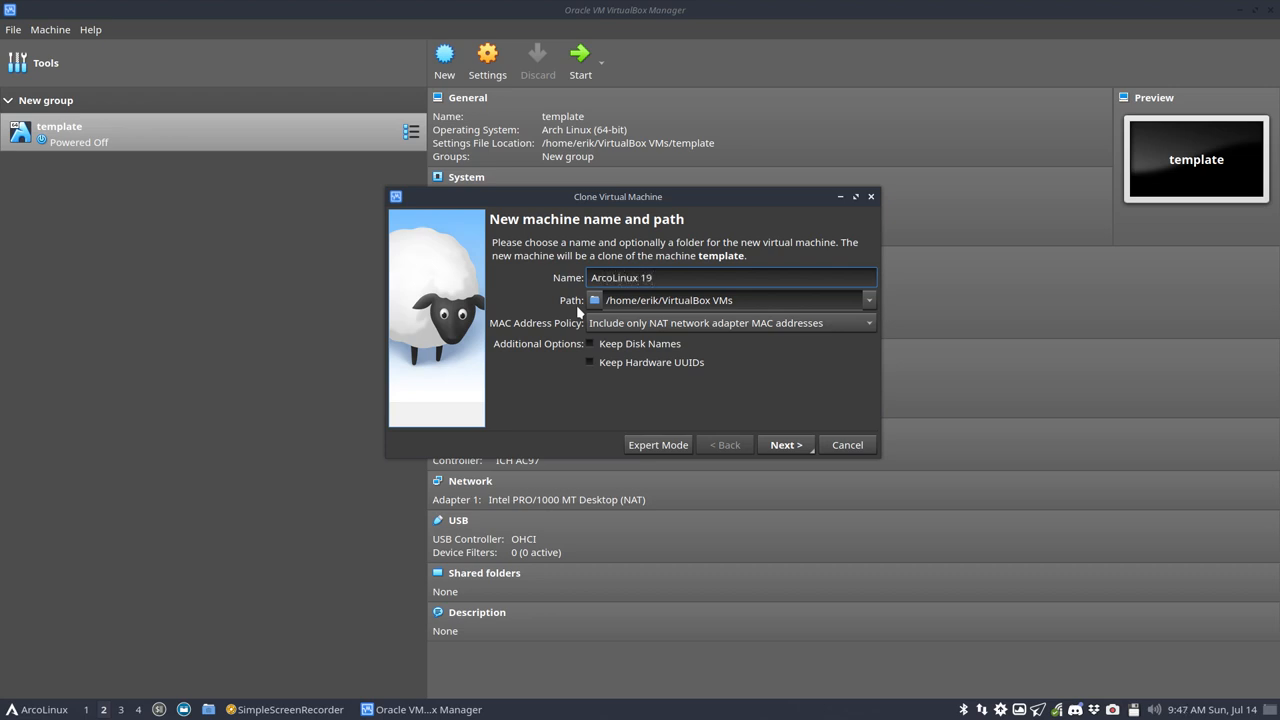
pyautogui.write('.06')
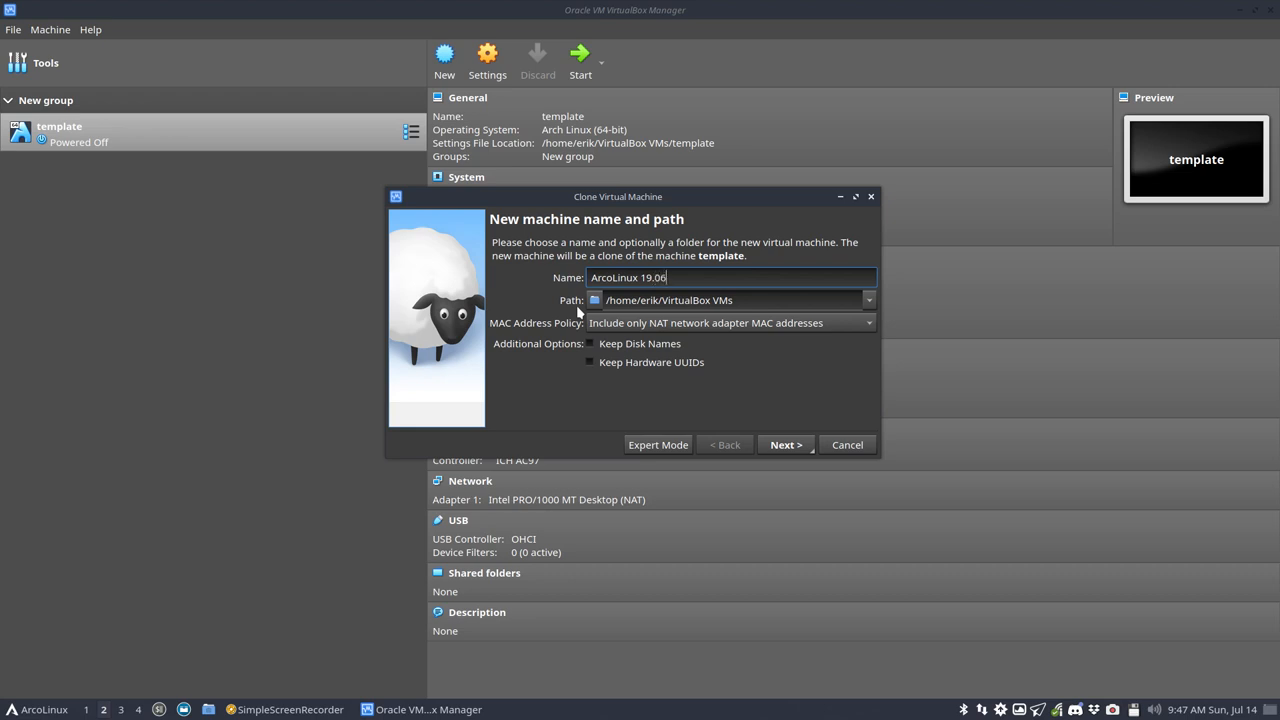
pyautogui.click(784, 444)
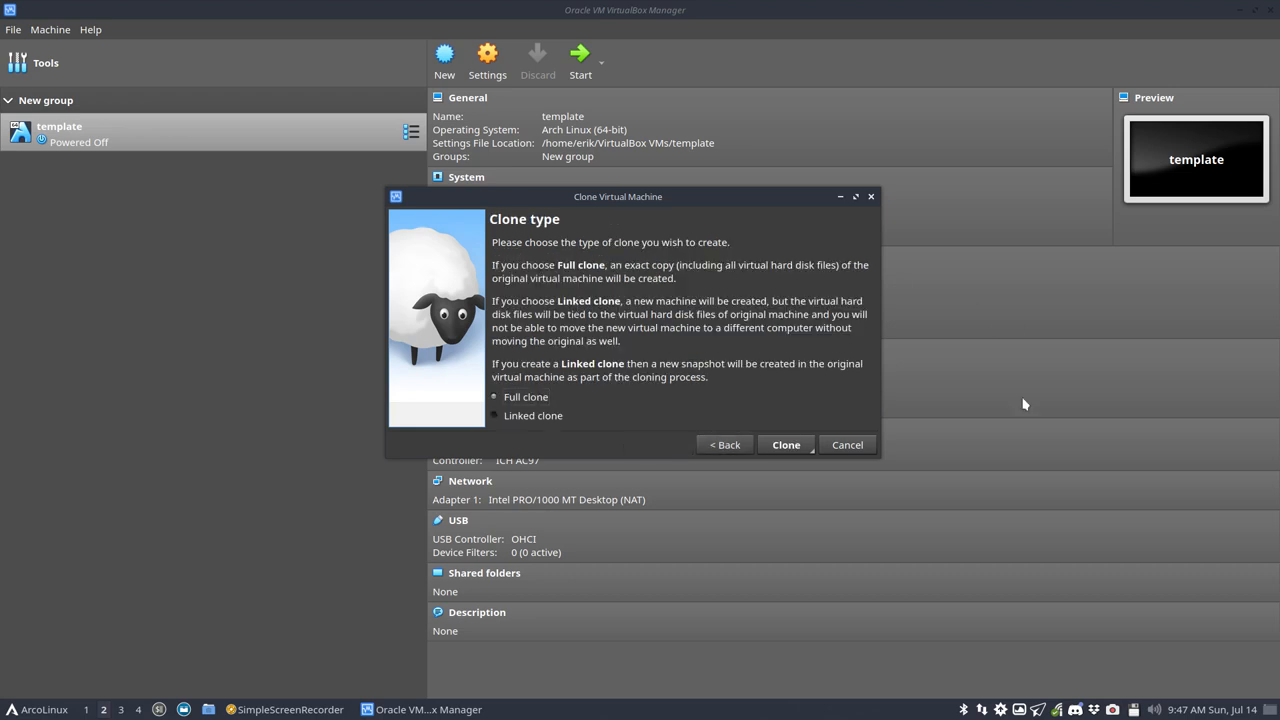
pyautogui.click(786, 444)
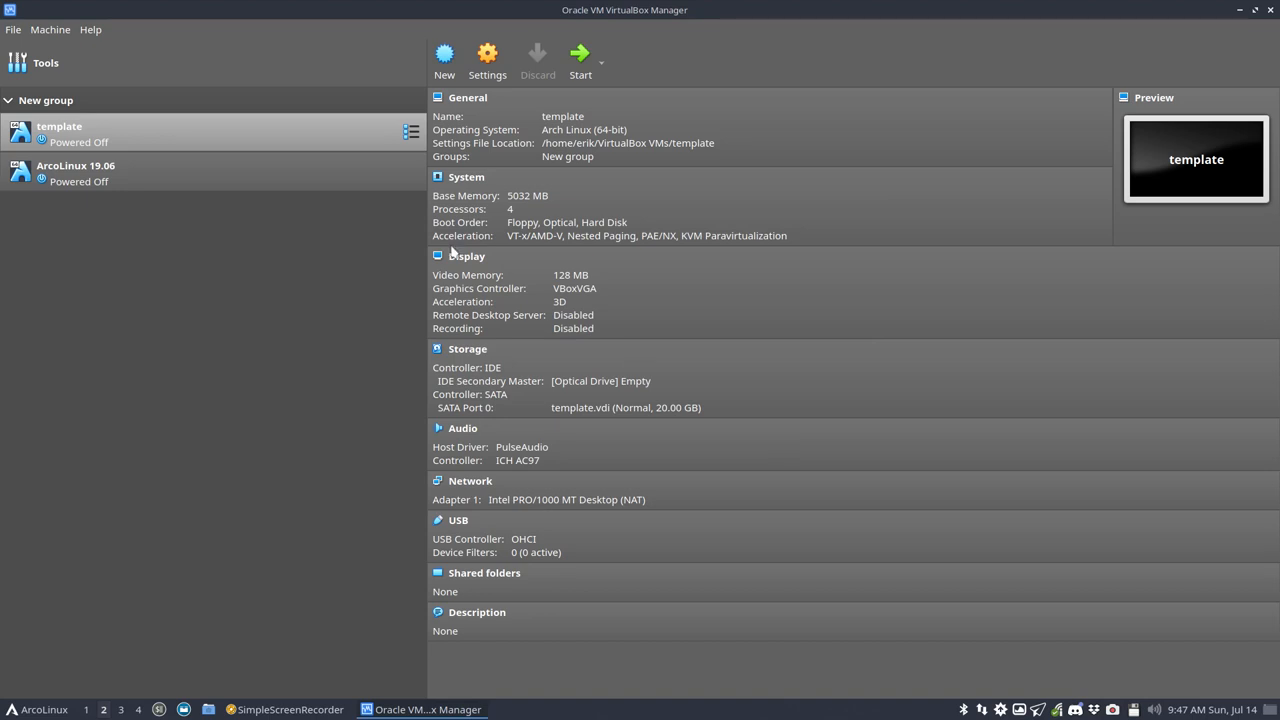
pyautogui.click(82, 174)
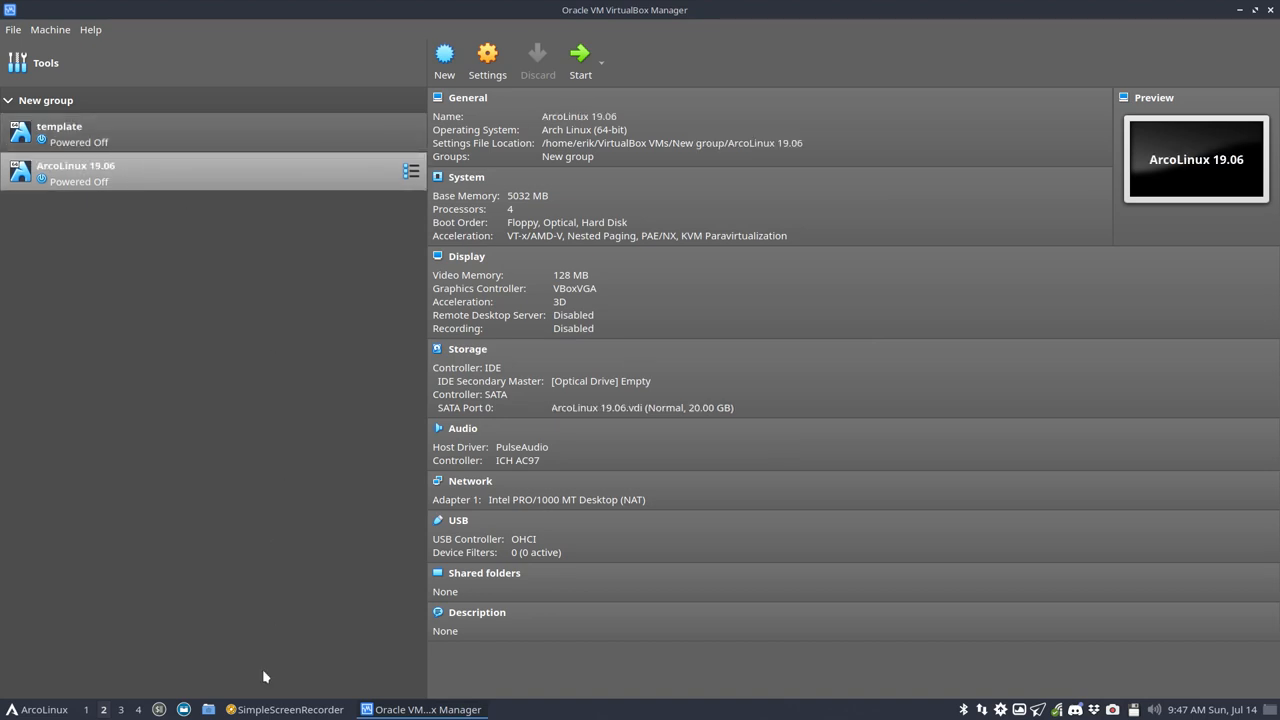
pyautogui.moveTo(236, 648)
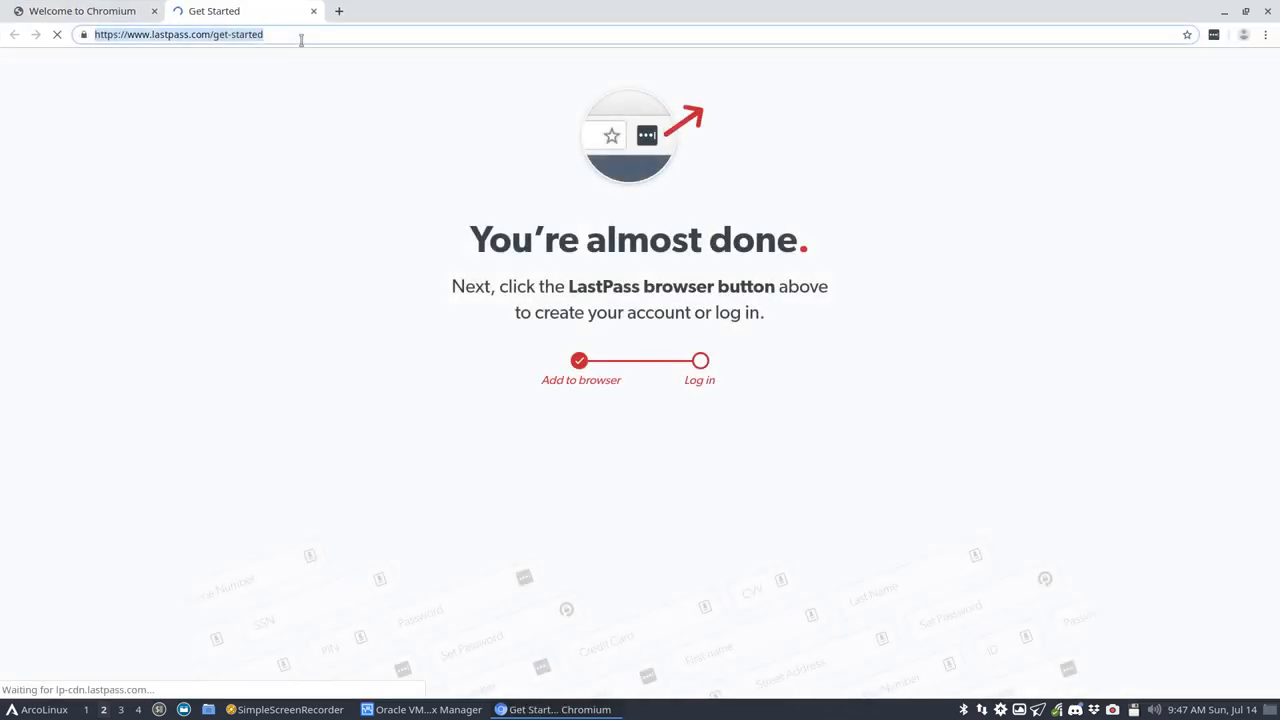
# Search Google for seedhost arcolinux and open the ArcoLinux DataCenter result.
pyautogui.write('seedhost')
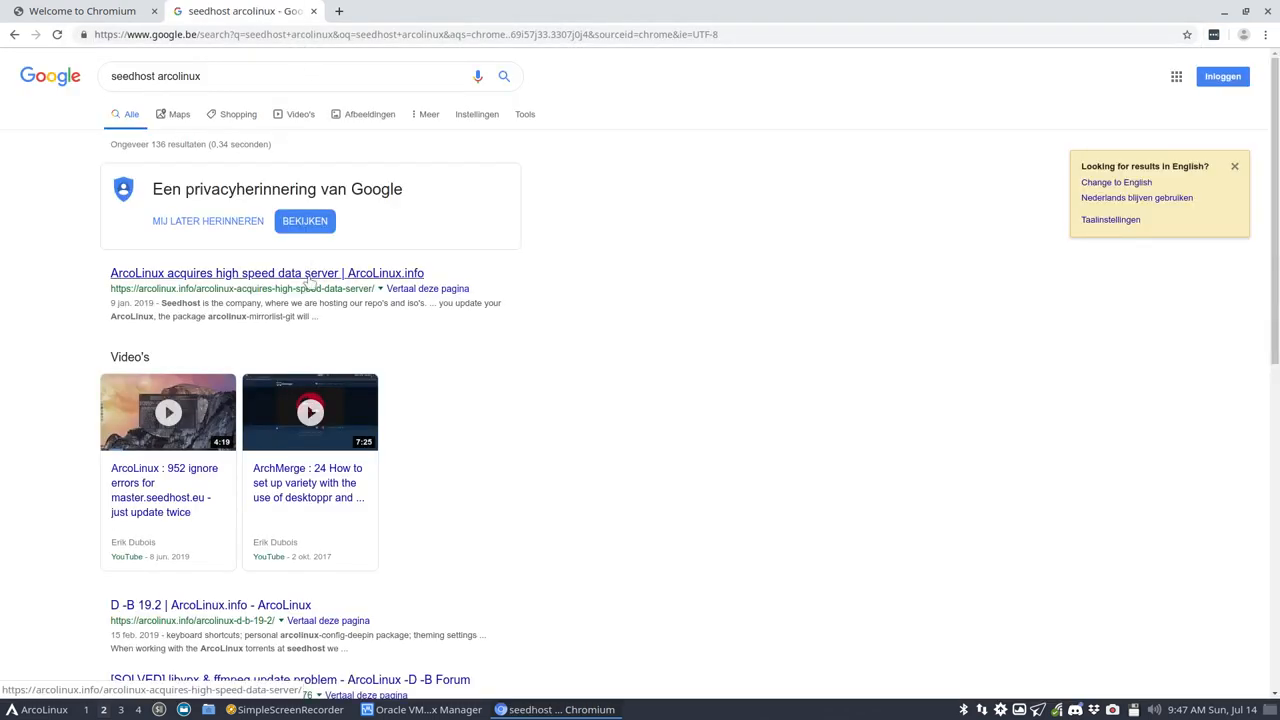
pyautogui.scroll(-3)
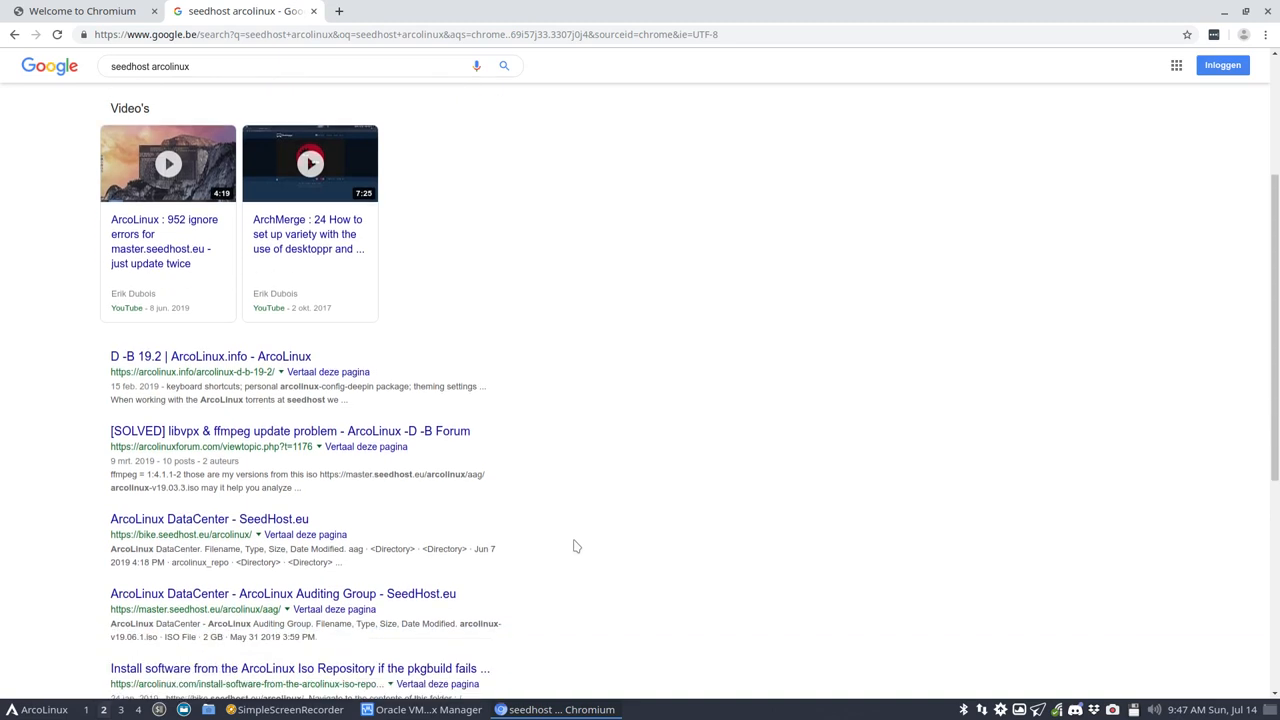
pyautogui.scroll(-3)
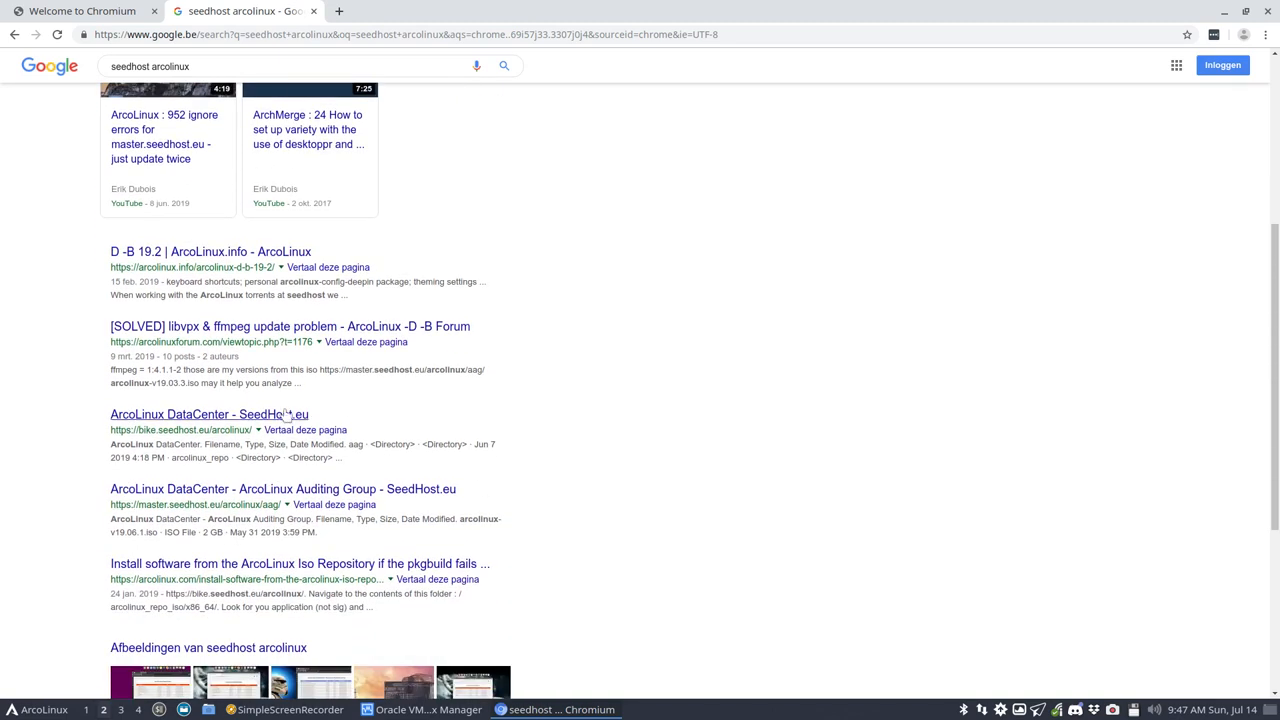
pyautogui.click(196, 414)
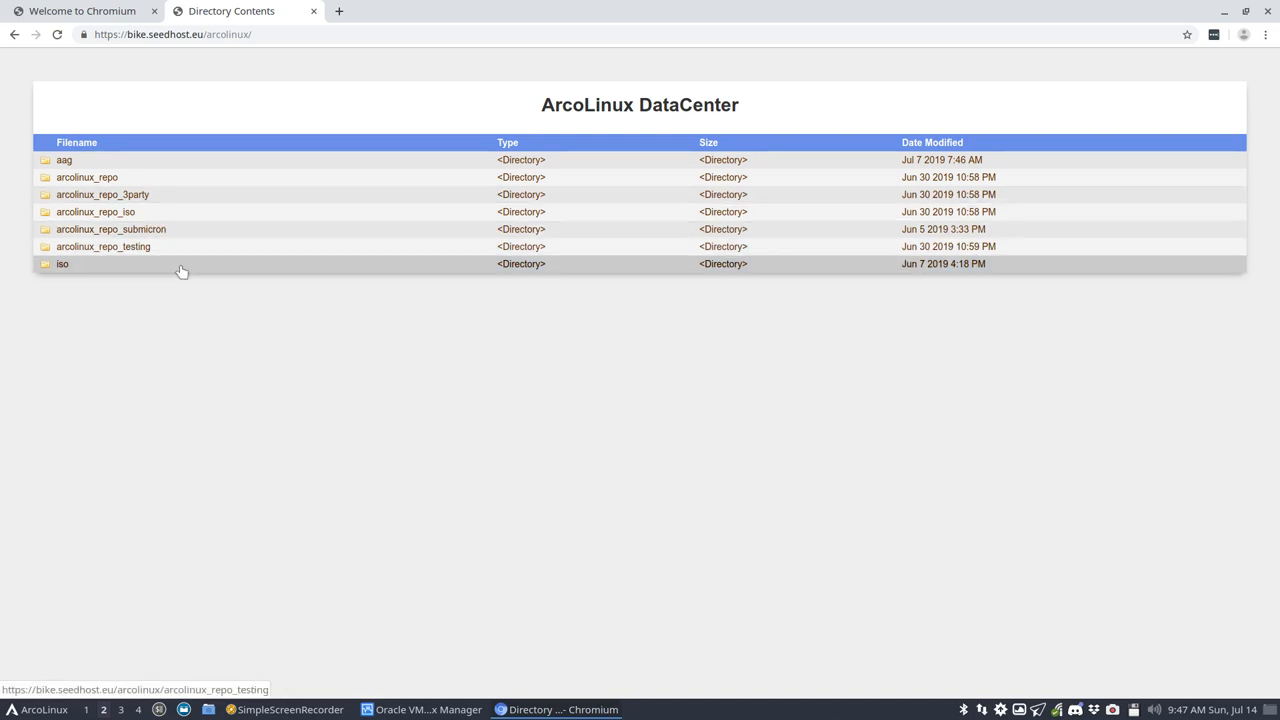
pyautogui.moveTo(78, 268)
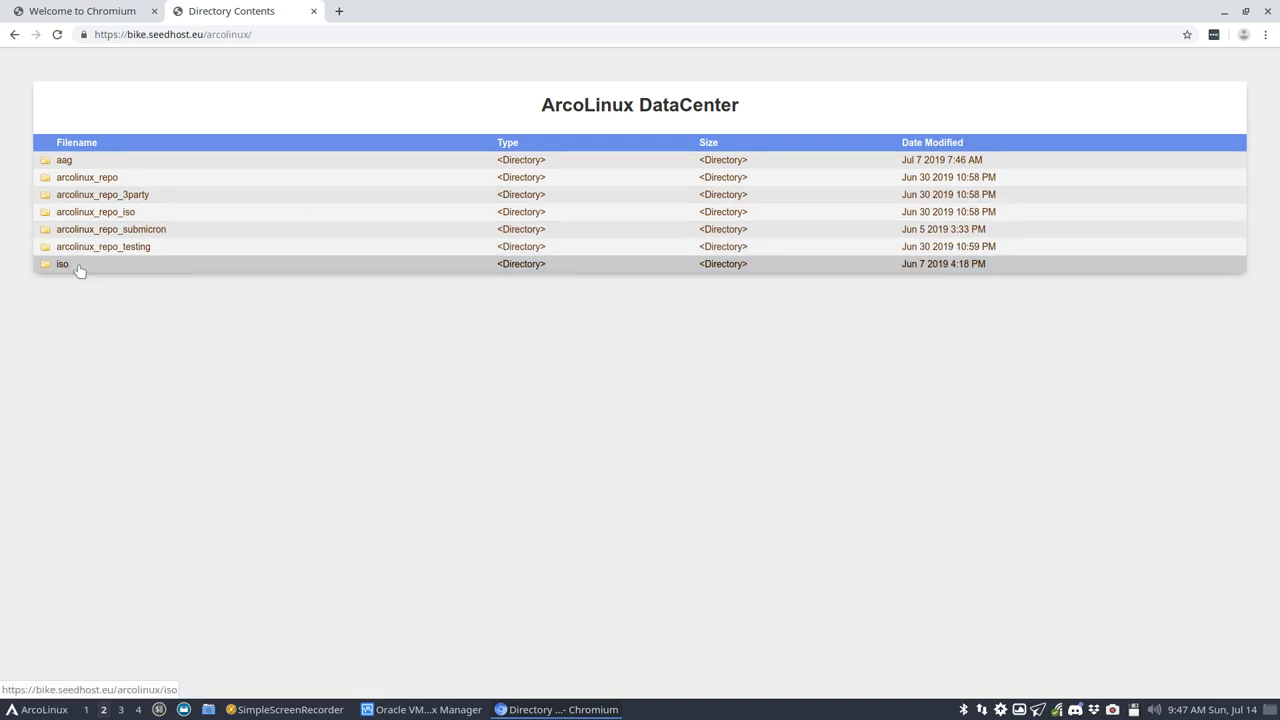
# Browse the iso release folders and download arcolinux-v19.06.1.iso.
pyautogui.click(62, 264)
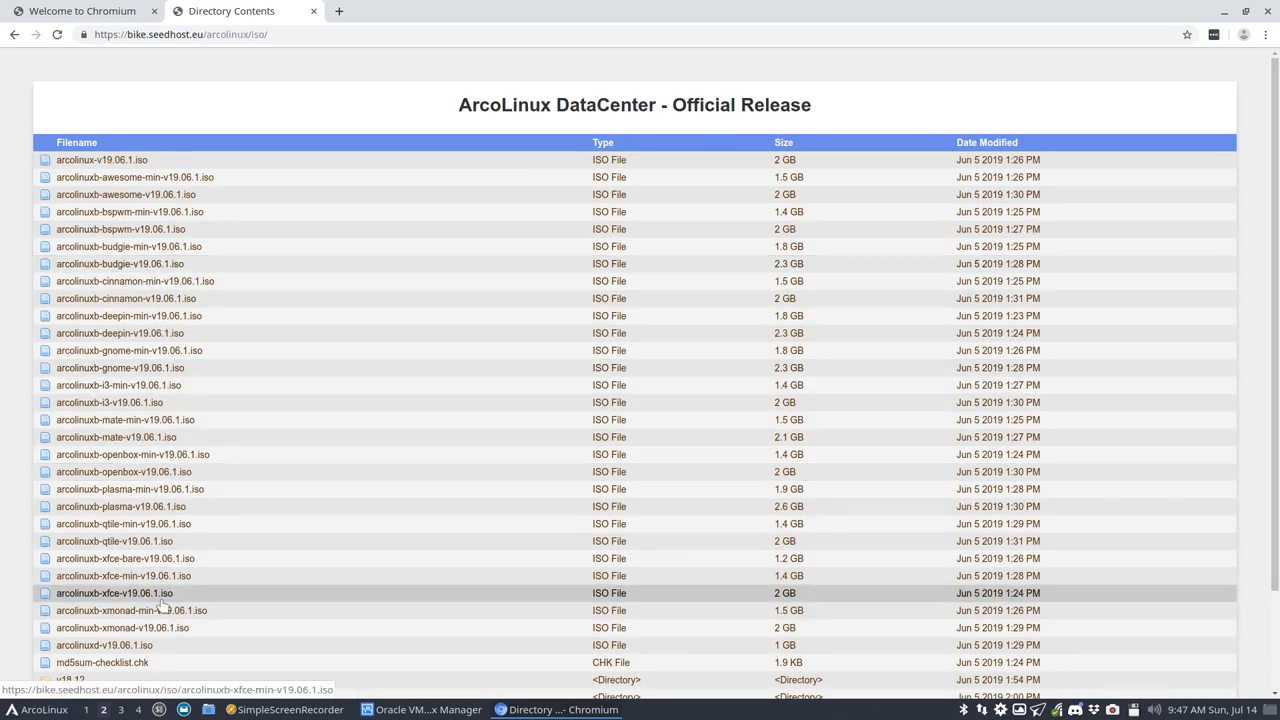
pyautogui.click(12, 48)
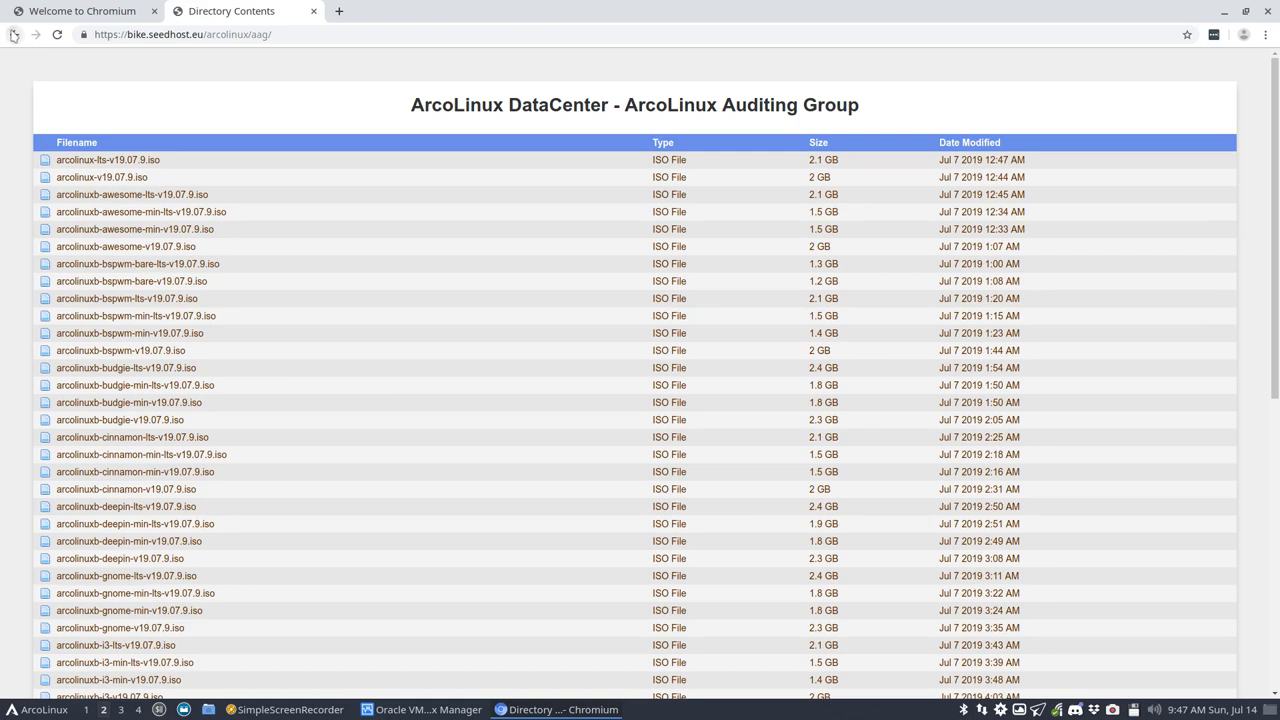
pyautogui.click(16, 48)
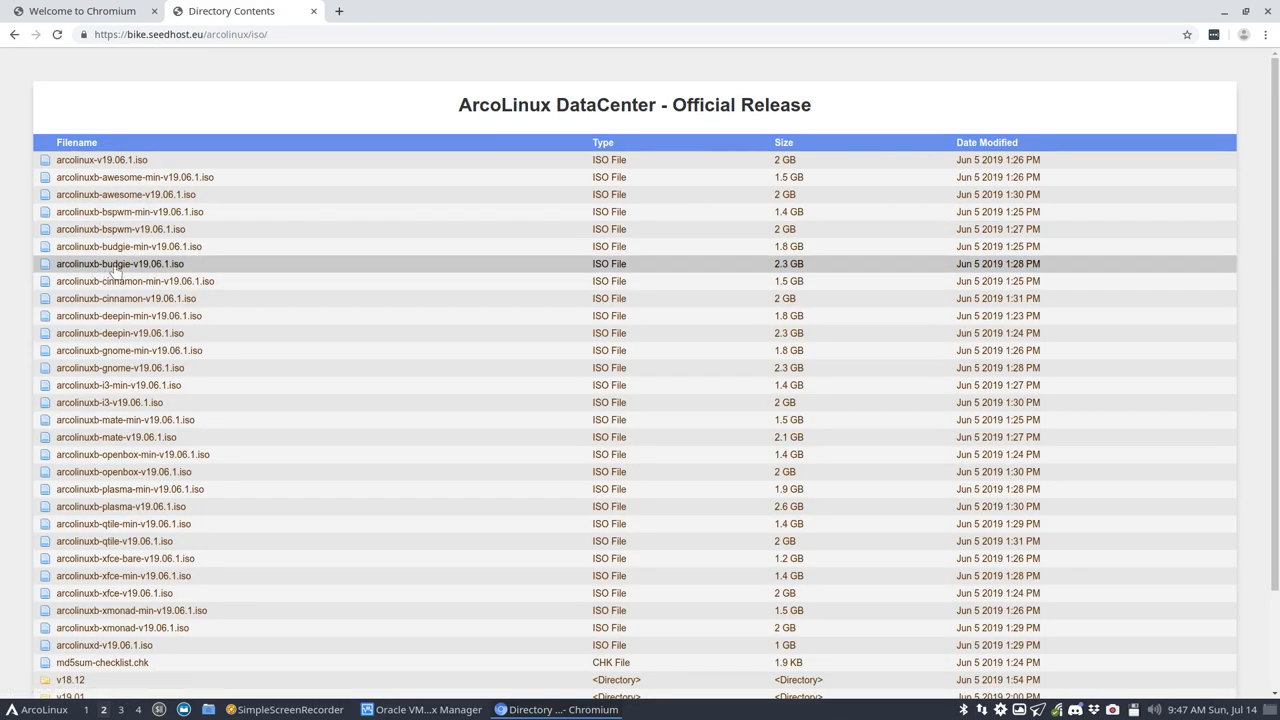
pyautogui.moveTo(108, 160)
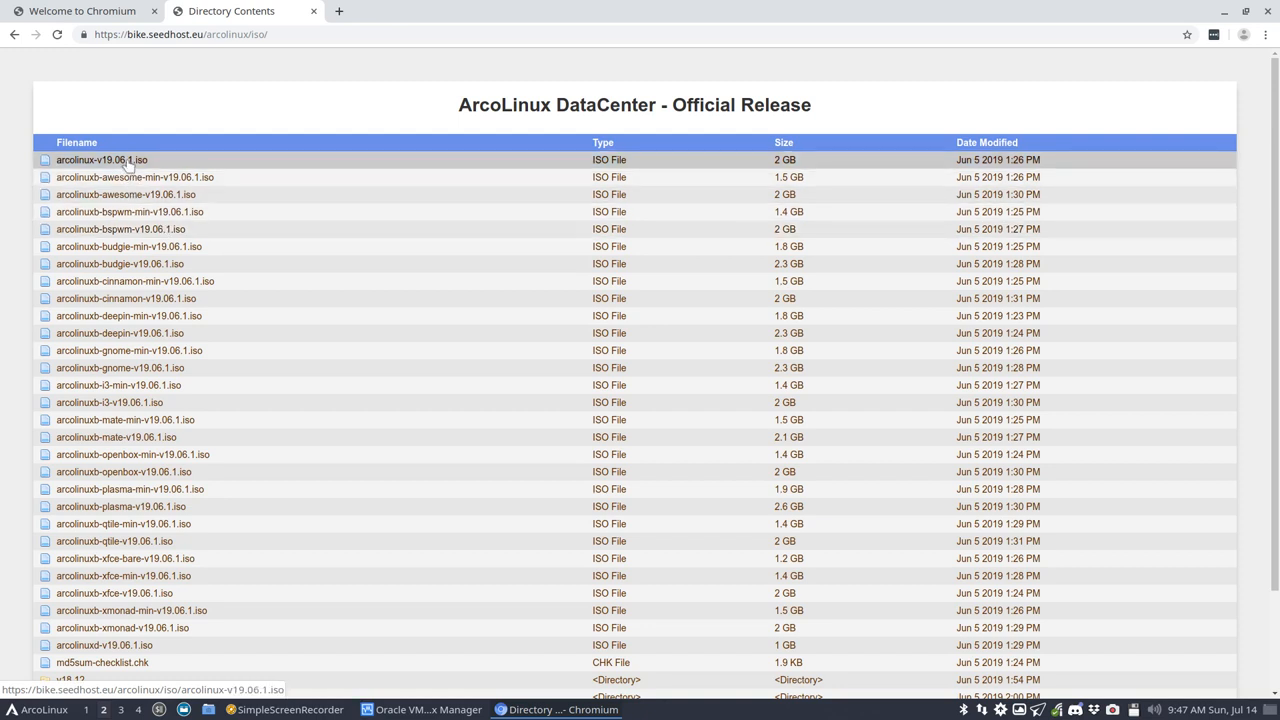
pyautogui.click(100, 160)
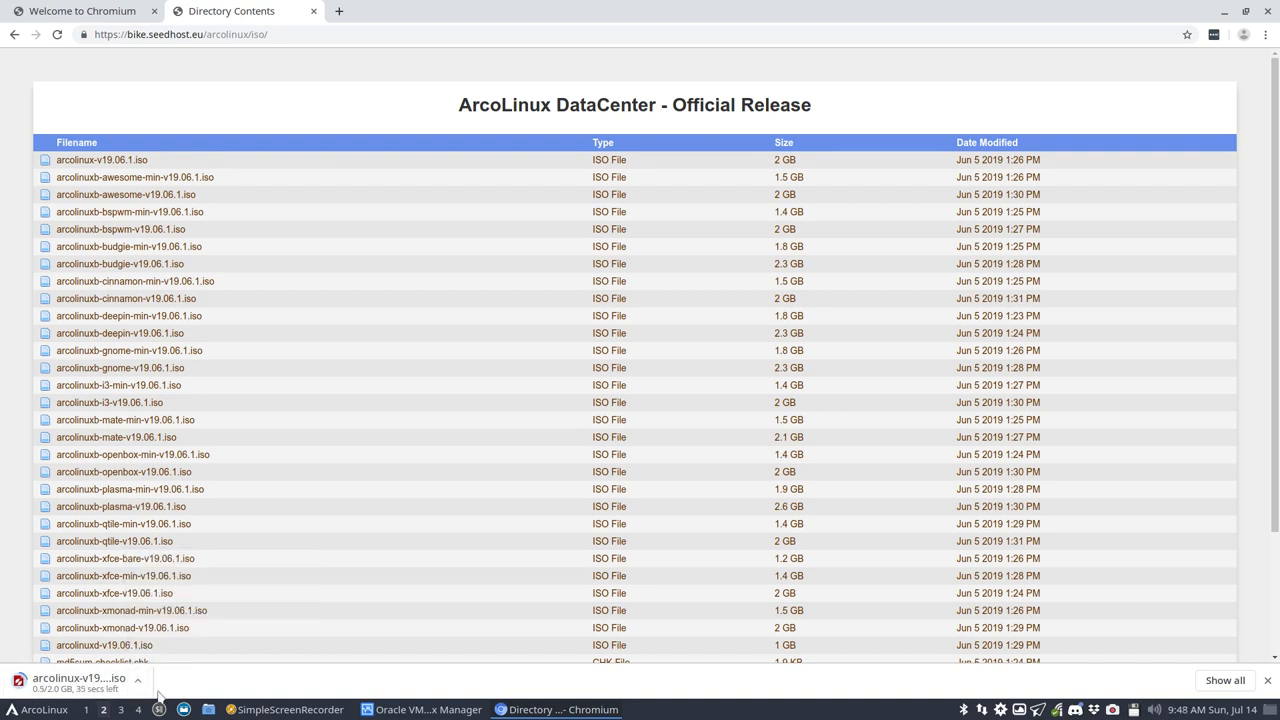
pyautogui.moveTo(282, 672)
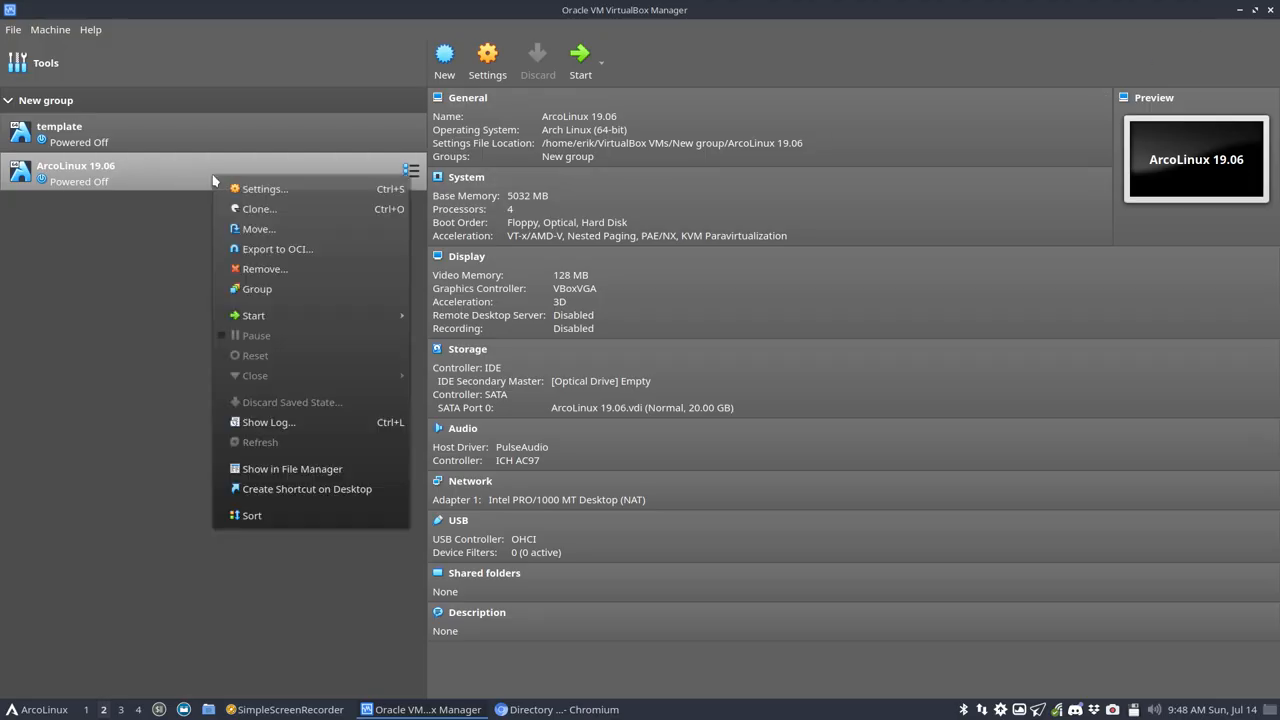
pyautogui.moveTo(264, 188)
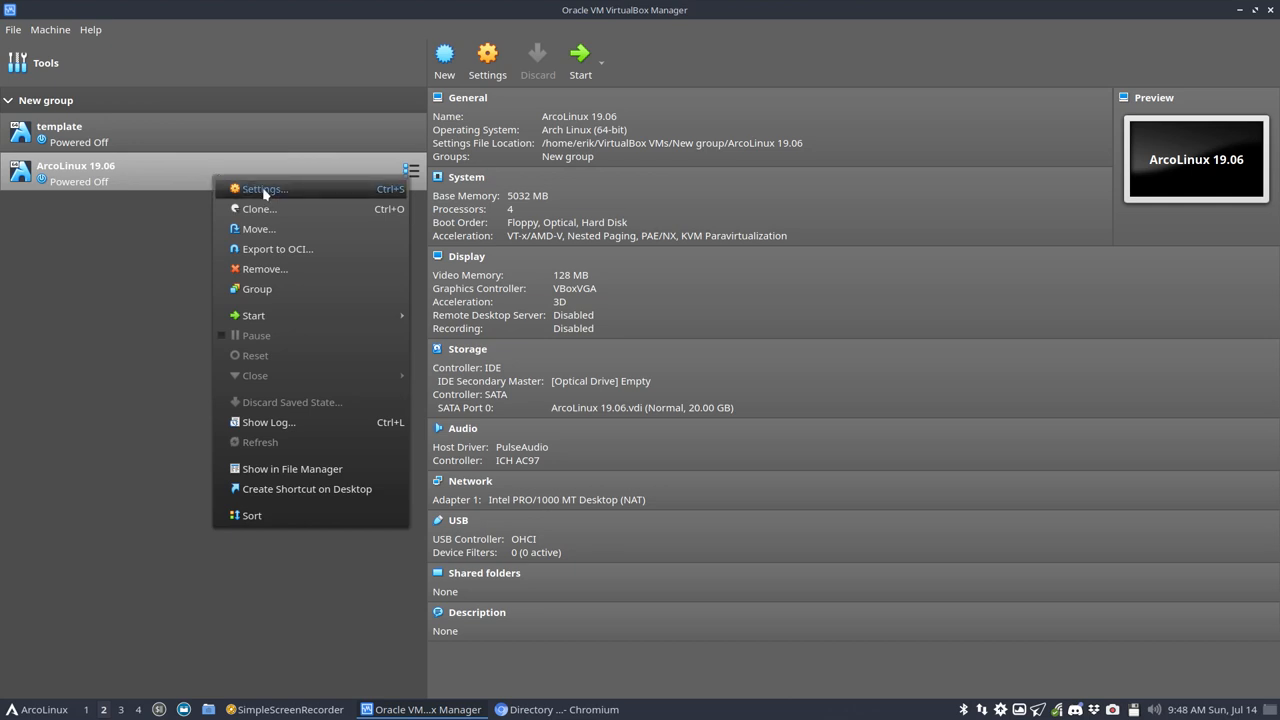
# Review the ArcoLinux 19.06 VM's description, base memory, processor and acceleration settings.
pyautogui.click(262, 188)
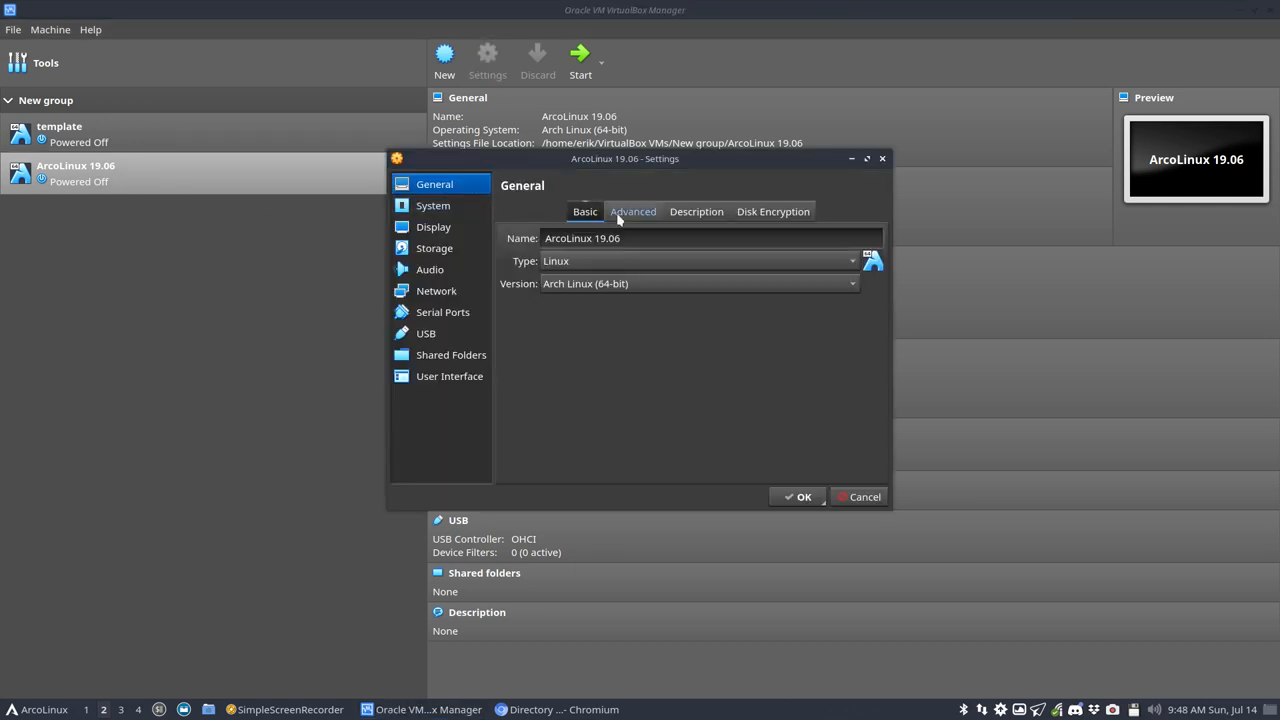
pyautogui.click(696, 212)
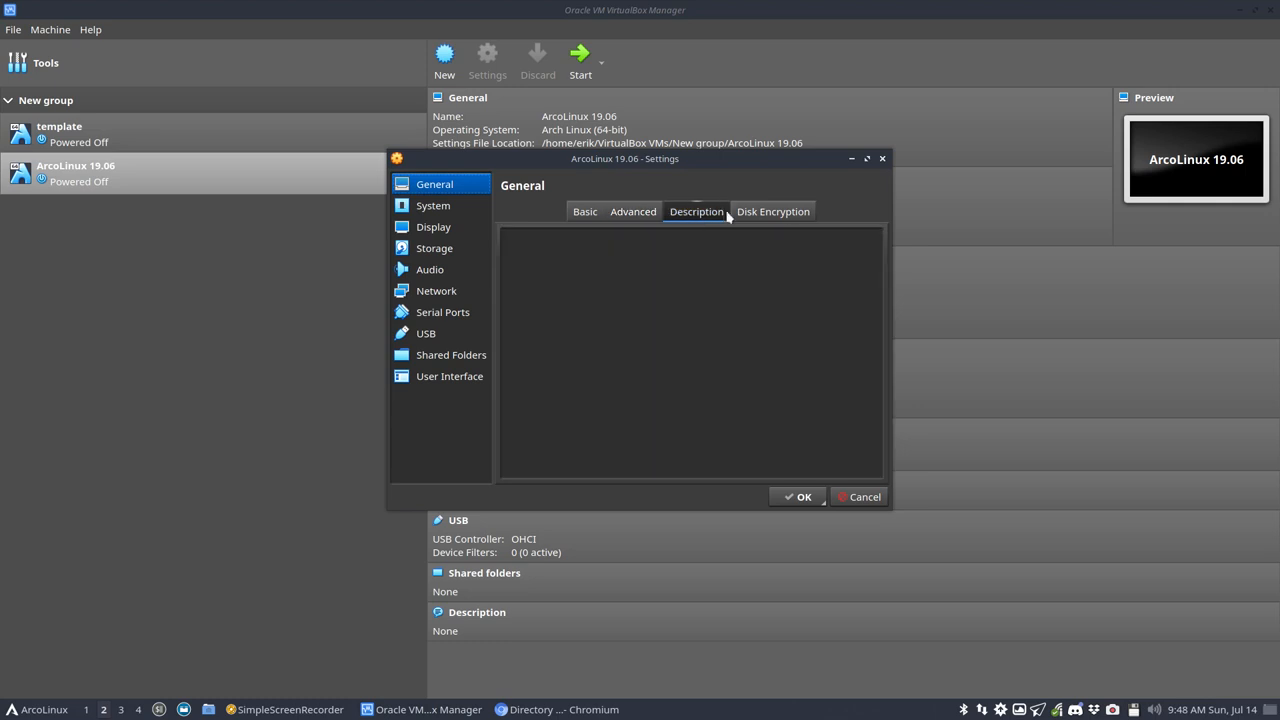
pyautogui.click(432, 204)
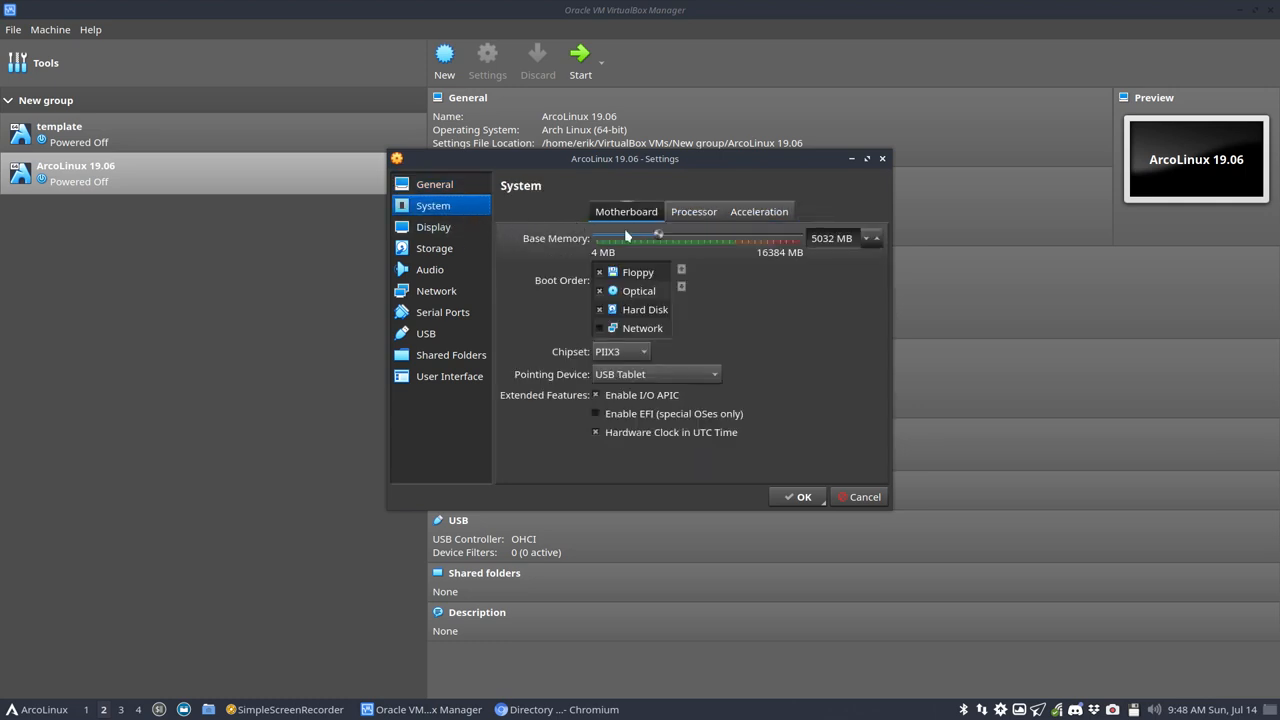
pyautogui.moveTo(658, 238); pyautogui.dragTo(668, 238)
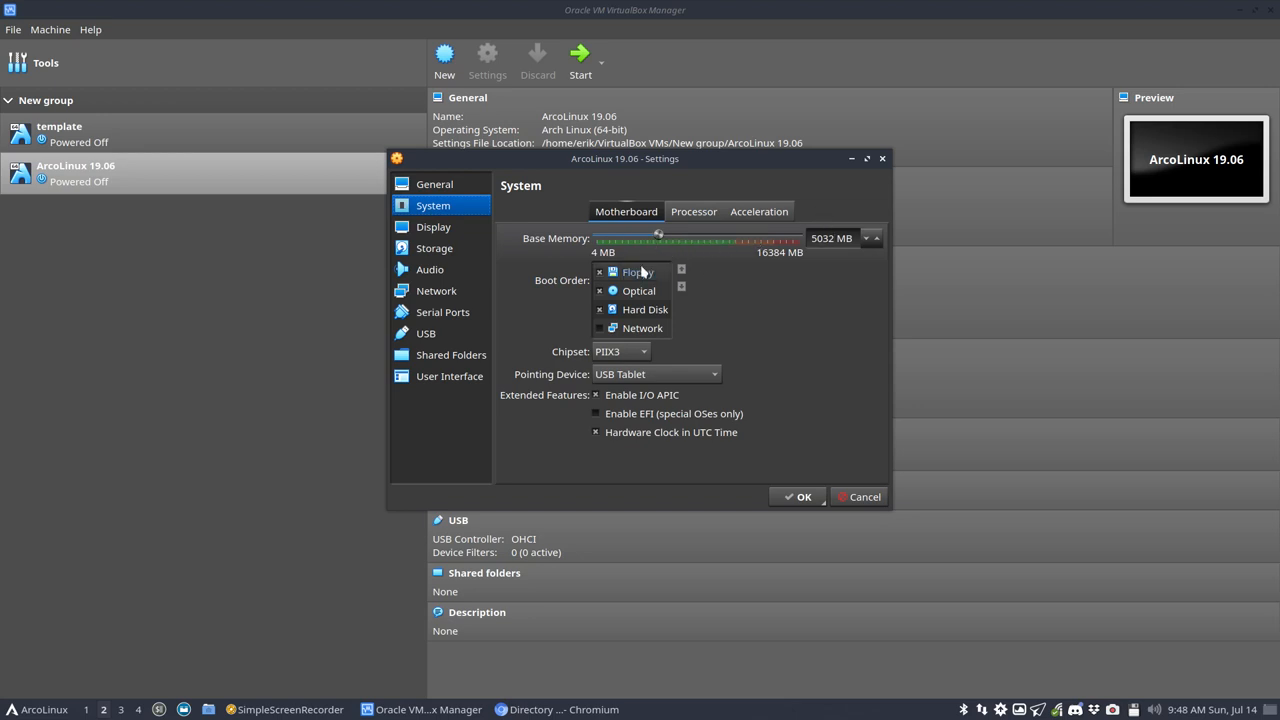
pyautogui.click(692, 212)
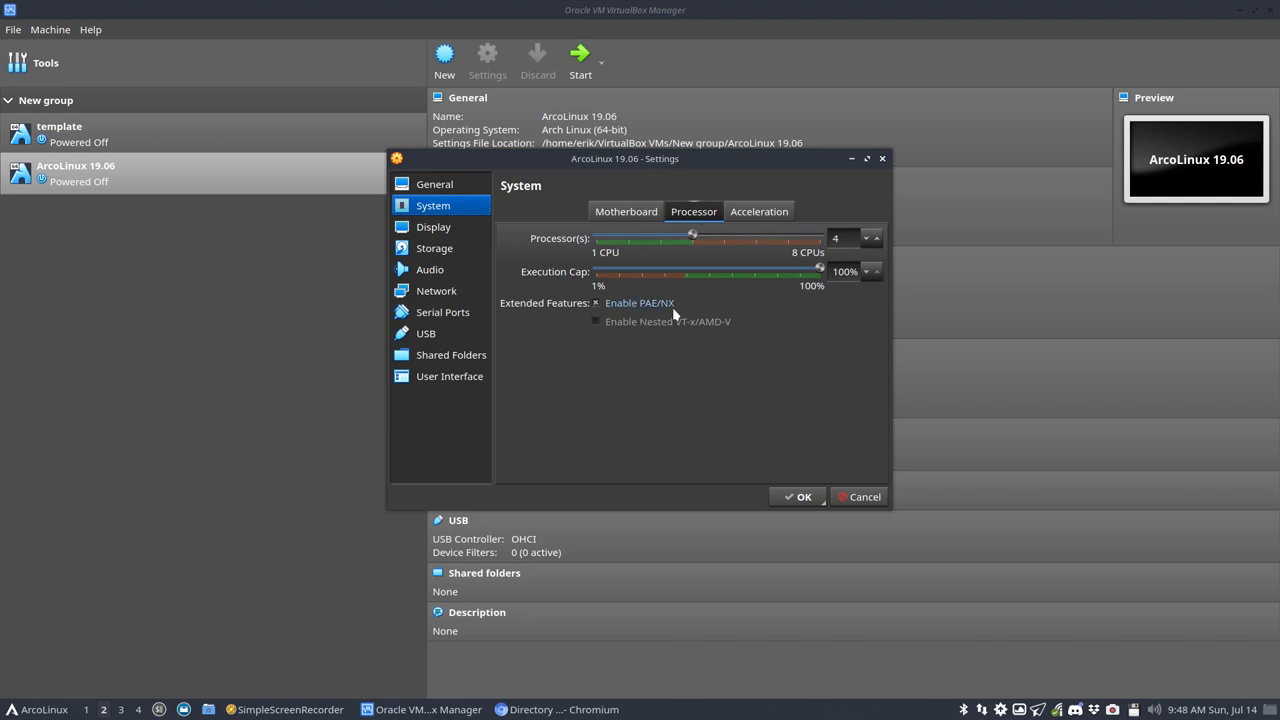
pyautogui.click(760, 212)
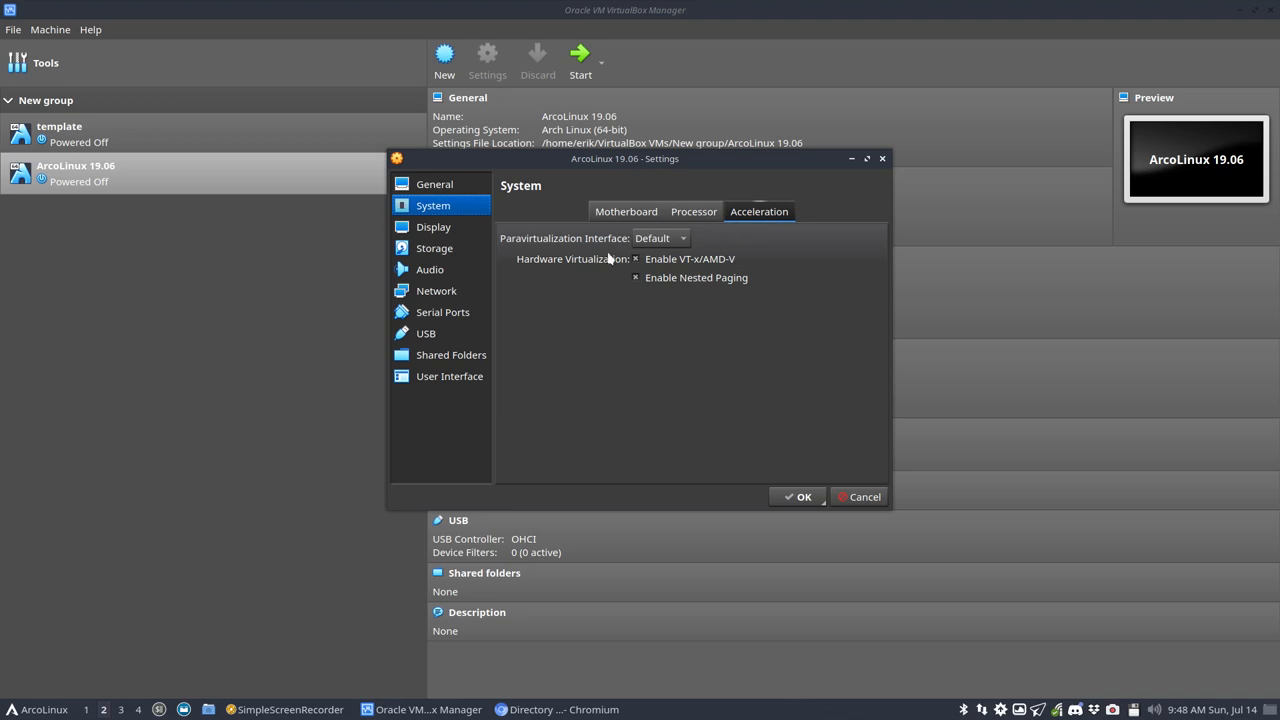
# Keep VBoxVGA as the graphics controller, check storage, and save the settings.
pyautogui.click(432, 226)
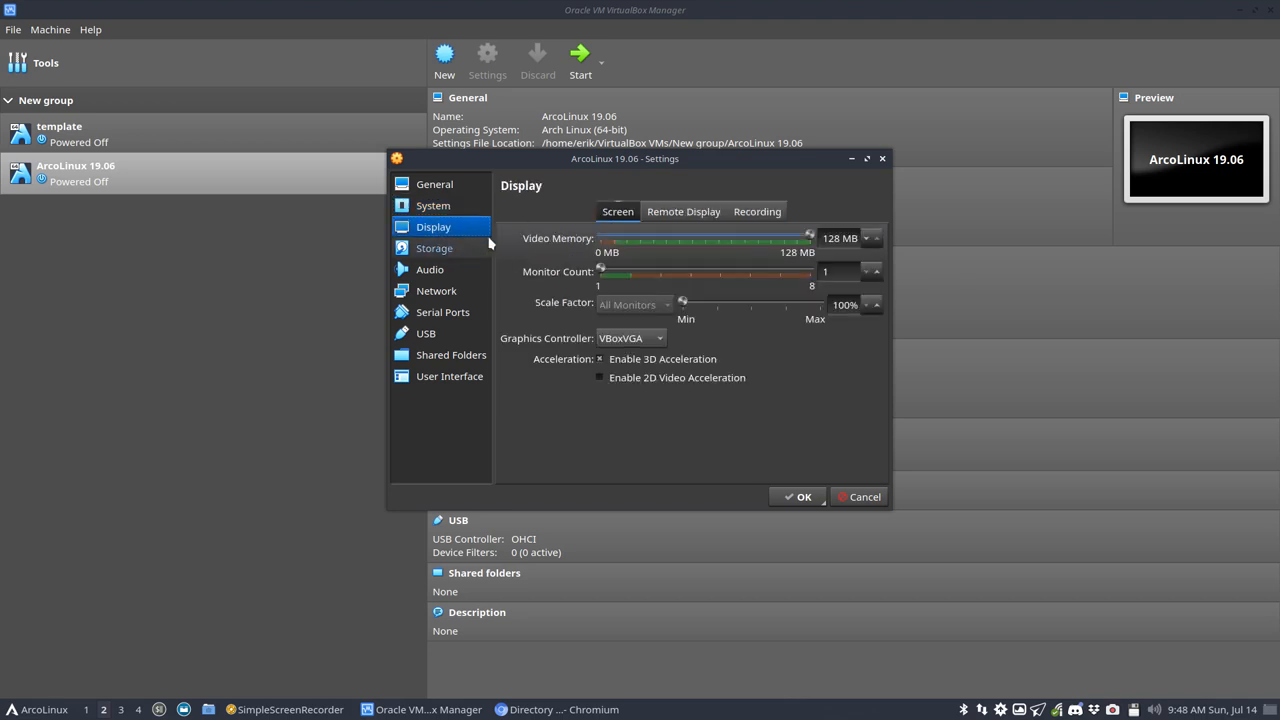
pyautogui.moveTo(808, 238)
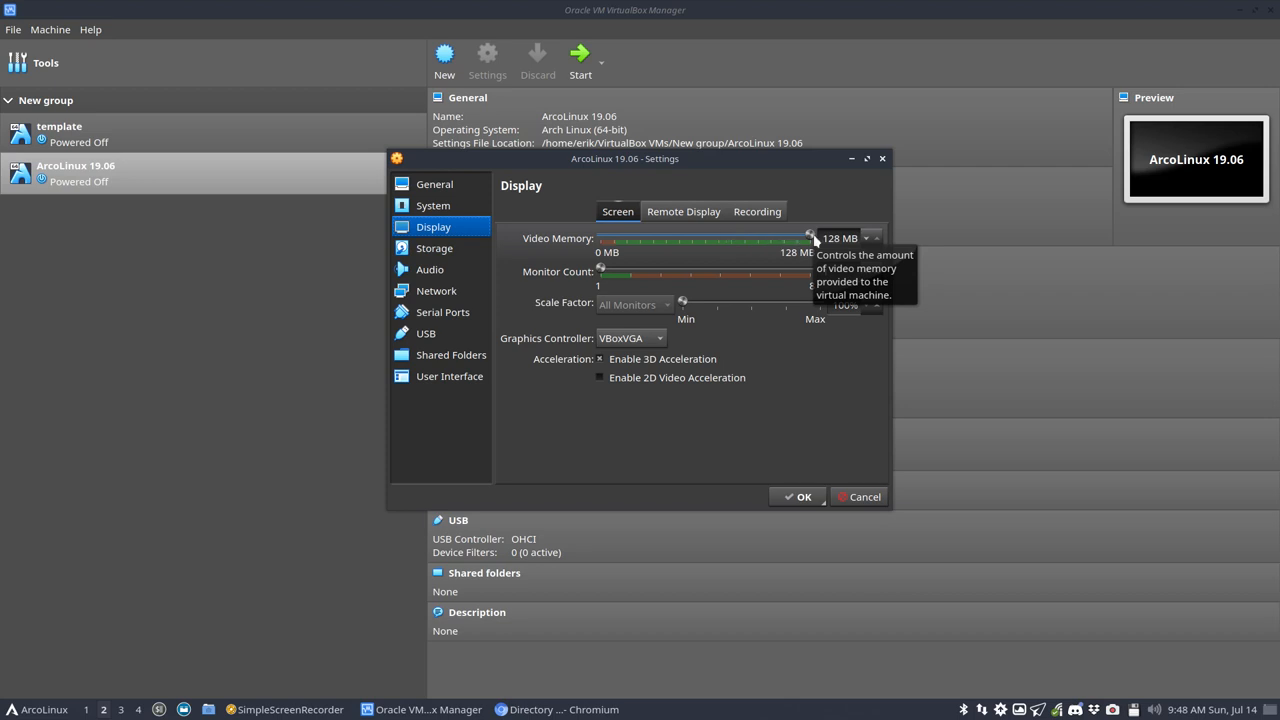
pyautogui.moveTo(650, 358)
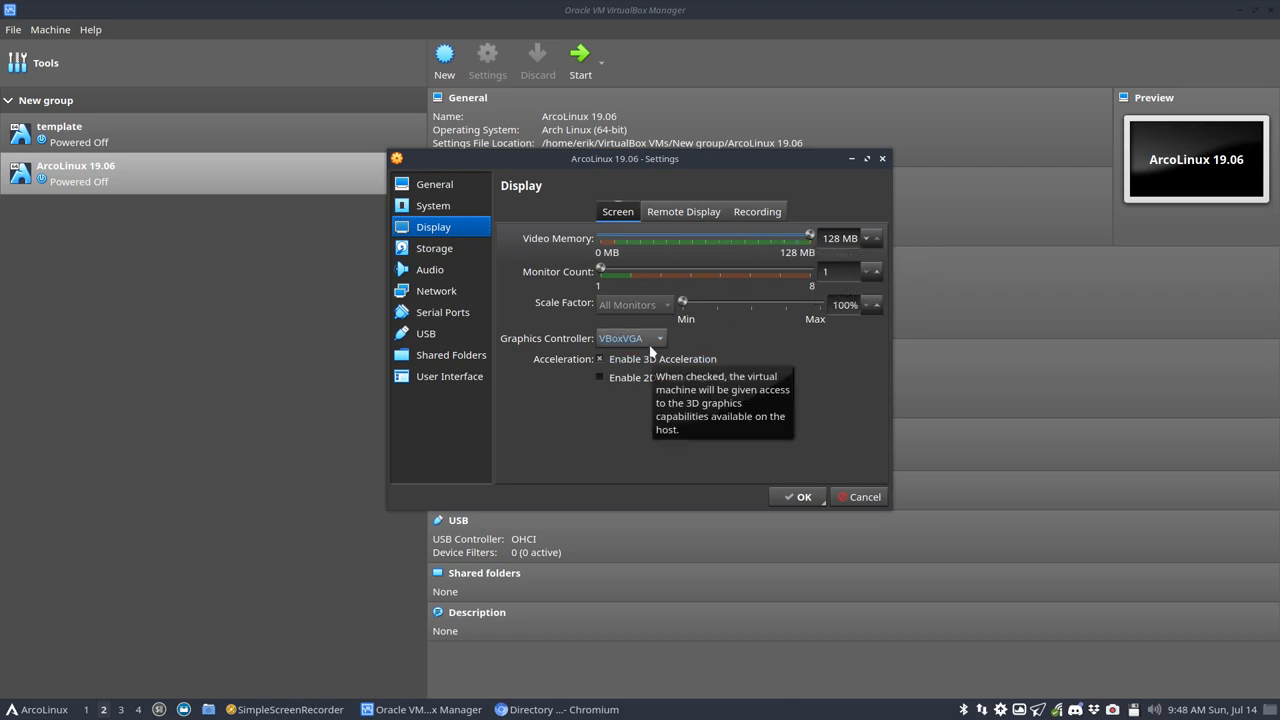
pyautogui.click(630, 338)
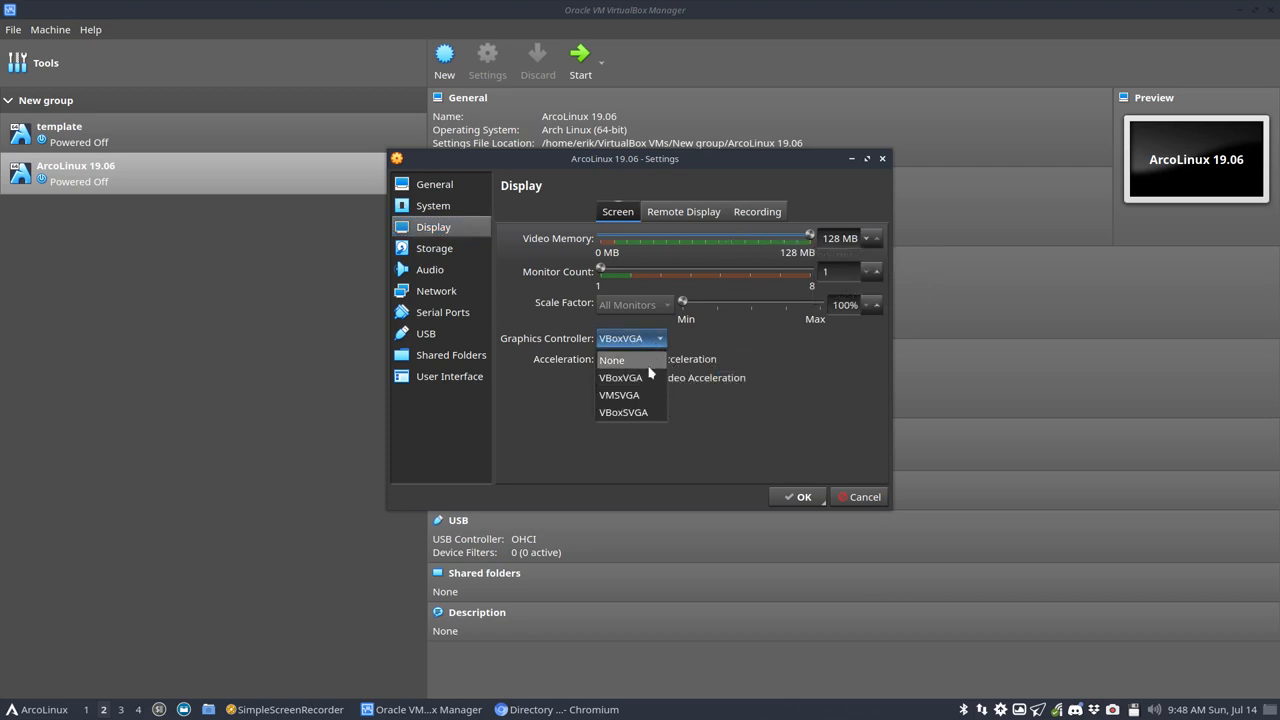
pyautogui.moveTo(638, 378)
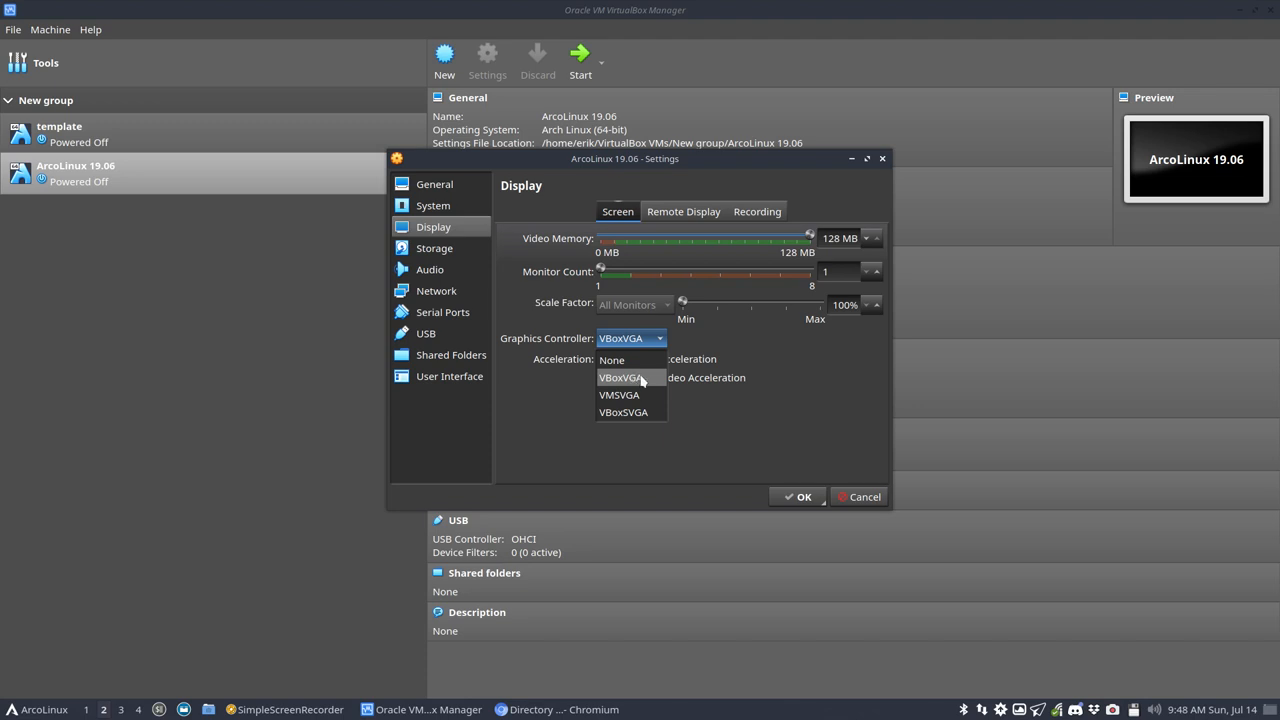
pyautogui.click(624, 376)
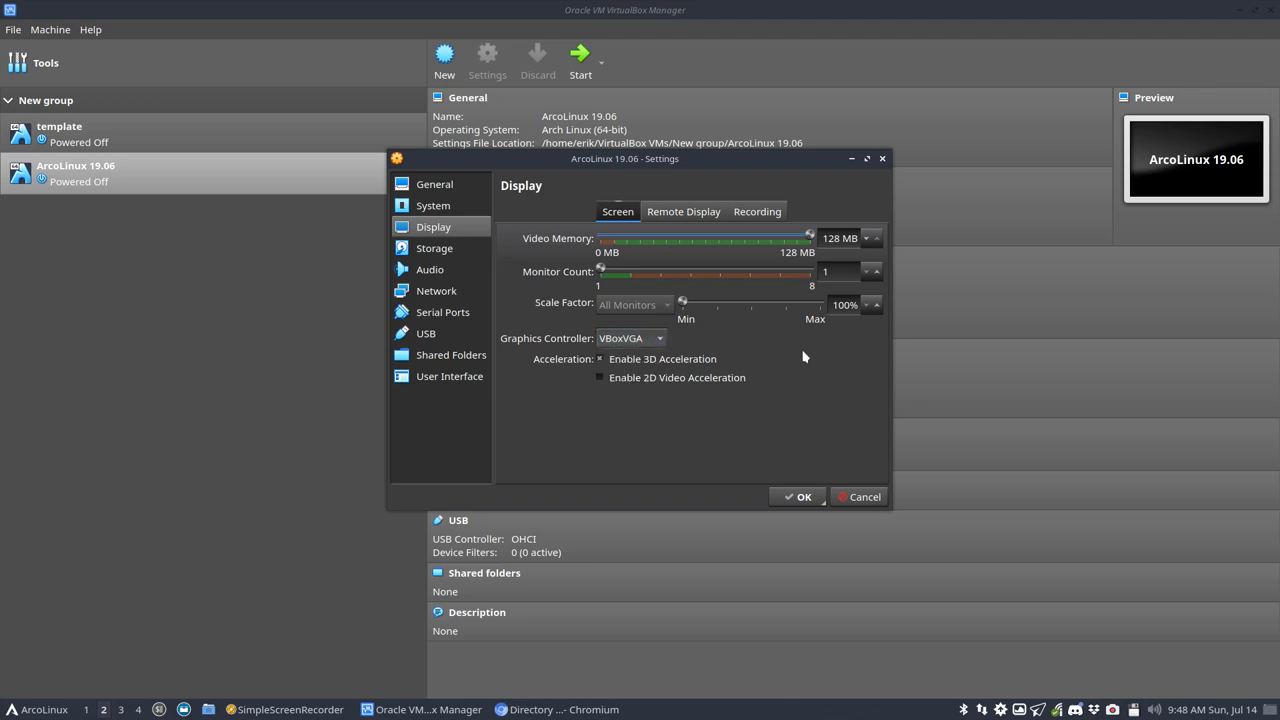
pyautogui.click(434, 248)
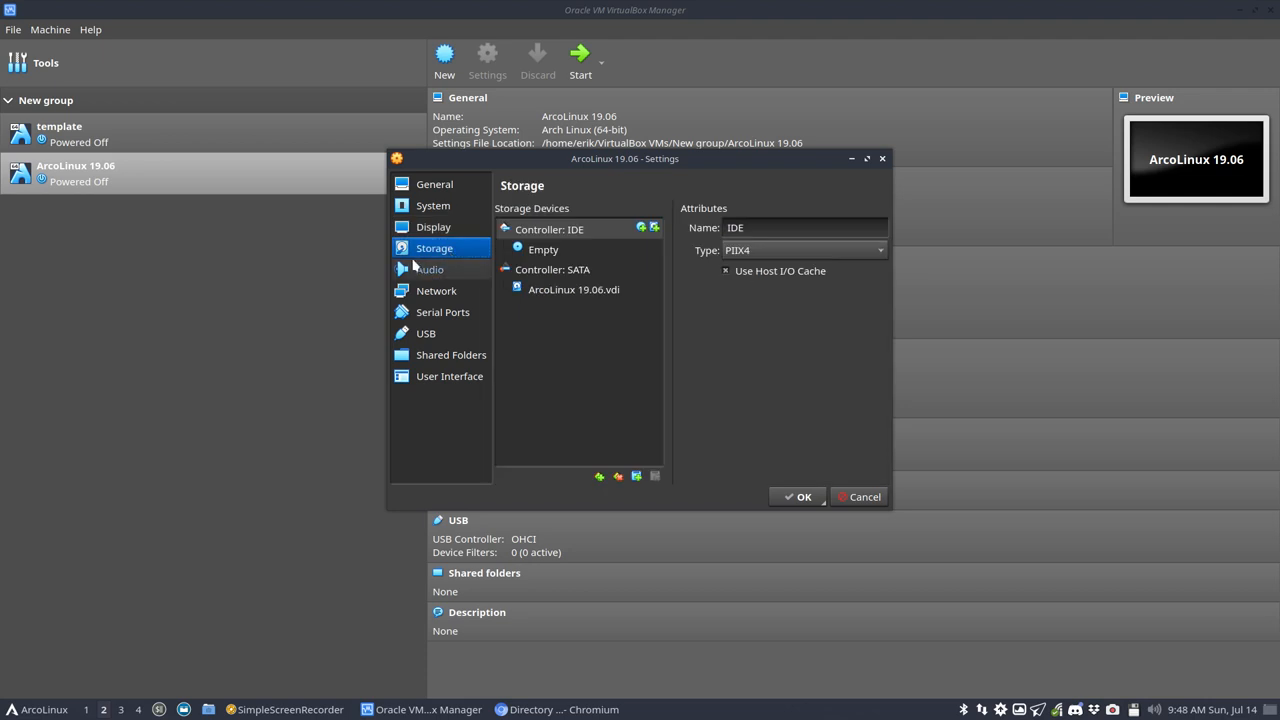
pyautogui.click(796, 496)
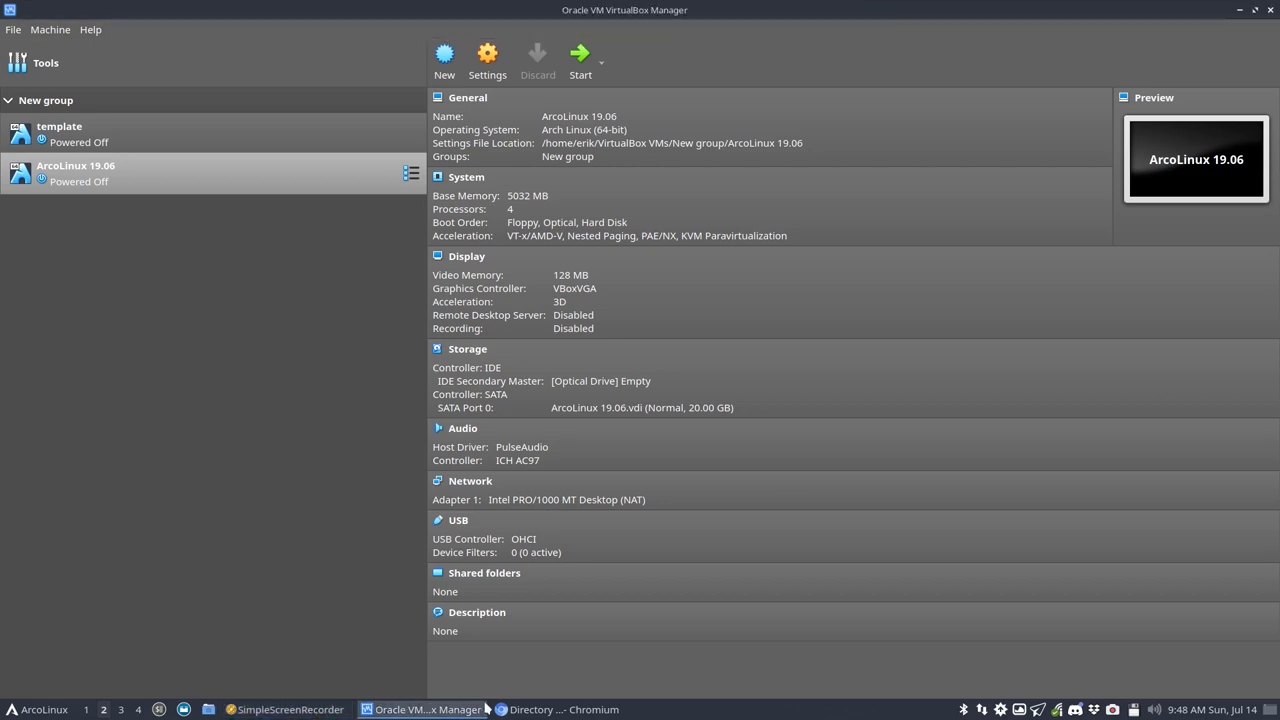
# Attach the ArcoLinux 19.06 ISO to the empty optical drive and start the VM.
pyautogui.click(560, 708)
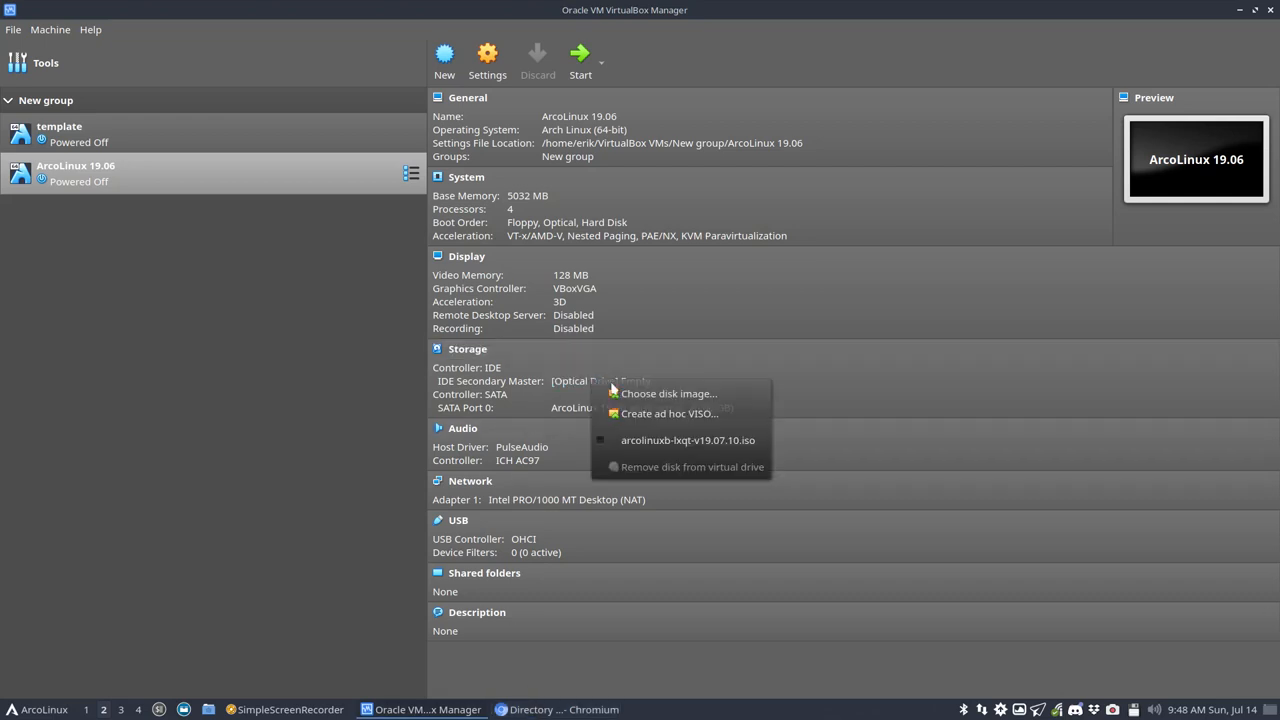
pyautogui.click(668, 392)
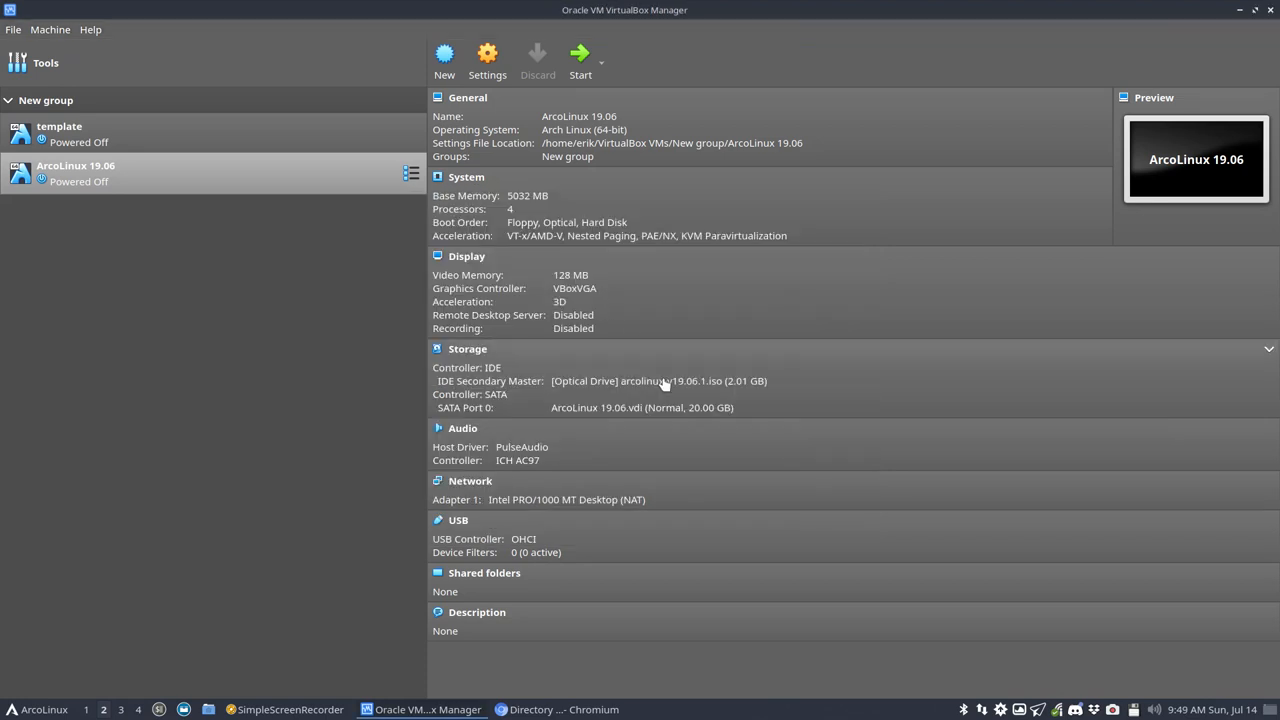
pyautogui.click(578, 56)
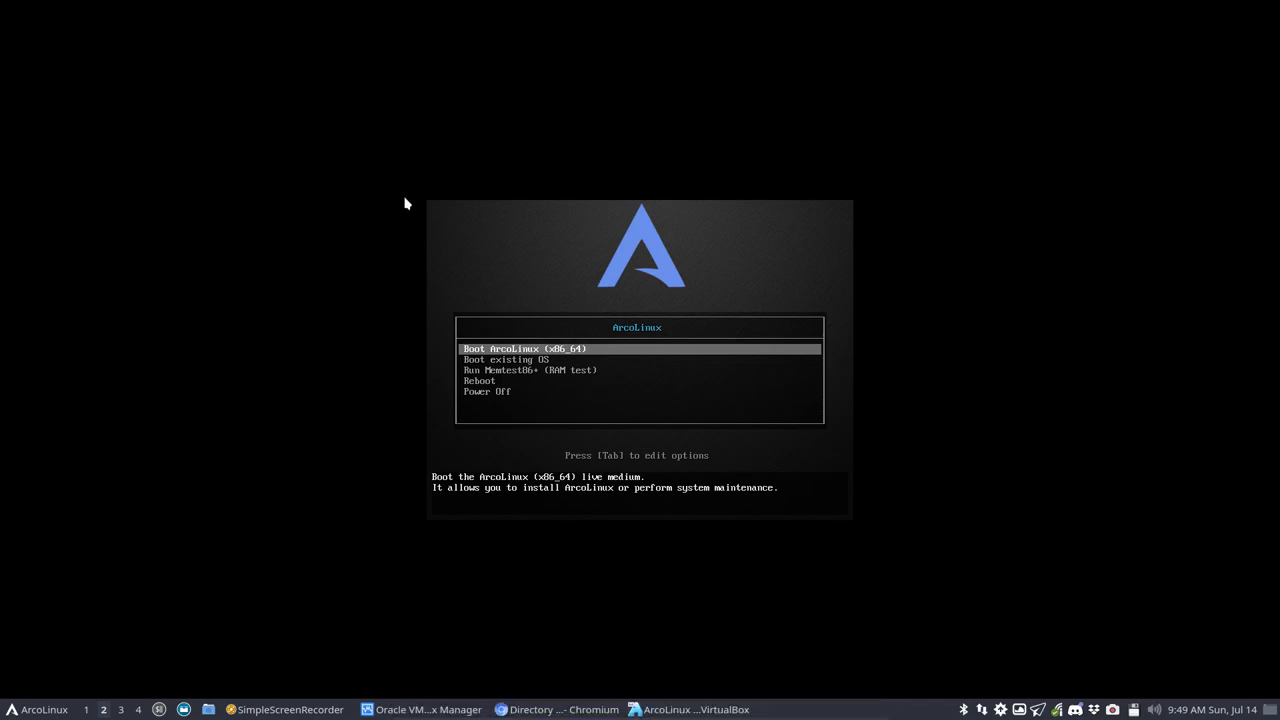
# Capture keyboard and mouse in the VM and suppress the capture notice permanently.
pyautogui.click(640, 376)
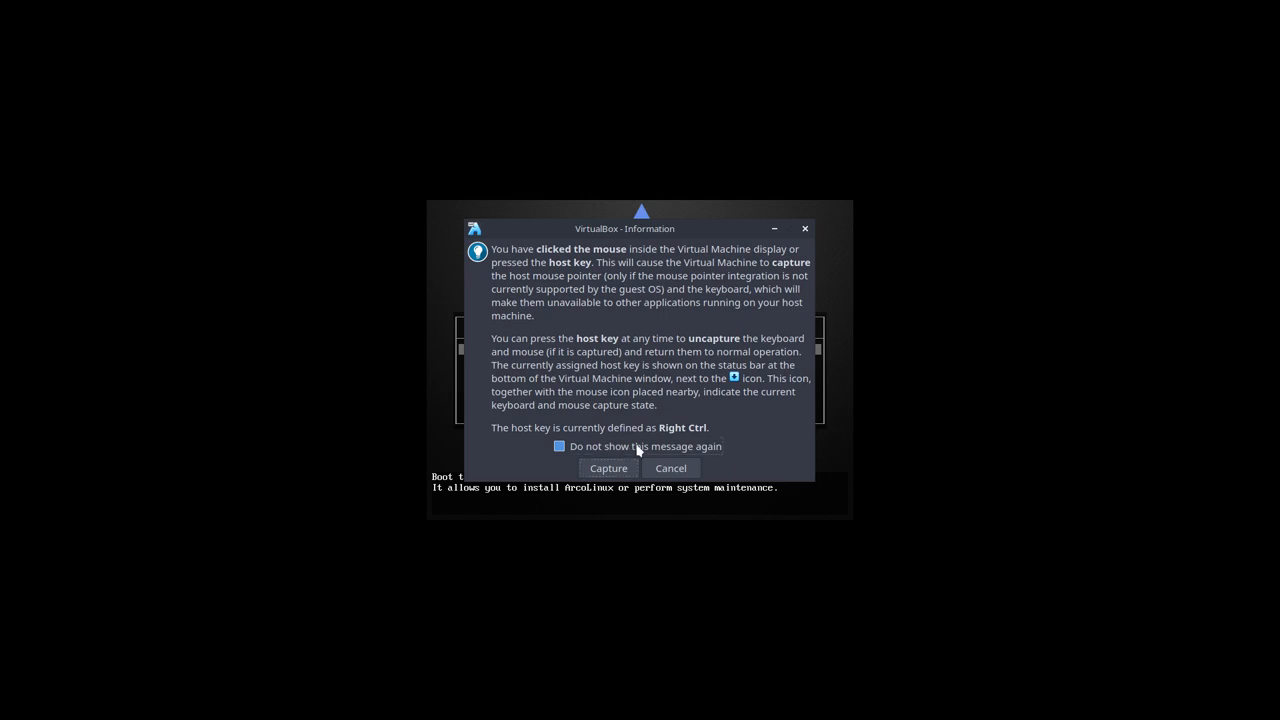
pyautogui.click(560, 446)
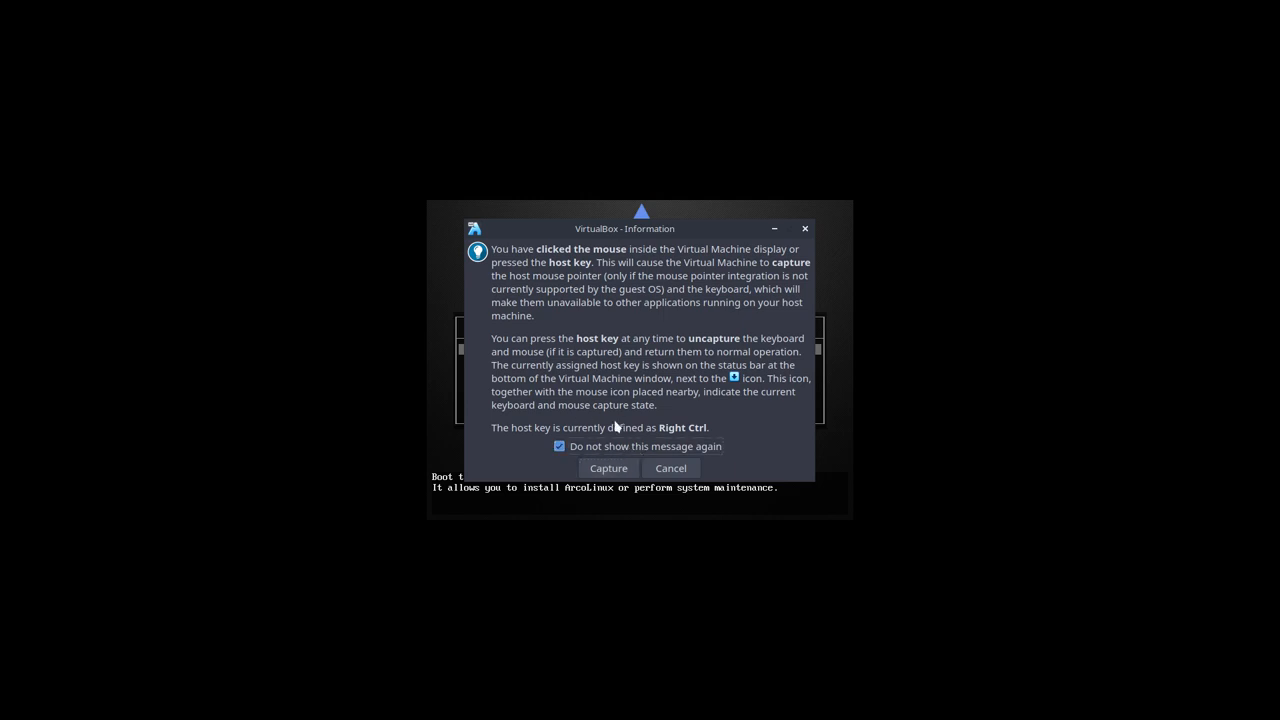
pyautogui.click(608, 468)
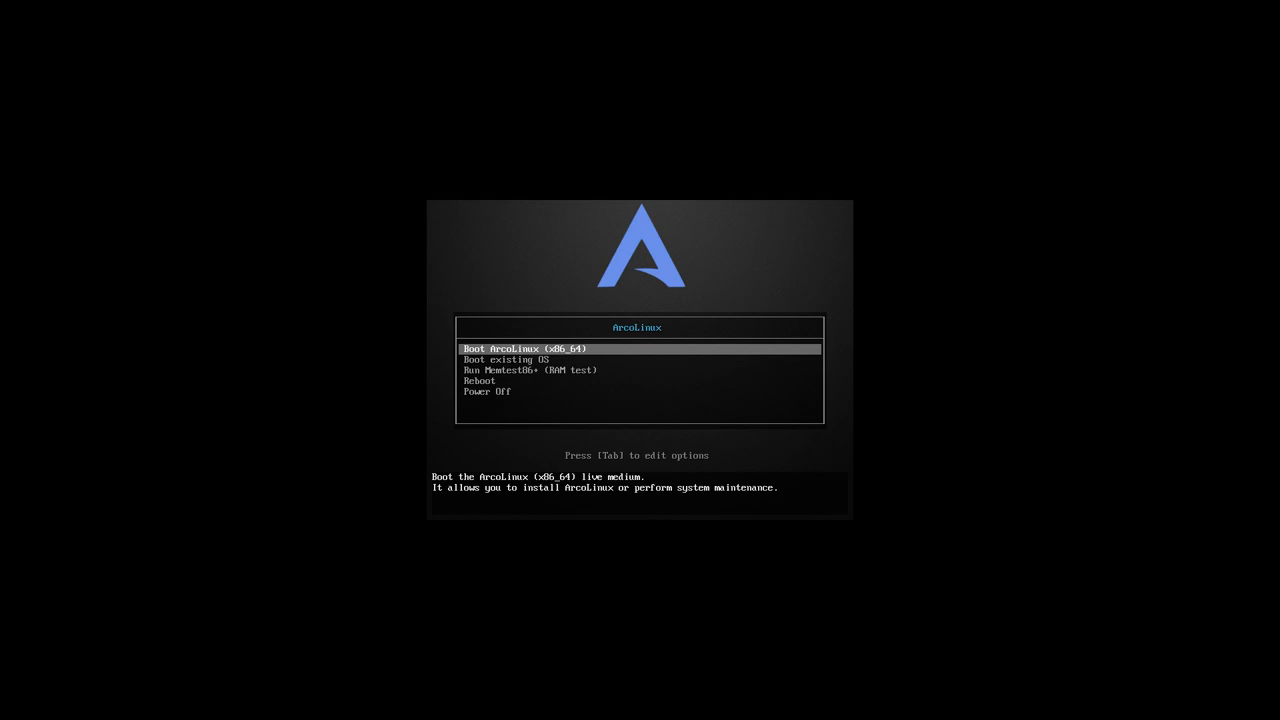
pyautogui.press('Down')
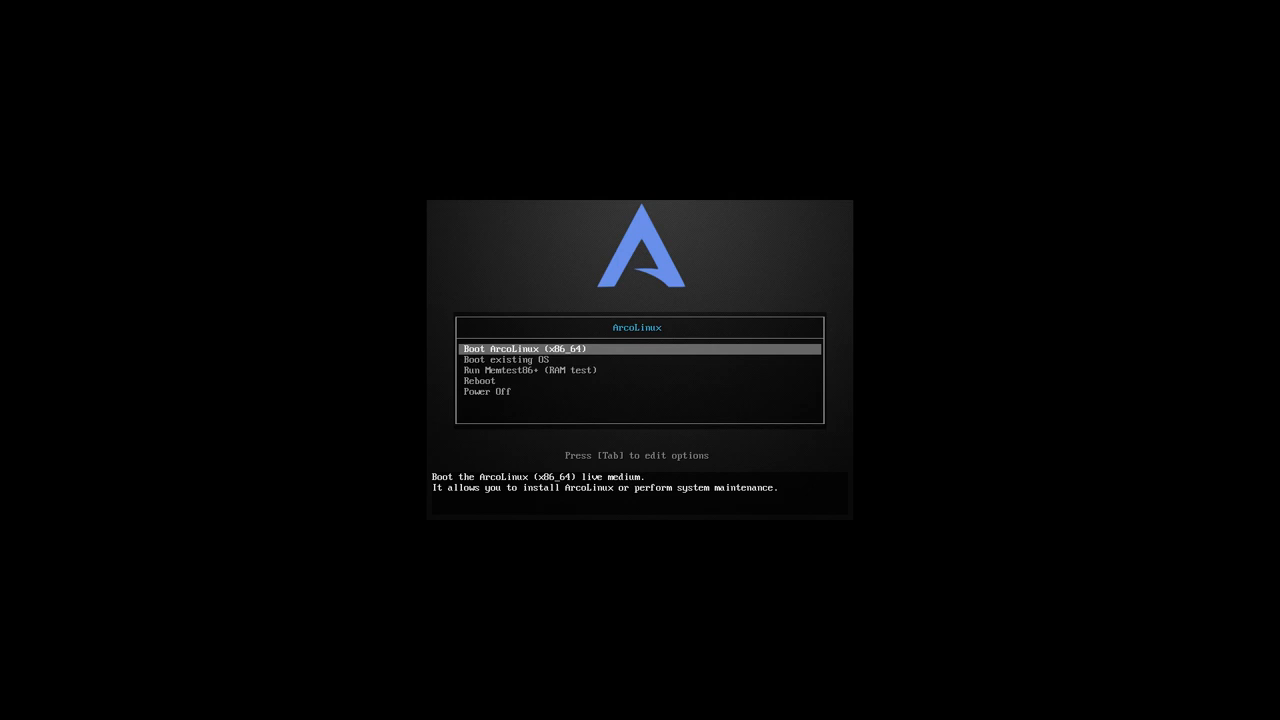
# Edit the boot line with 'erik dubois', remove it again, and boot the original options.
pyautogui.press('Tab')
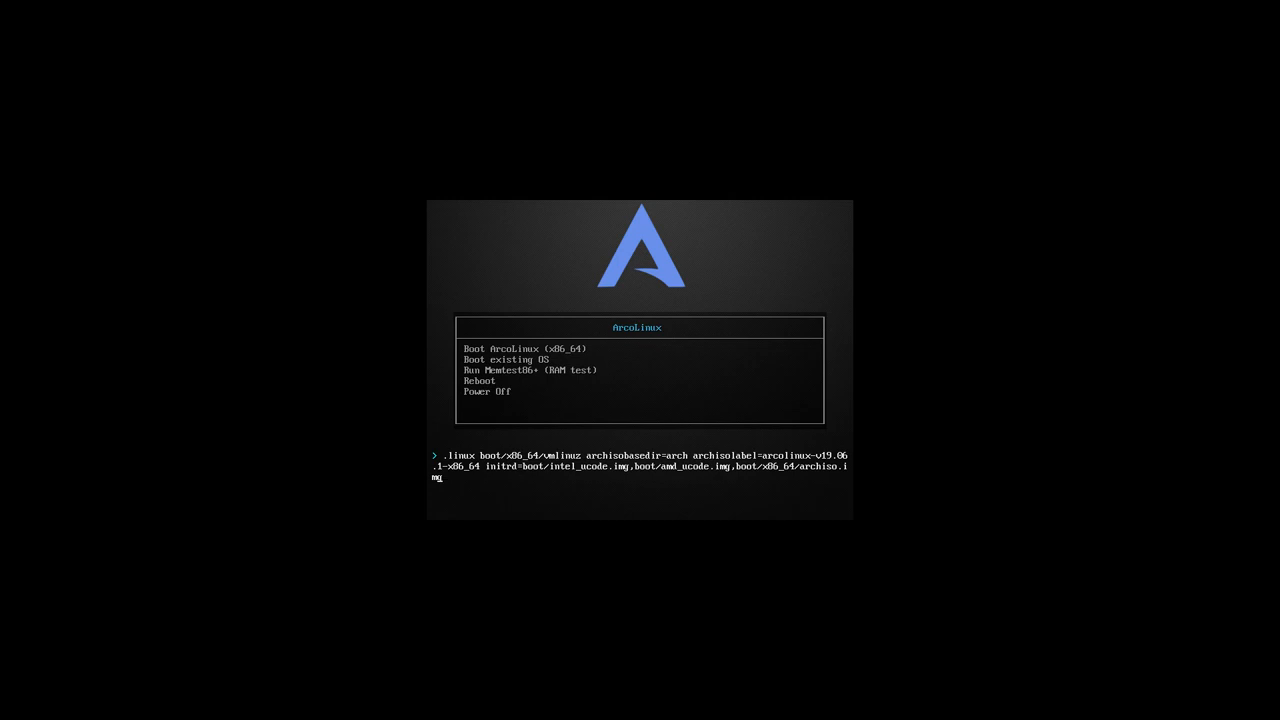
pyautogui.write('erik')
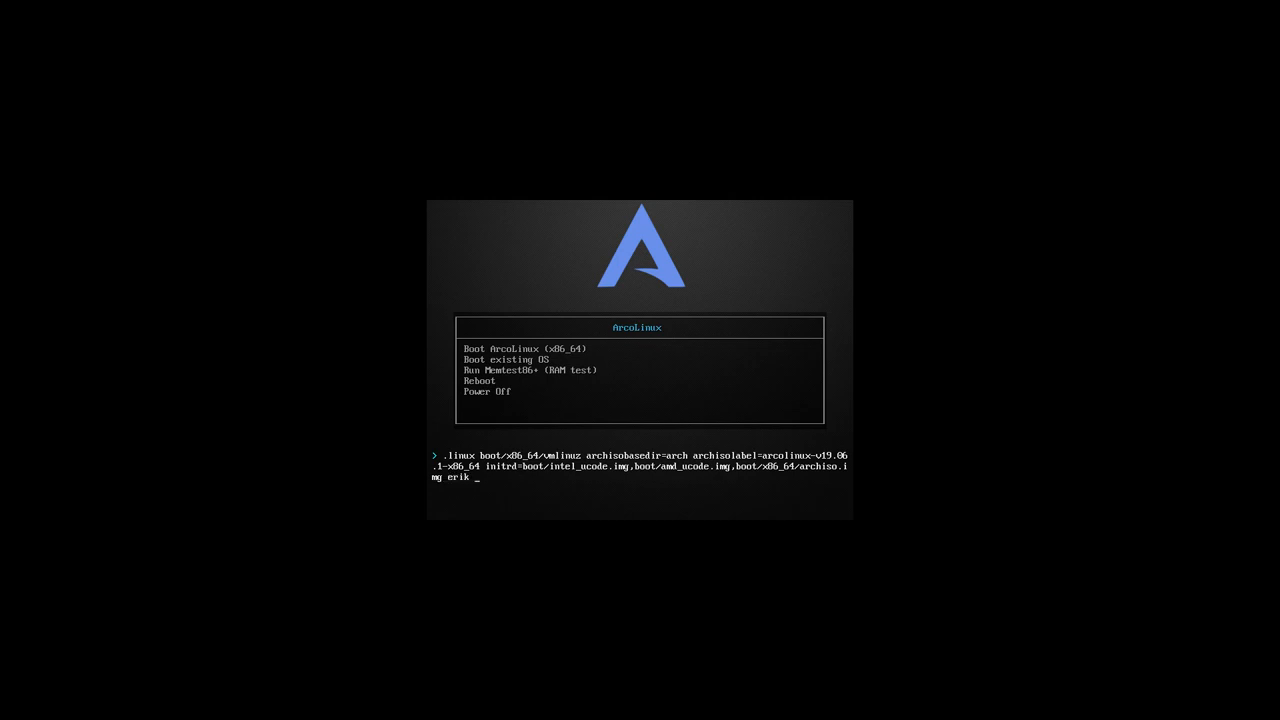
pyautogui.write('dubois')
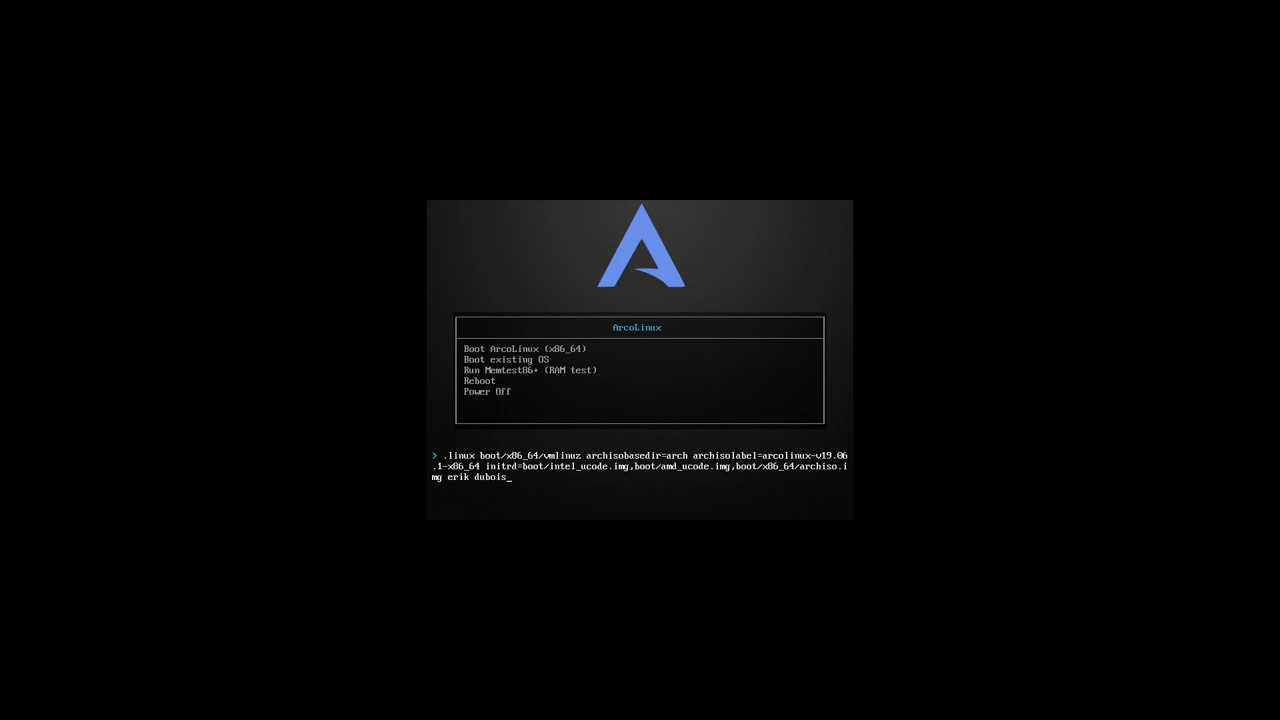
pyautogui.press('BackSpace')
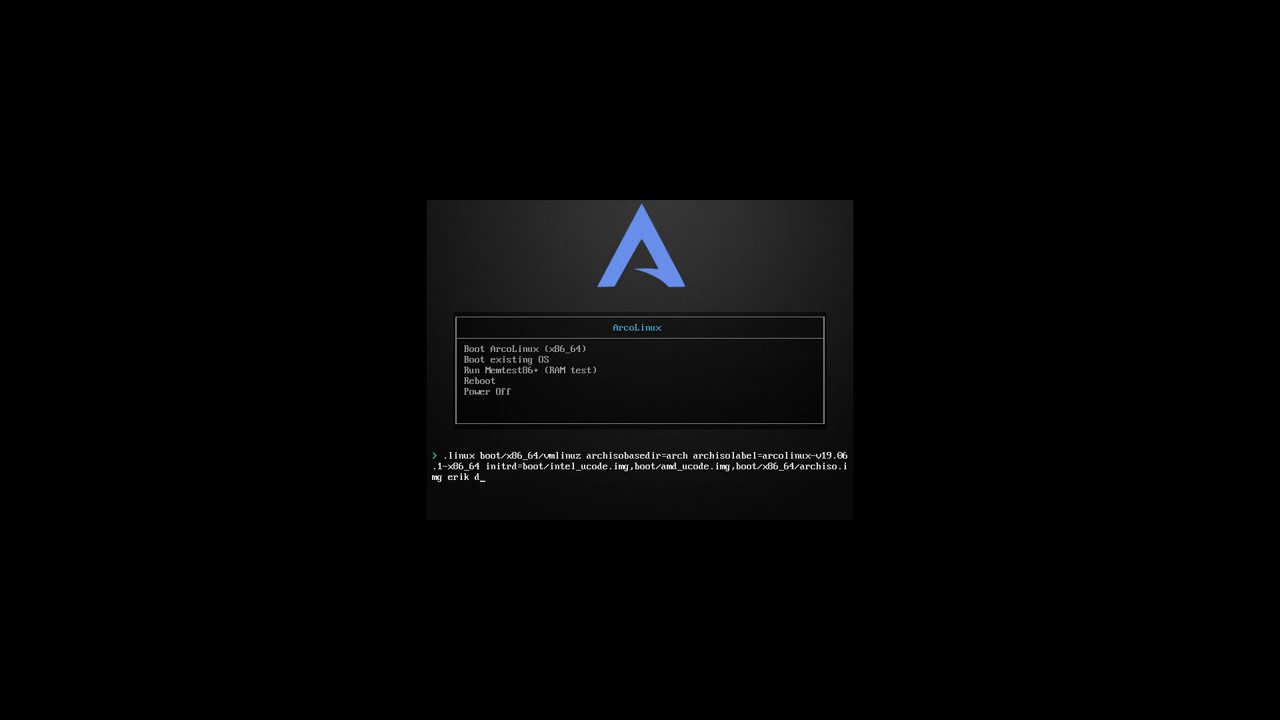
pyautogui.press('BackSpace')
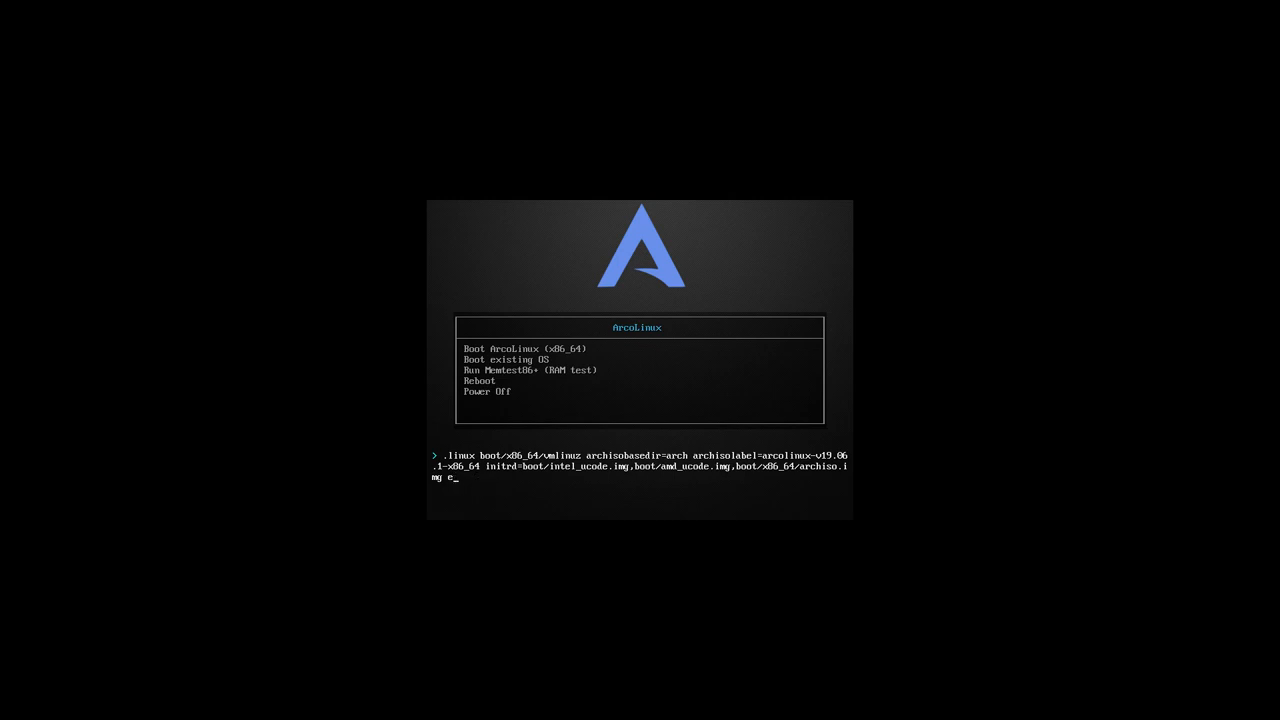
pyautogui.press('BackSpace')
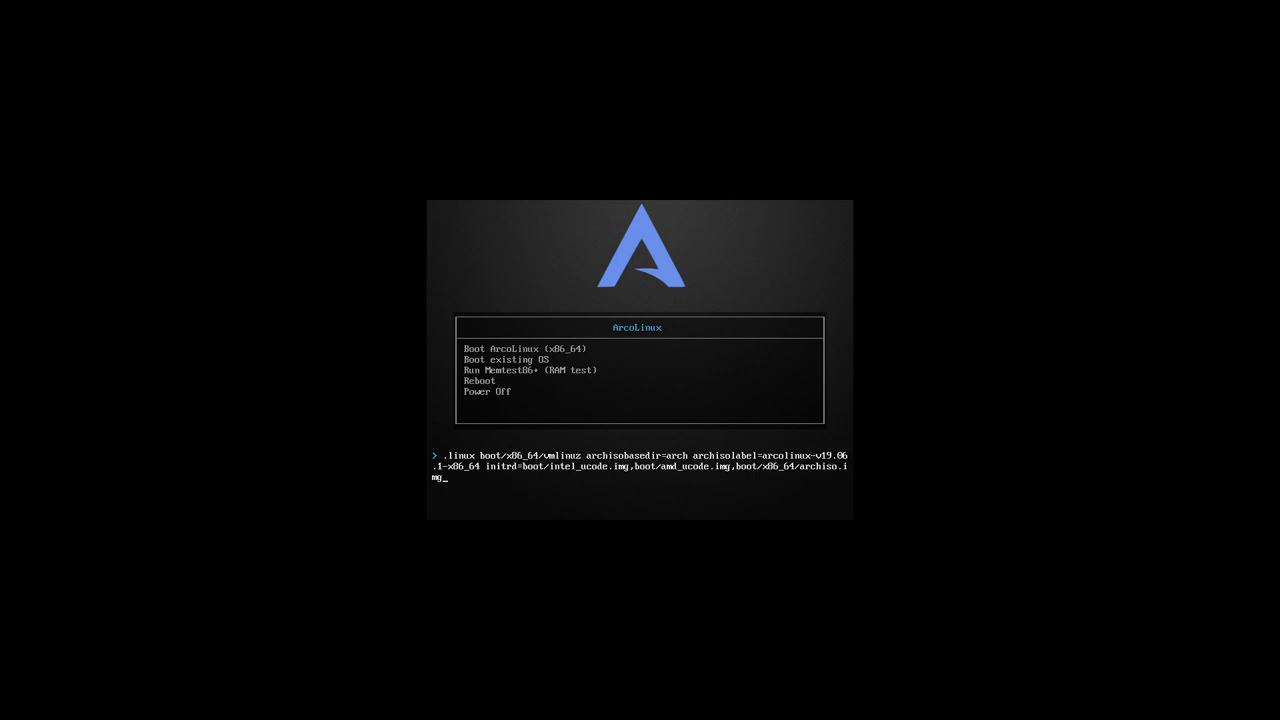
pyautogui.press('Return')
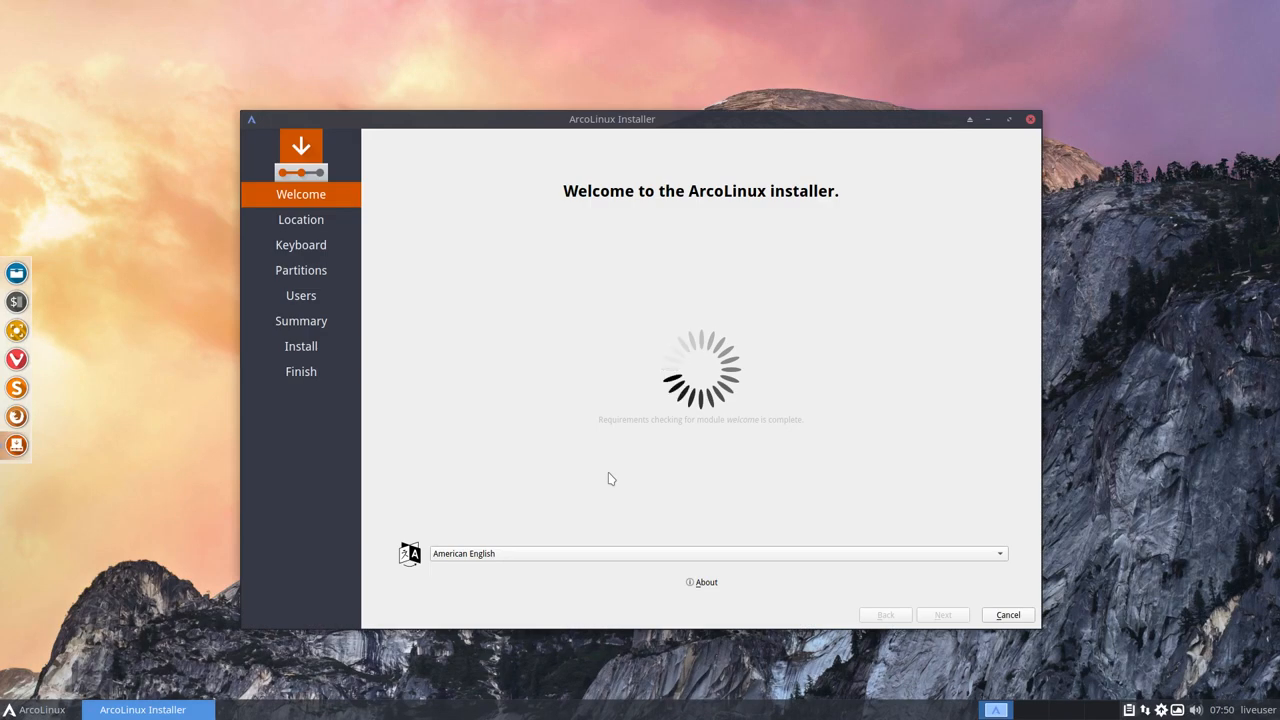
pyautogui.moveTo(662, 464)
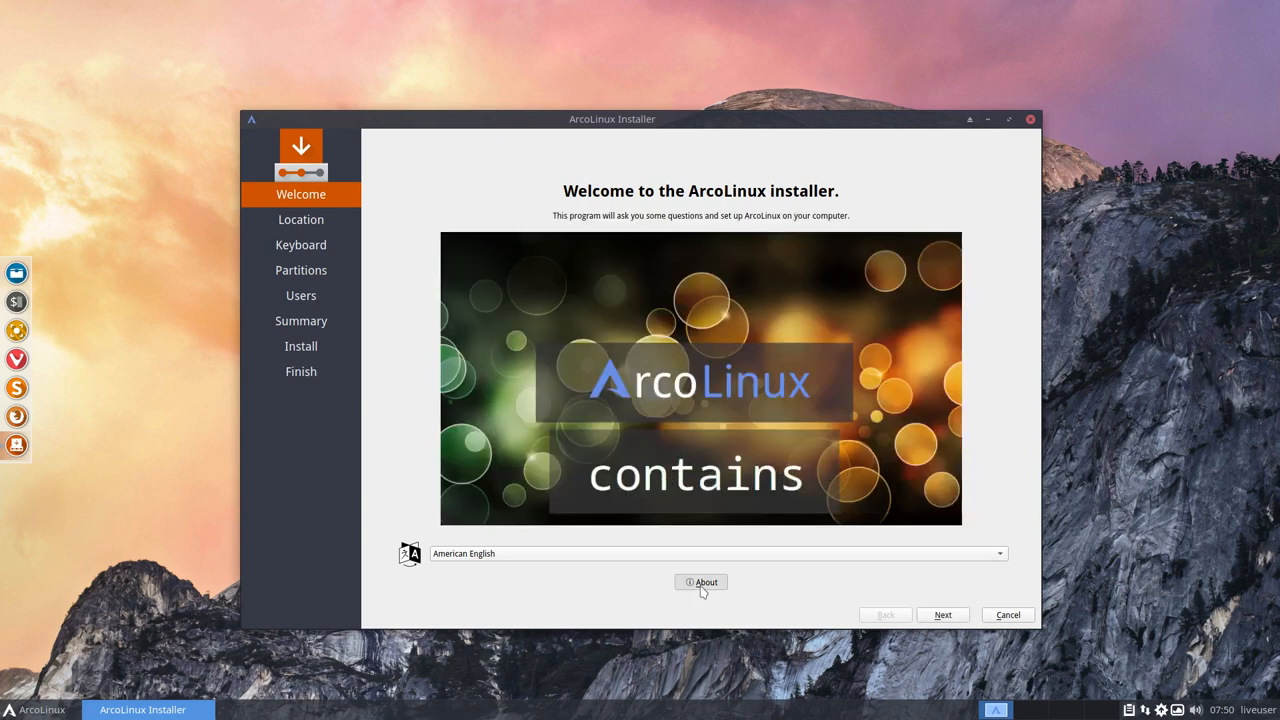
# Check the installer version, choose the Belgian keyboard layout, and select Erase disk.
pyautogui.click(700, 582)
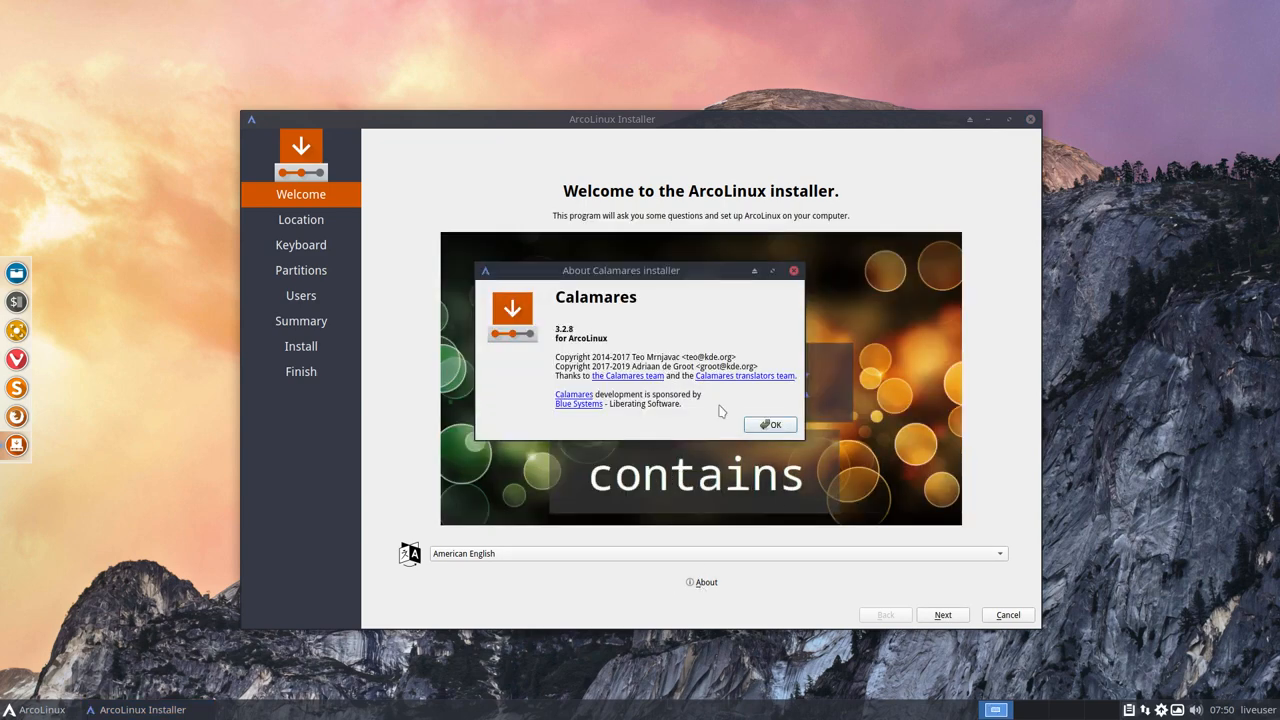
pyautogui.moveTo(794, 272)
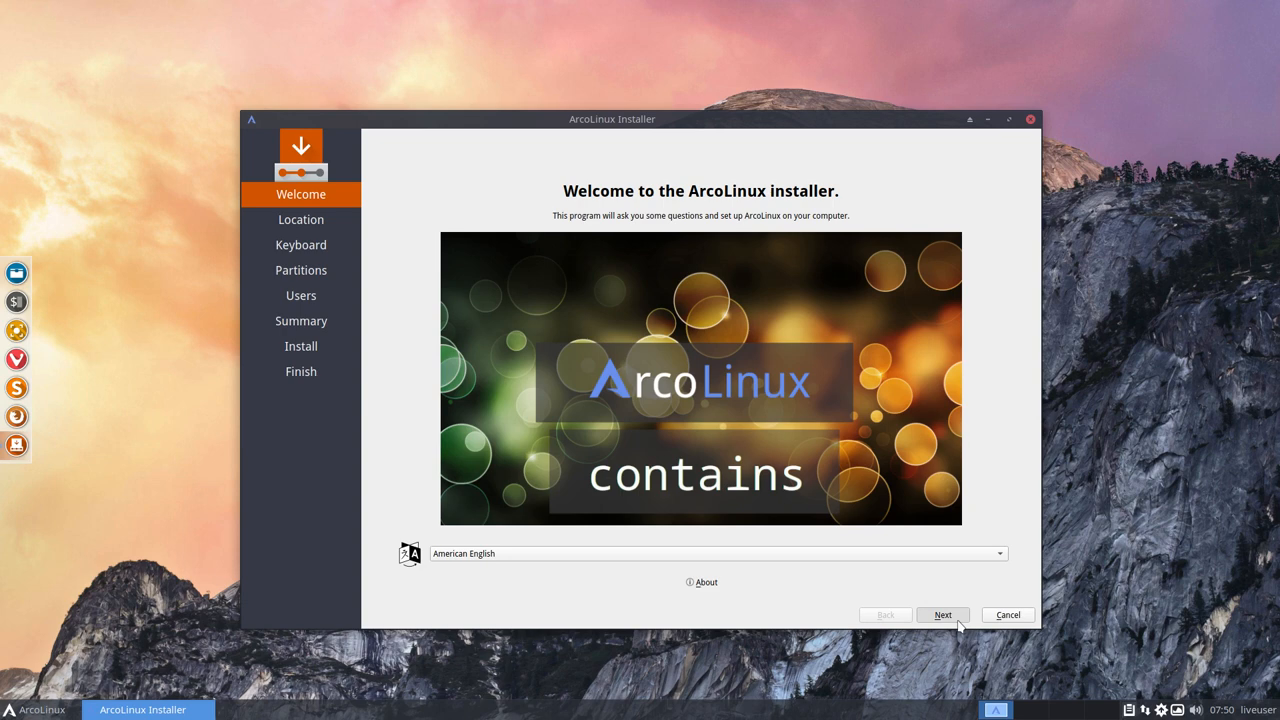
pyautogui.click(944, 614)
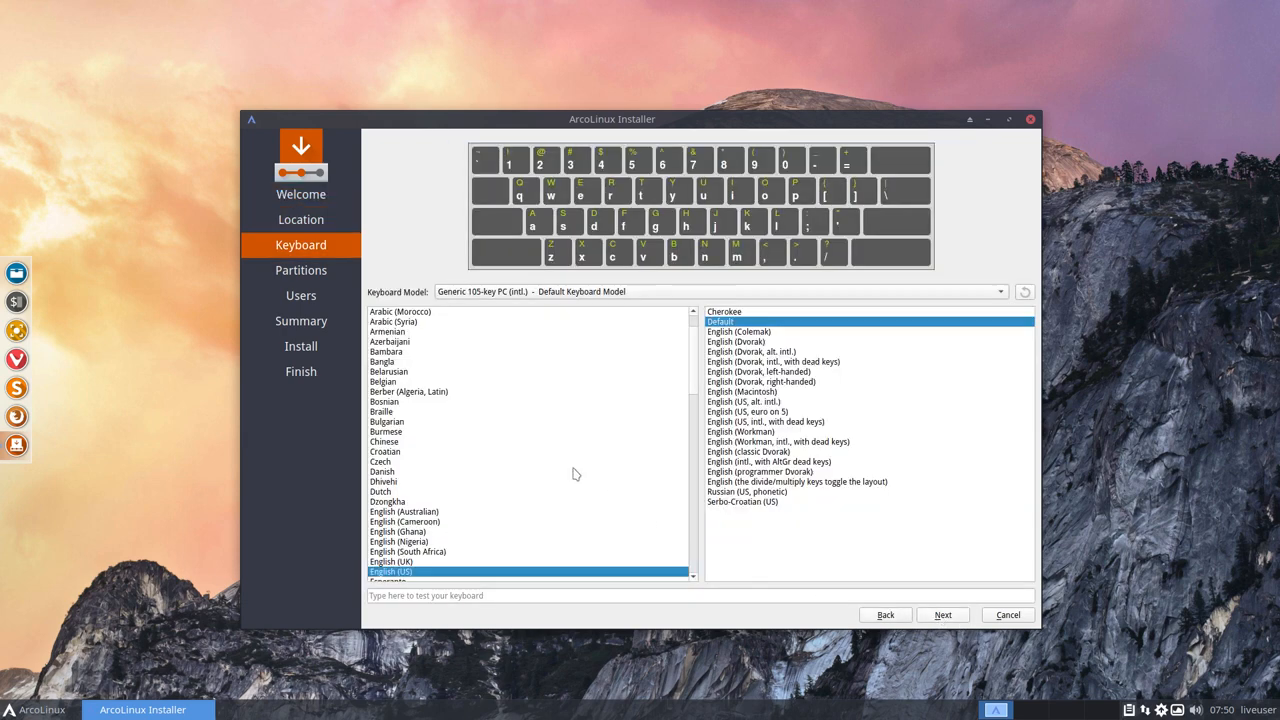
pyautogui.click(384, 380)
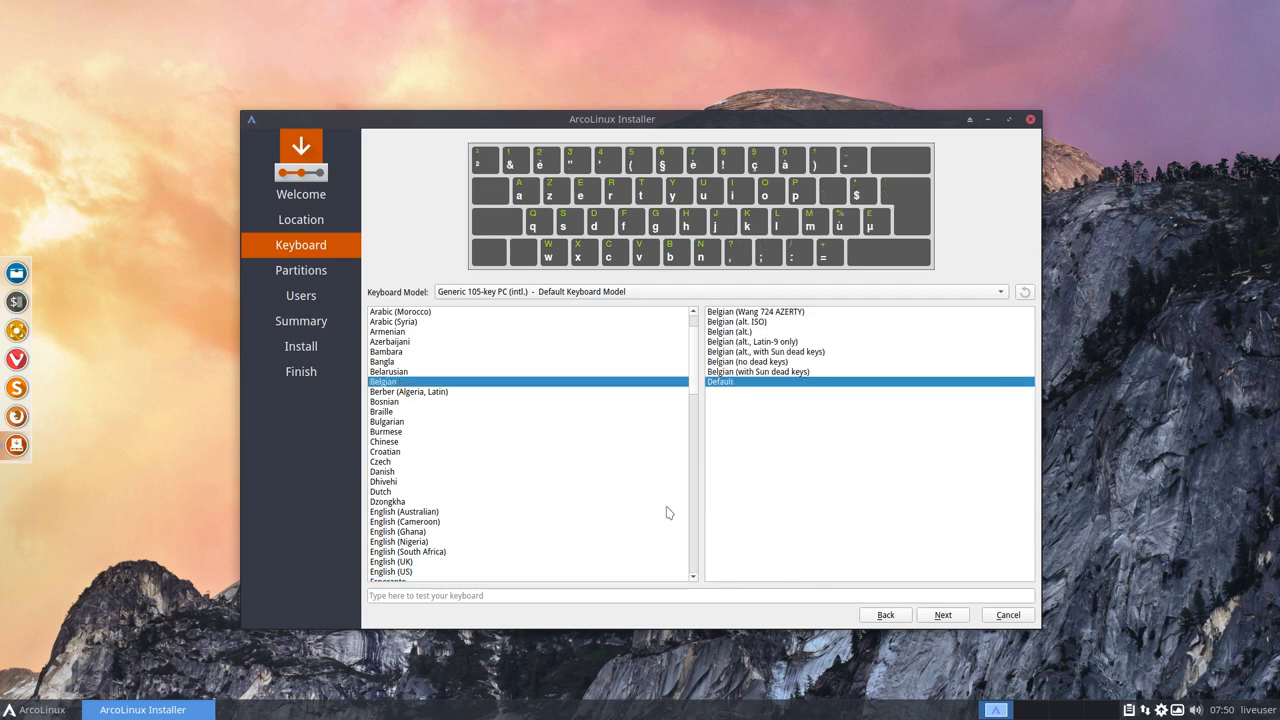
pyautogui.click(942, 614)
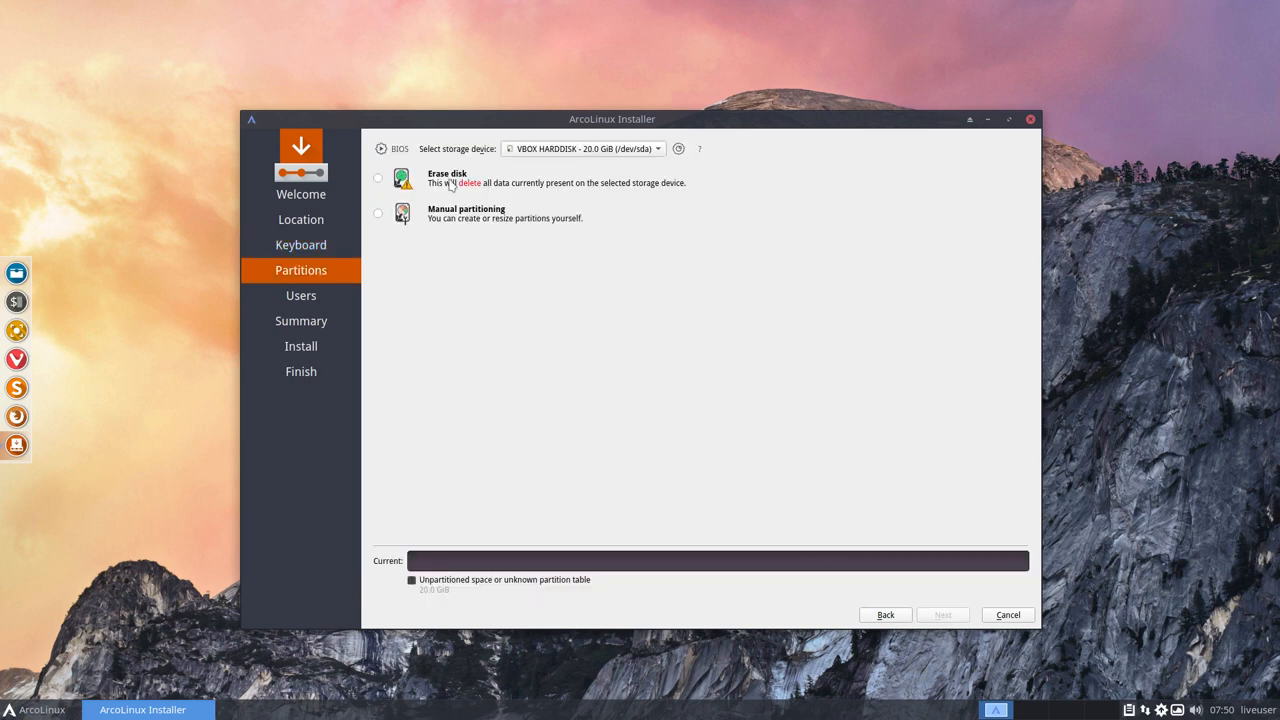
pyautogui.click(376, 178)
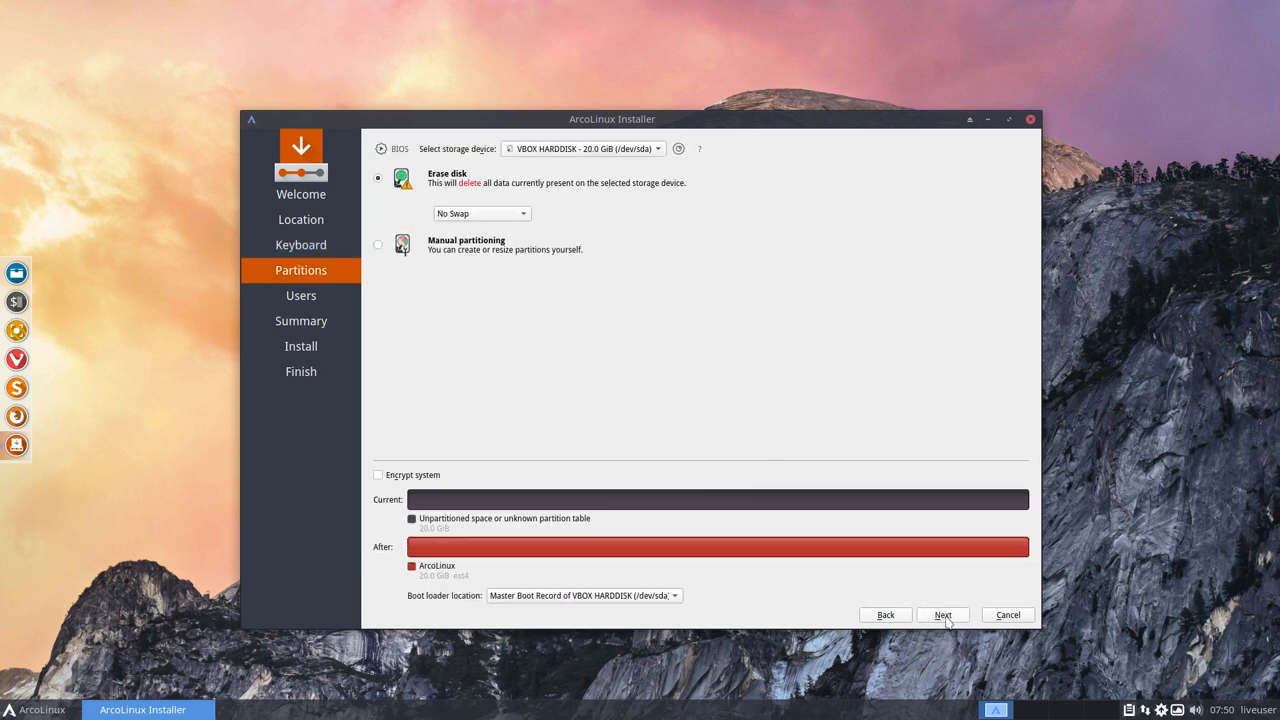
pyautogui.click(944, 614)
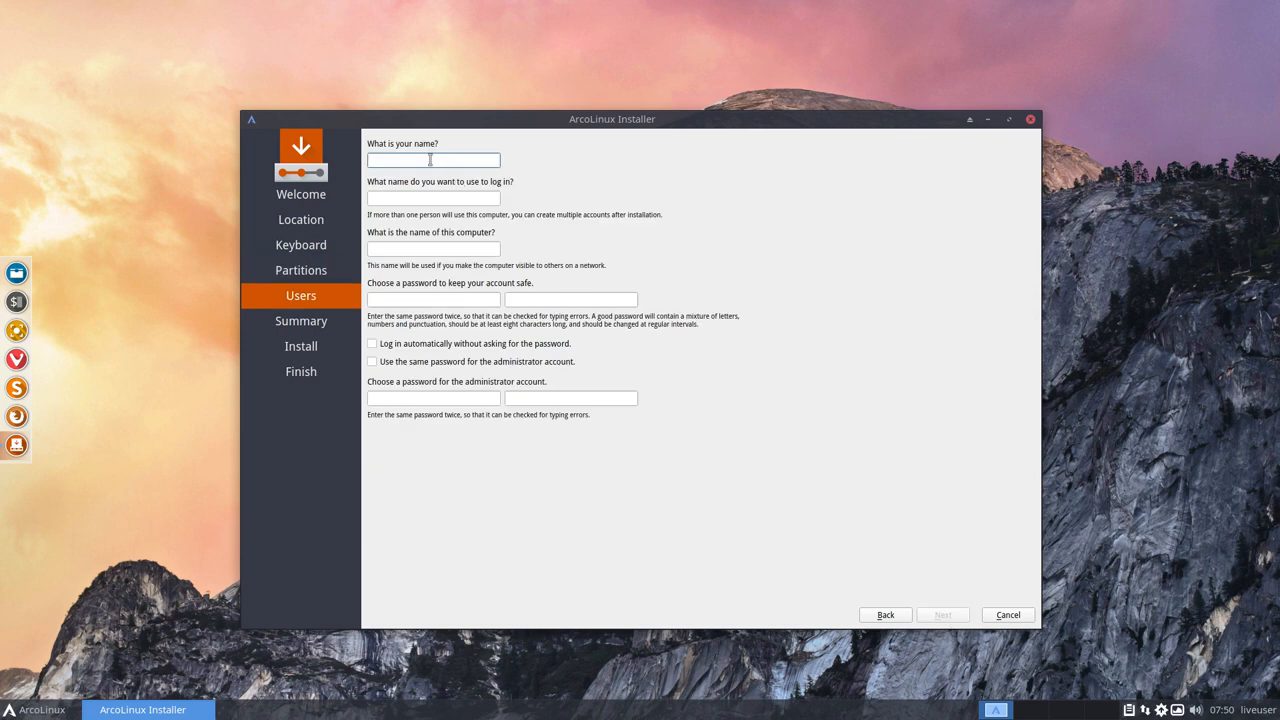
# Enter user erik and computer name ArcoLinux with auto-login, then continue to the Summary.
pyautogui.click(432, 160)
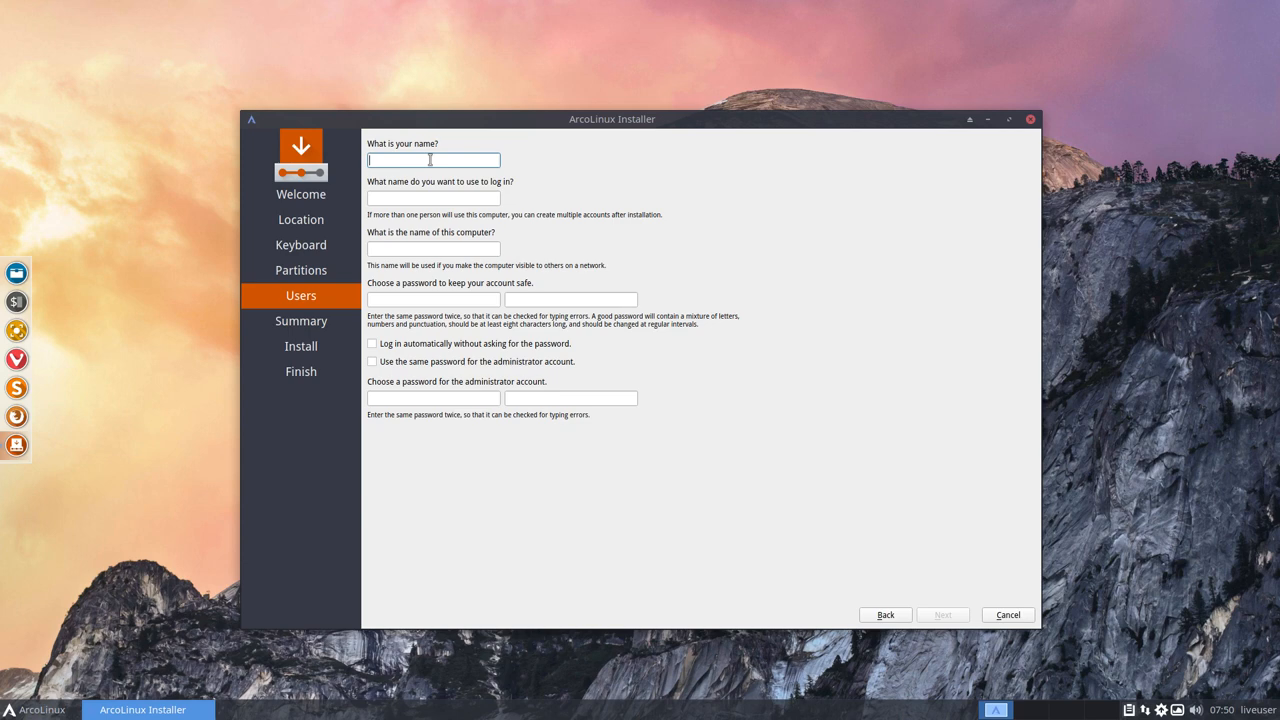
pyautogui.write('e')
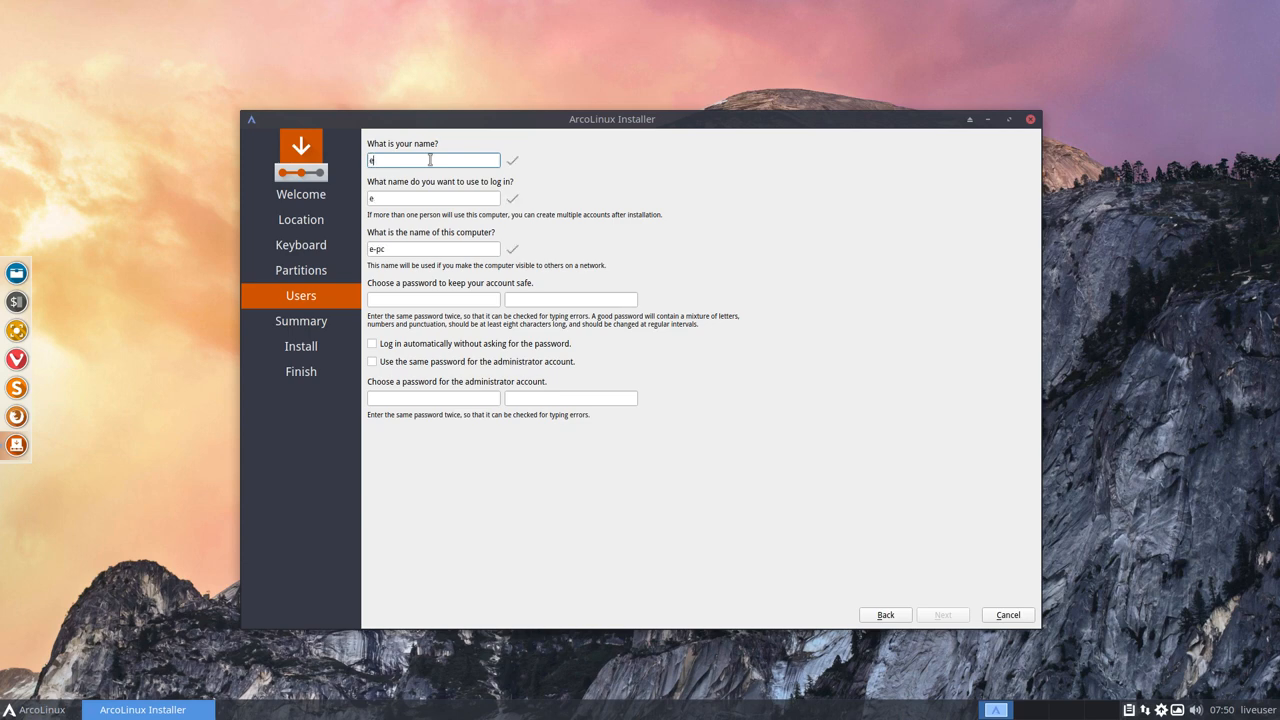
pyautogui.write('rik')
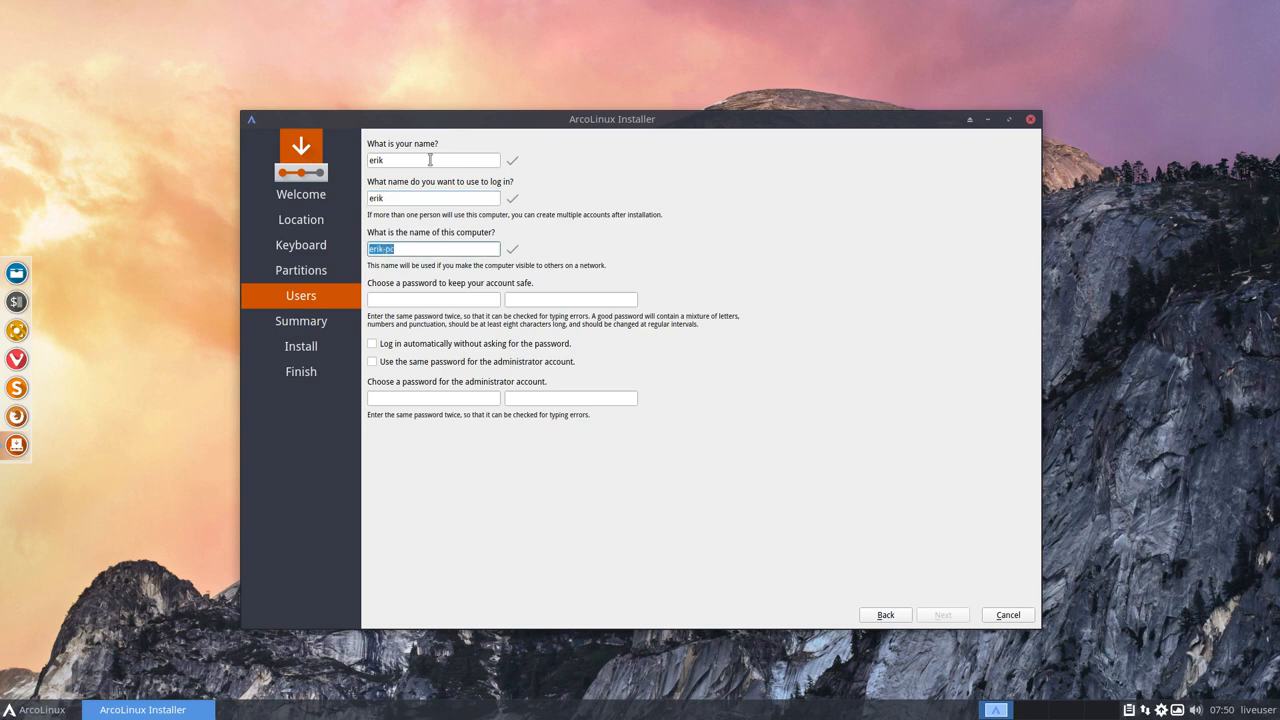
pyautogui.write('ArcoLinux')
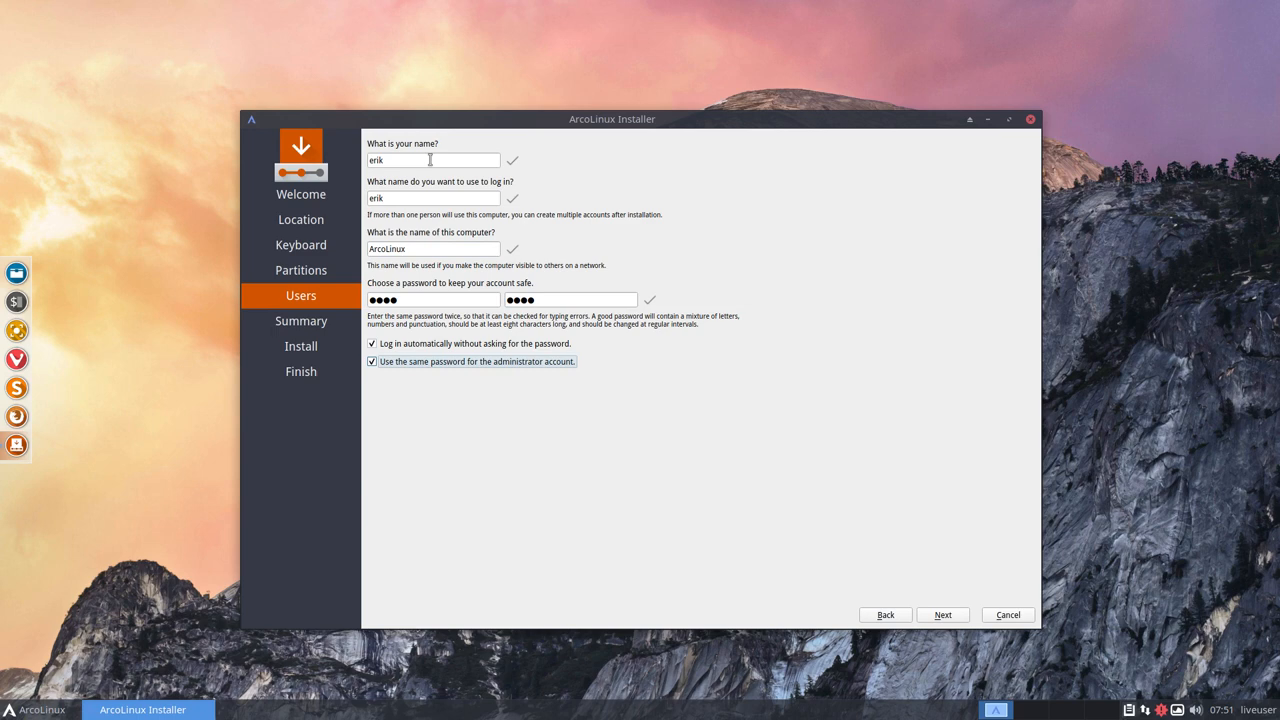
pyautogui.click(942, 614)
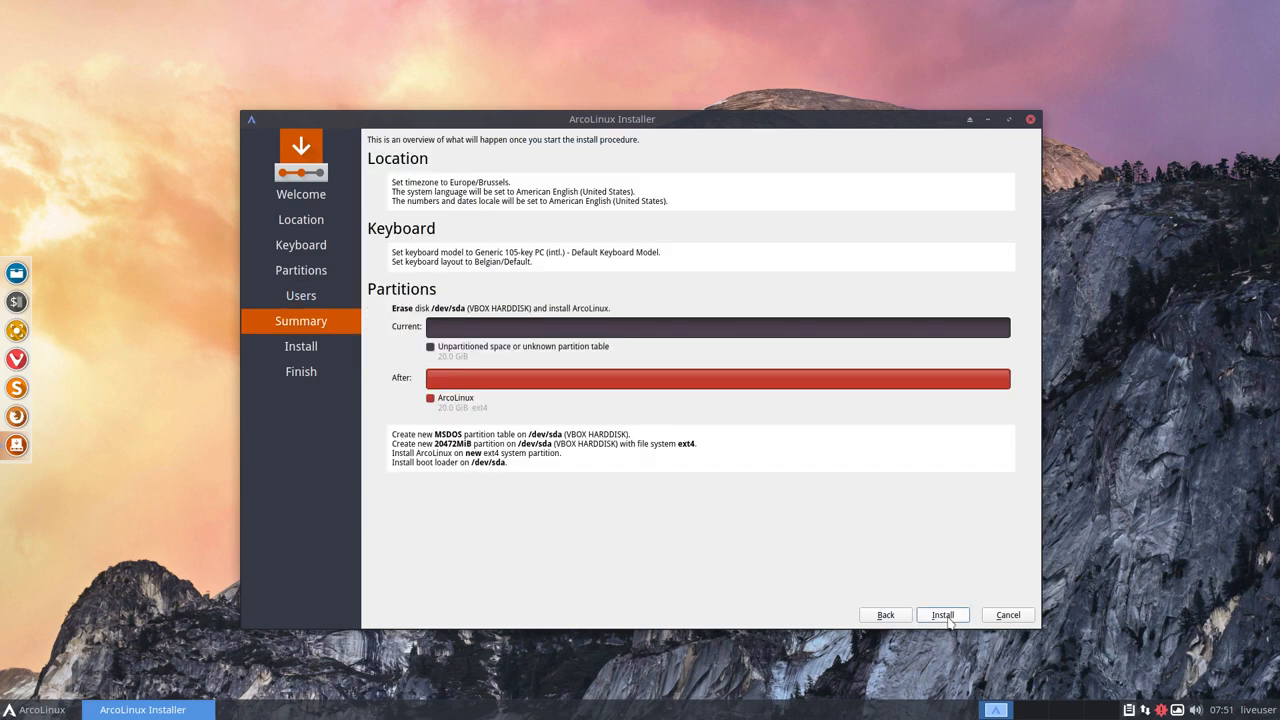
# Run the installation, choose Restart now, and finish the installer.
pyautogui.click(944, 614)
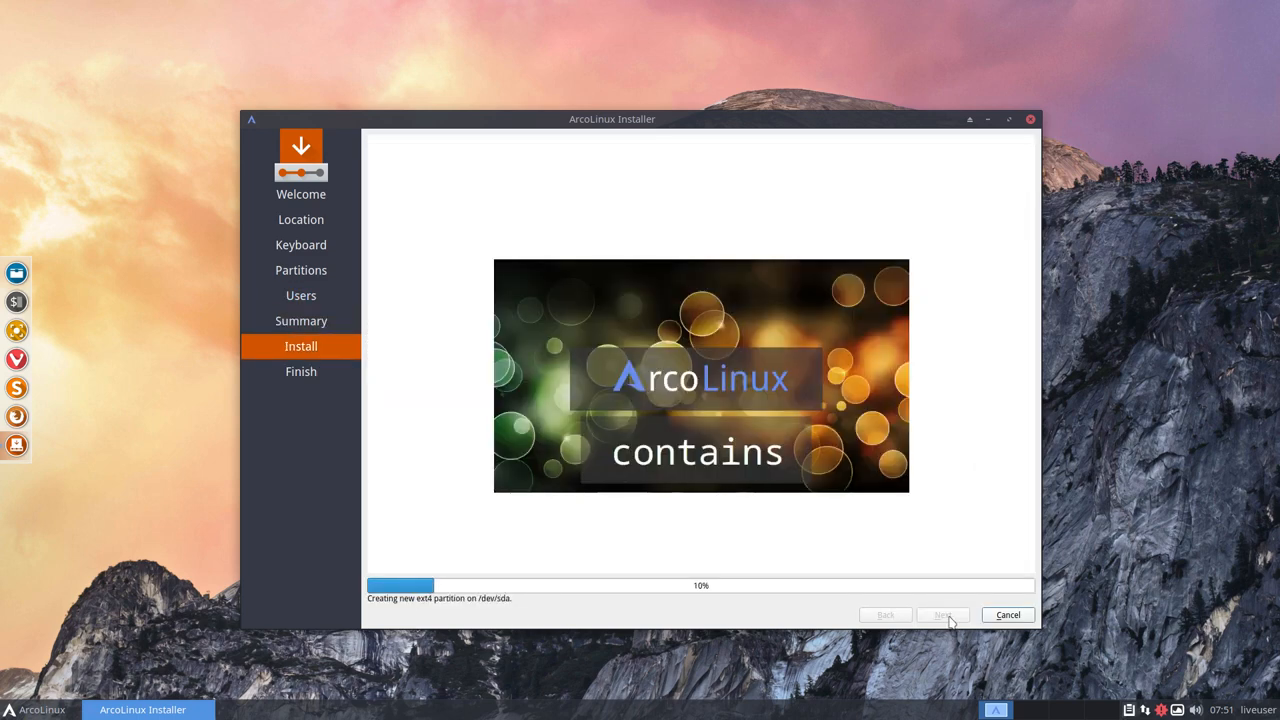
pyautogui.moveTo(1156, 652)
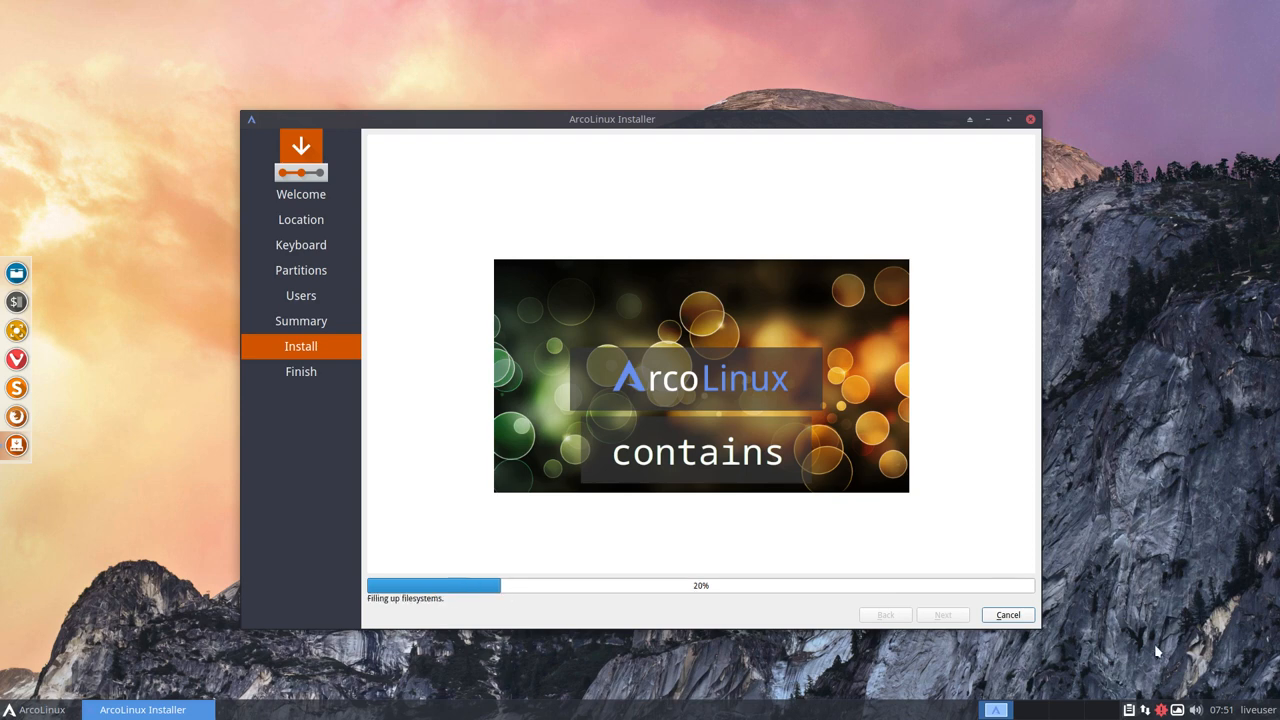
pyautogui.moveTo(1156, 500)
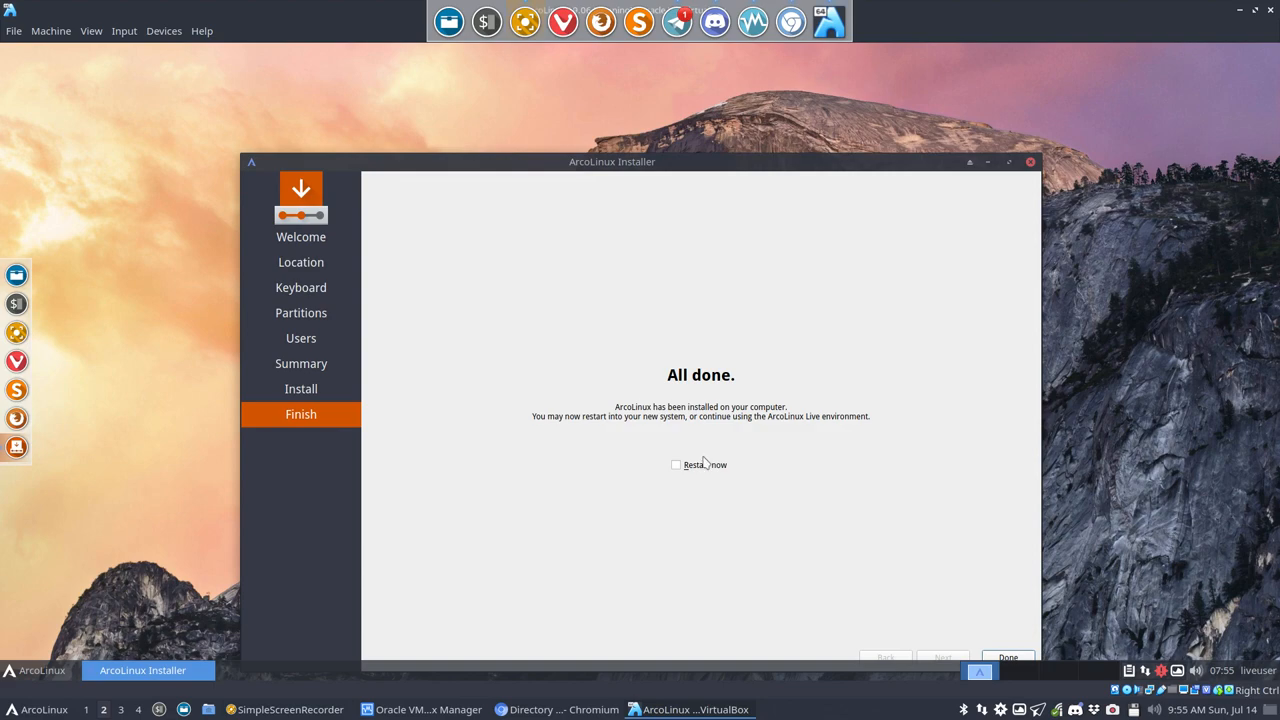
pyautogui.click(676, 464)
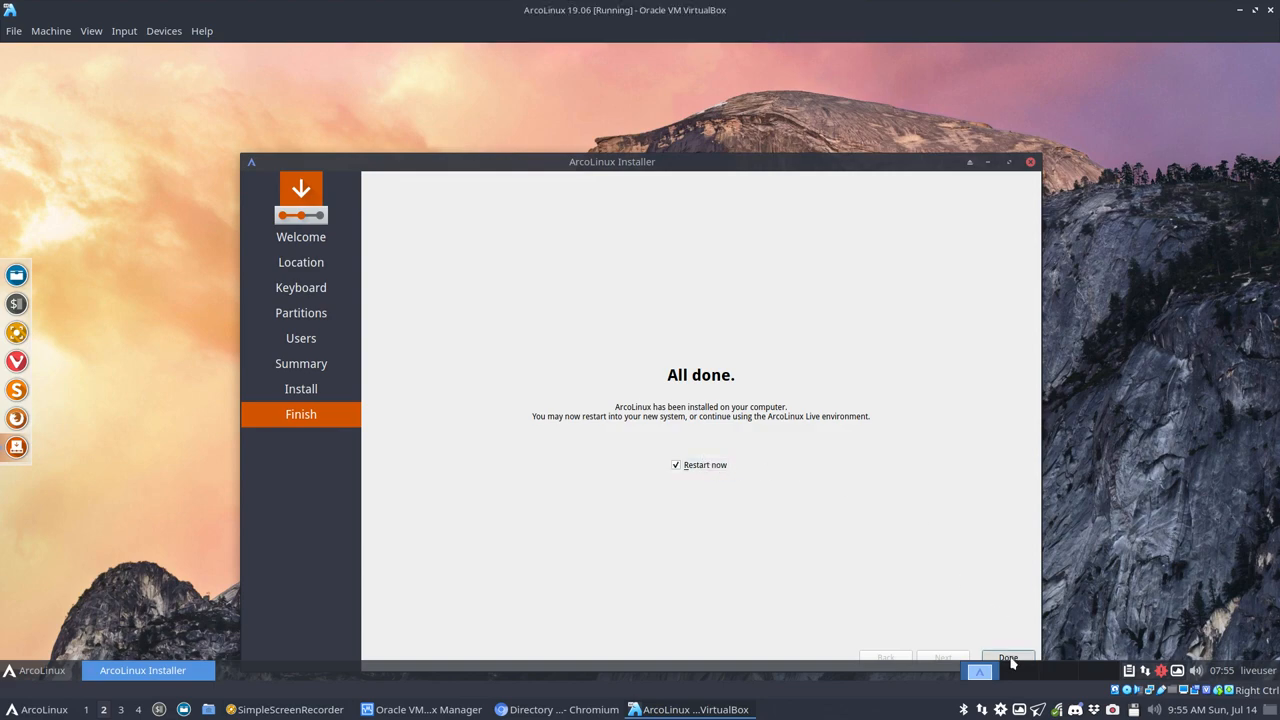
pyautogui.click(1008, 656)
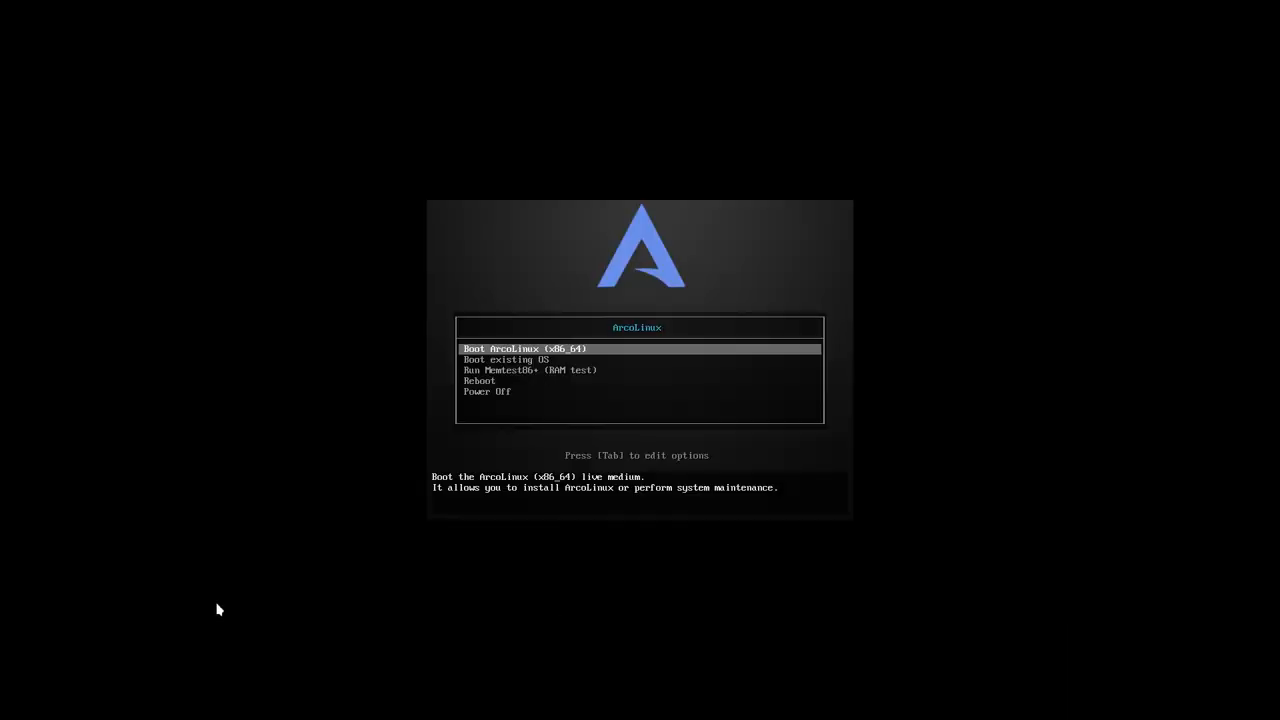
pyautogui.moveTo(412, 320)
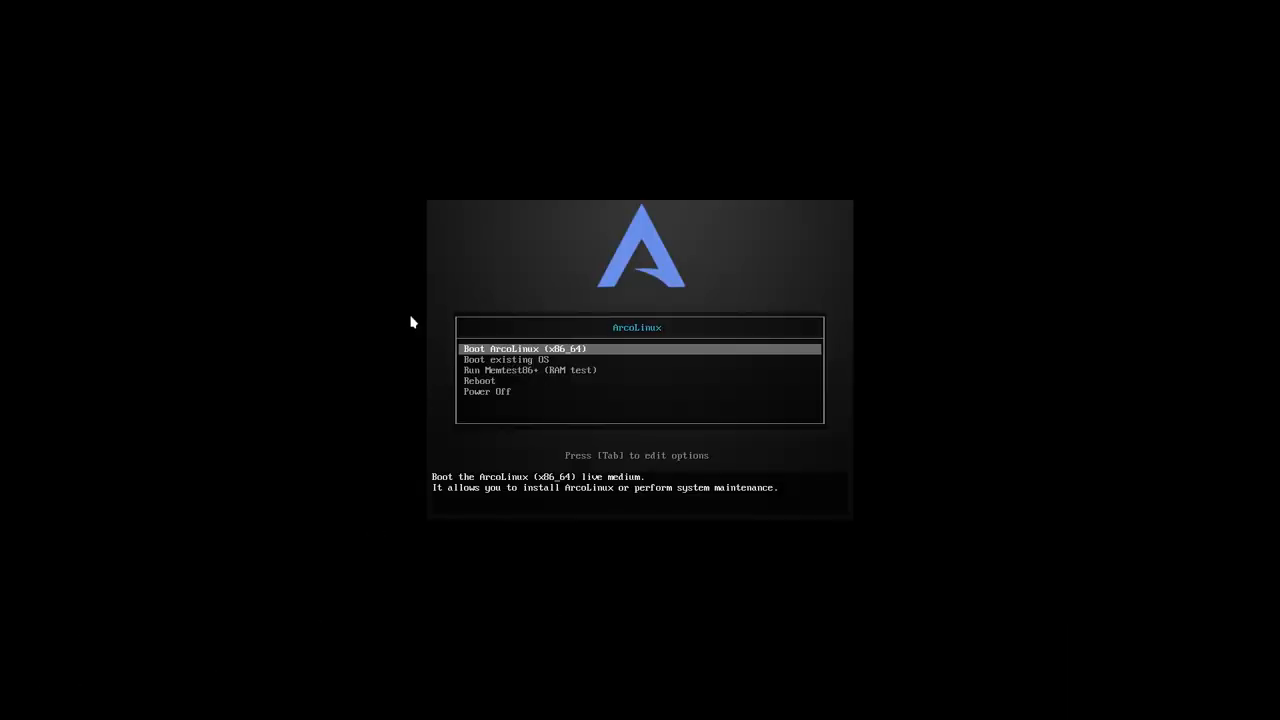
# Choose Boot existing OS so the VM starts the installed ArcoLinux 19.06.1 system.
pyautogui.press('Down')
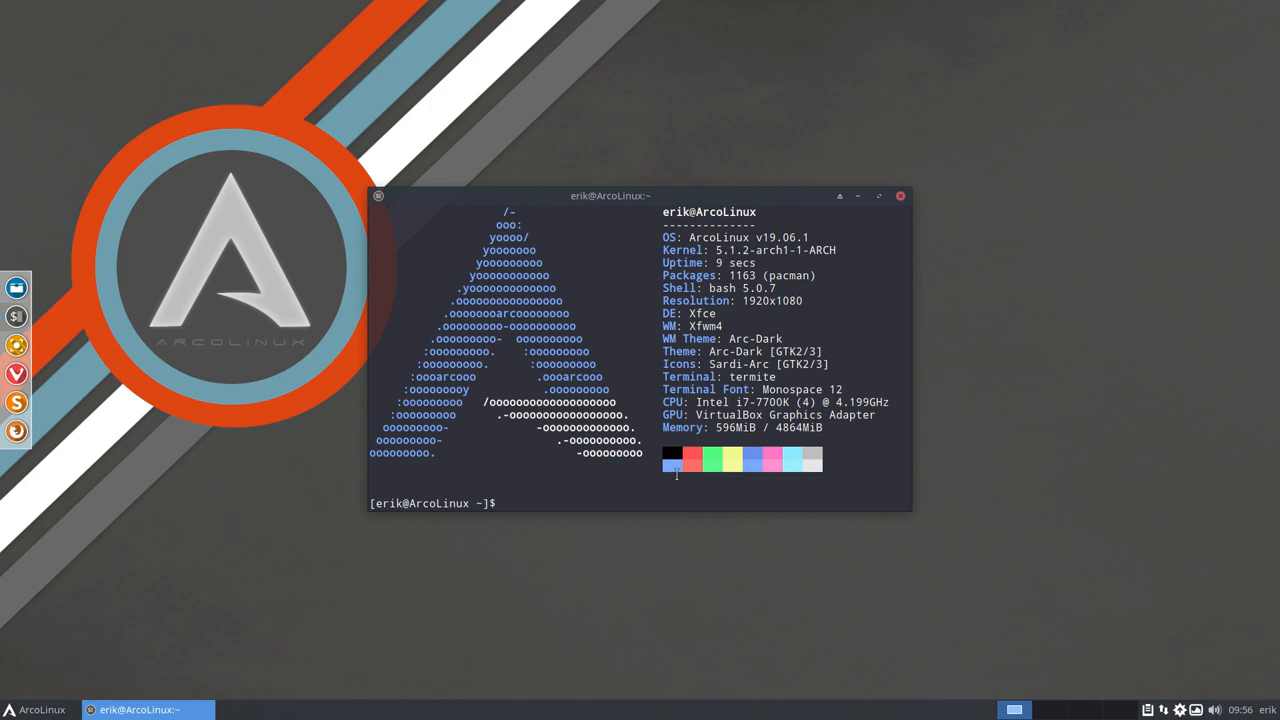
pyautogui.moveTo(840, 304)
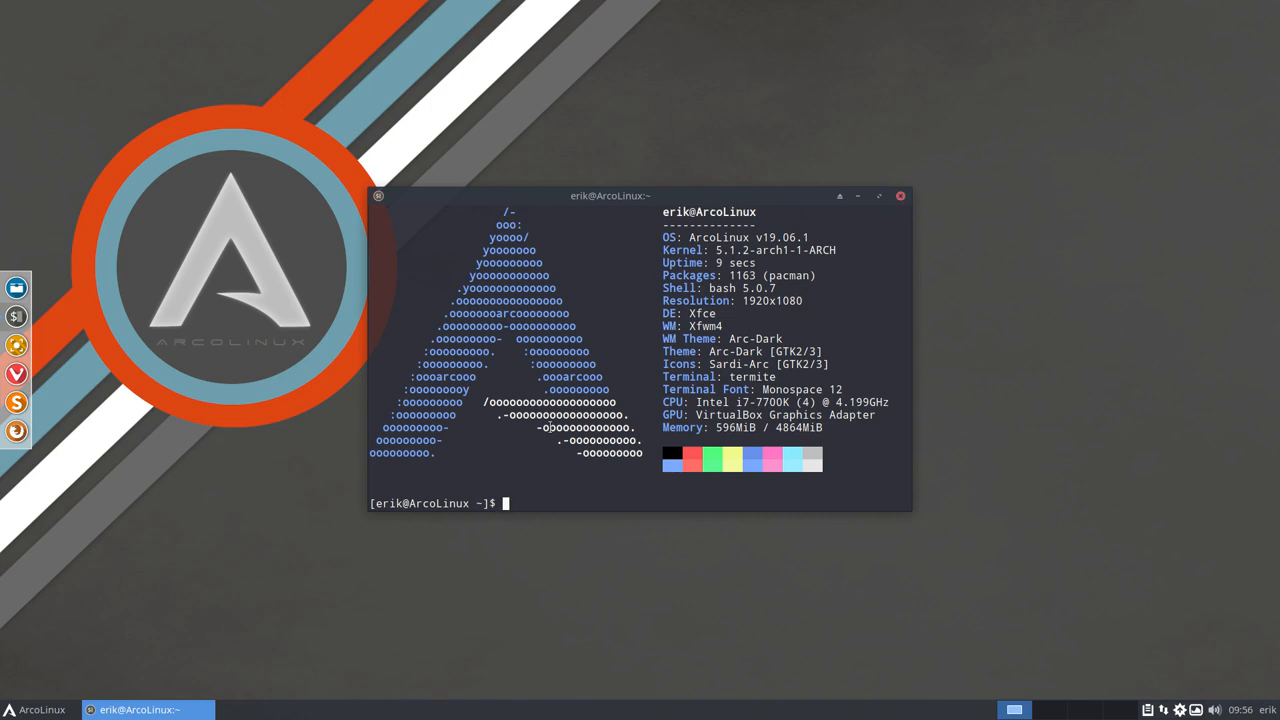
# Launch Web Browser from the Whisker menu and continue with an empty keyring password.
pyautogui.click(36, 708)
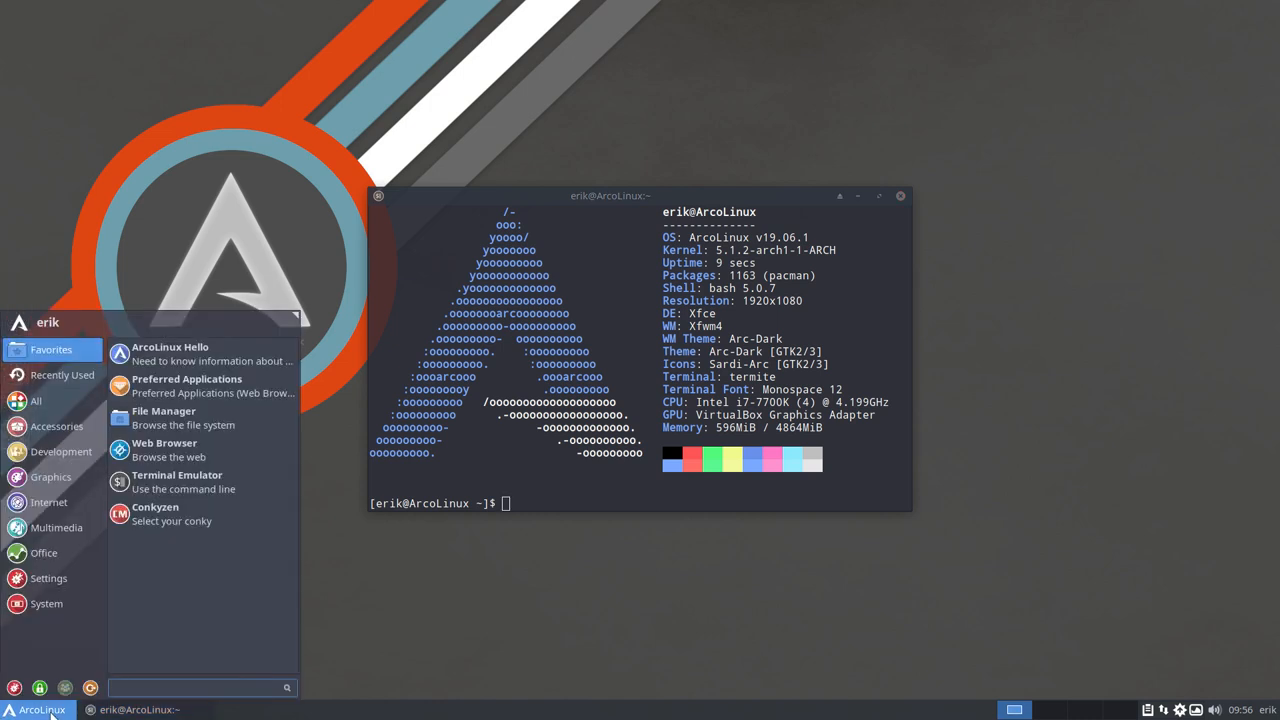
pyautogui.moveTo(212, 360)
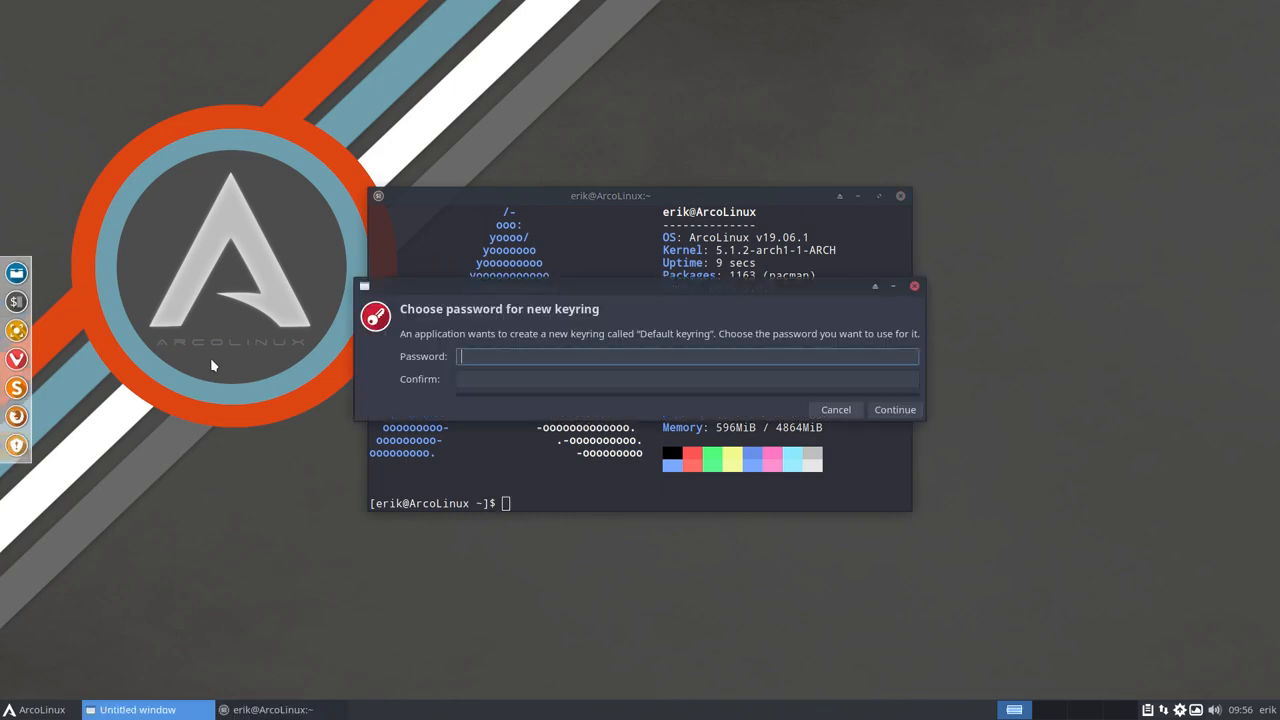
pyautogui.click(896, 408)
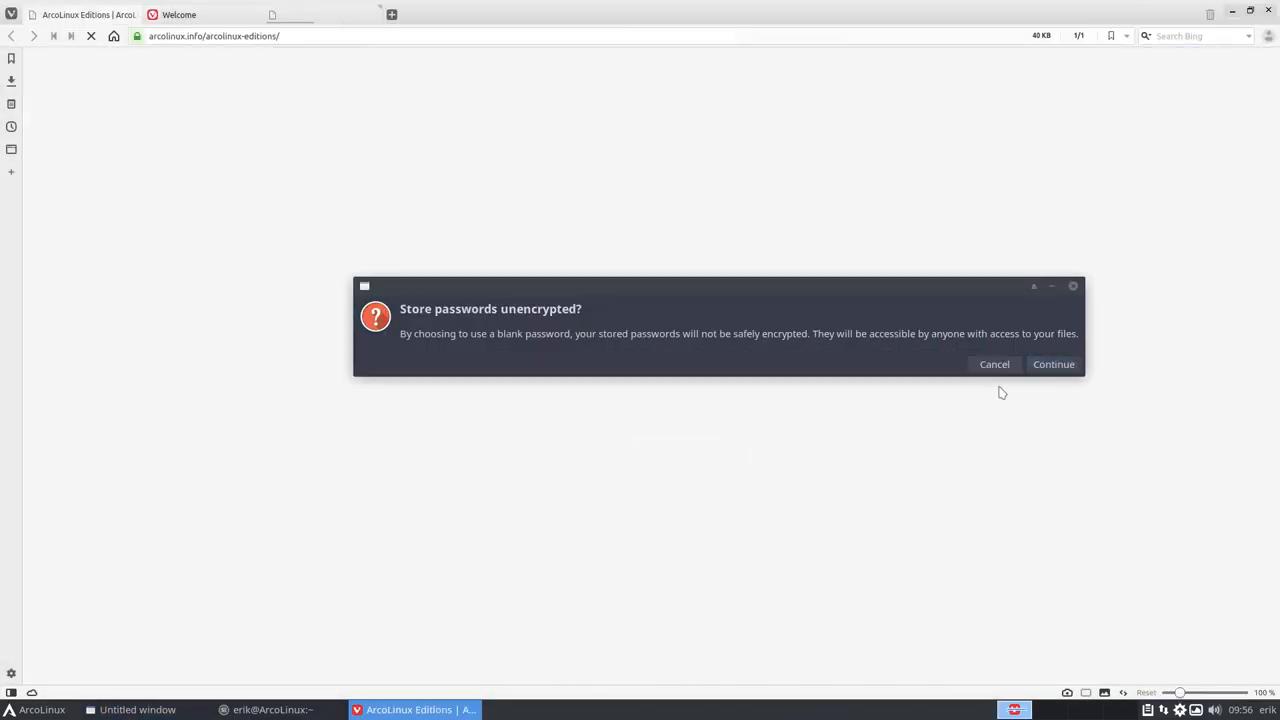
# Accept unencrypted password storage and read the editions page down to the phases overview.
pyautogui.click(1052, 364)
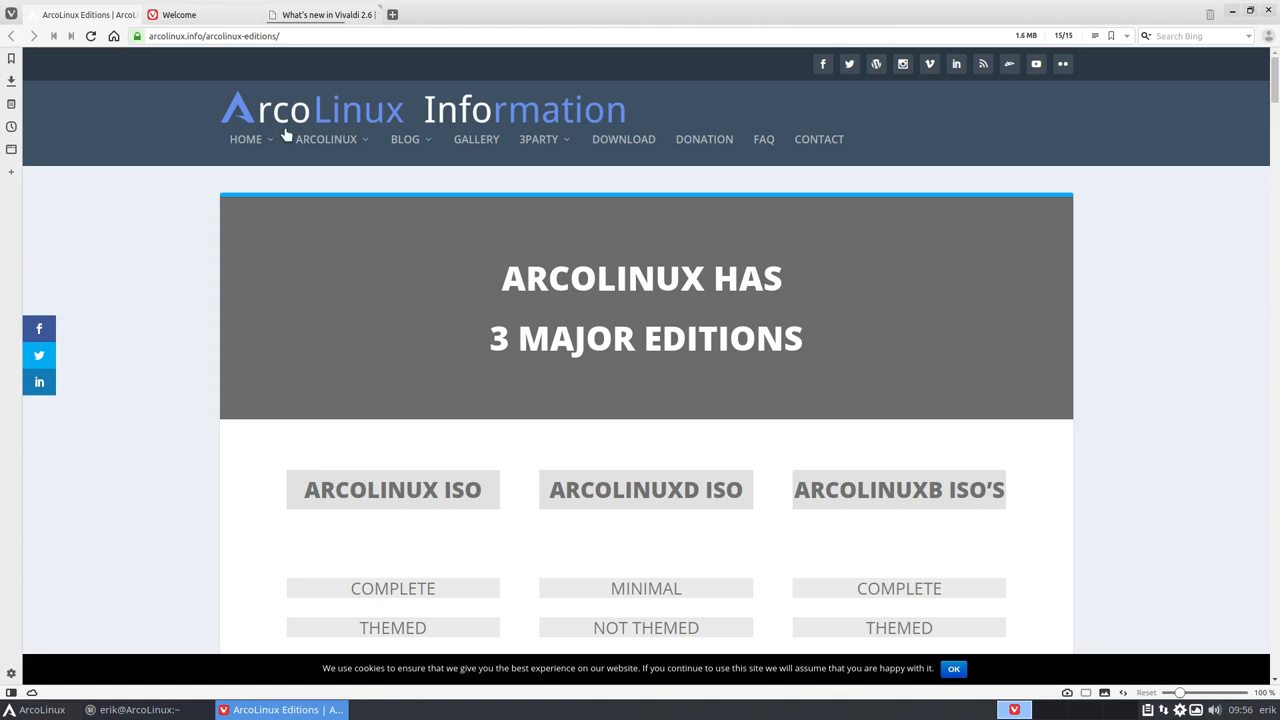
pyautogui.moveTo(376, 120)
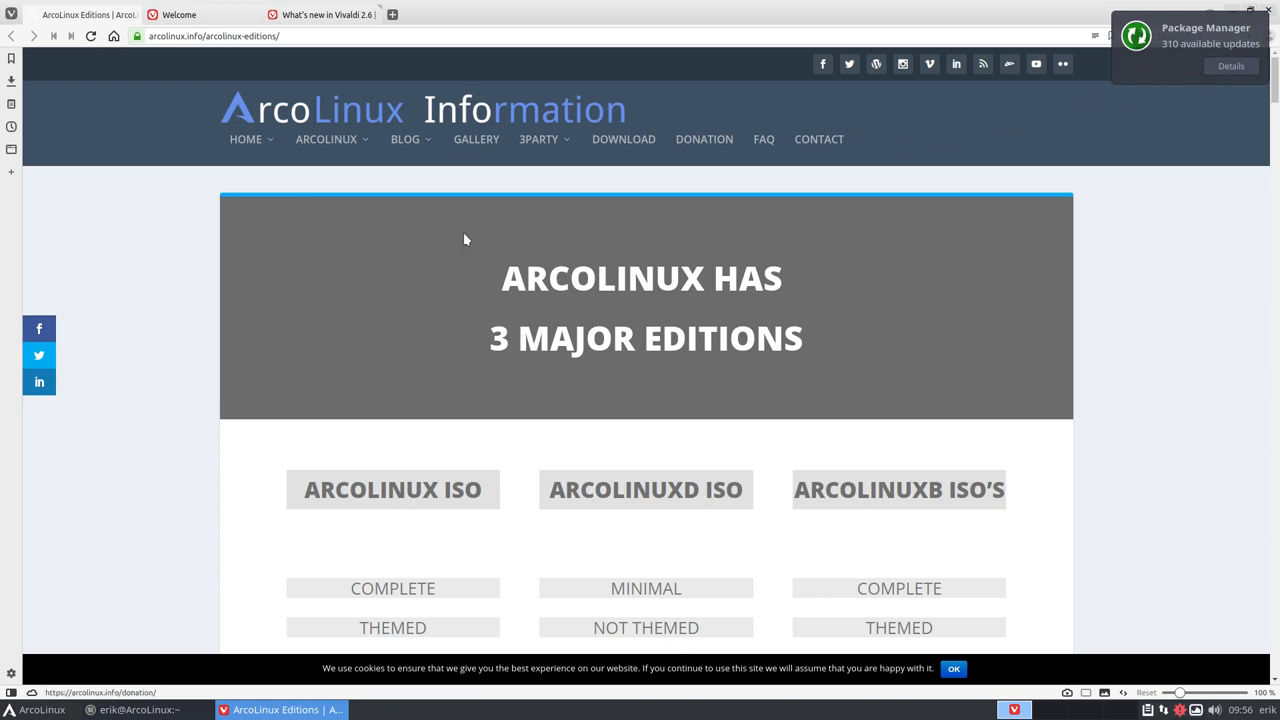
pyautogui.scroll(-3)
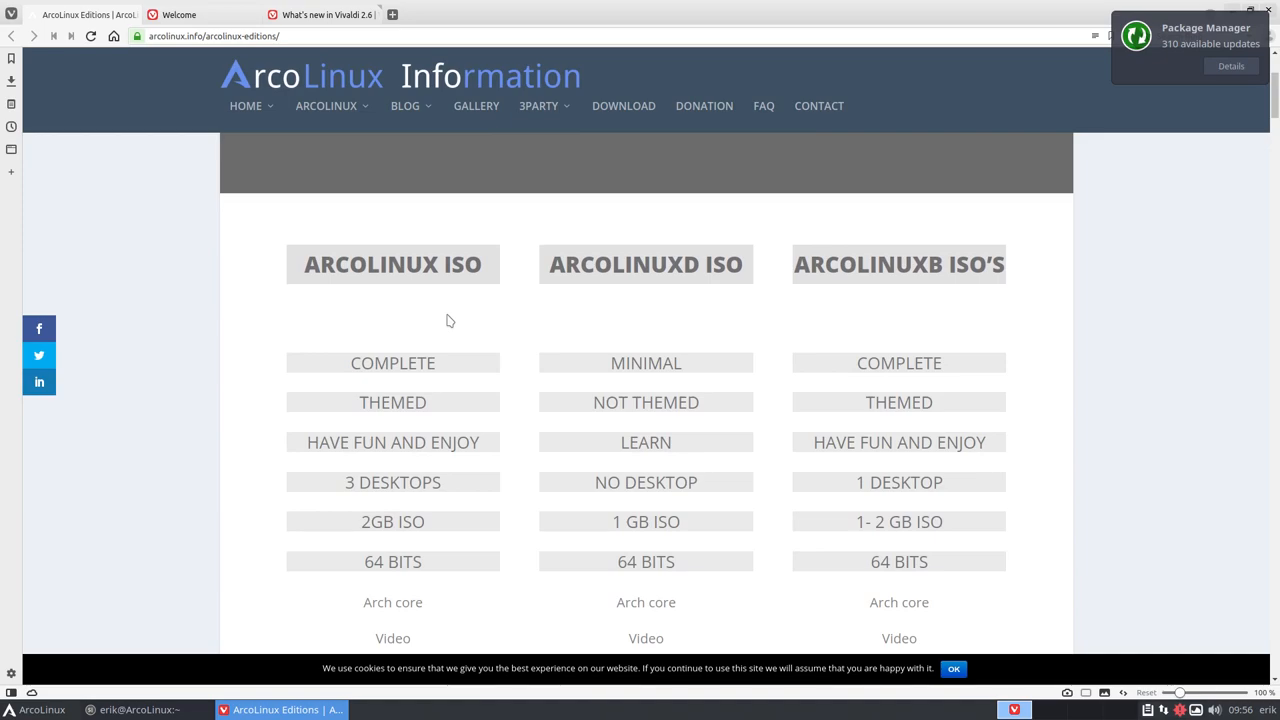
pyautogui.scroll(-3)
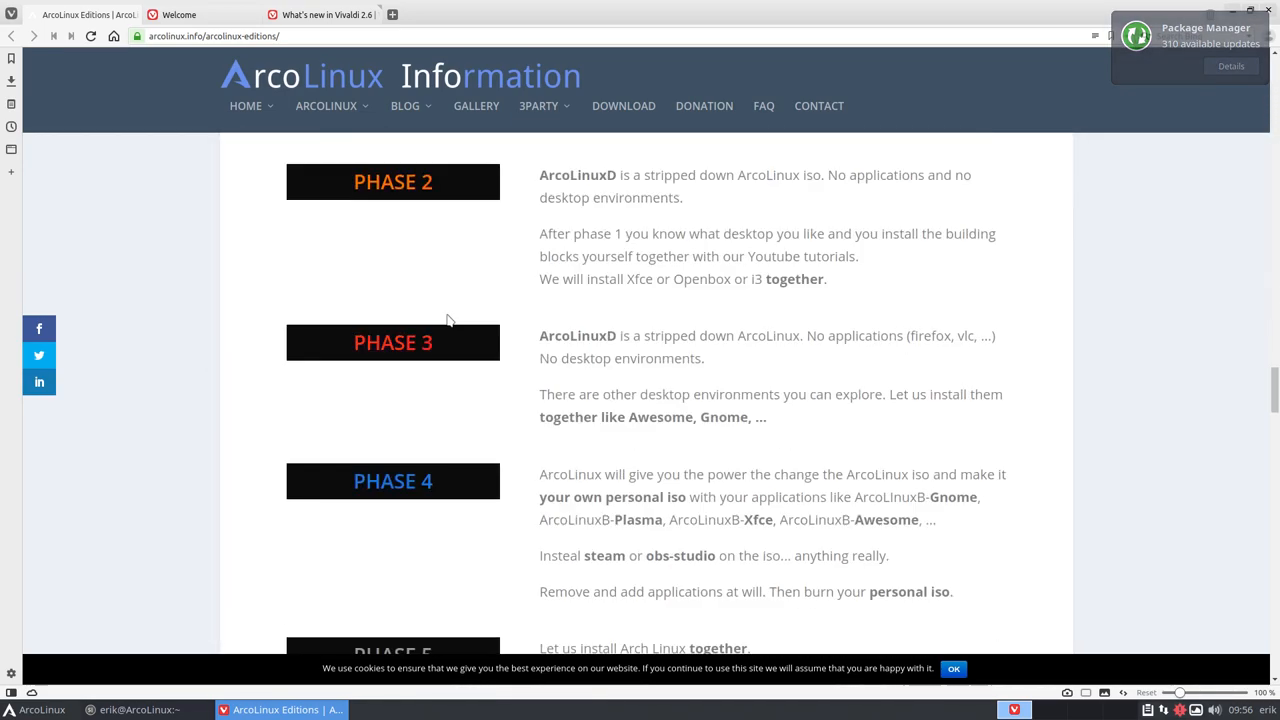
pyautogui.scroll(-3)
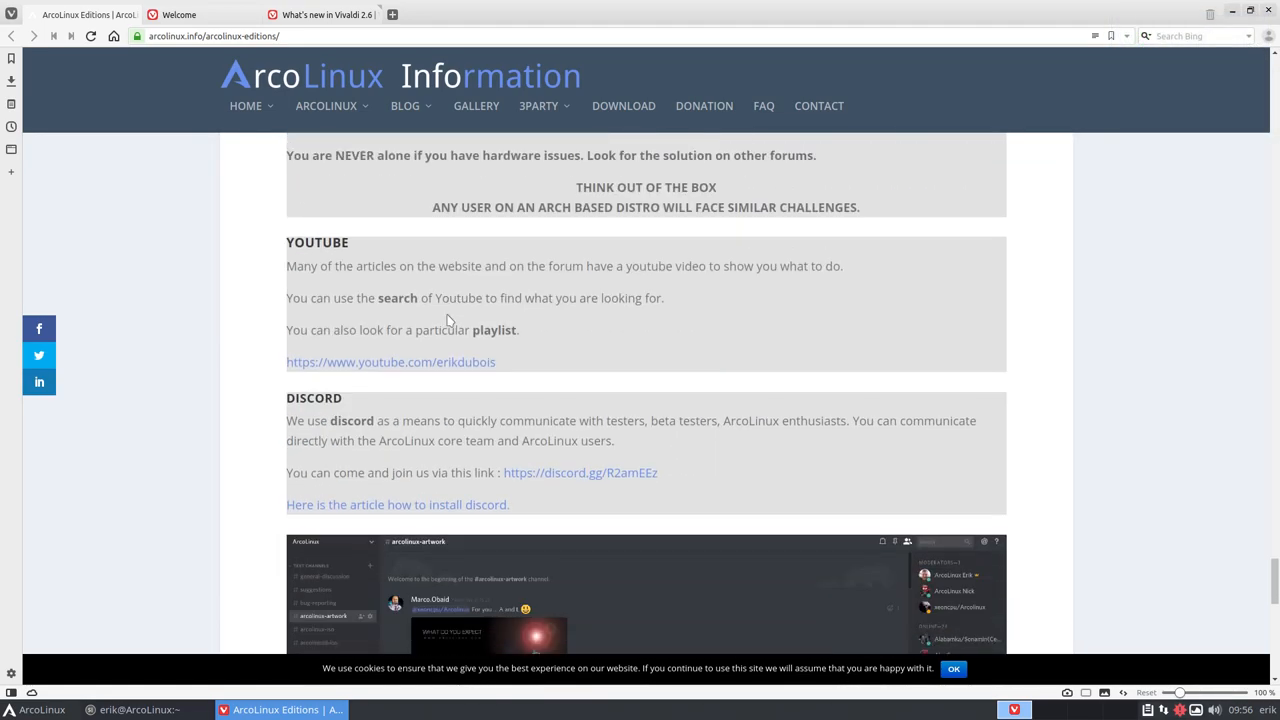
pyautogui.scroll(-3)
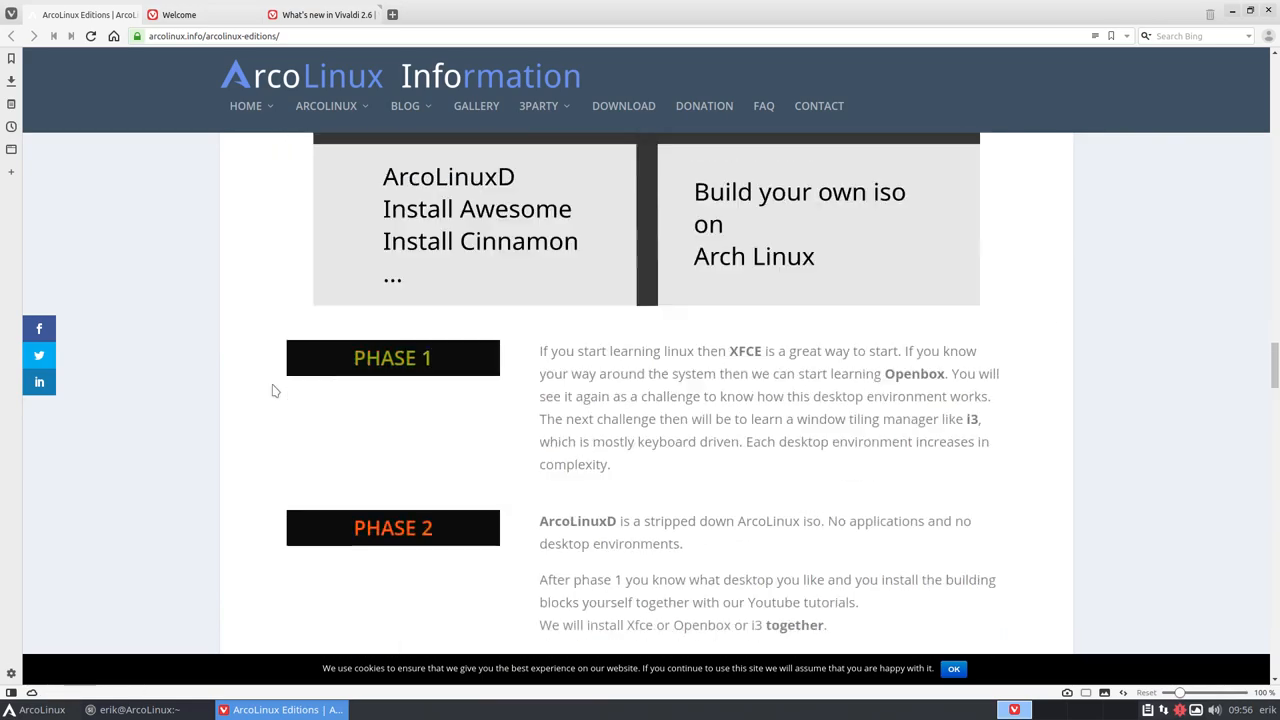
pyautogui.scroll(3)
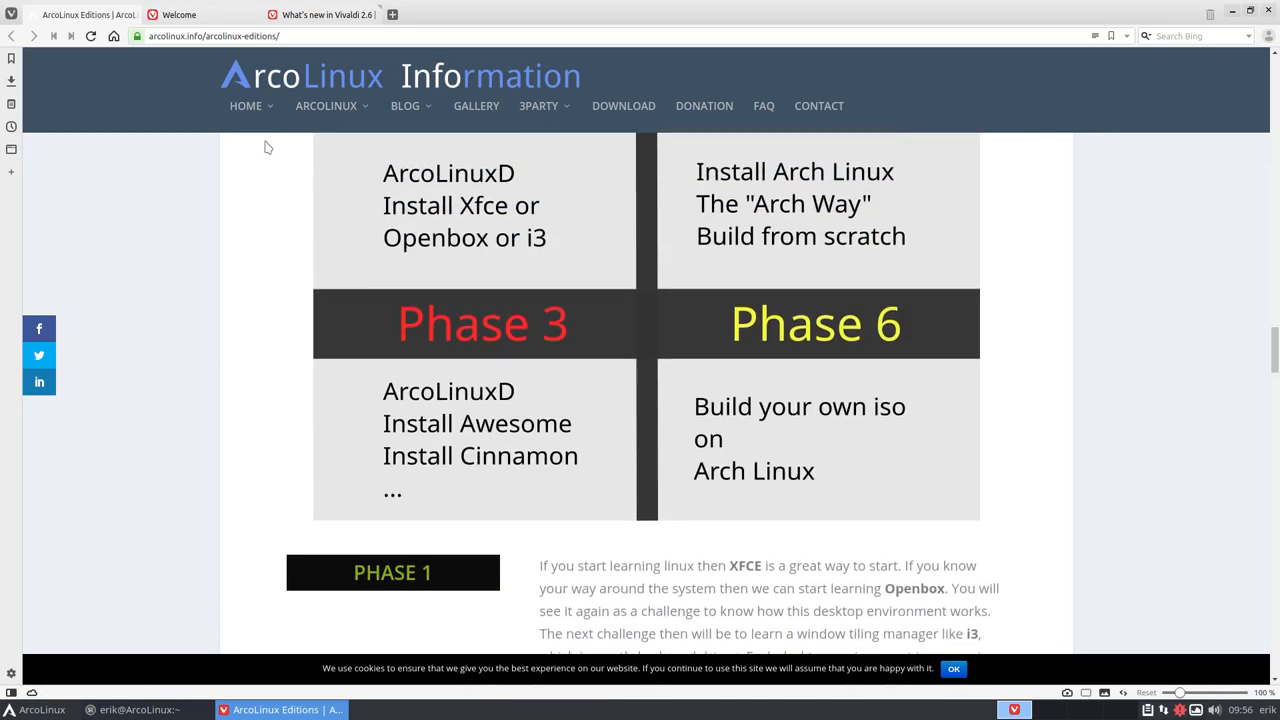
# Search Bing for discord in the second tab, visit the Discord site, then return to the editions page.
pyautogui.click(324, 14)
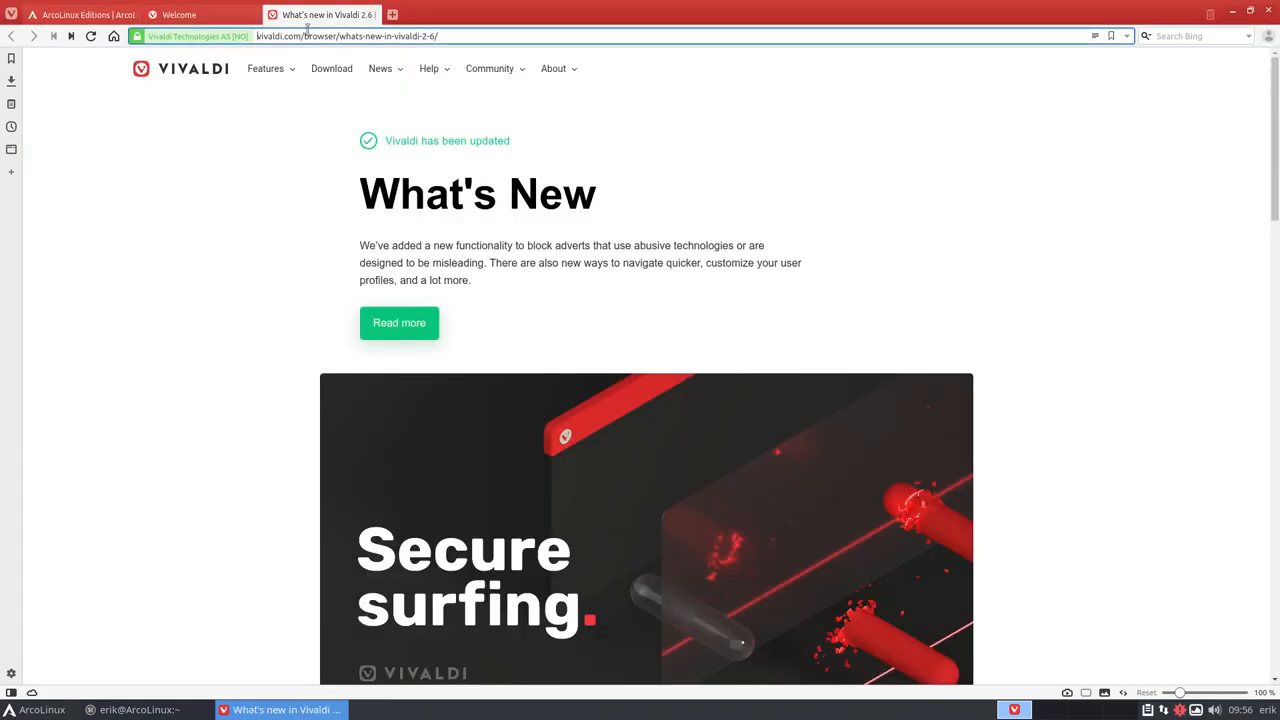
pyautogui.write('discord')
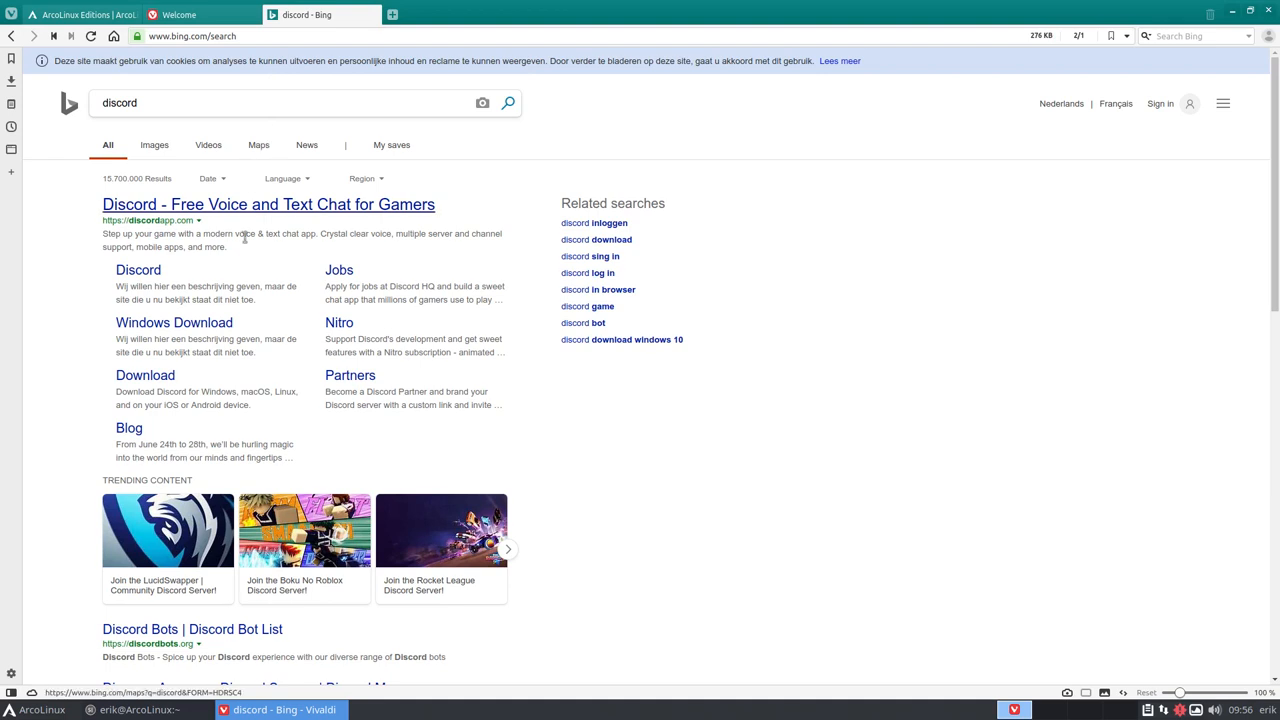
pyautogui.click(254, 204)
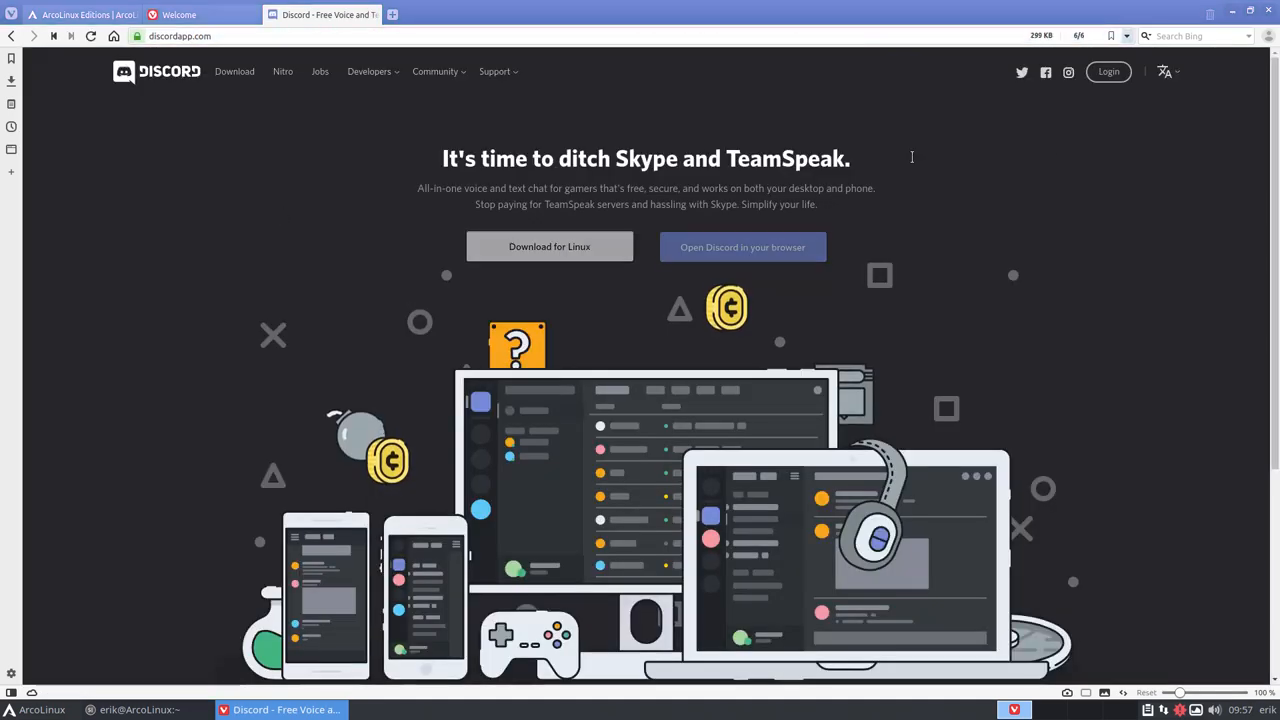
pyautogui.moveTo(432, 168)
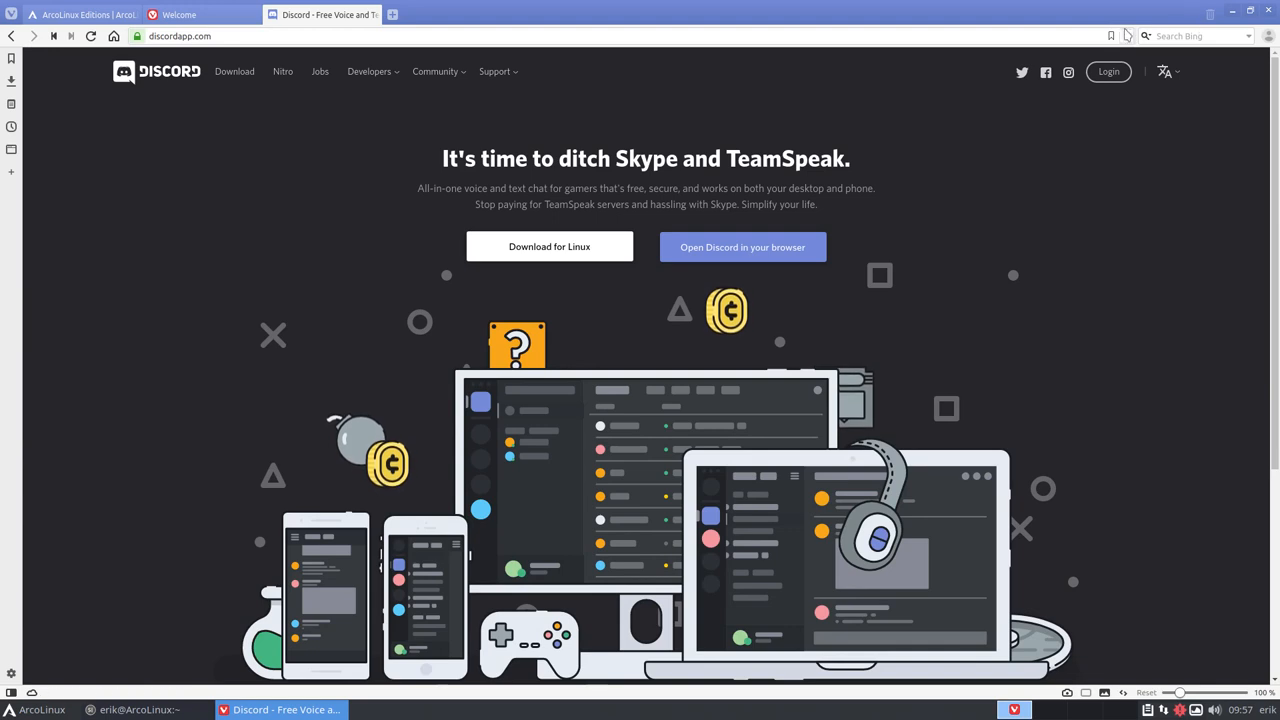
pyautogui.click(80, 16)
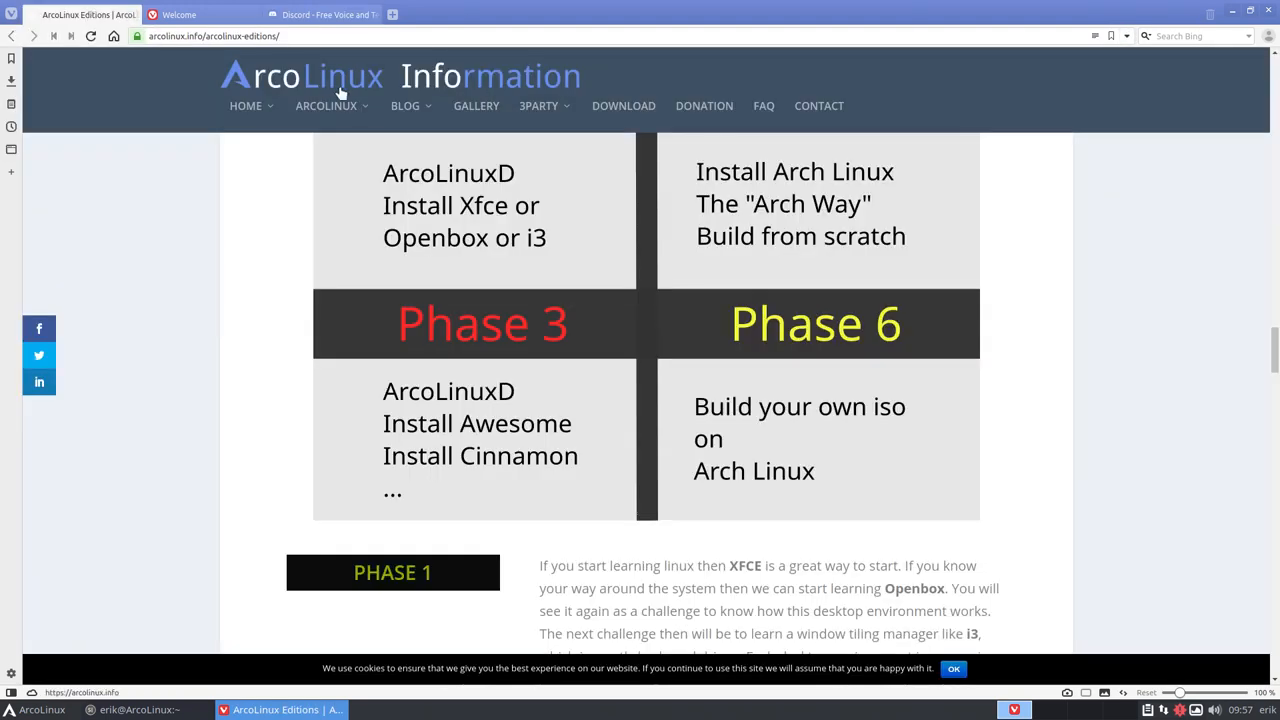
# Open the Beta Editions page from the ARCOLINUX menu and read down to the 19.07.9 hblock-git rename note.
pyautogui.click(328, 106)
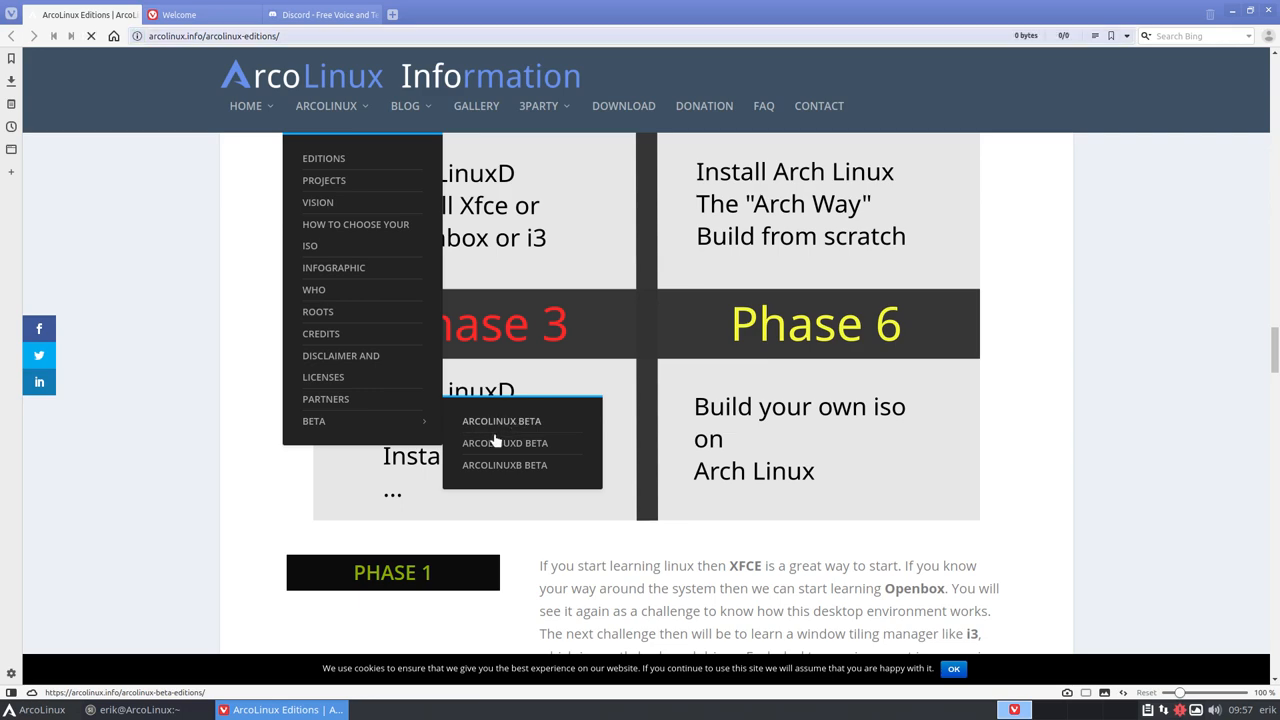
pyautogui.click(500, 420)
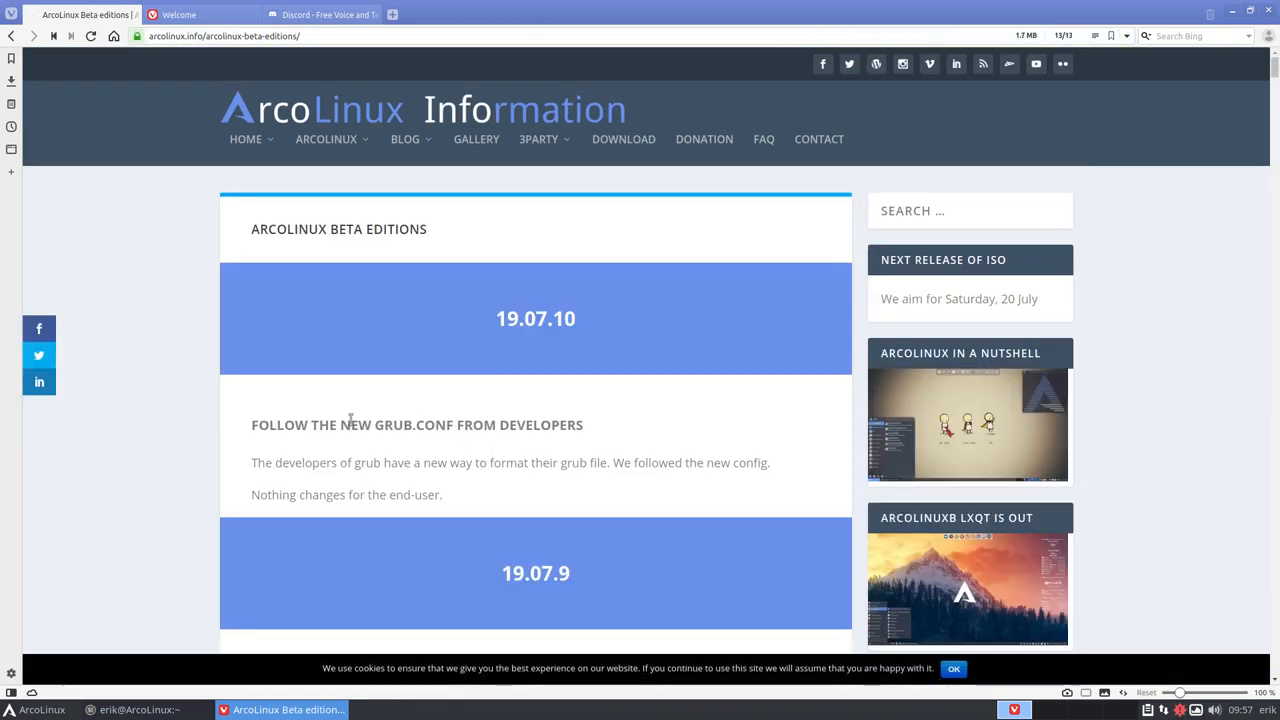
pyautogui.scroll(-3)
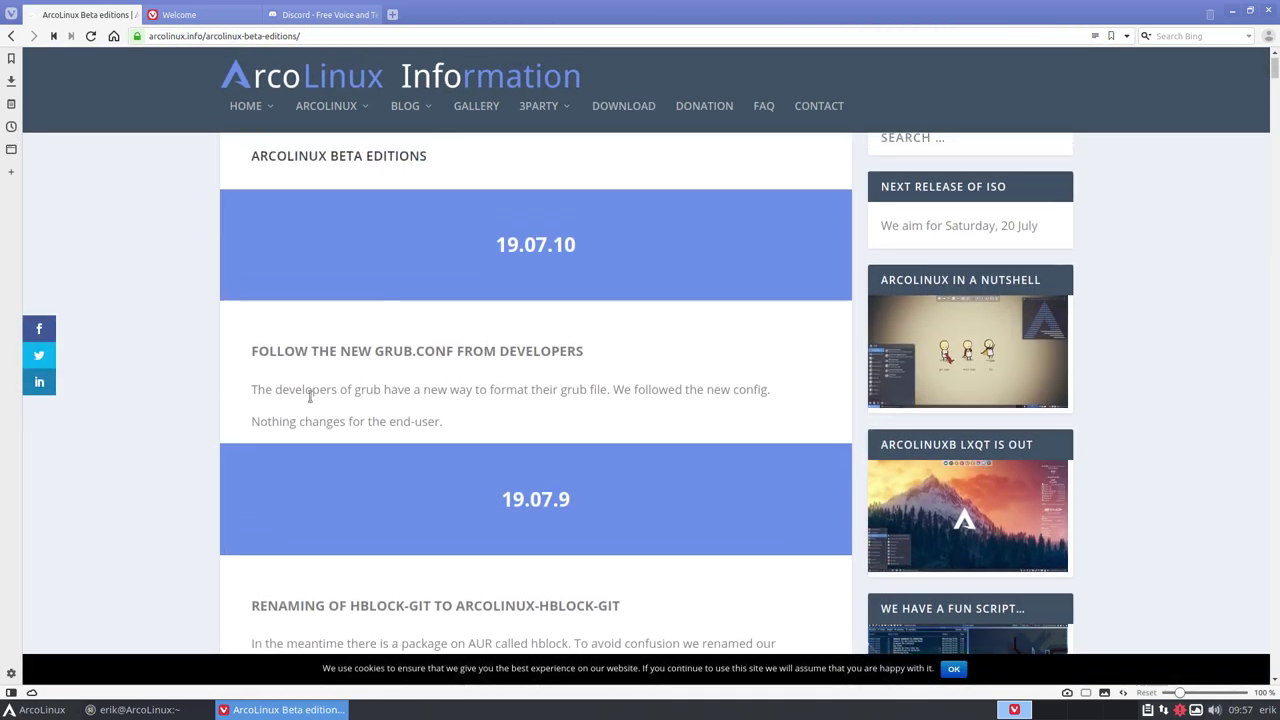
pyautogui.scroll(-3)
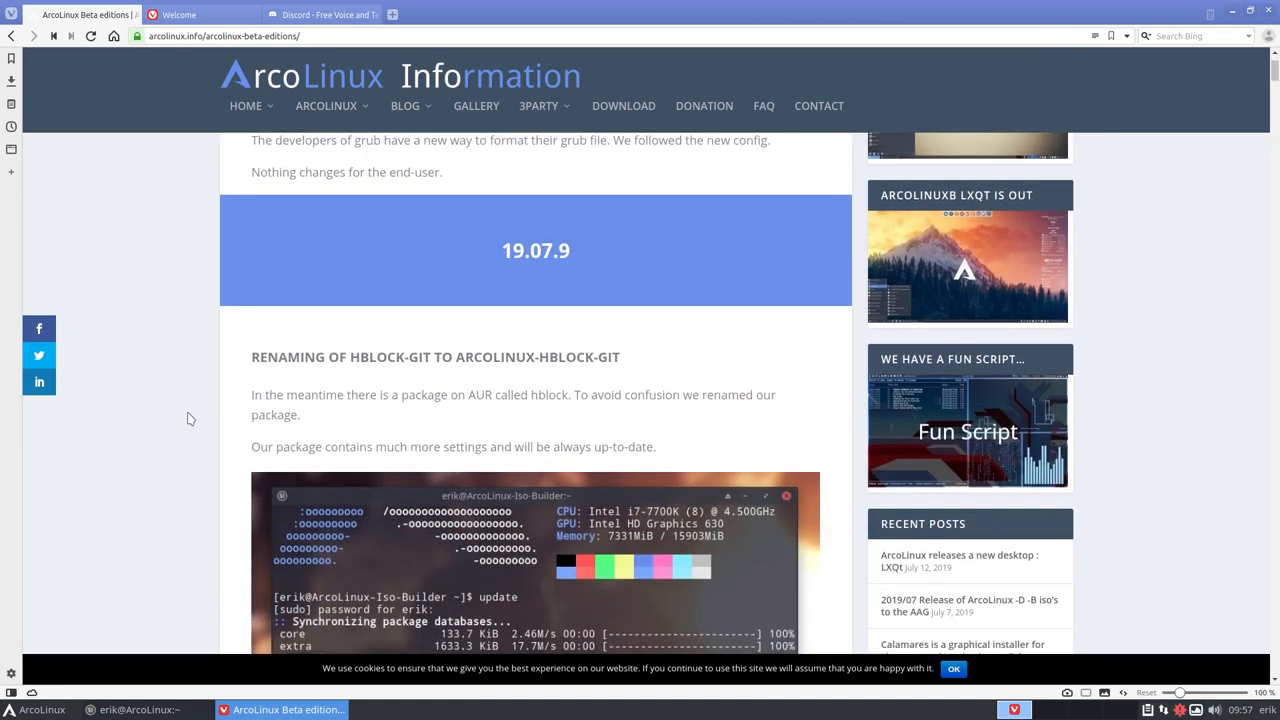
pyautogui.scroll(-3)
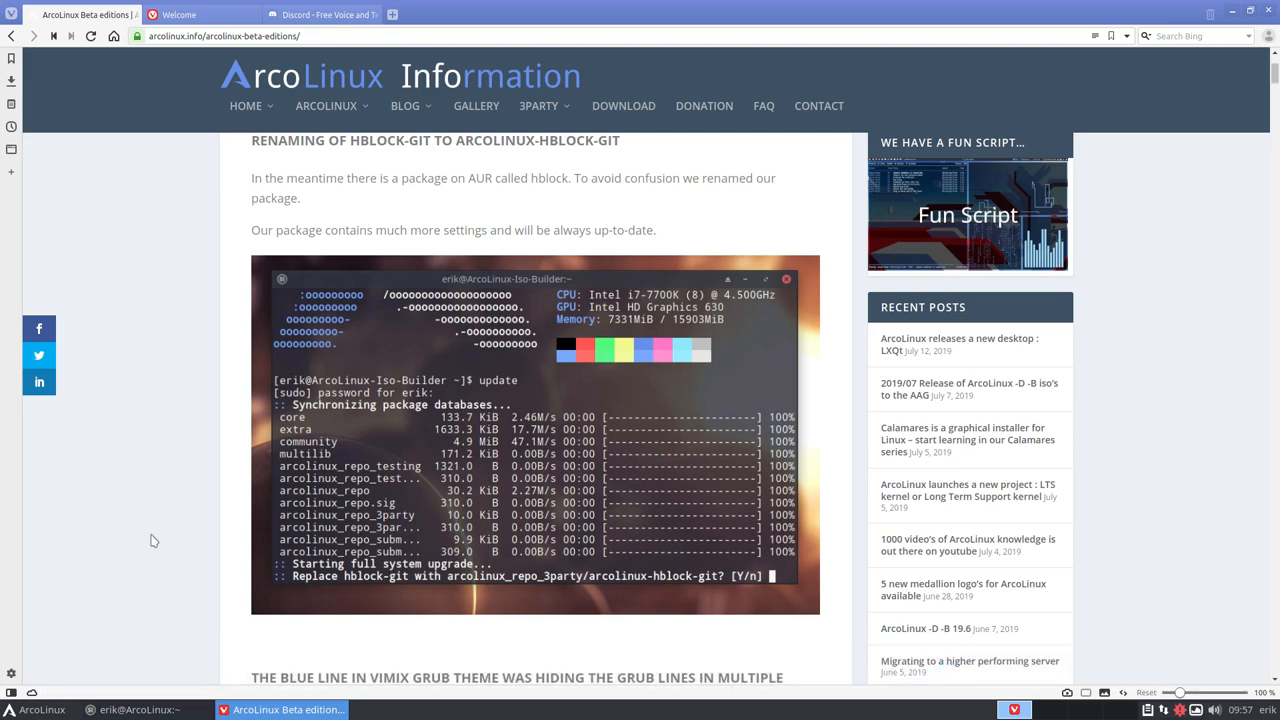
pyautogui.scroll(-3)
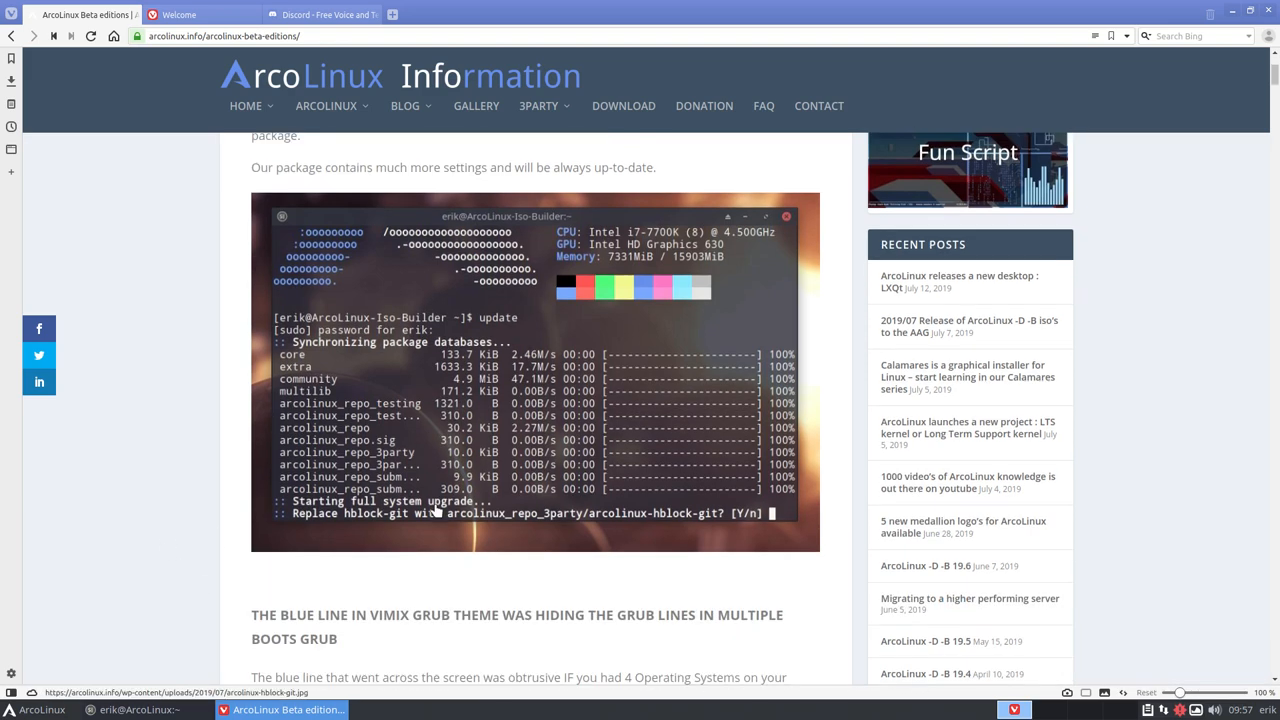
pyautogui.click(326, 104)
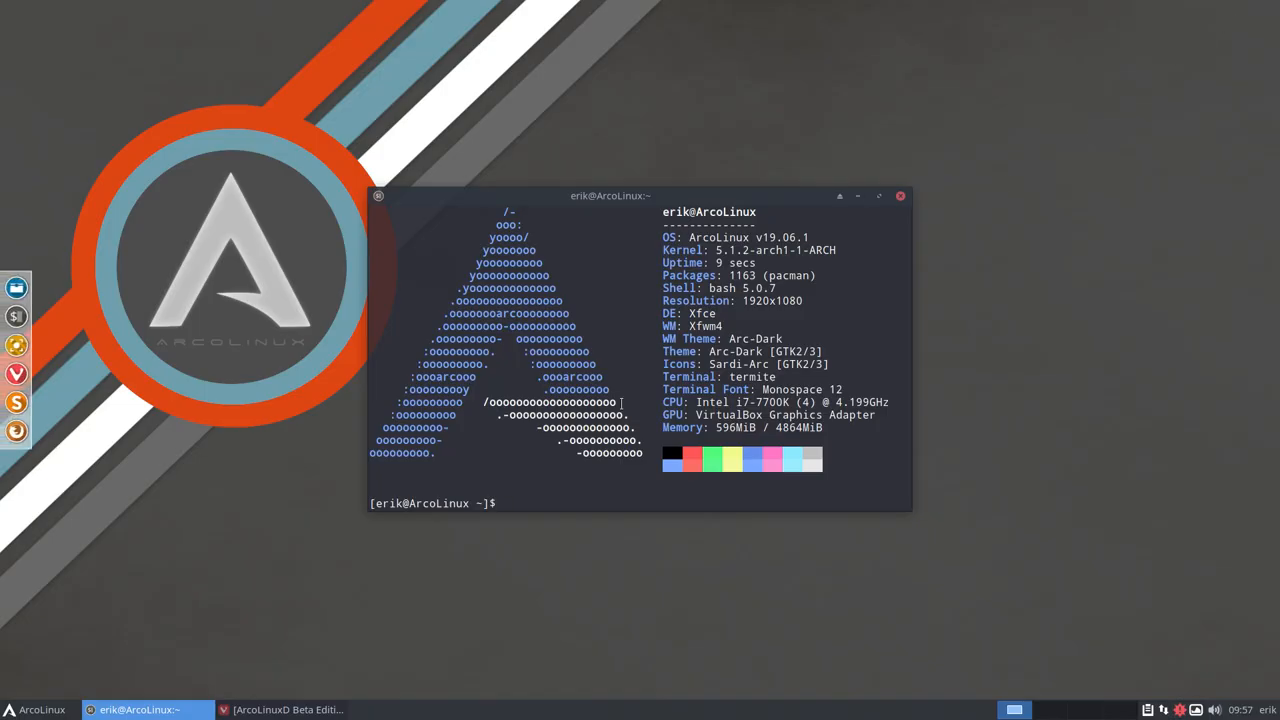
pyautogui.moveTo(564, 488)
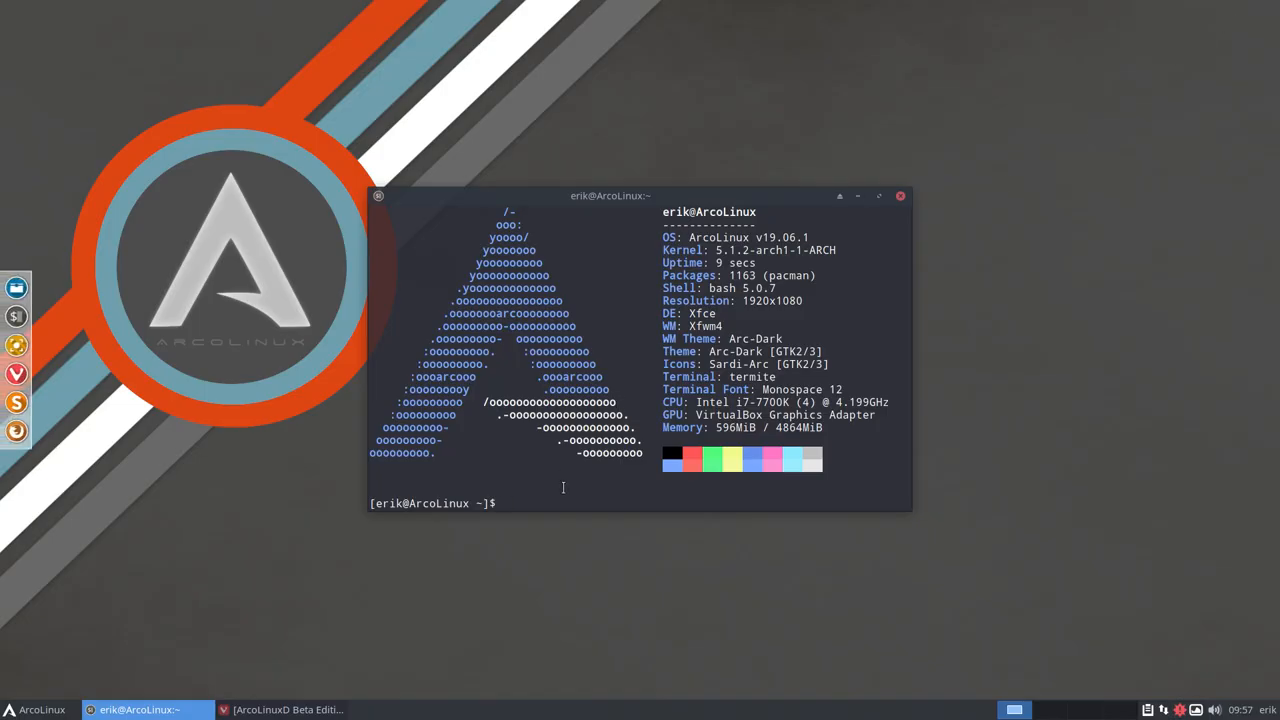
# Run update with the sudo password and highlight the master.seedhost.eu 404 repository errors.
pyautogui.write('update')
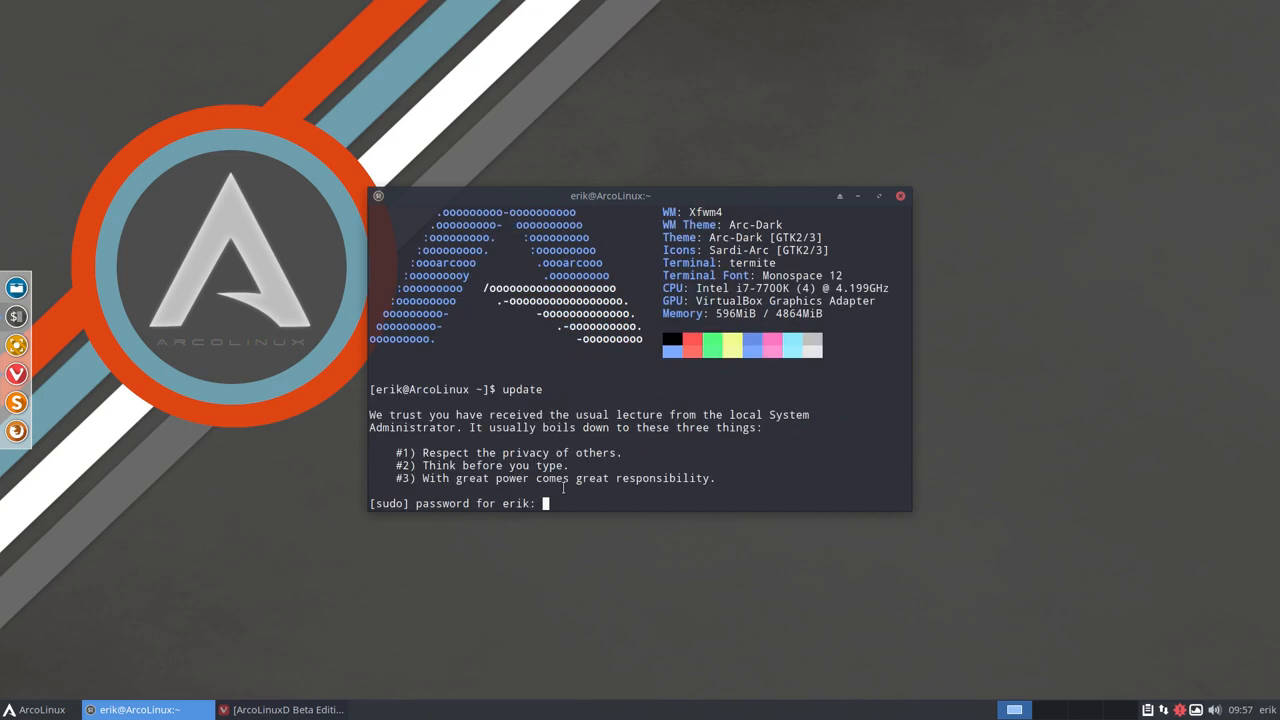
pyautogui.press('Return')
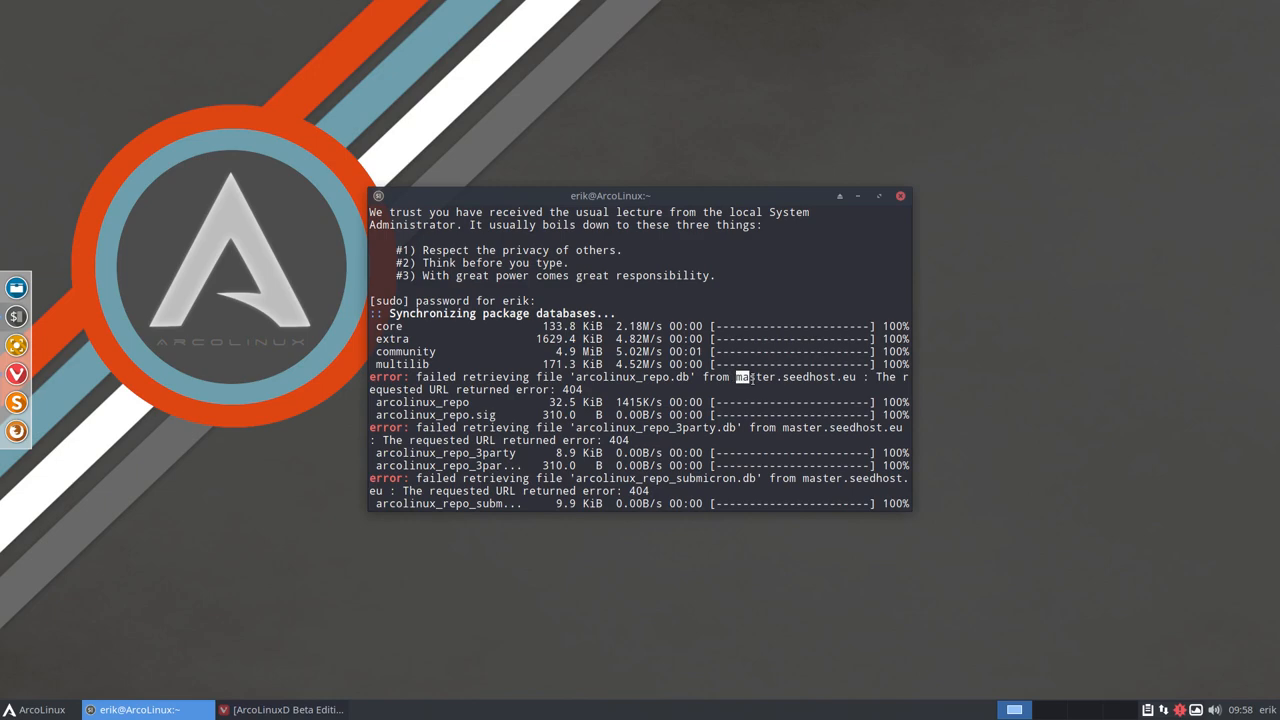
pyautogui.doubleClick(752, 376)
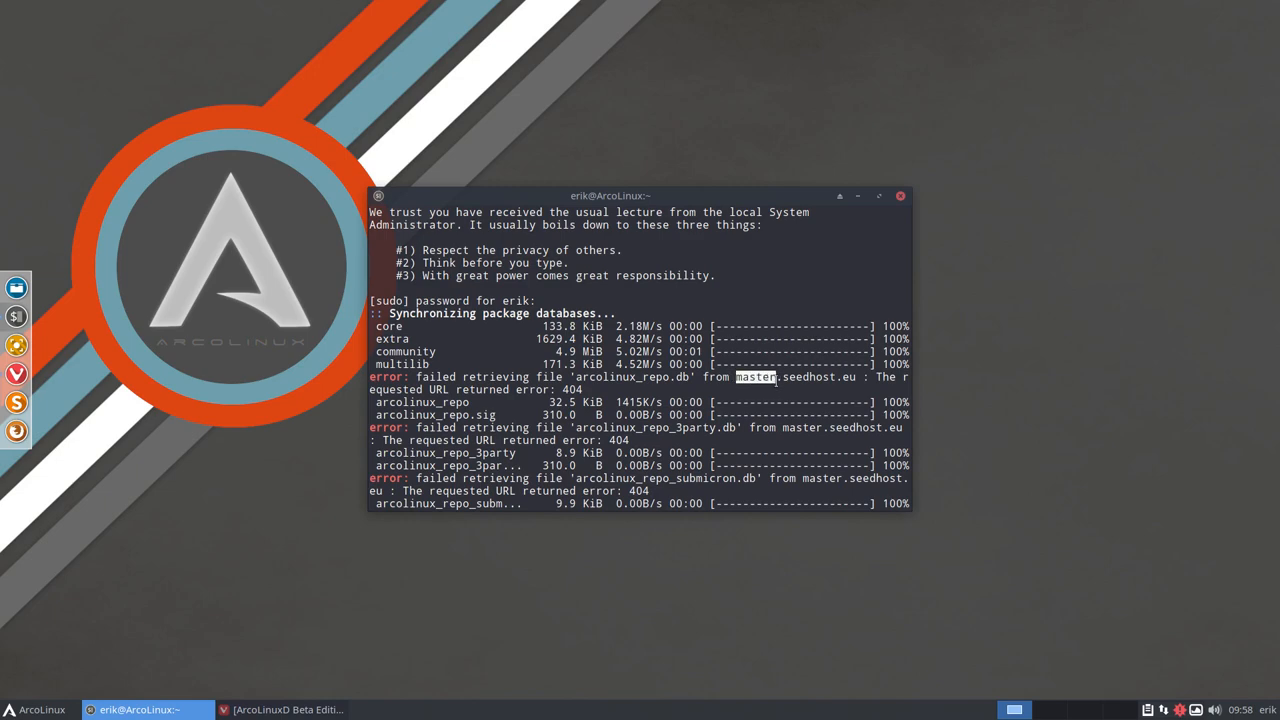
pyautogui.moveTo(612, 196); pyautogui.dragTo(872, 100)
pyautogui.write('sudo pacman -S arcoli')
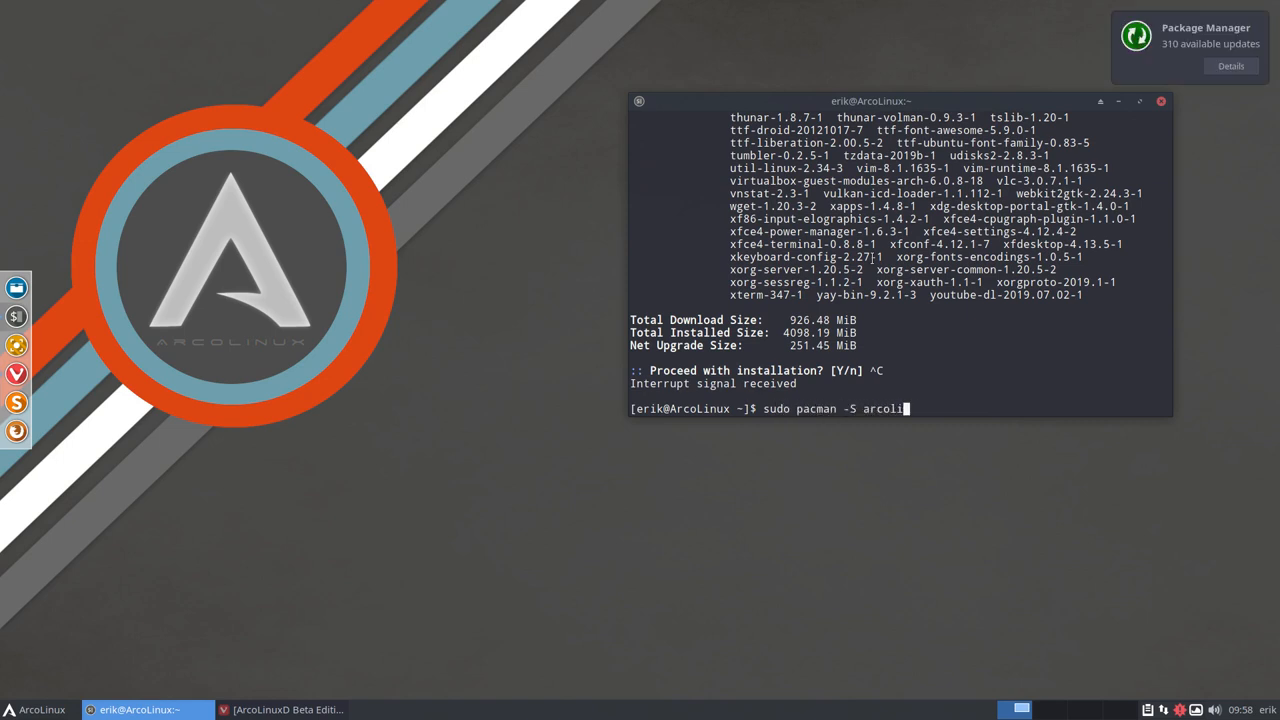
# Install arcolinux-mirrorlist-git with pacman, rerun update and answer Y at the 926.47 MiB prompt.
pyautogui.write('nux-mi')
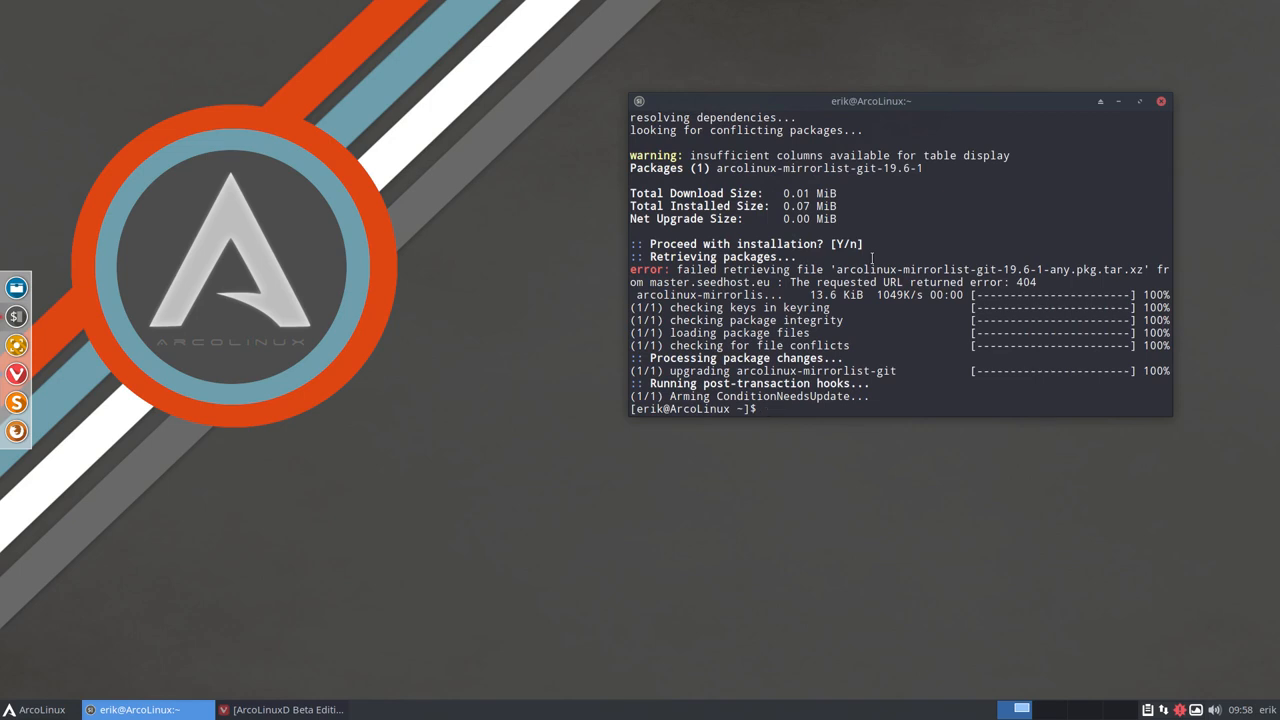
pyautogui.write('update')
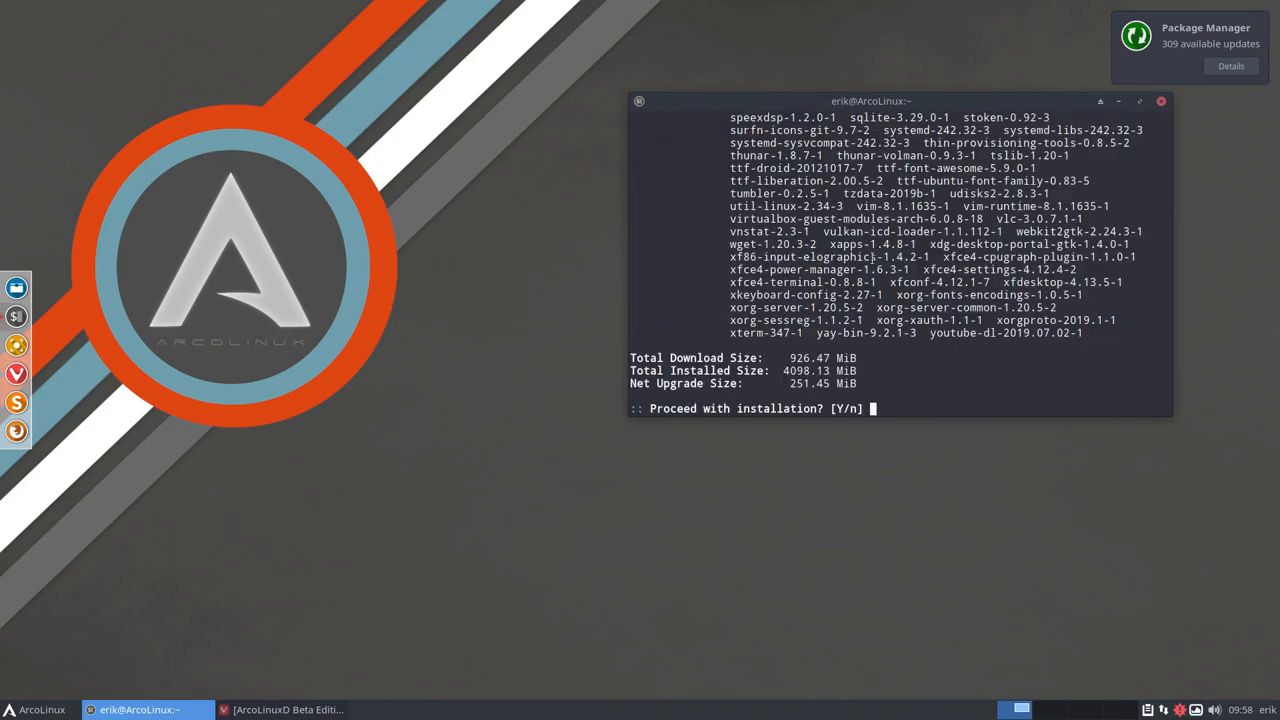
pyautogui.write('Y')
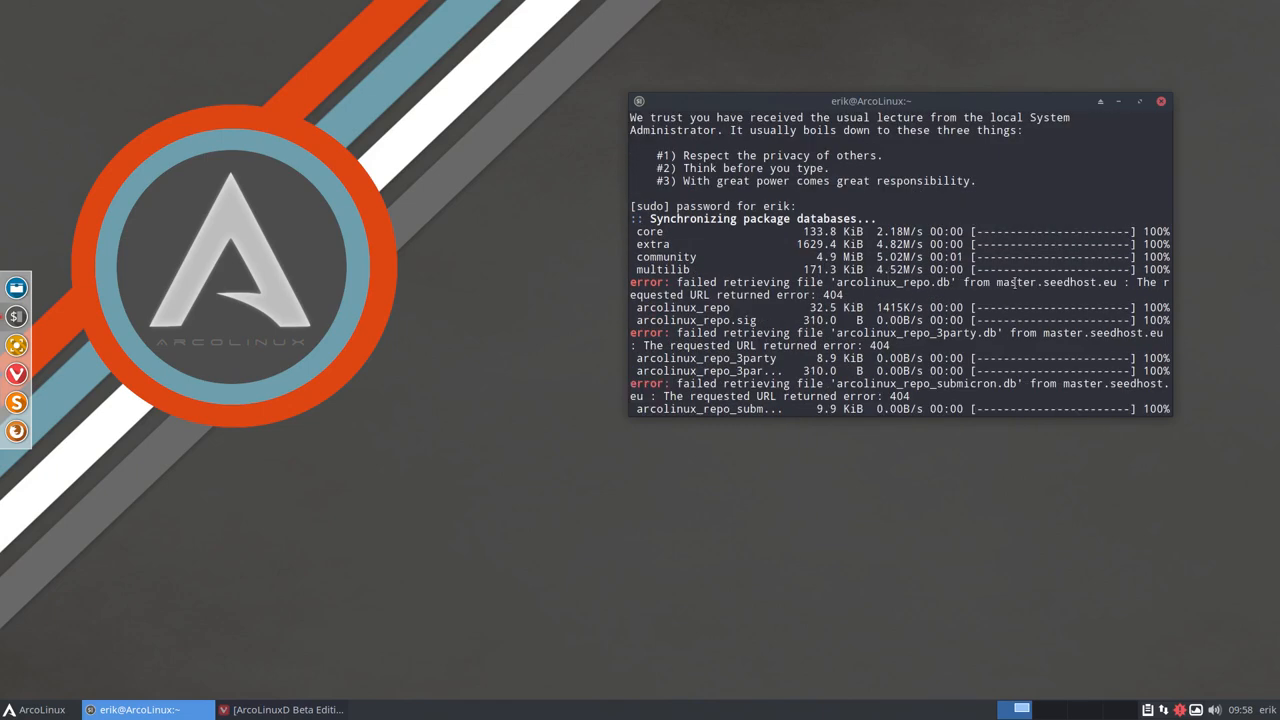
# Highlight the earlier server error and mirrorlist package lines, then answer y to proceed with the upgrades.
pyautogui.doubleClick(1056, 282)
pyautogui.write('sudo pacman -S arcolinux-mirrorlist-git')
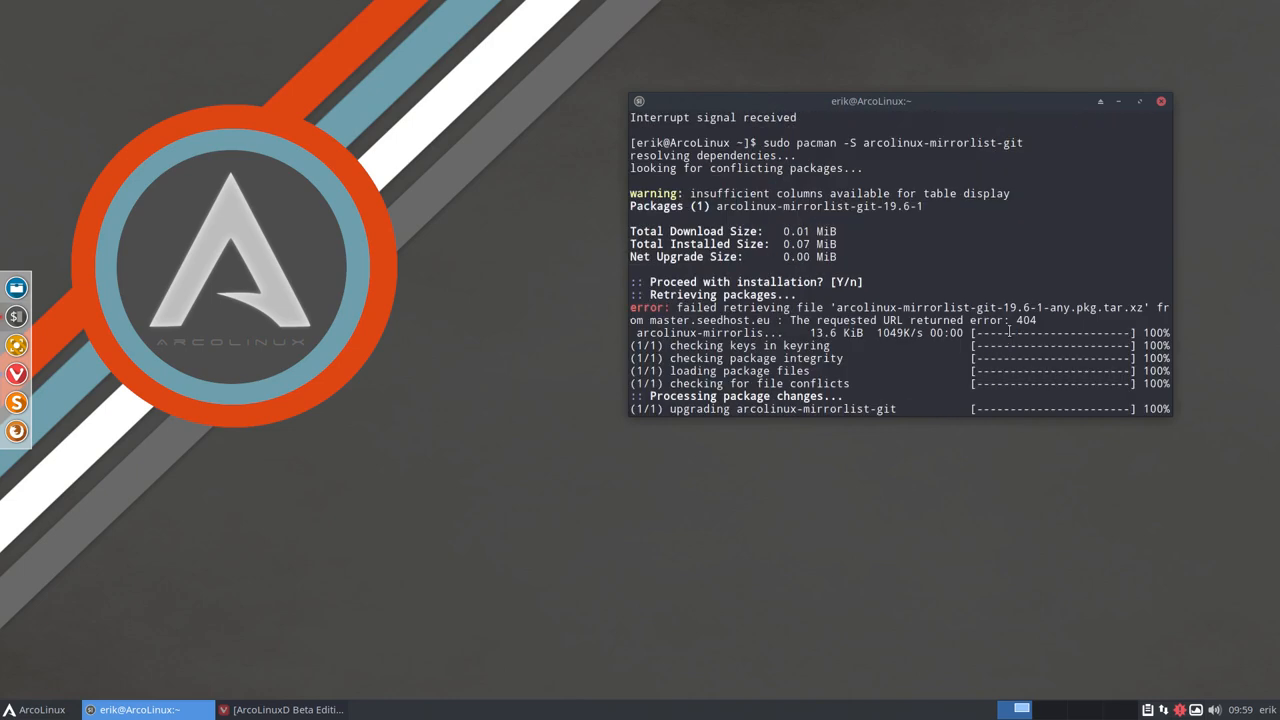
pyautogui.doubleClick(940, 308)
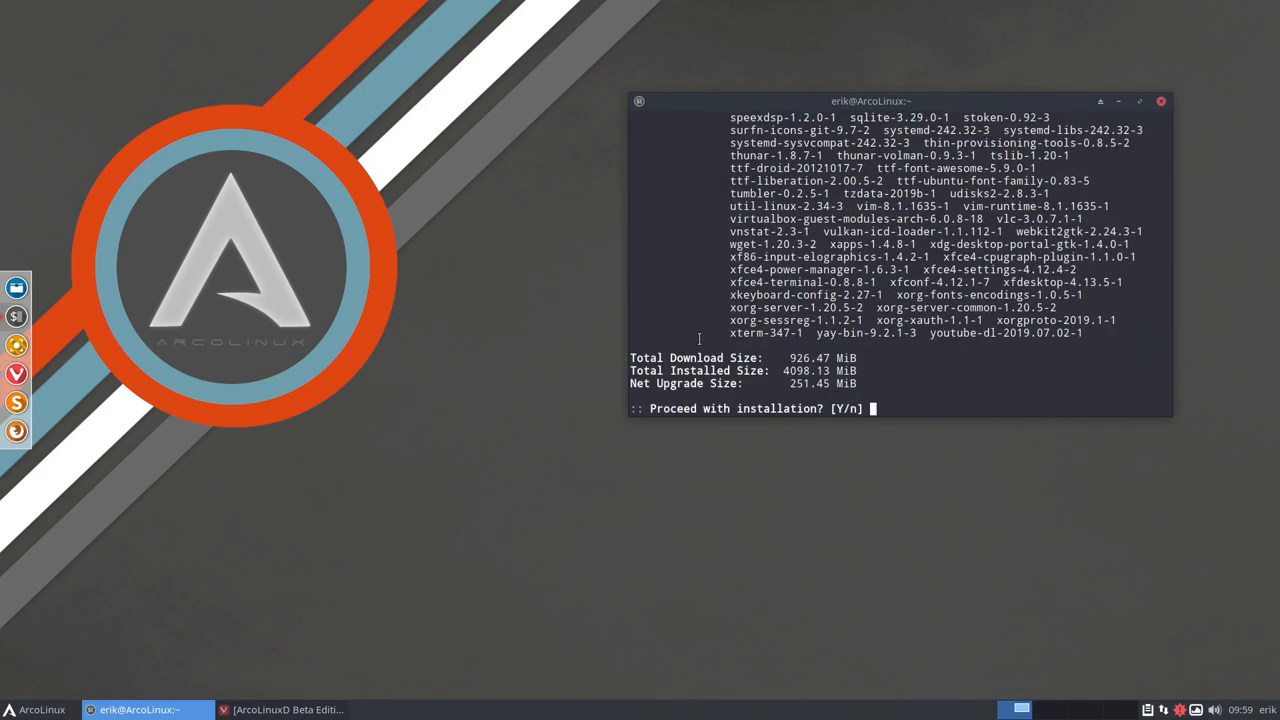
pyautogui.write('y')
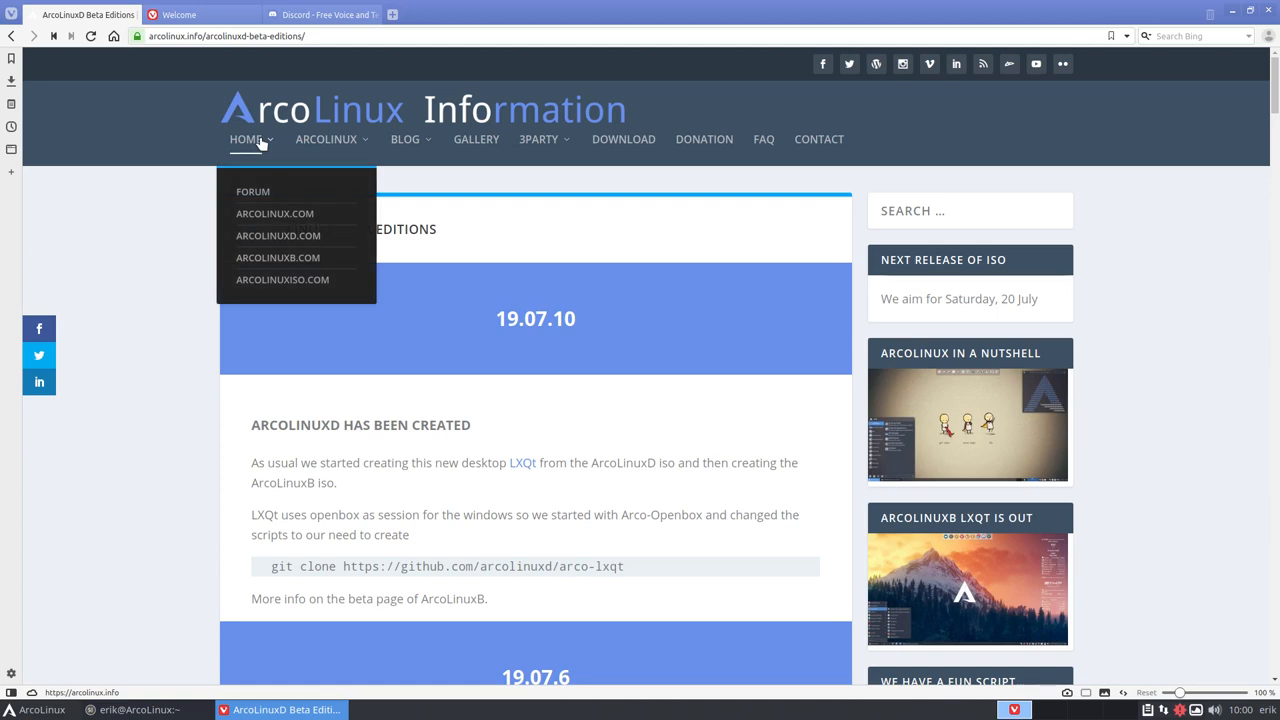
# Scroll the Beta Editions page and open the 'Migrating to a higher performing server' post.
pyautogui.scroll(-3)
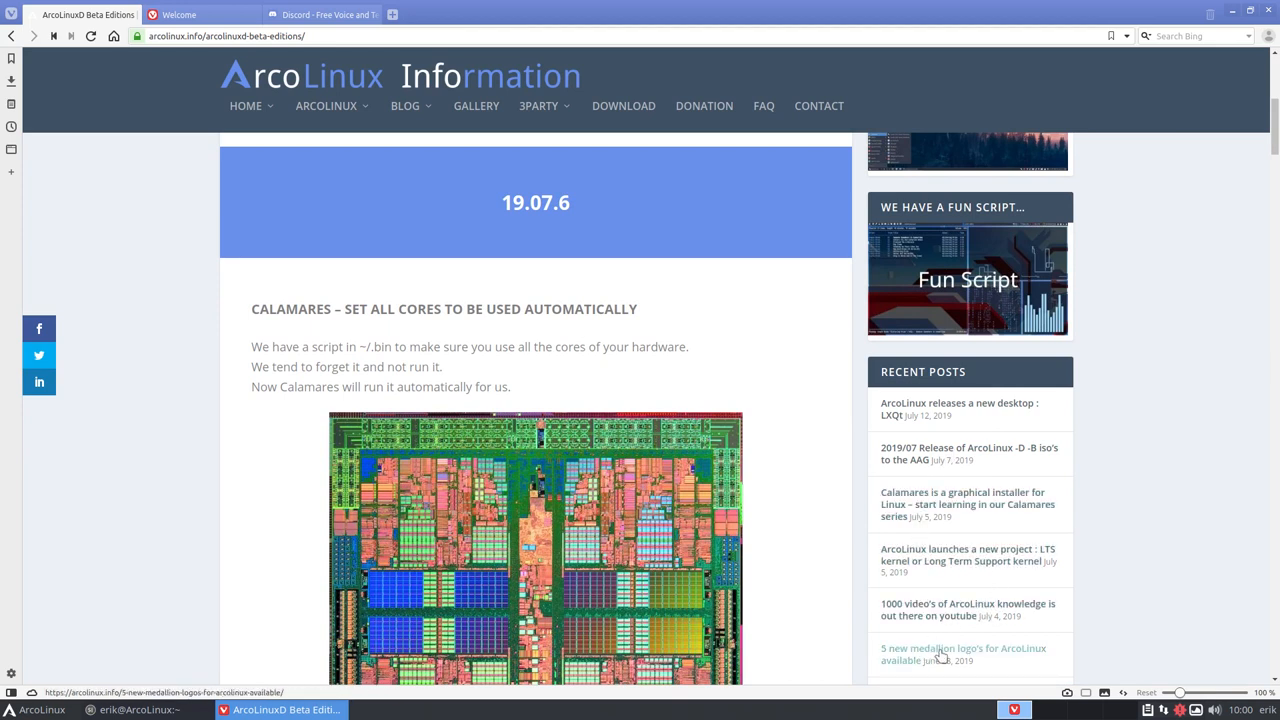
pyautogui.moveTo(1148, 588)
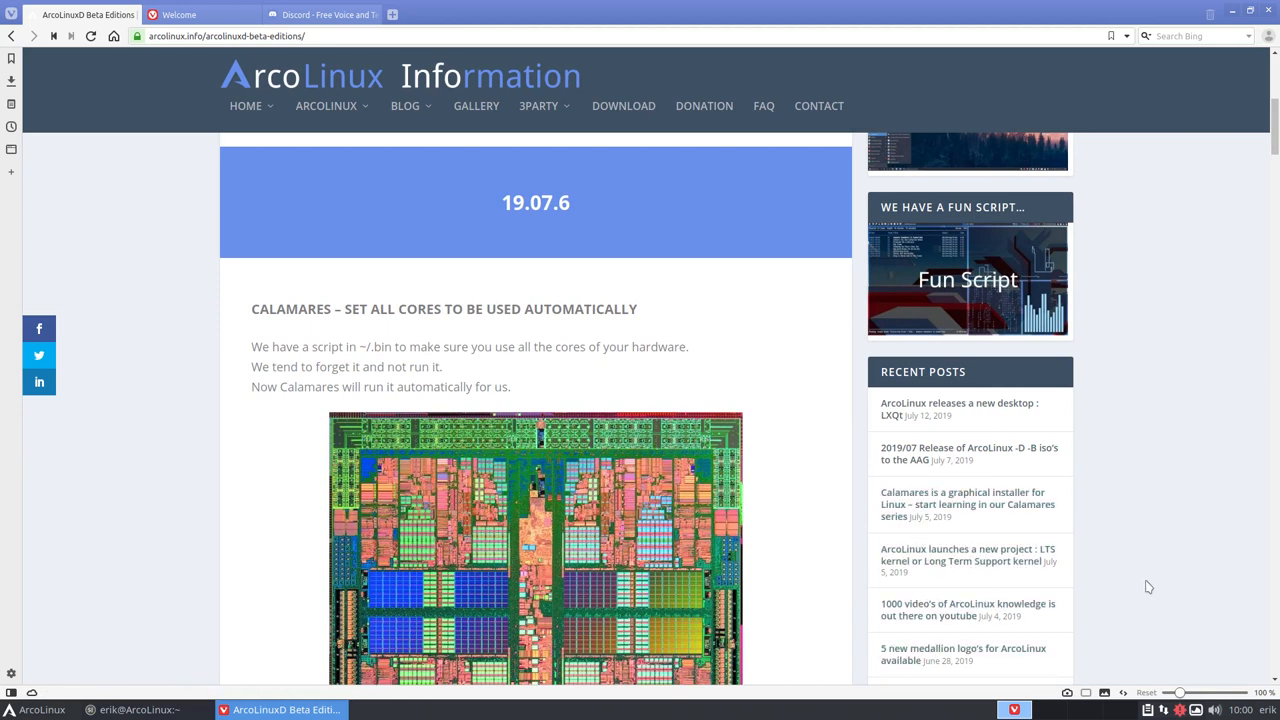
pyautogui.scroll(-3)
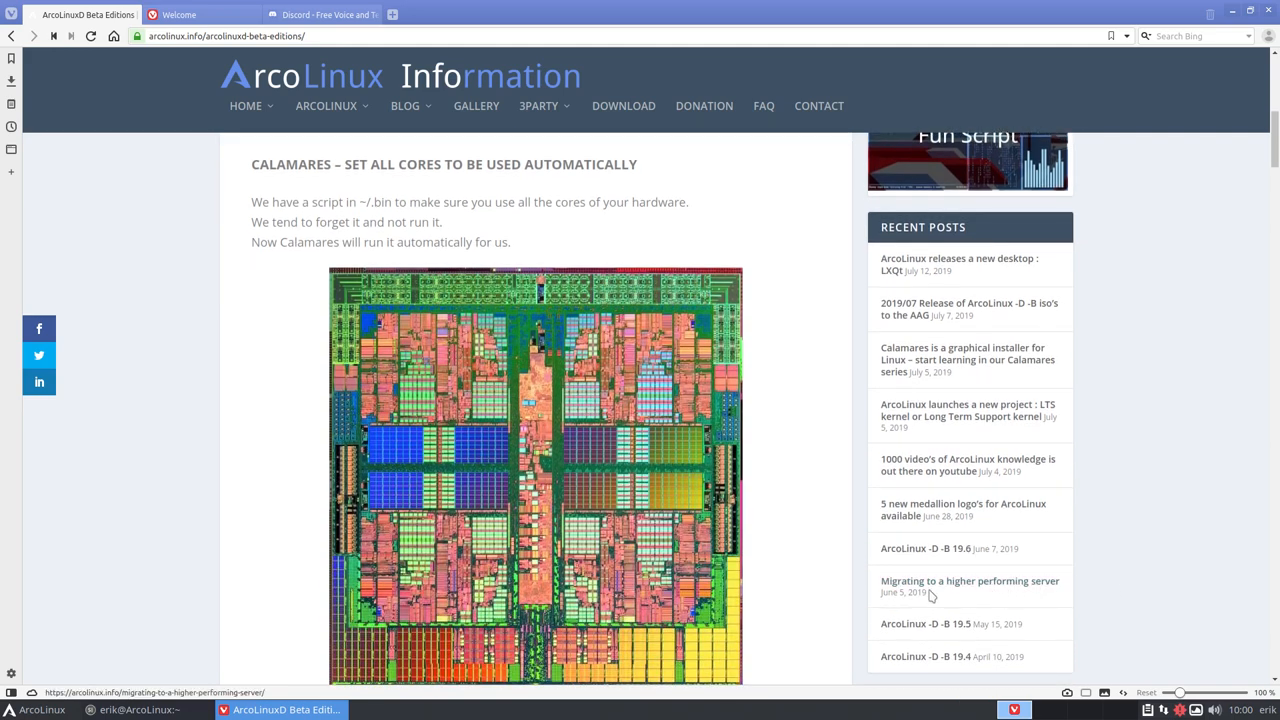
pyautogui.click(968, 580)
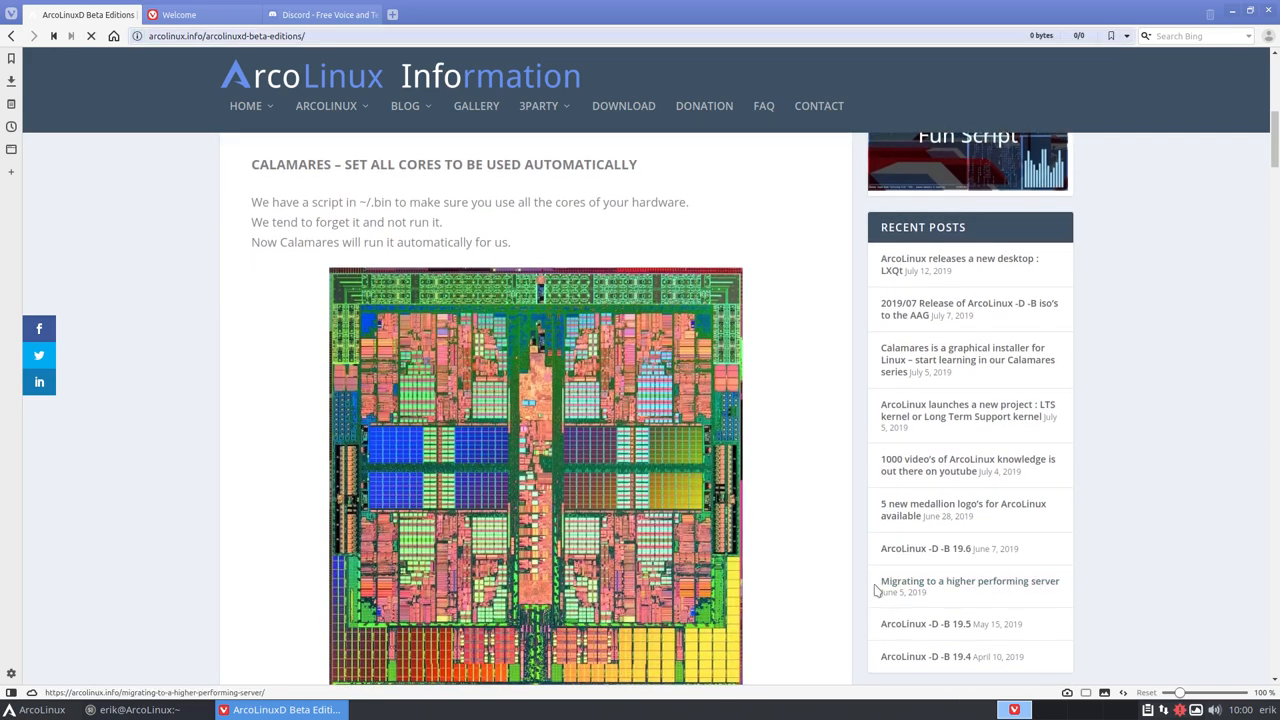
# Read down the migration post and highlight the disk space increase percentage.
pyautogui.click(956, 580)
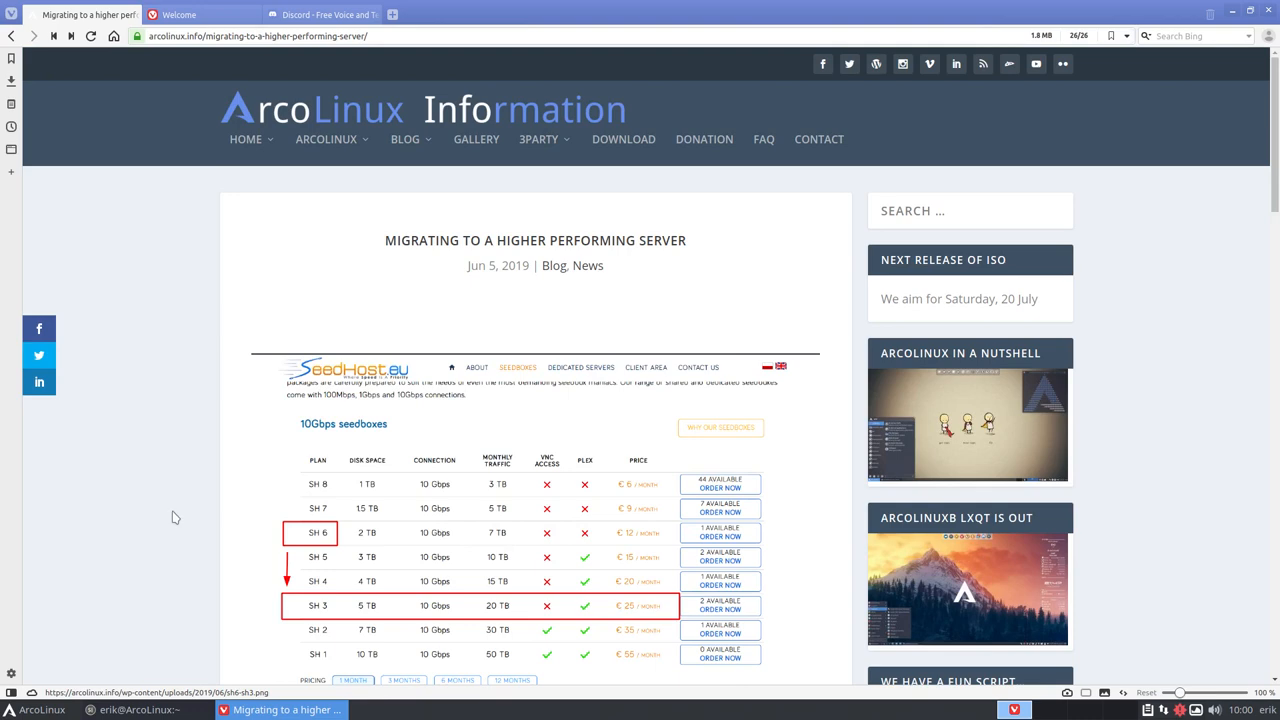
pyautogui.scroll(-3)
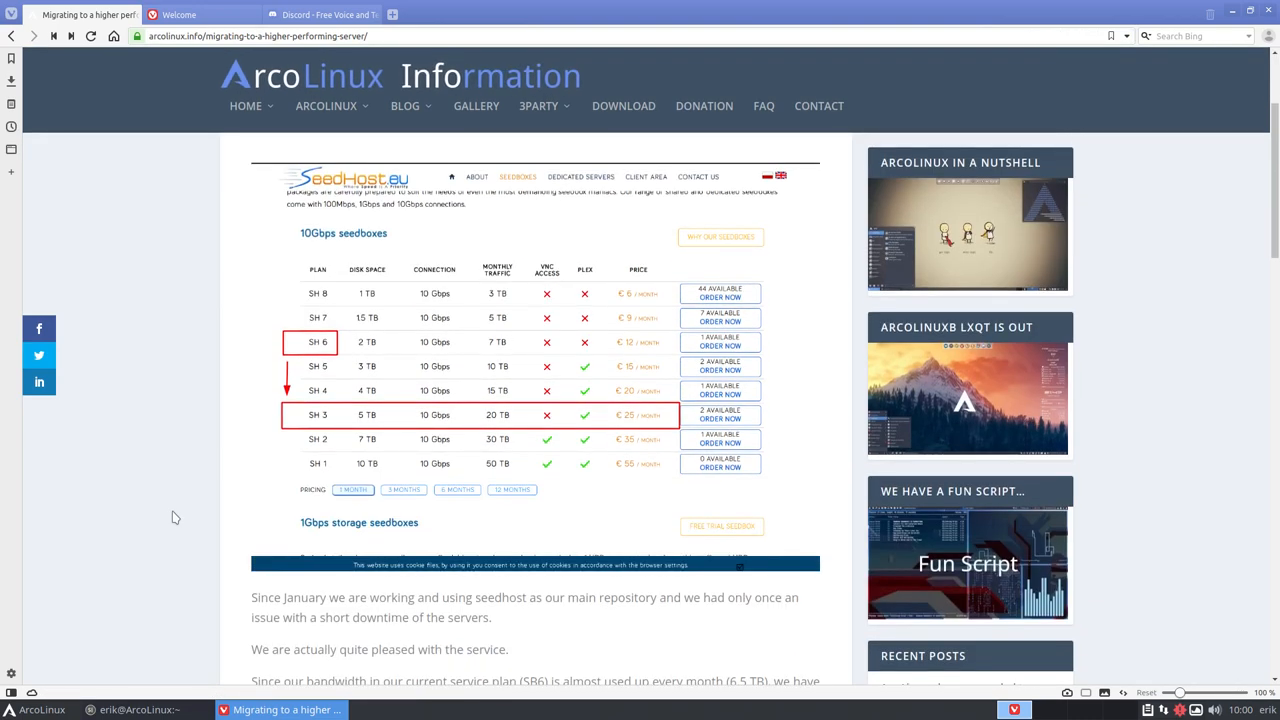
pyautogui.scroll(3)
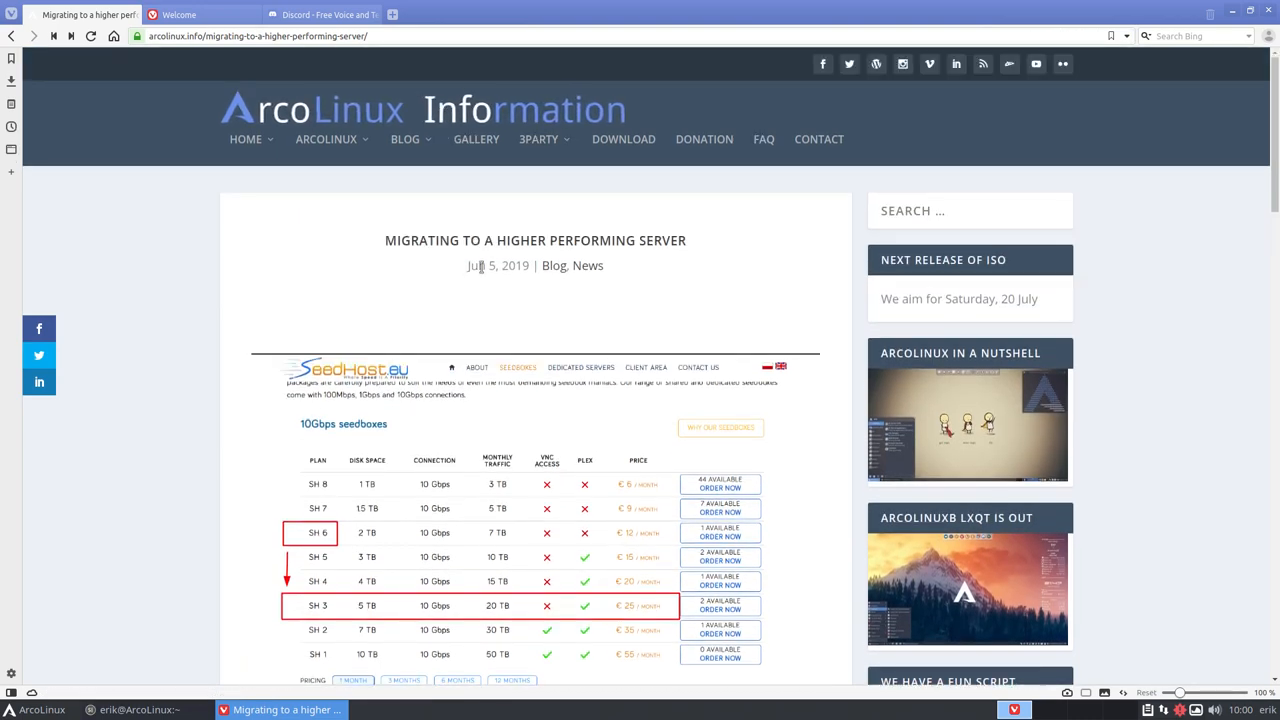
pyautogui.scroll(-3)
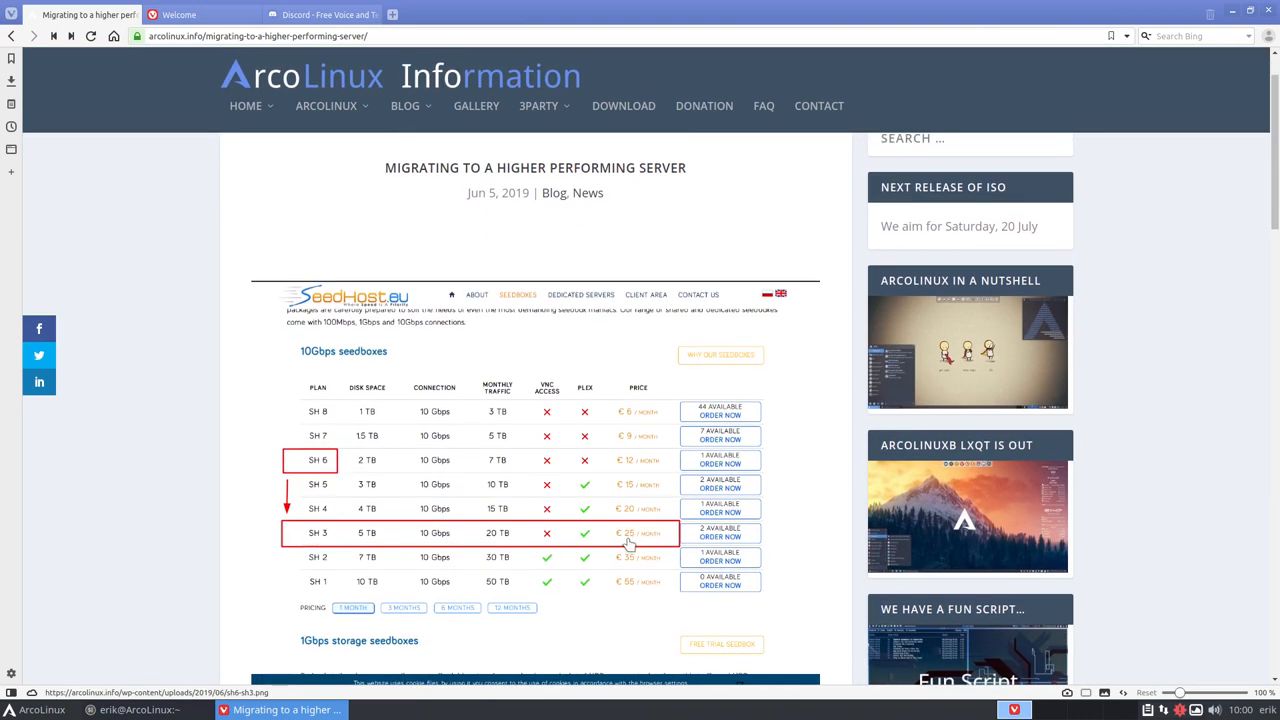
pyautogui.moveTo(504, 544)
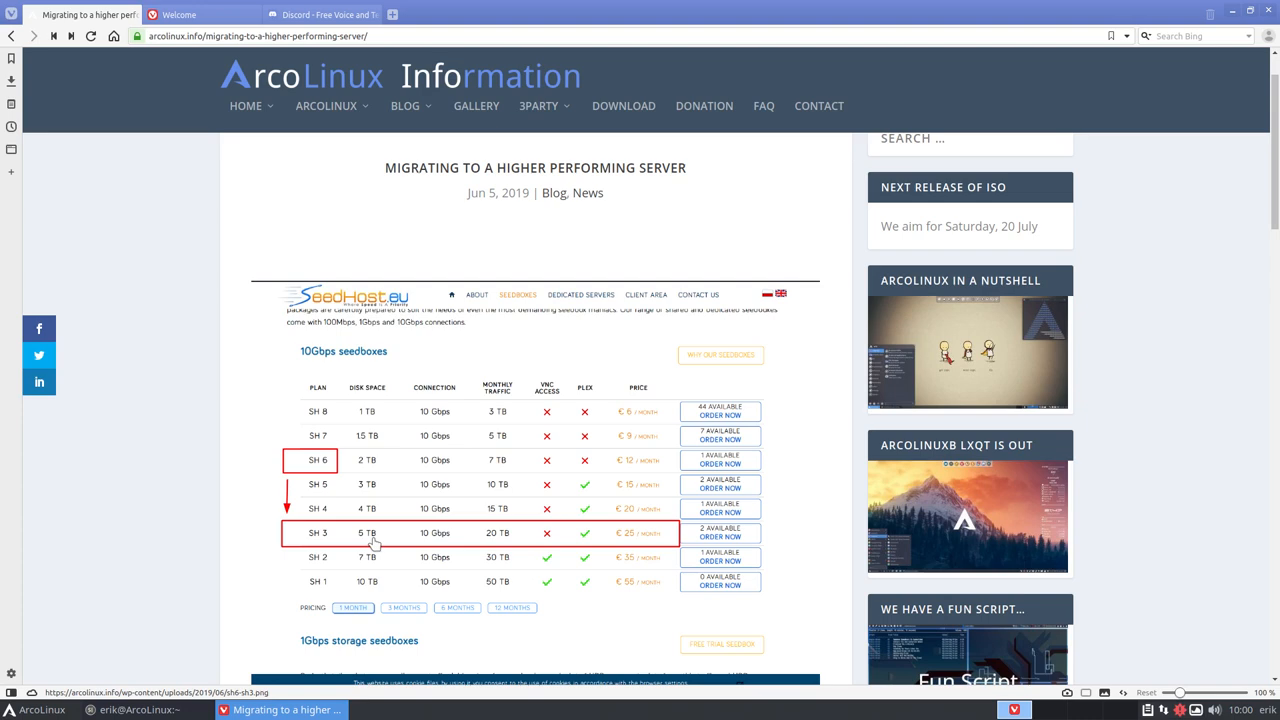
pyautogui.moveTo(208, 530)
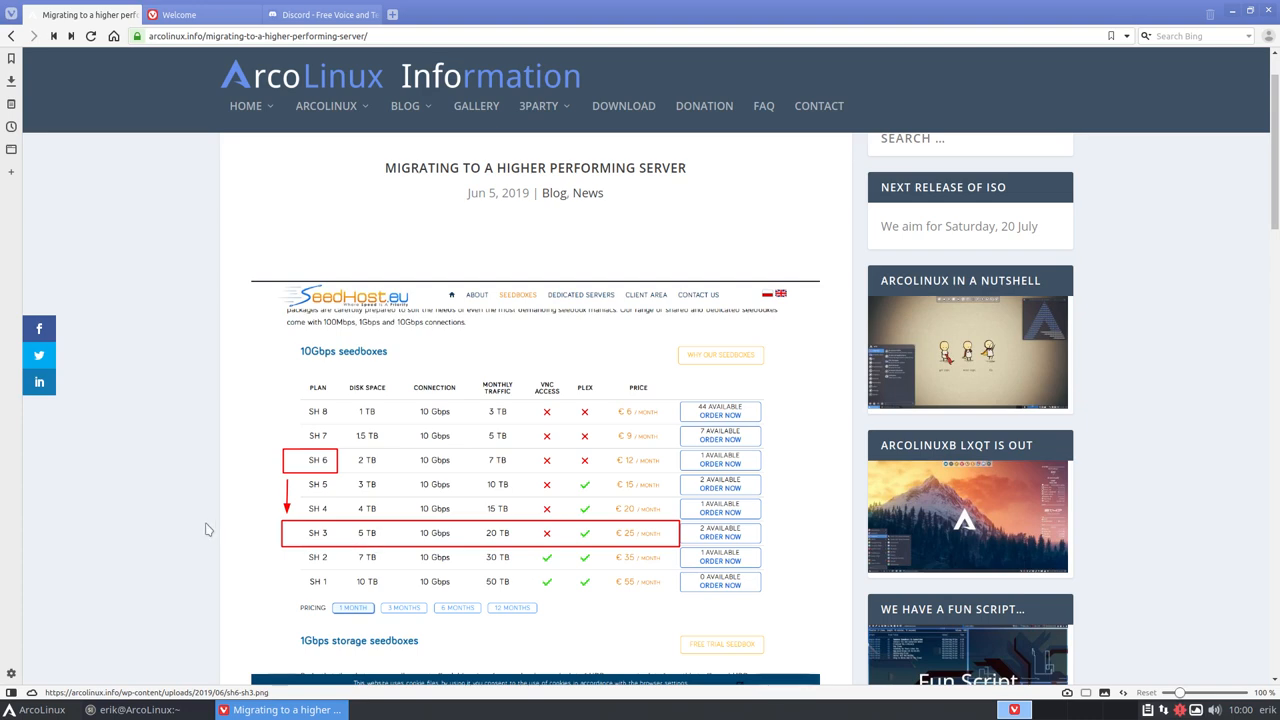
pyautogui.scroll(-3)
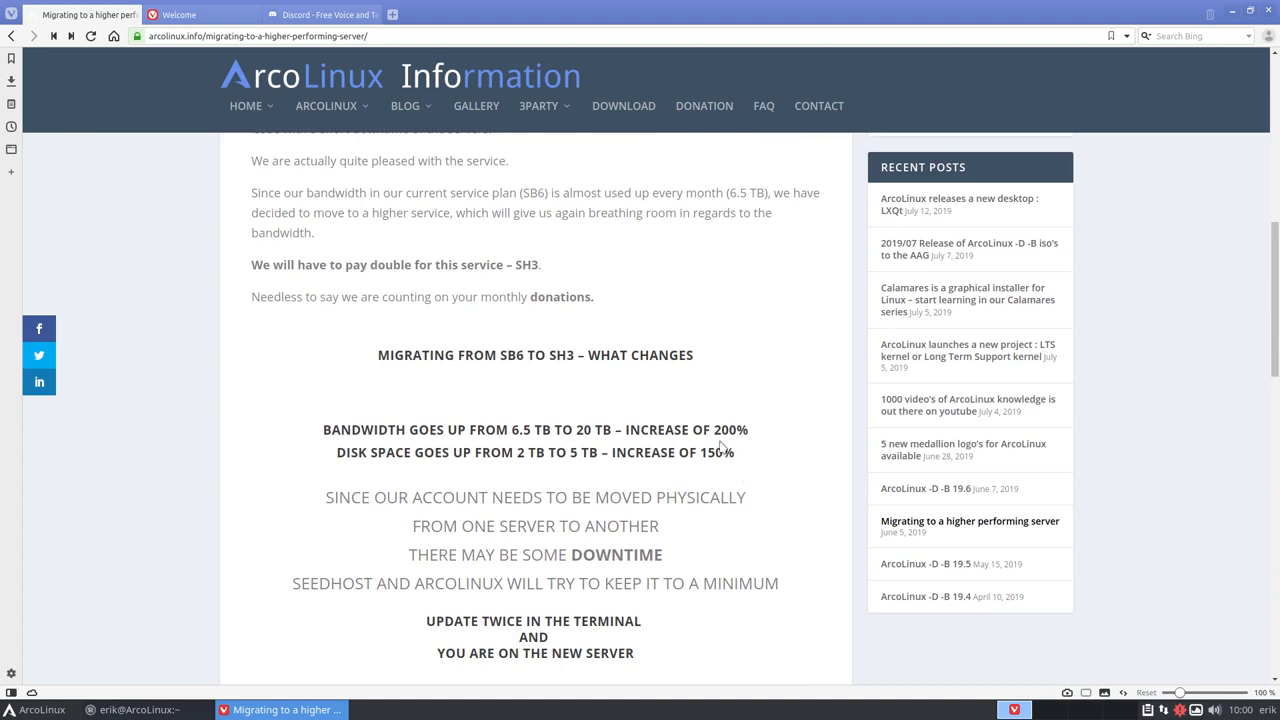
pyautogui.doubleClick(712, 452)
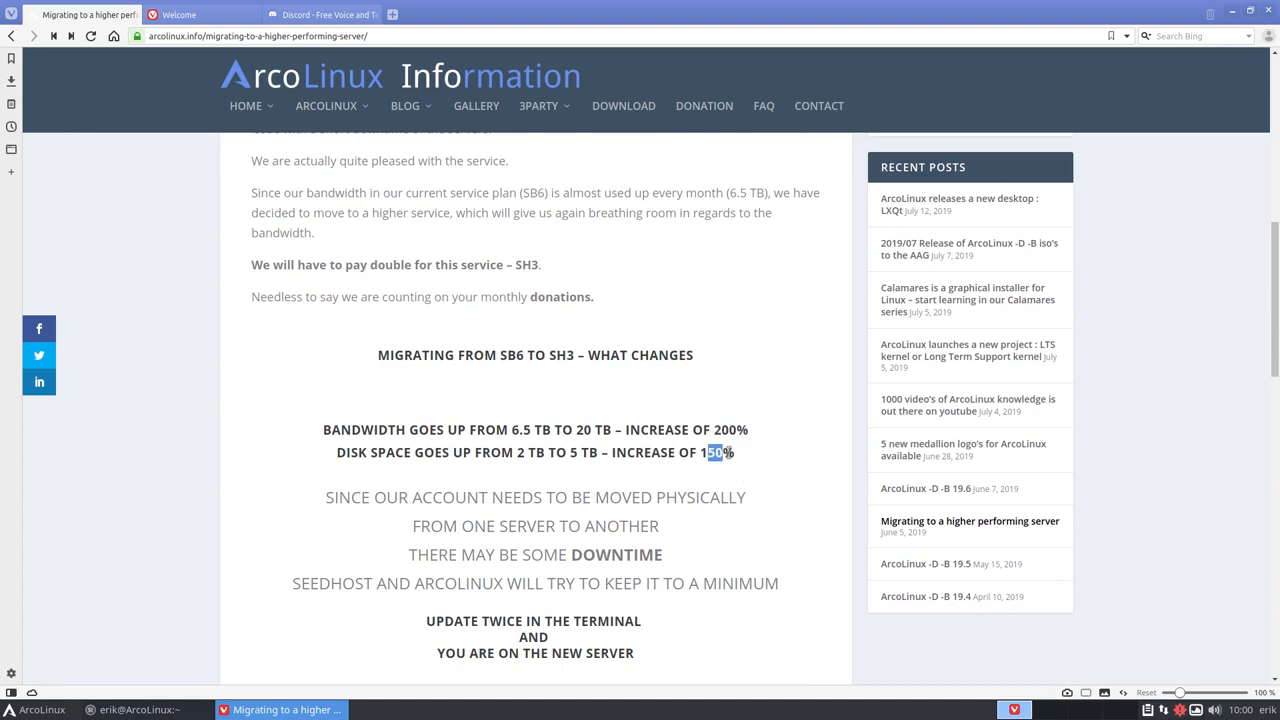
pyautogui.scroll(-3)
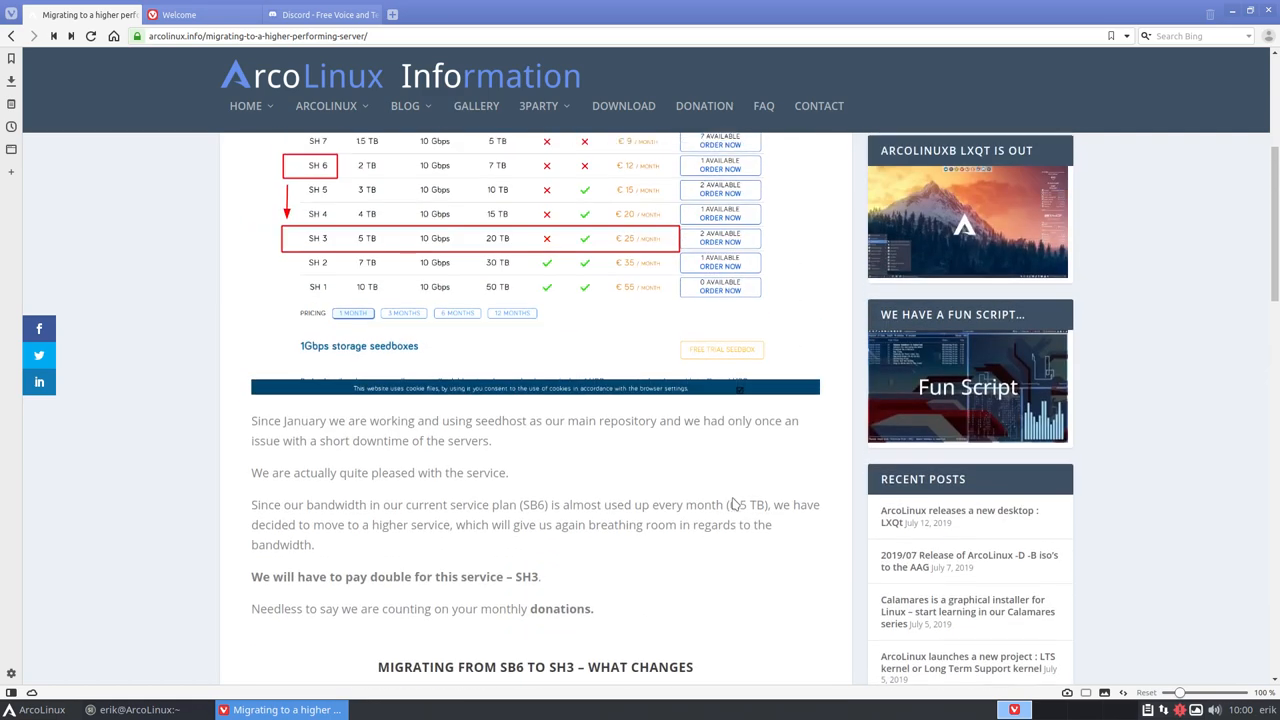
pyautogui.scroll(3)
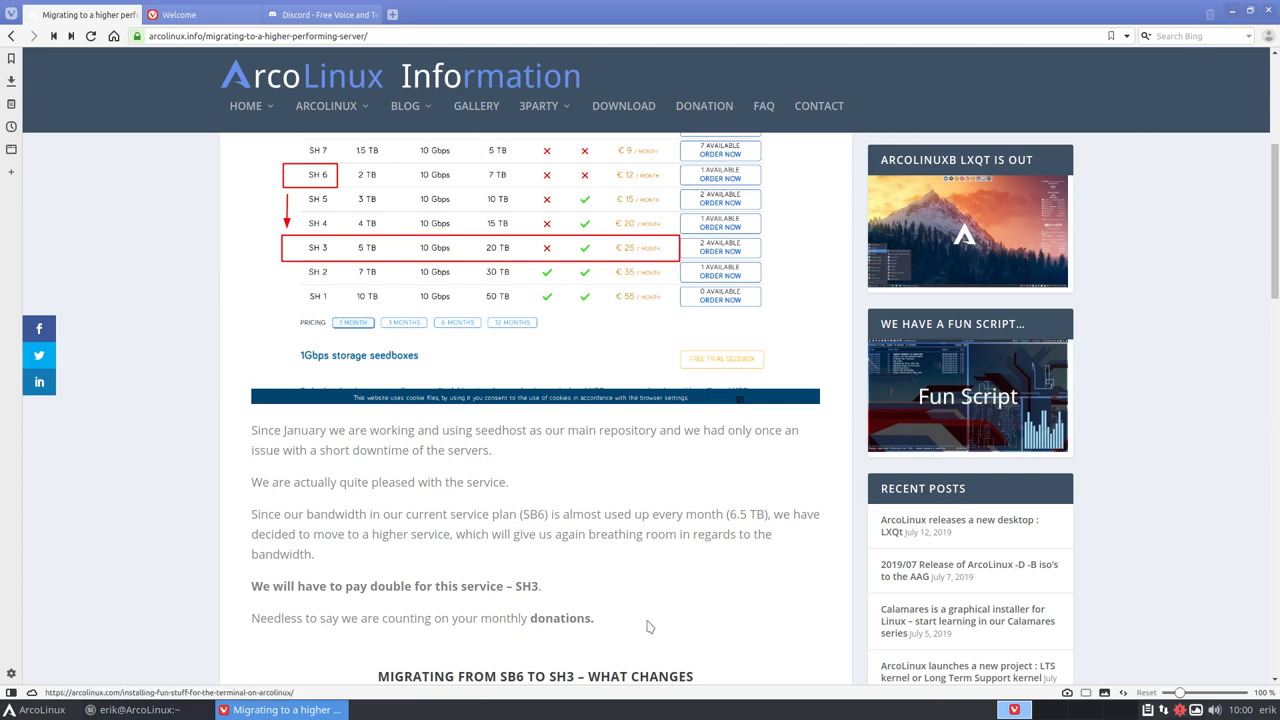
pyautogui.scroll(-3)
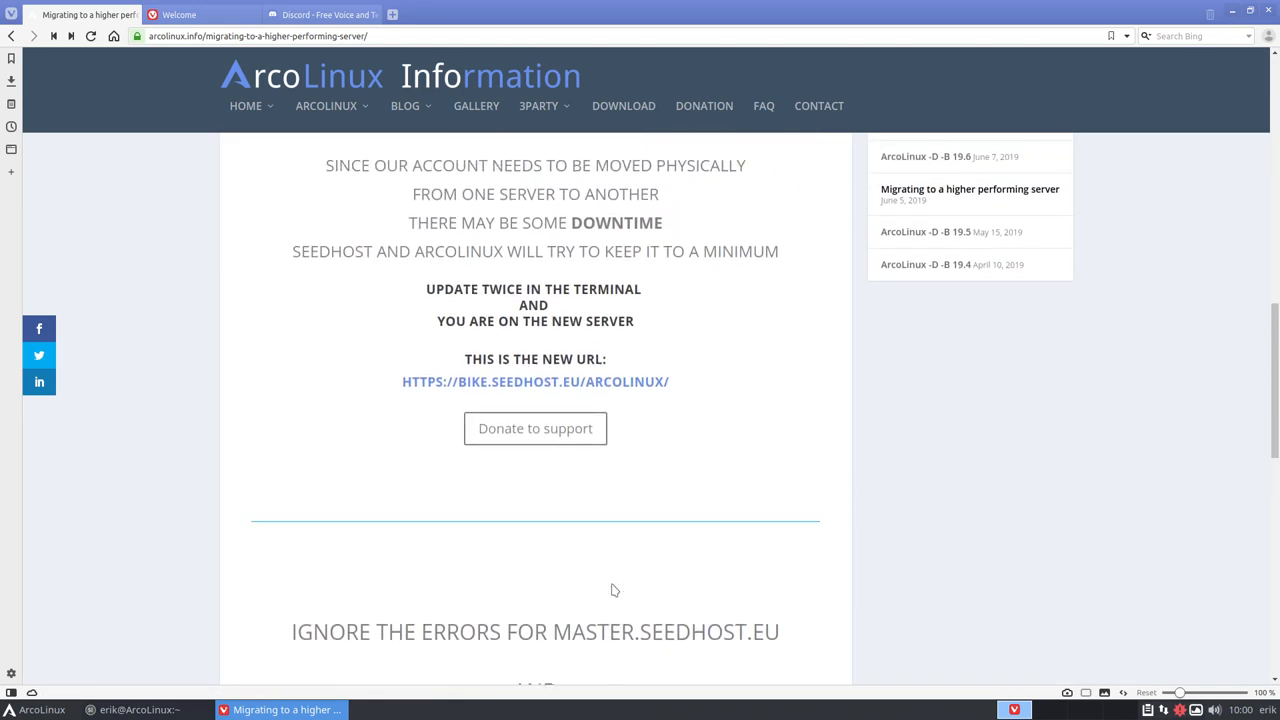
pyautogui.moveTo(584, 390)
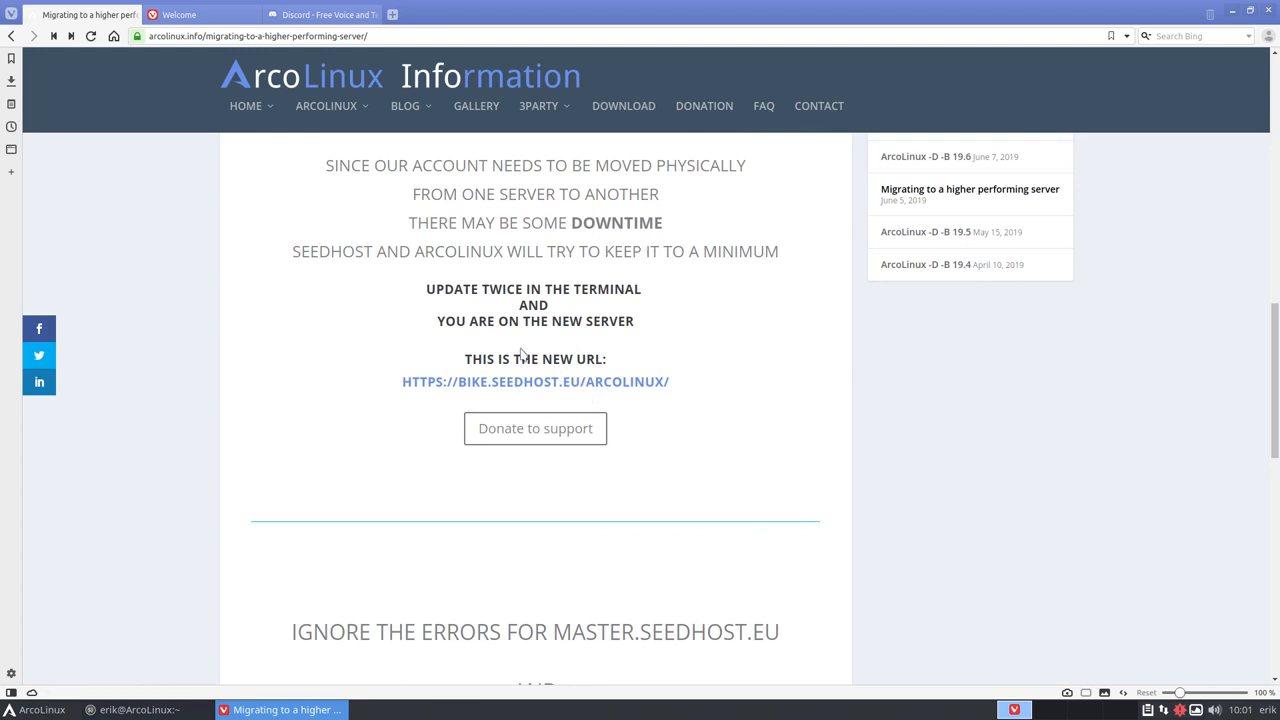
pyautogui.click(534, 380)
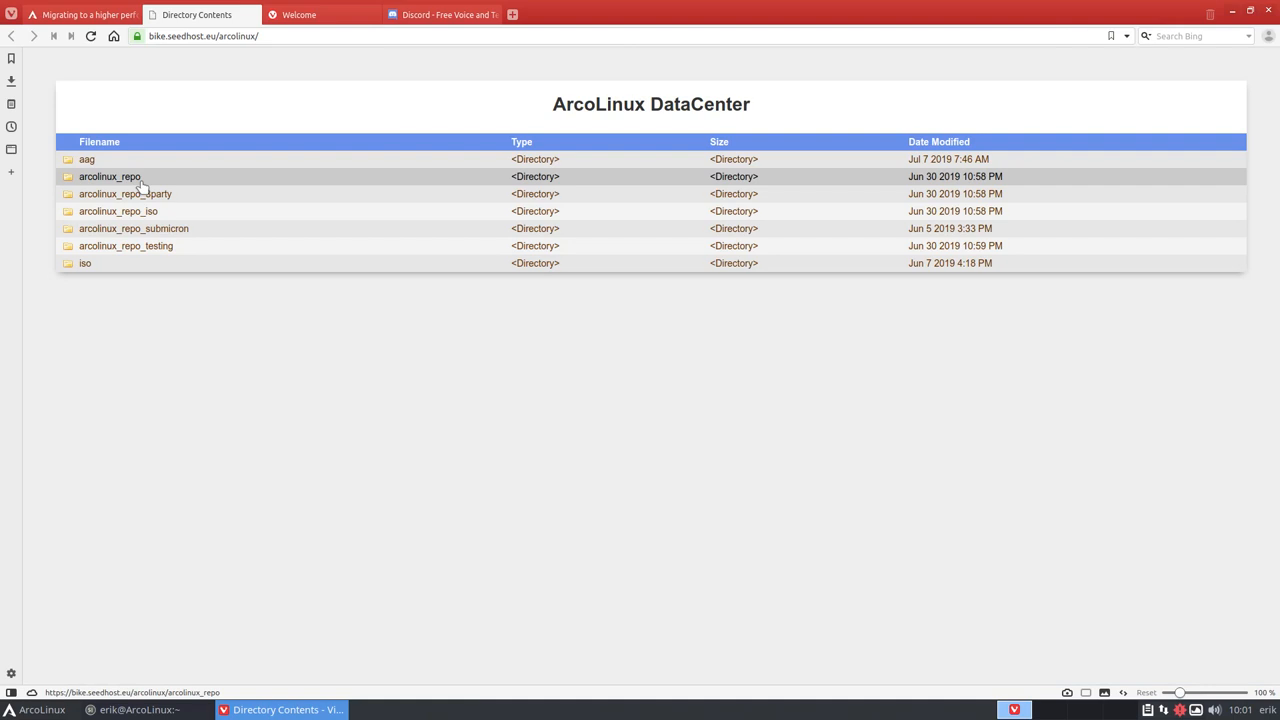
pyautogui.moveTo(1106, 12)
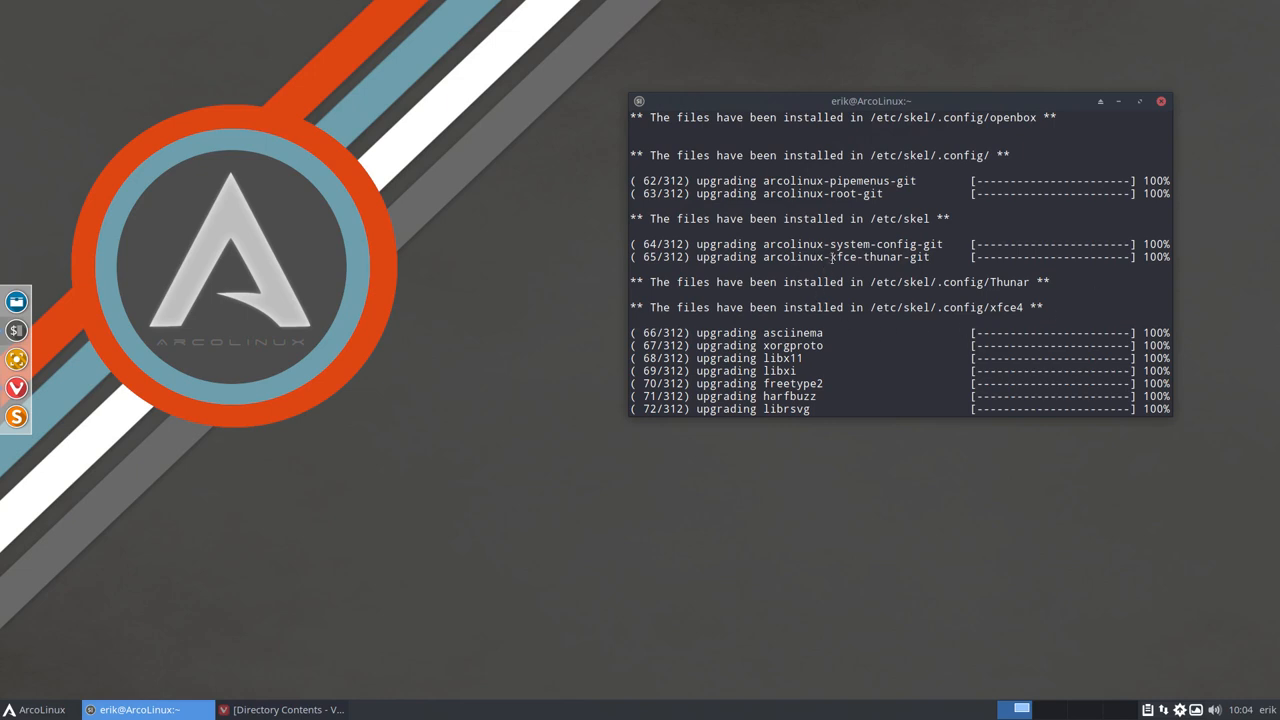
# Let the pacman upgrade finish installing packages and the new skel configuration files.
pyautogui.doubleClick(880, 256)
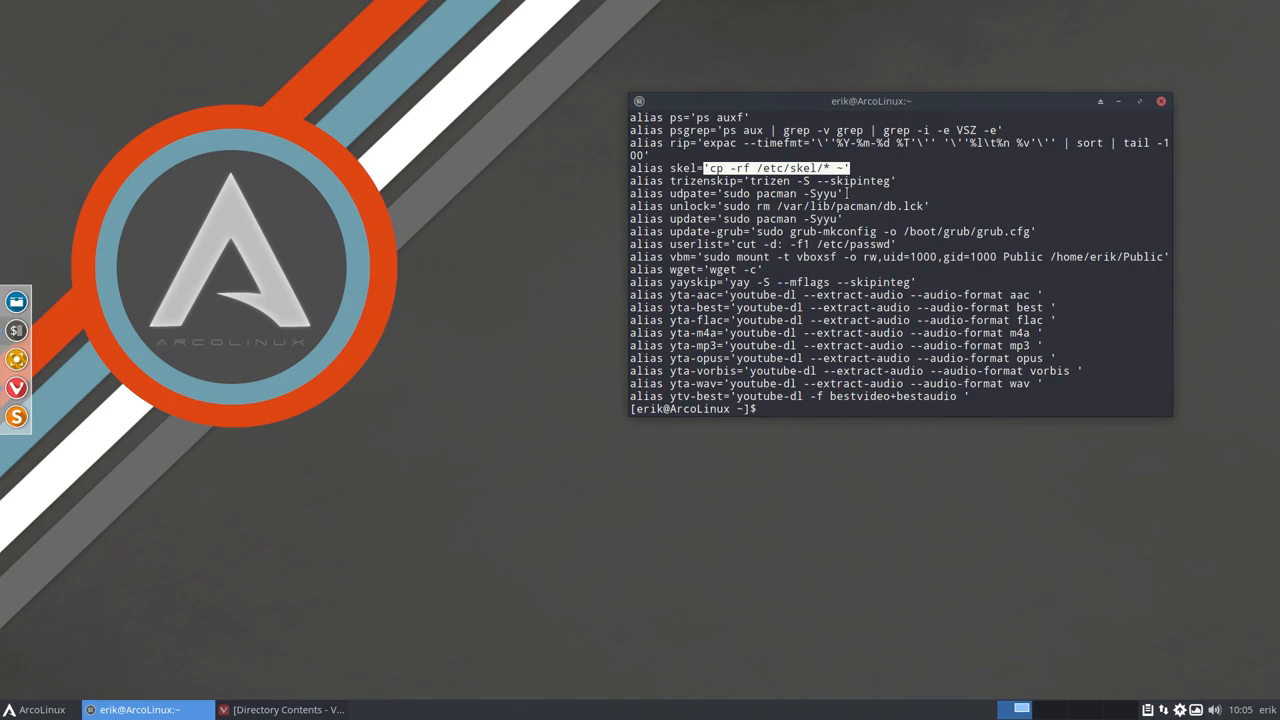
# Run the skel and bupskel aliases to apply and back up the skel configs, then exit Termite.
pyautogui.write('skel')
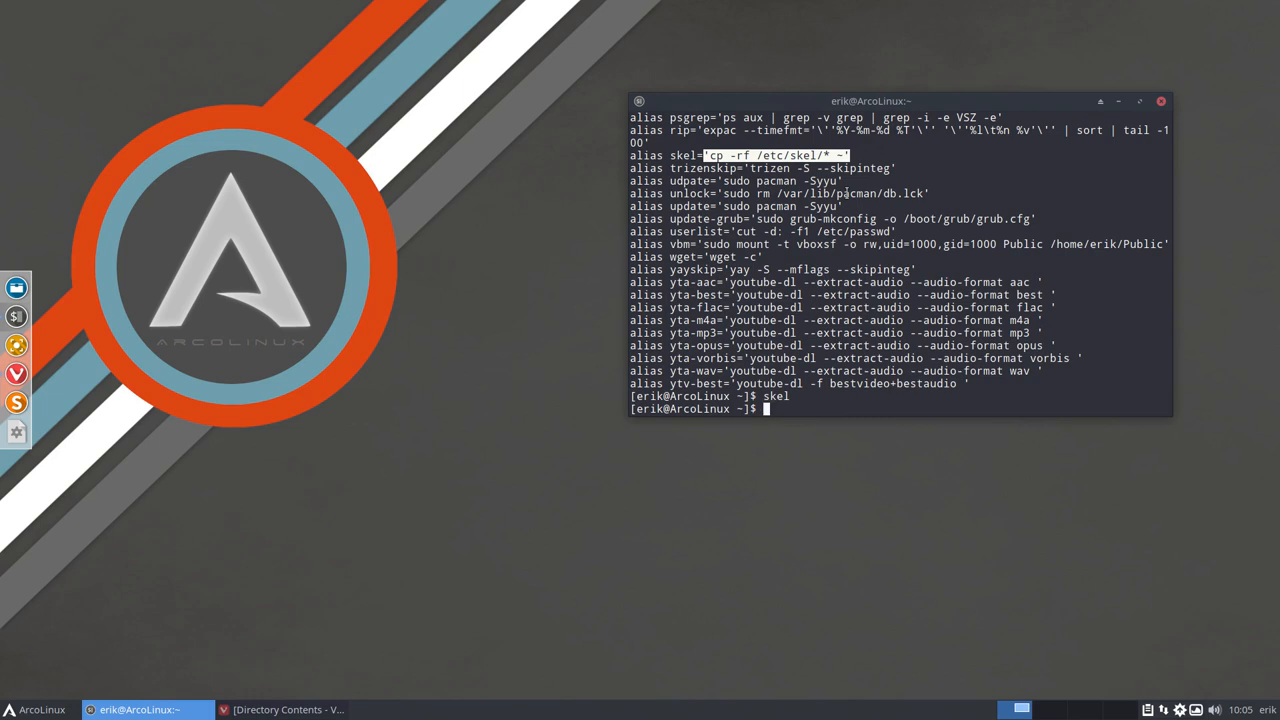
pyautogui.write('bupskel')
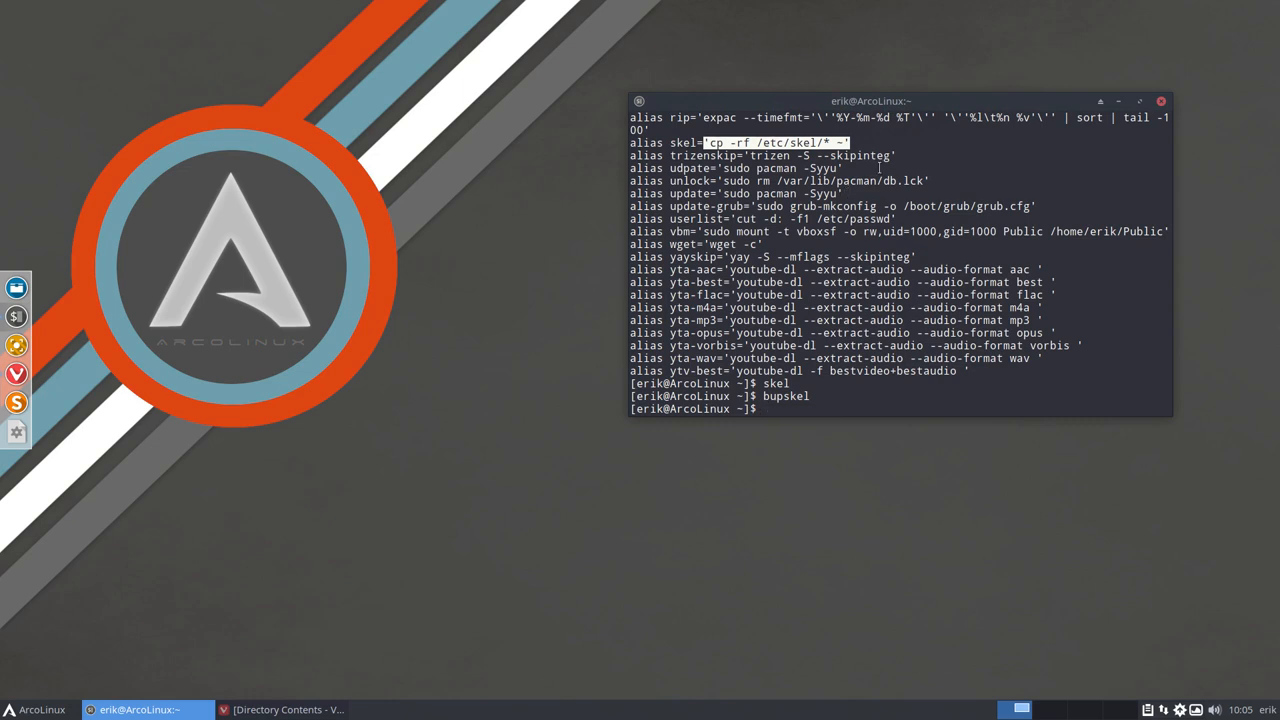
pyautogui.press('Return')
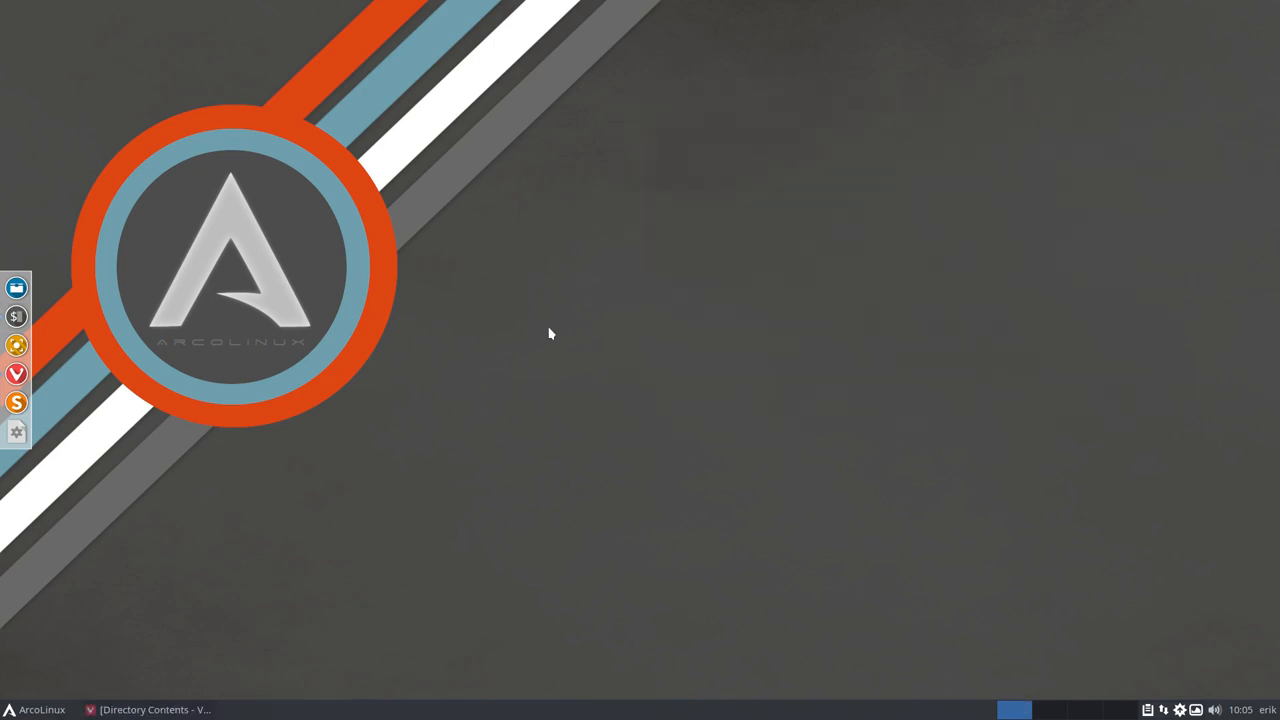
# Show hidden files in home and compare the two .skel-backup folders in Meld.
pyautogui.click(16, 288)
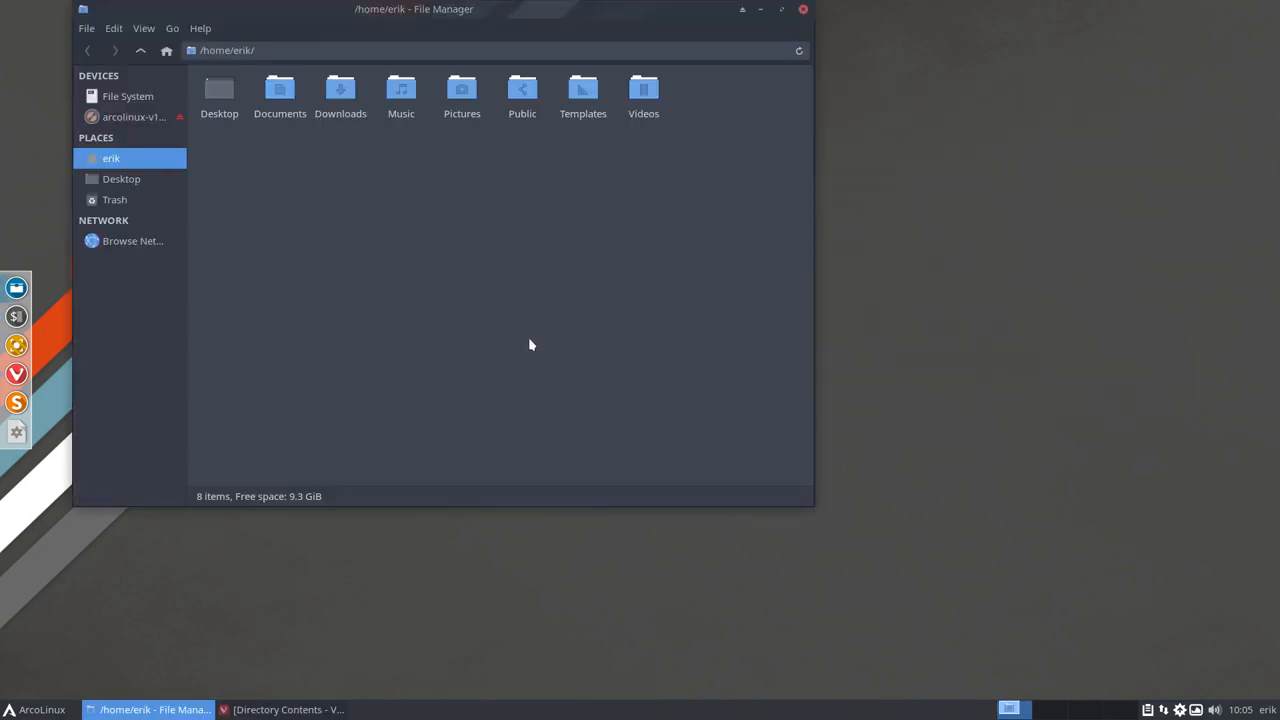
pyautogui.press('ctrl+h')
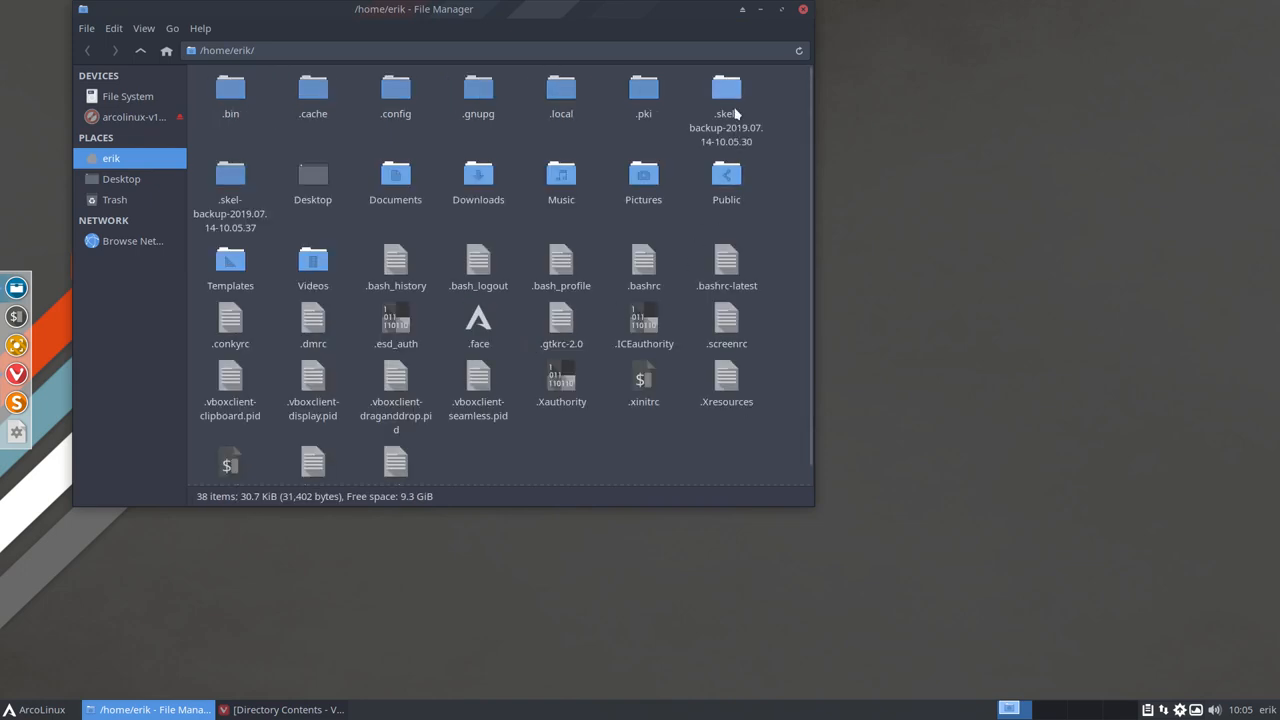
pyautogui.click(230, 180)
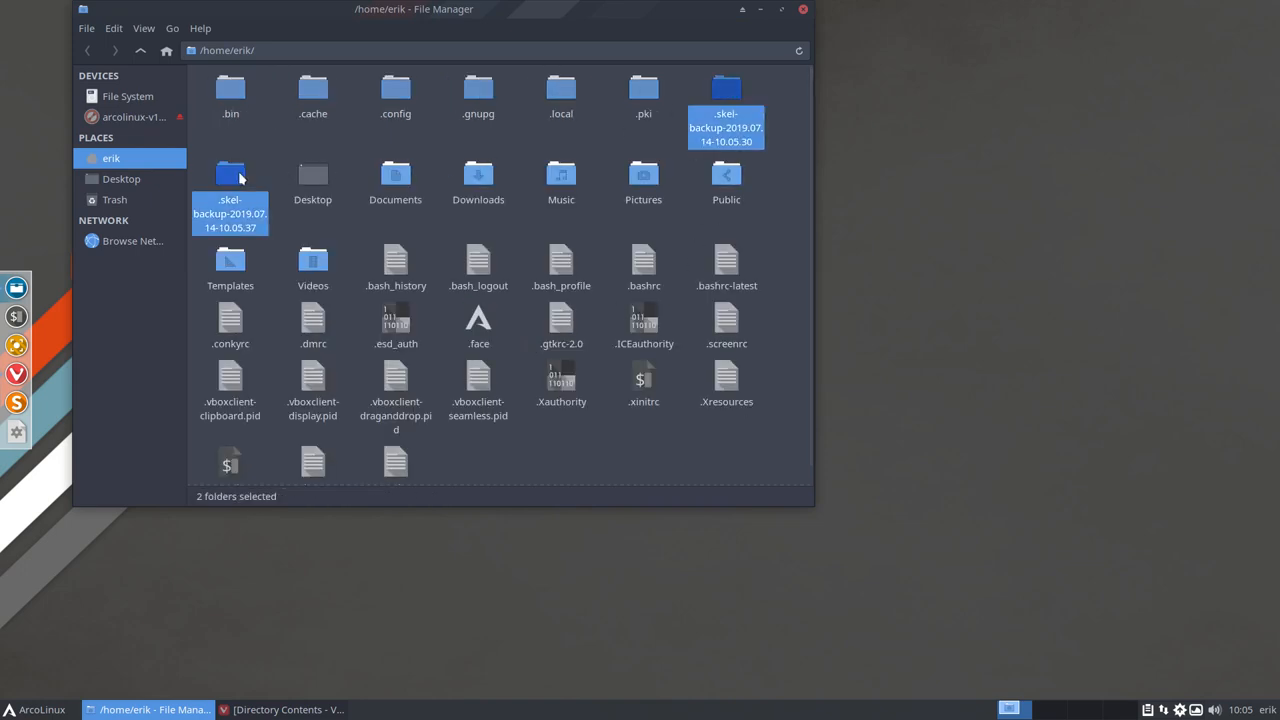
pyautogui.moveTo(670, 124)
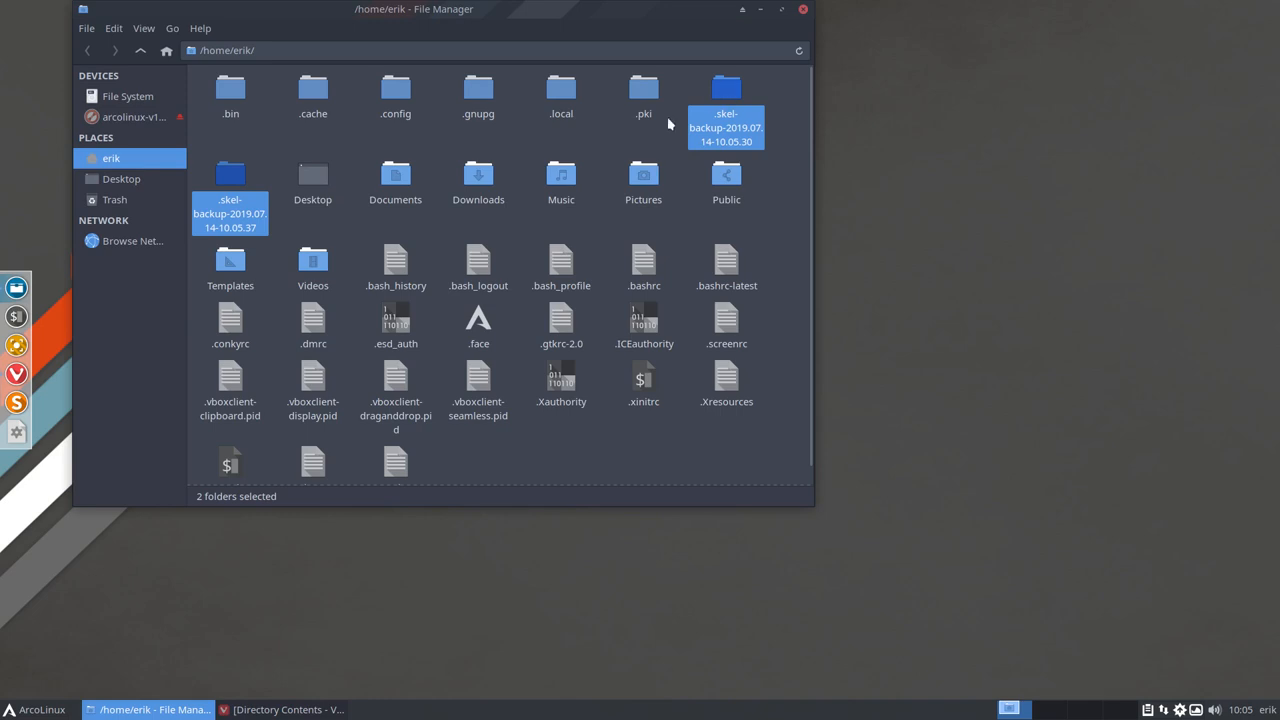
pyautogui.rightClick(230, 176)
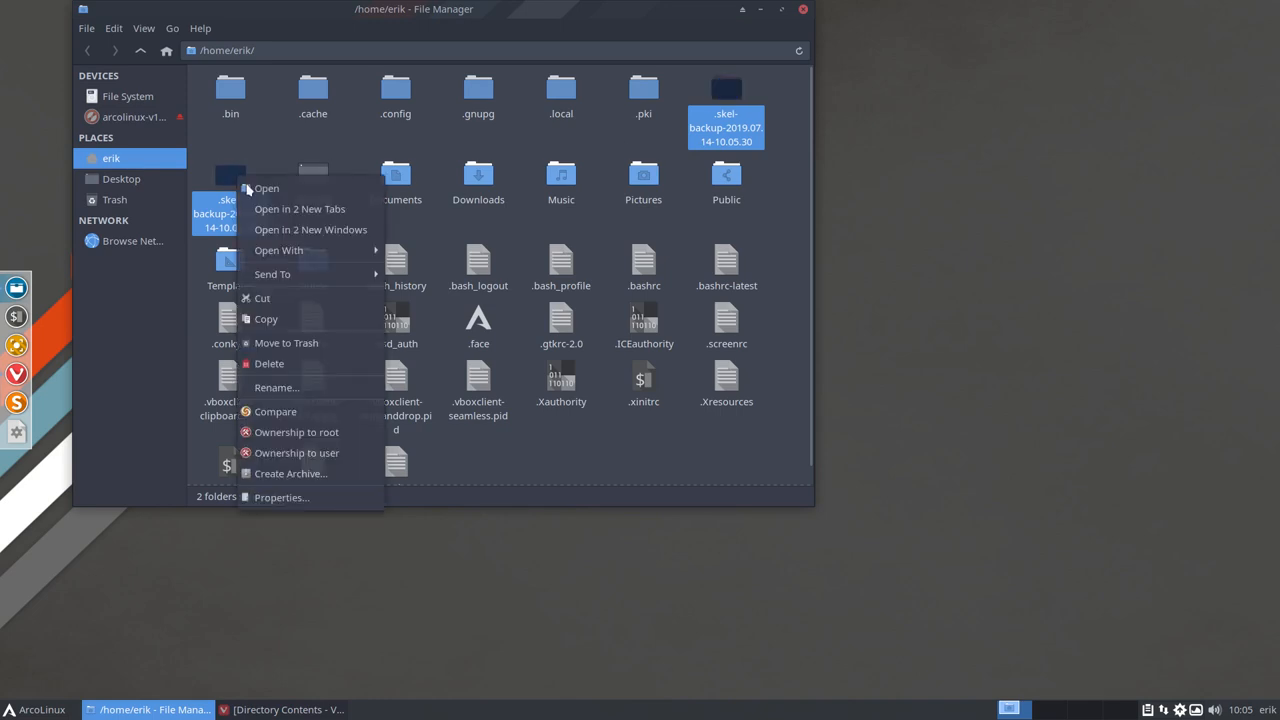
pyautogui.click(276, 412)
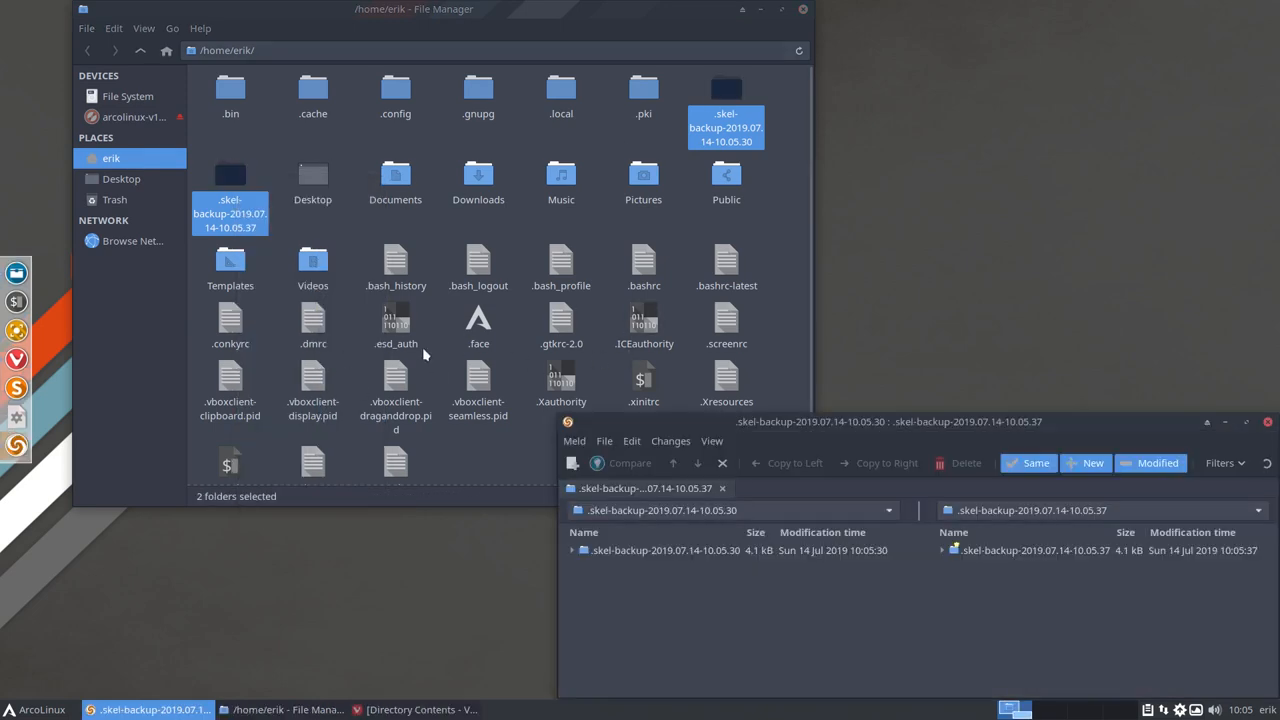
# Duplicate .config and compare it with .config (copy 1) in Meld.
pyautogui.moveTo(888, 420); pyautogui.dragTo(478, 118)
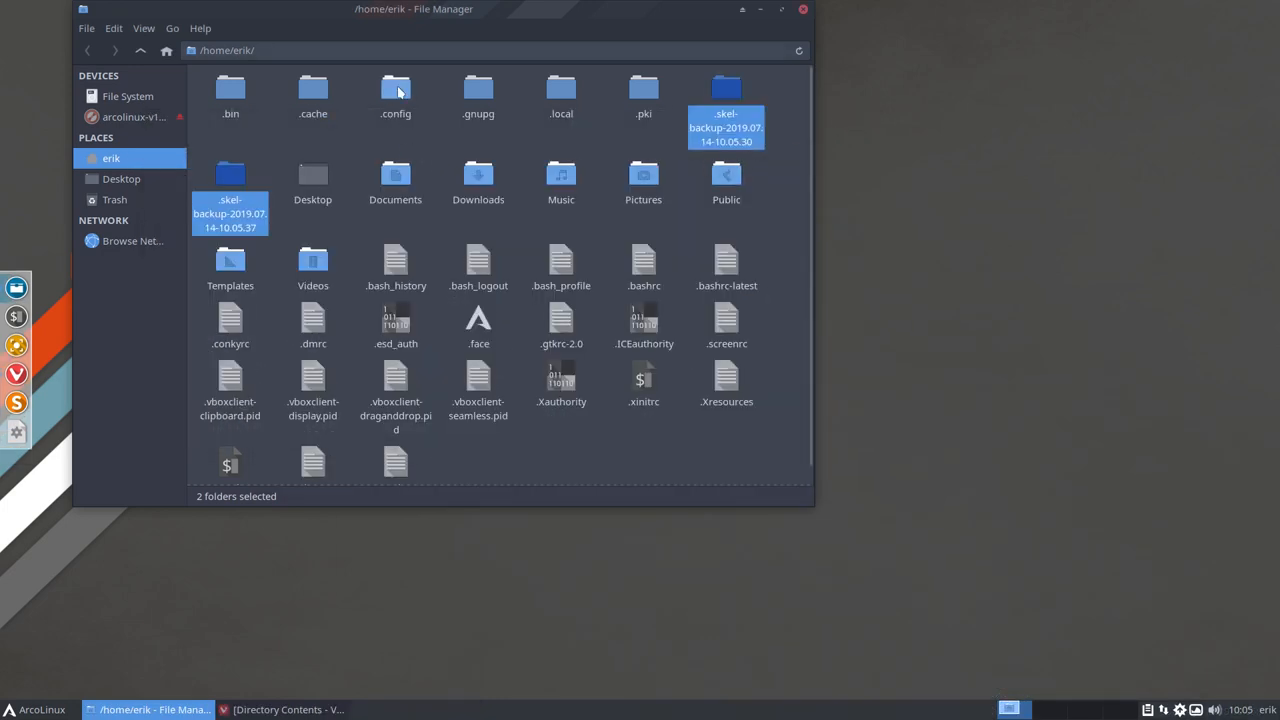
pyautogui.click(396, 90)
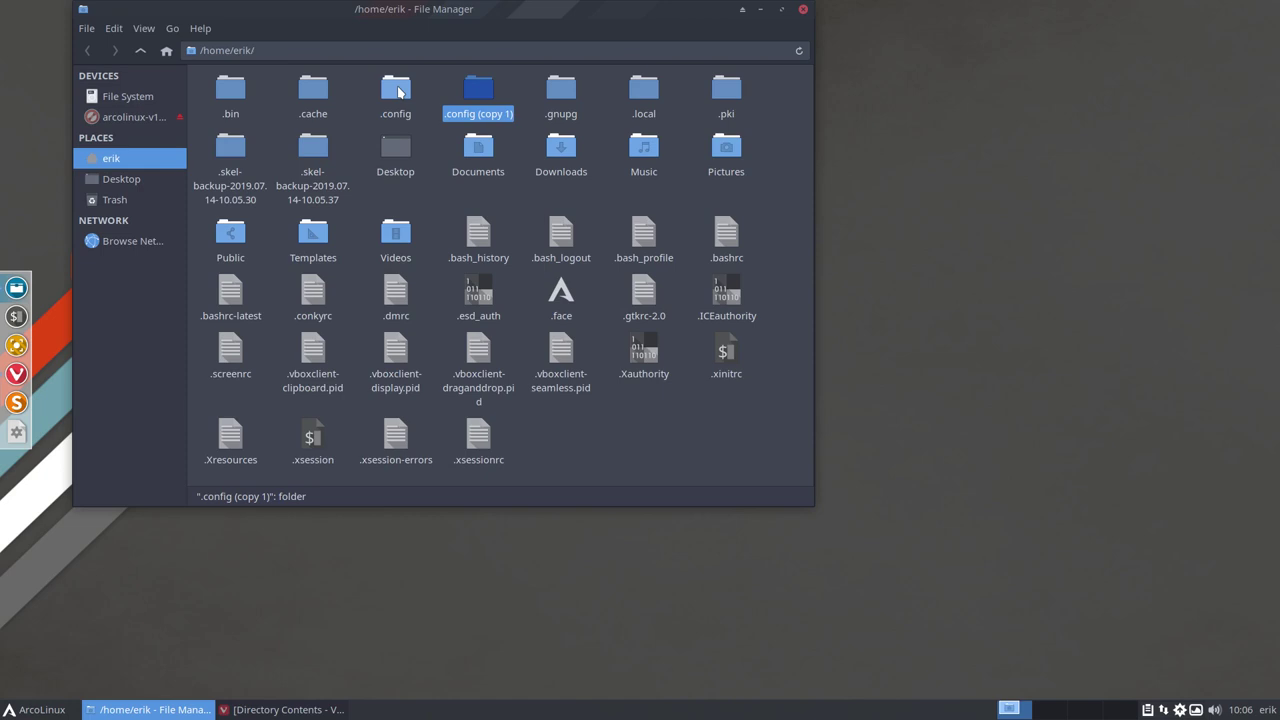
pyautogui.click(396, 90)
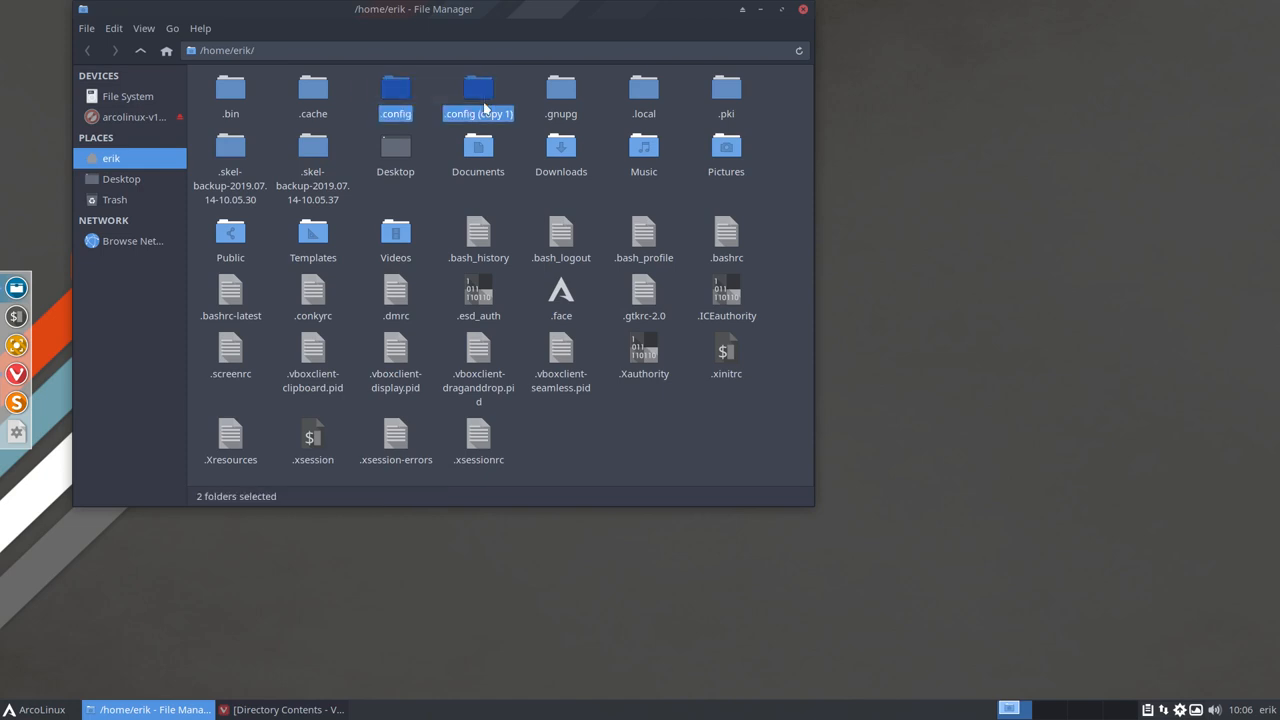
pyautogui.rightClick(478, 90)
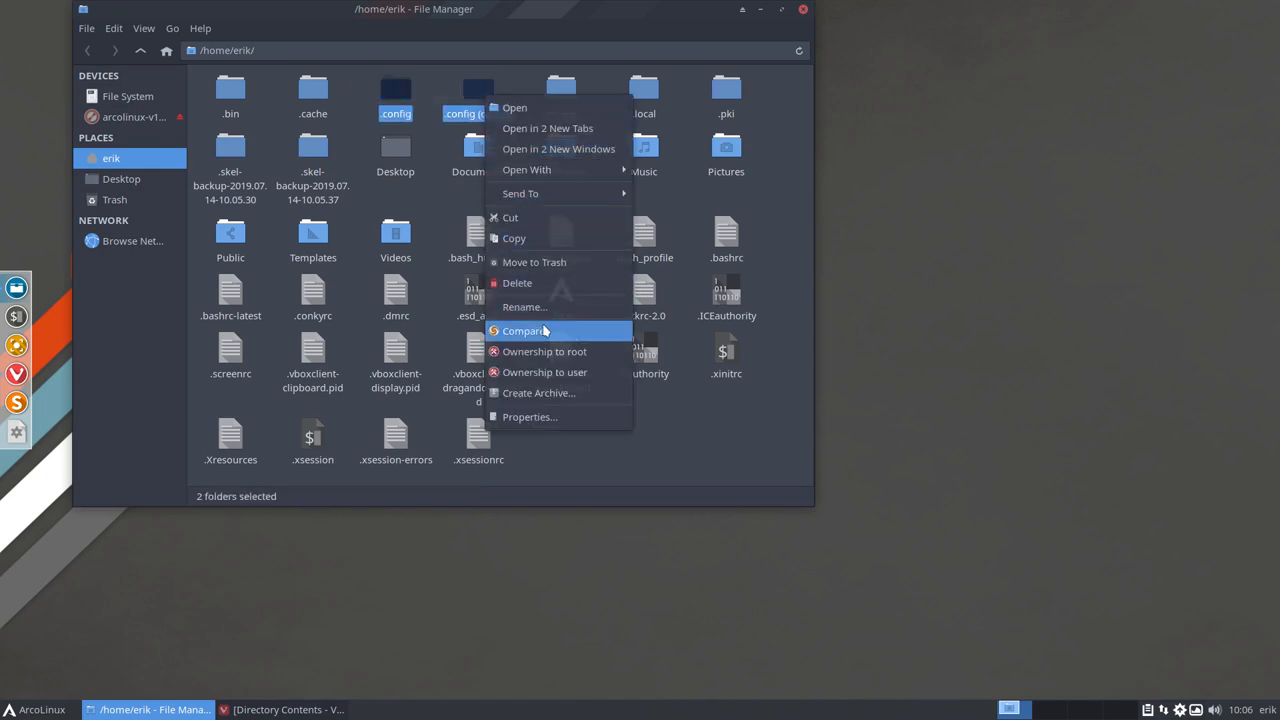
pyautogui.click(522, 332)
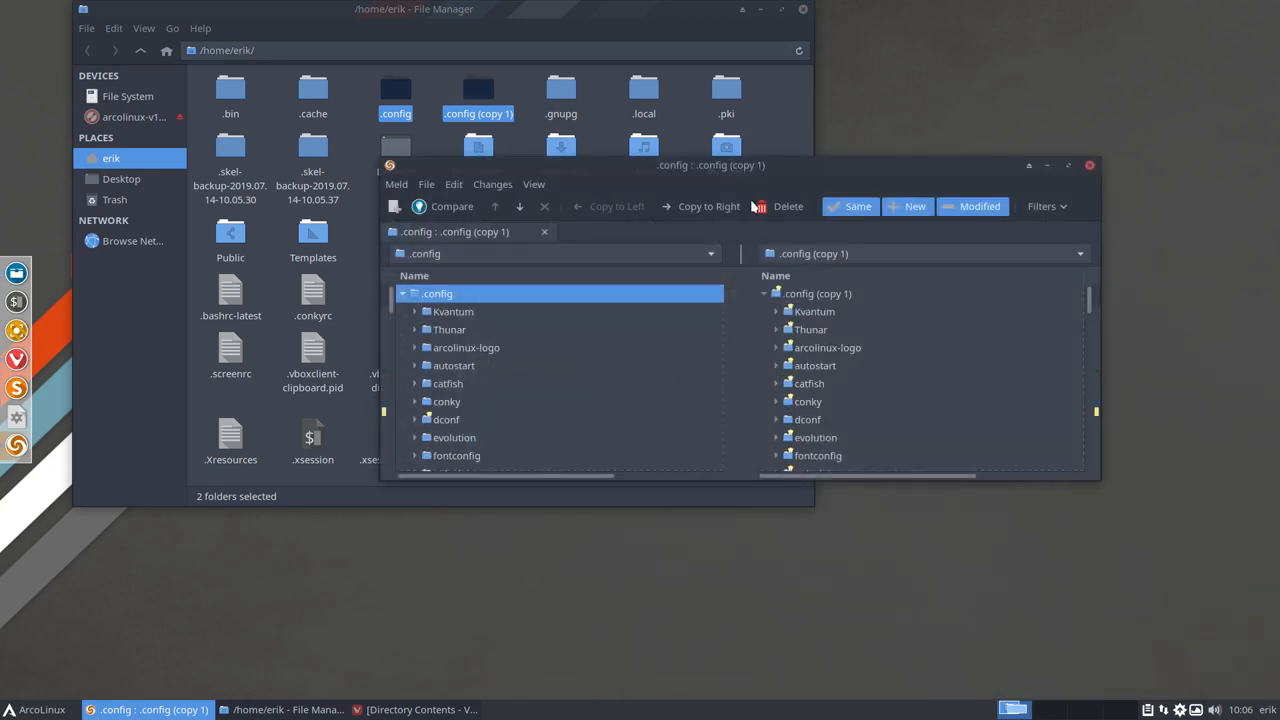
# Review the .config diffs in Meld, then set the Hobbit image as wallpaper via Variety's selector.
pyautogui.click(1066, 164)
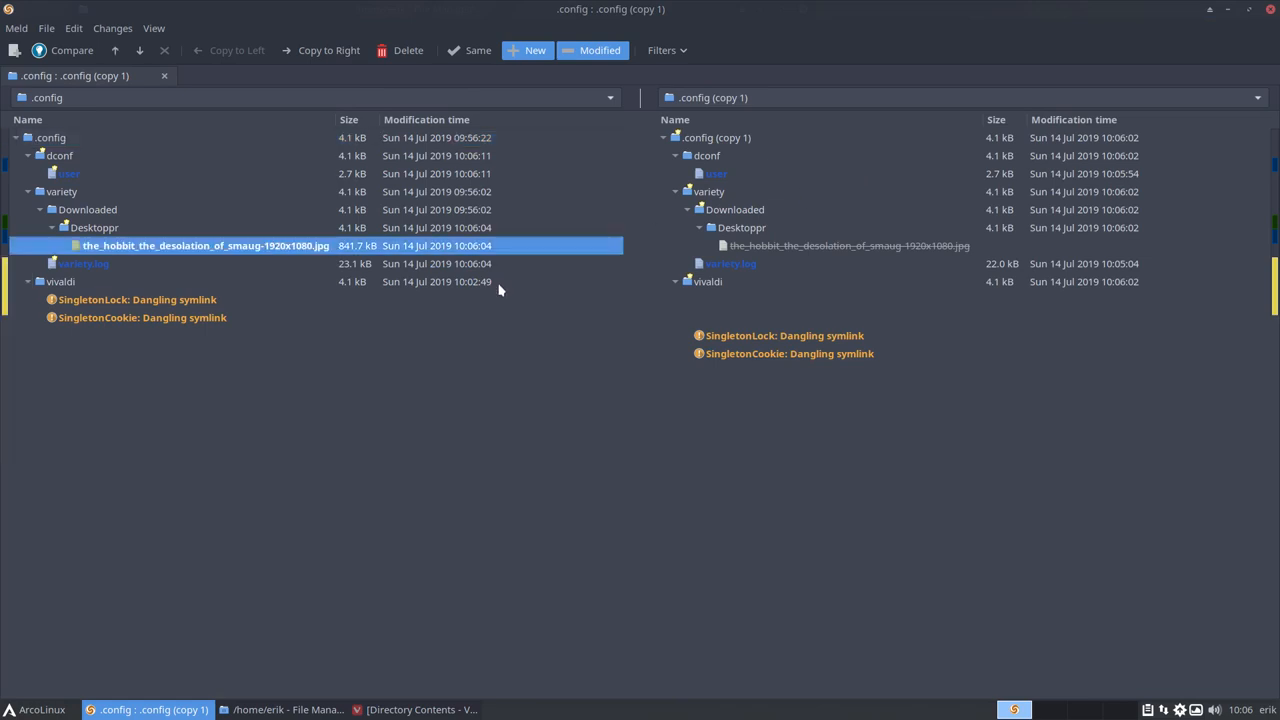
pyautogui.moveTo(492, 244)
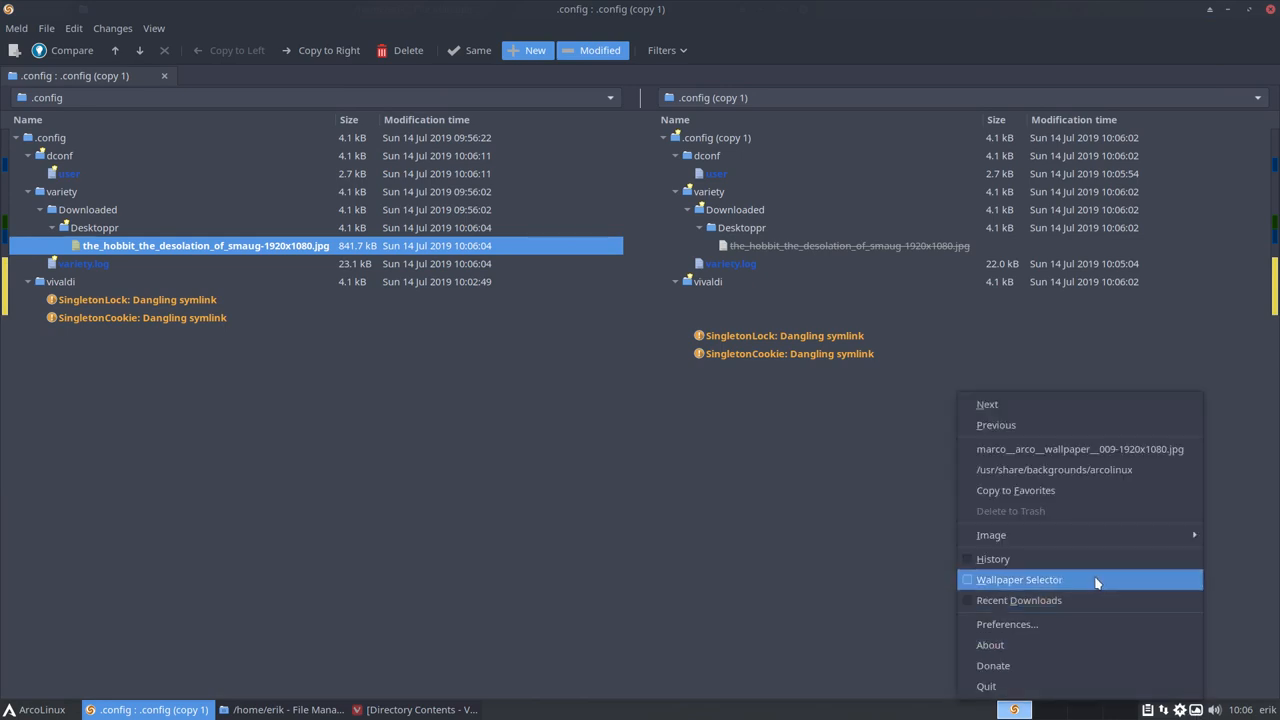
pyautogui.click(1018, 580)
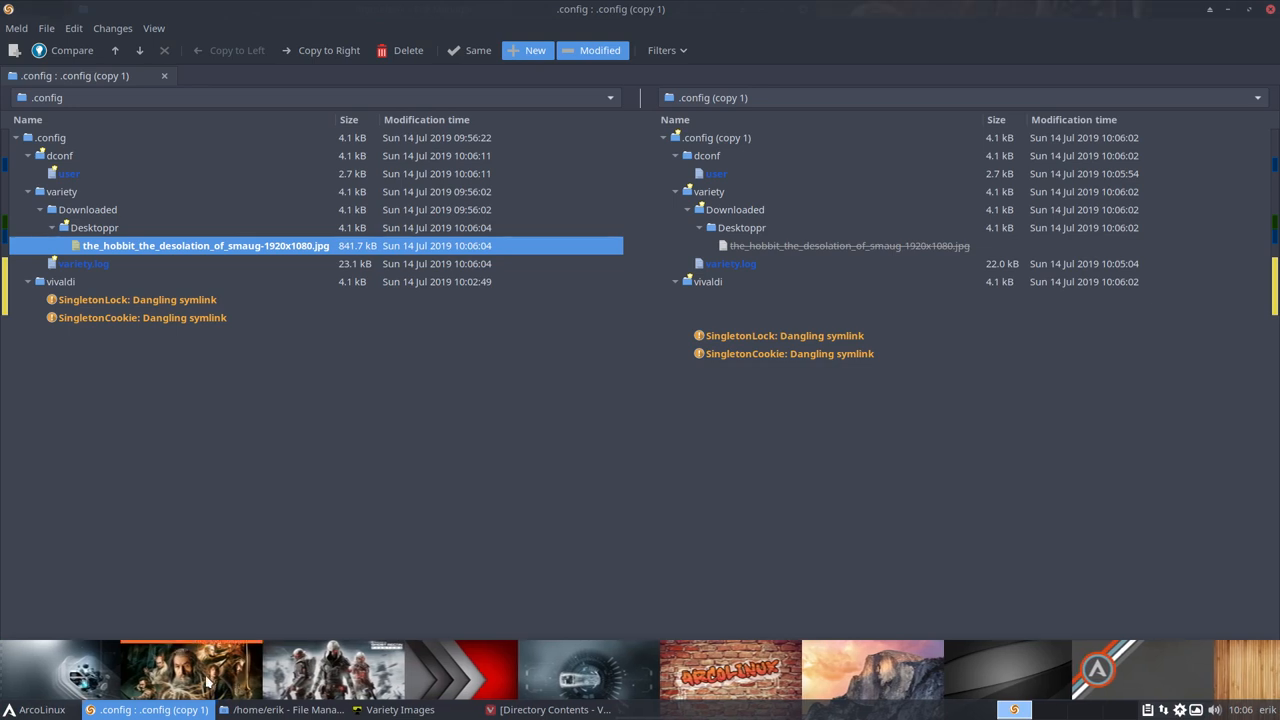
pyautogui.rightClick(176, 670)
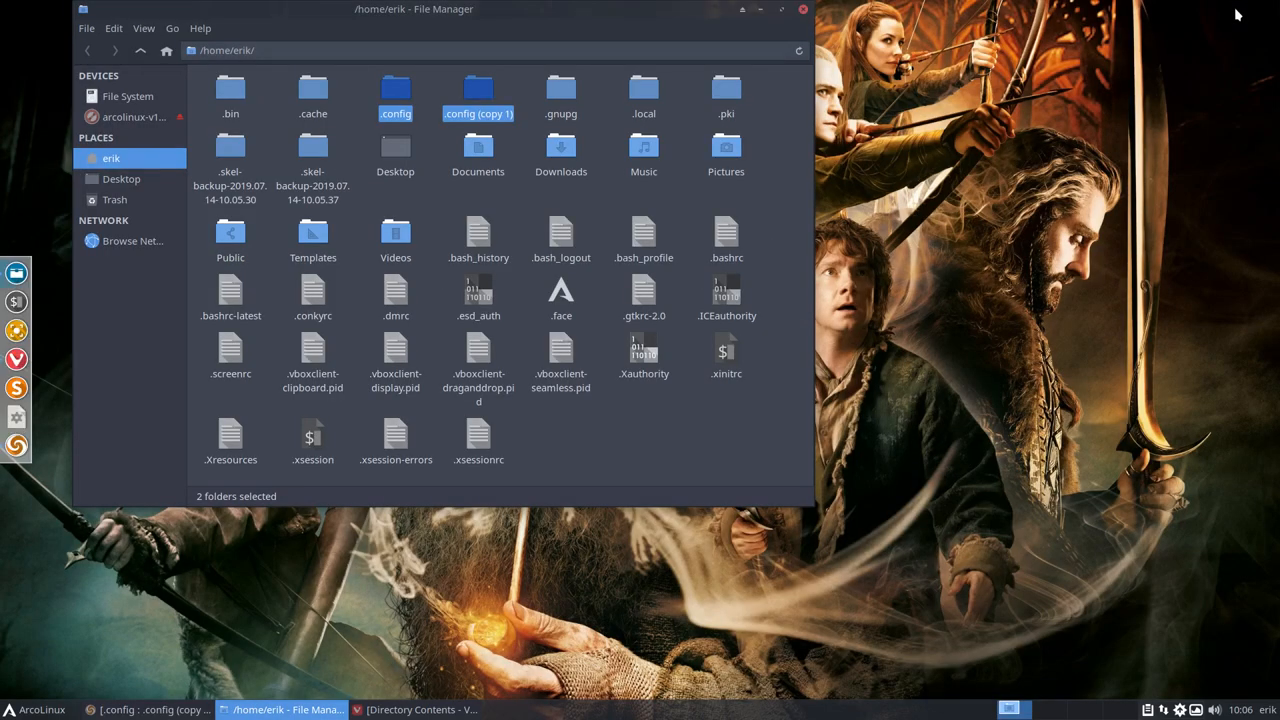
# Centre the file manager, start Termite and run pksyua to update the AUR packages.
pyautogui.moveTo(414, 8); pyautogui.dragTo(716, 390)
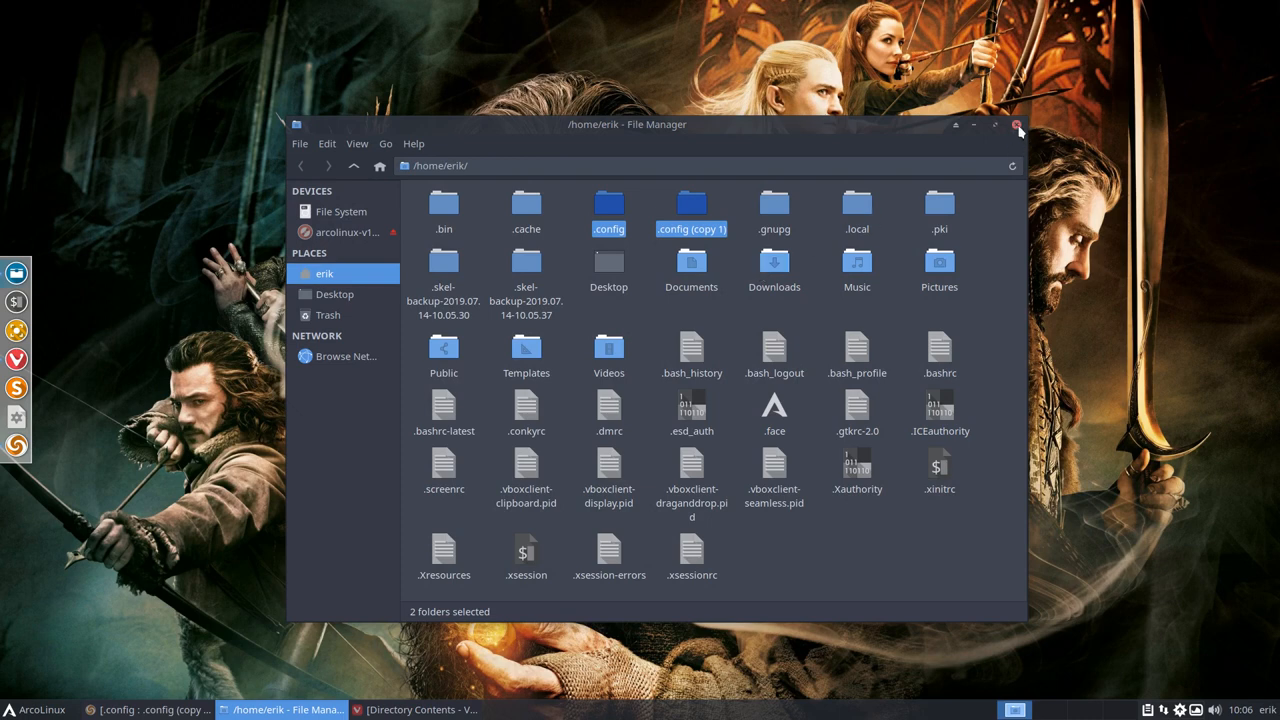
pyautogui.click(1018, 128)
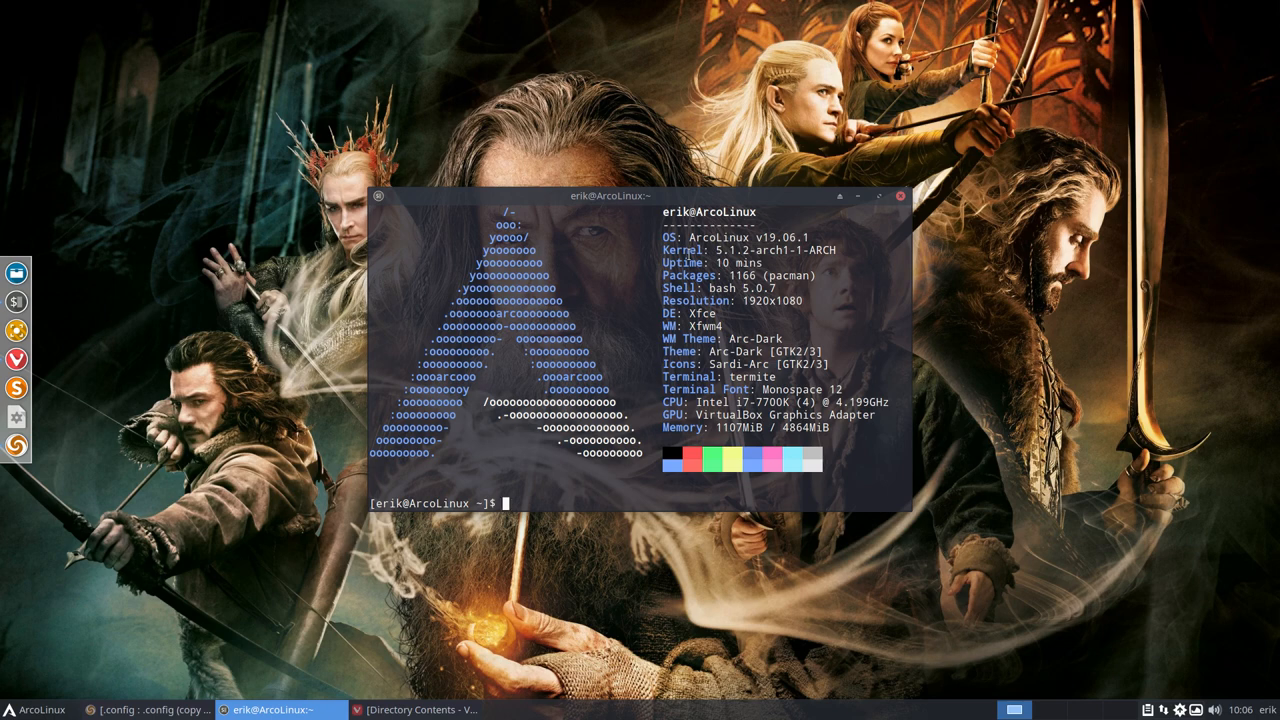
pyautogui.write('p')
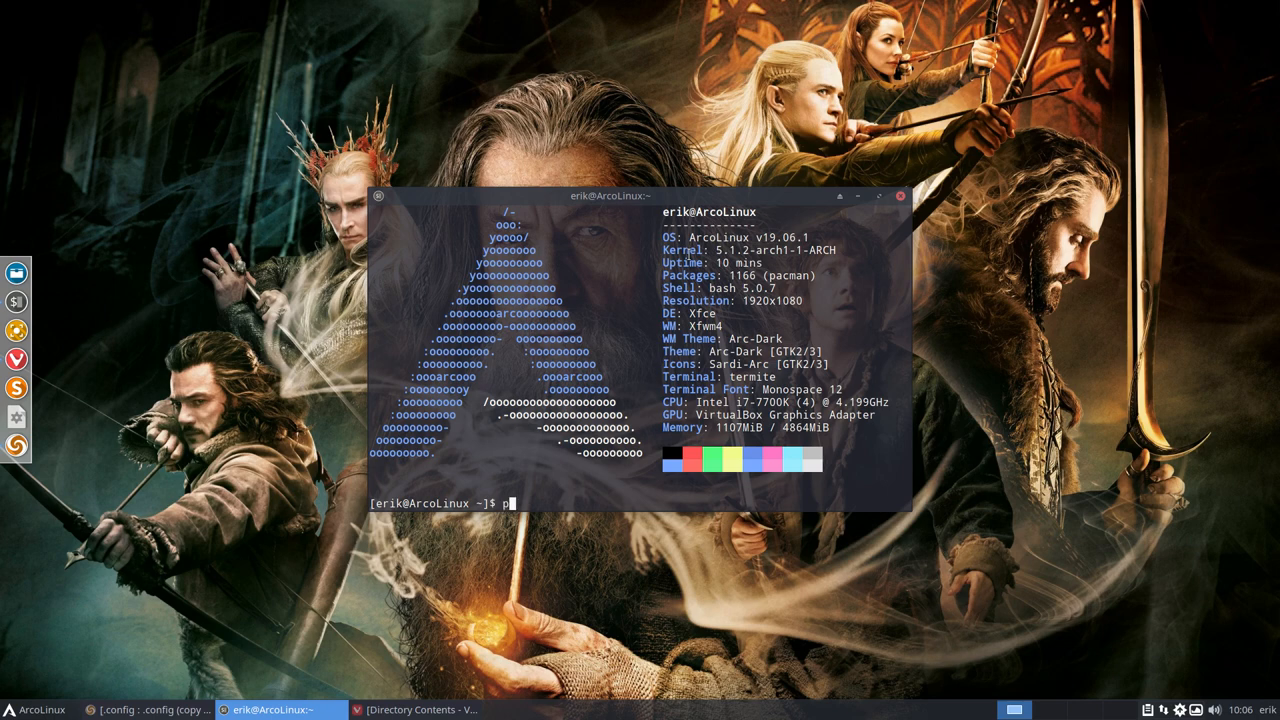
pyautogui.write('pksyua')
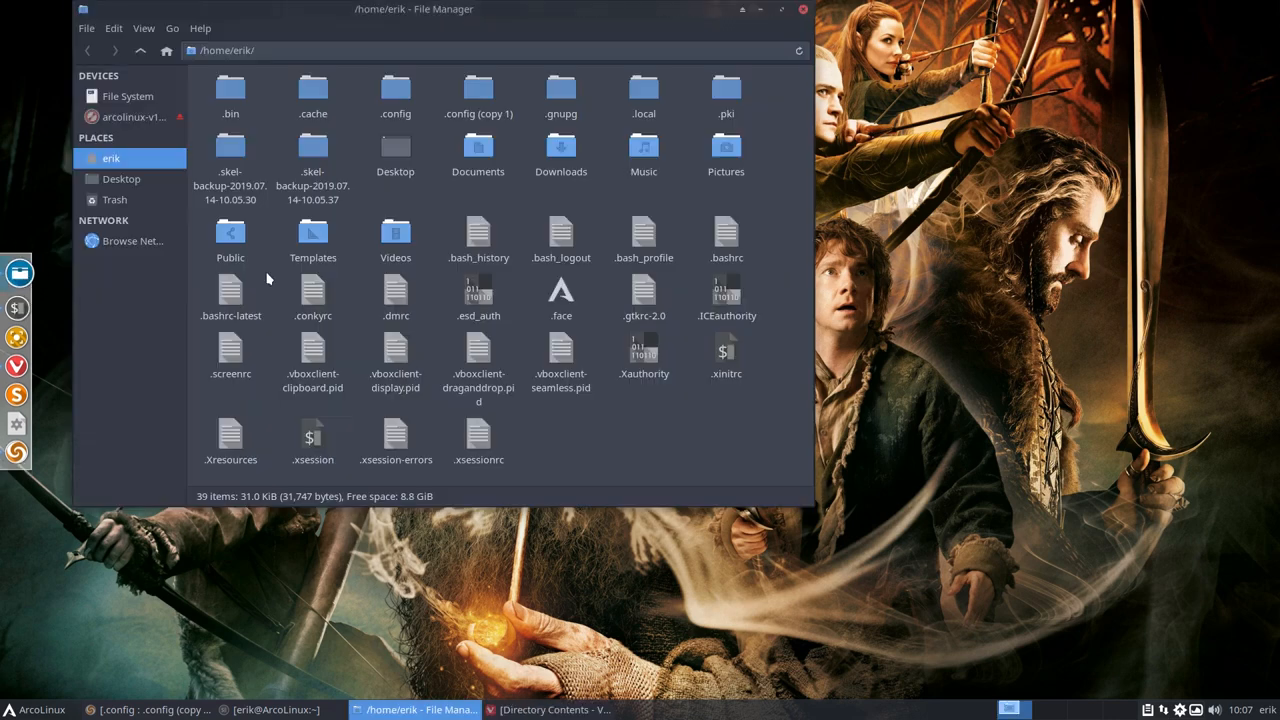
# Navigate into bin/stay-rolling/19.6-to-19.7 in the file manager.
pyautogui.doubleClick(228, 88)
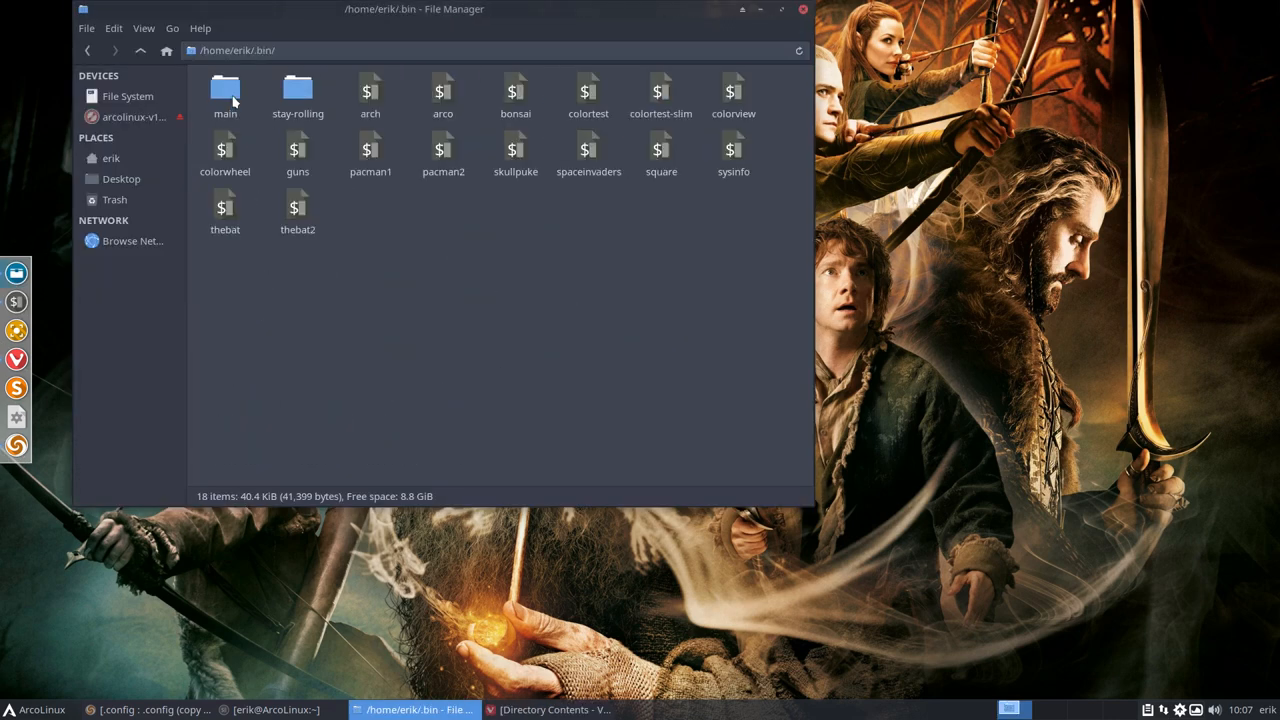
pyautogui.click(296, 90)
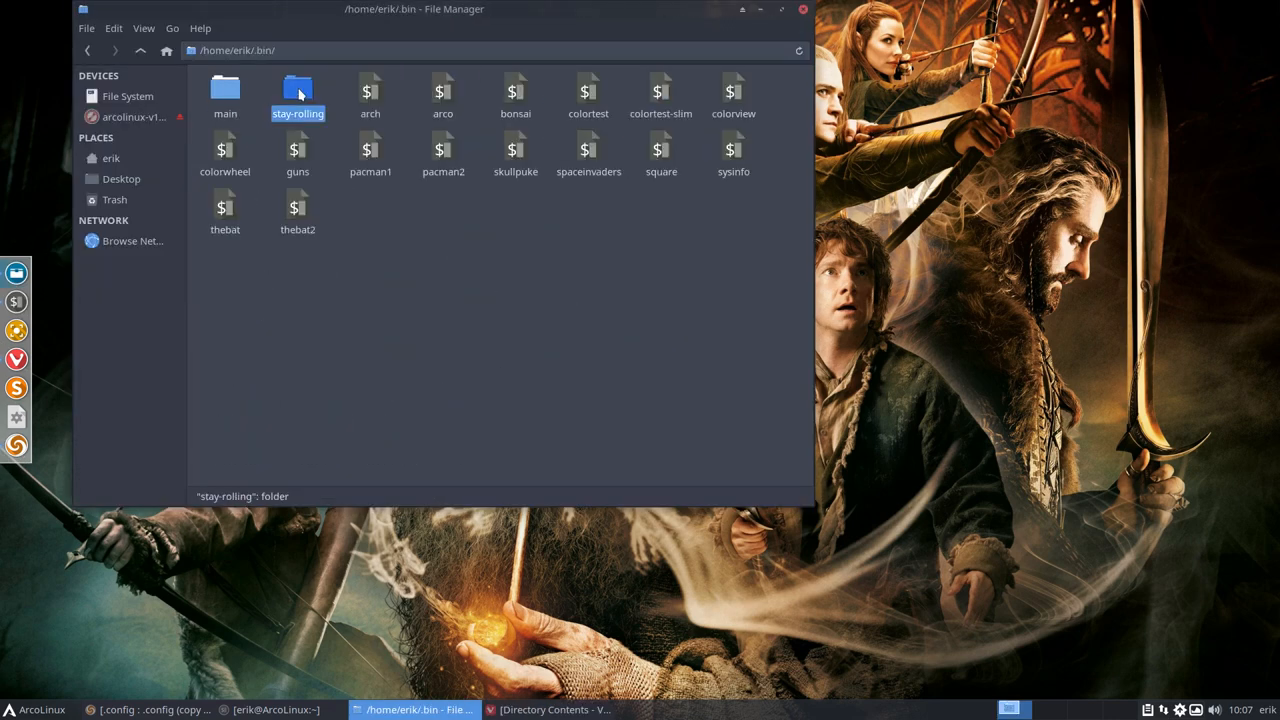
pyautogui.doubleClick(296, 88)
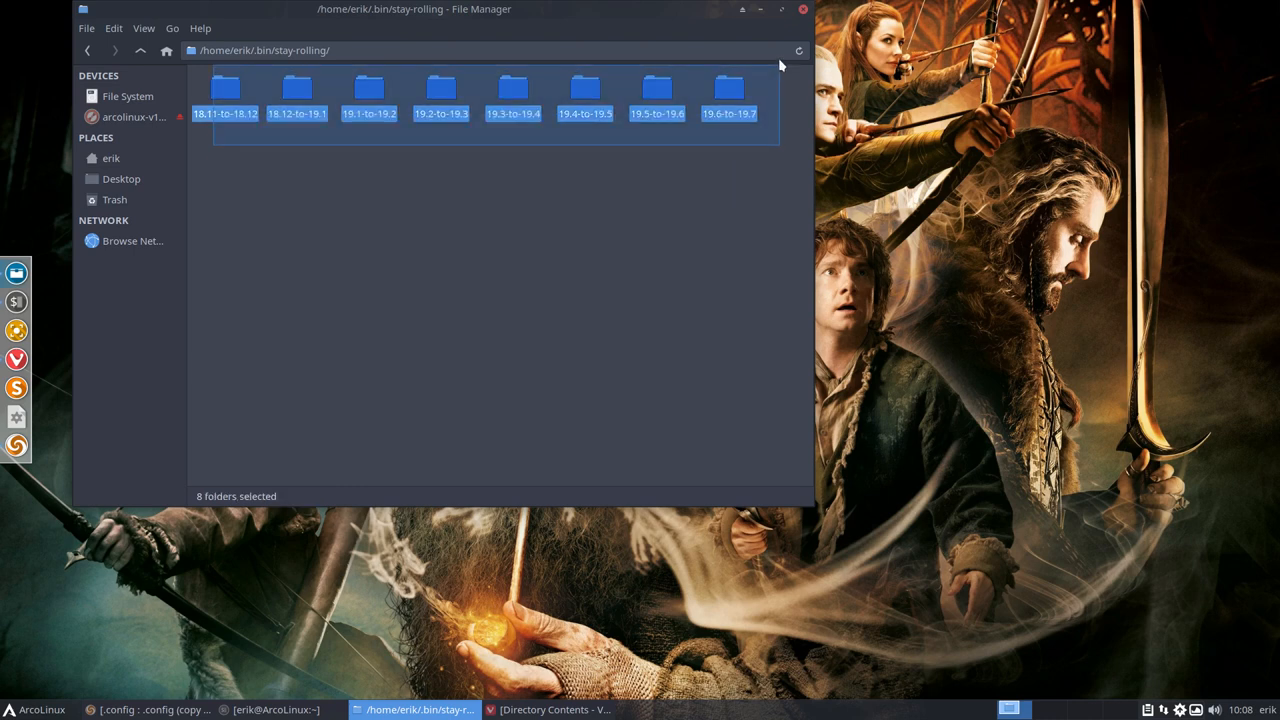
pyautogui.click(700, 144)
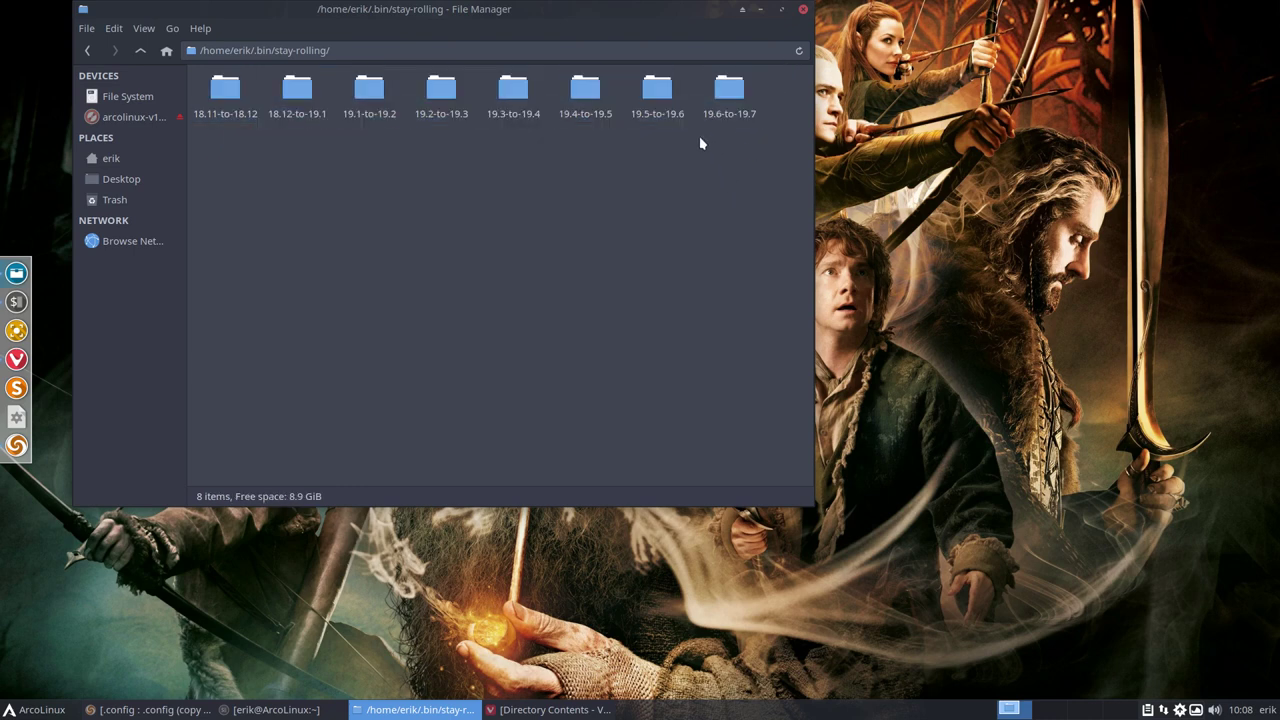
pyautogui.click(740, 84)
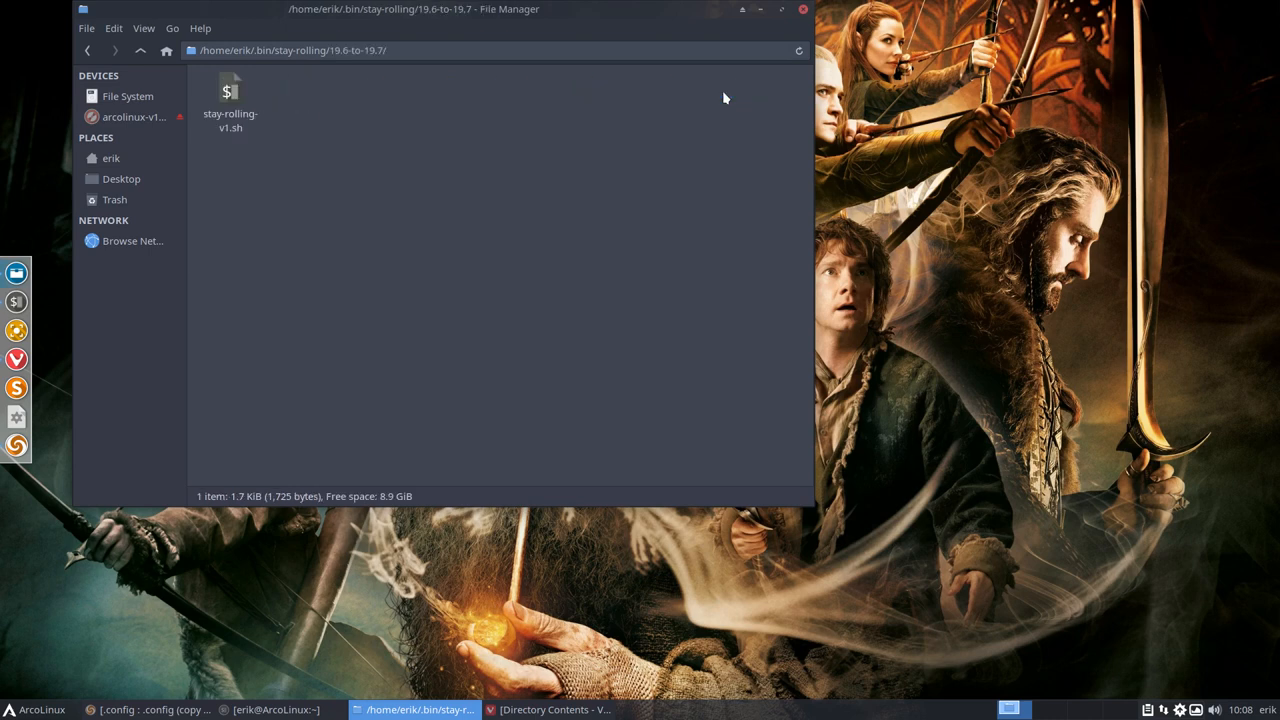
# Open stay-rolling-v1.sh with Atom.
pyautogui.rightClick(228, 96)
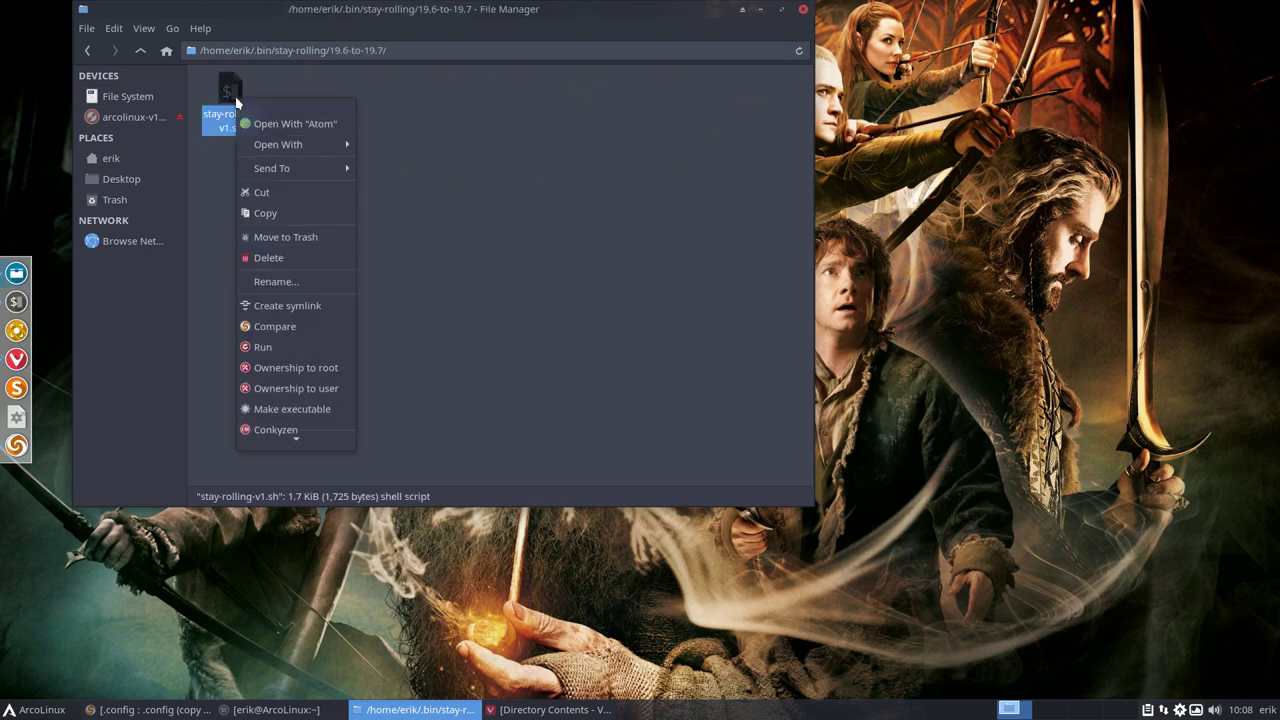
pyautogui.click(550, 160)
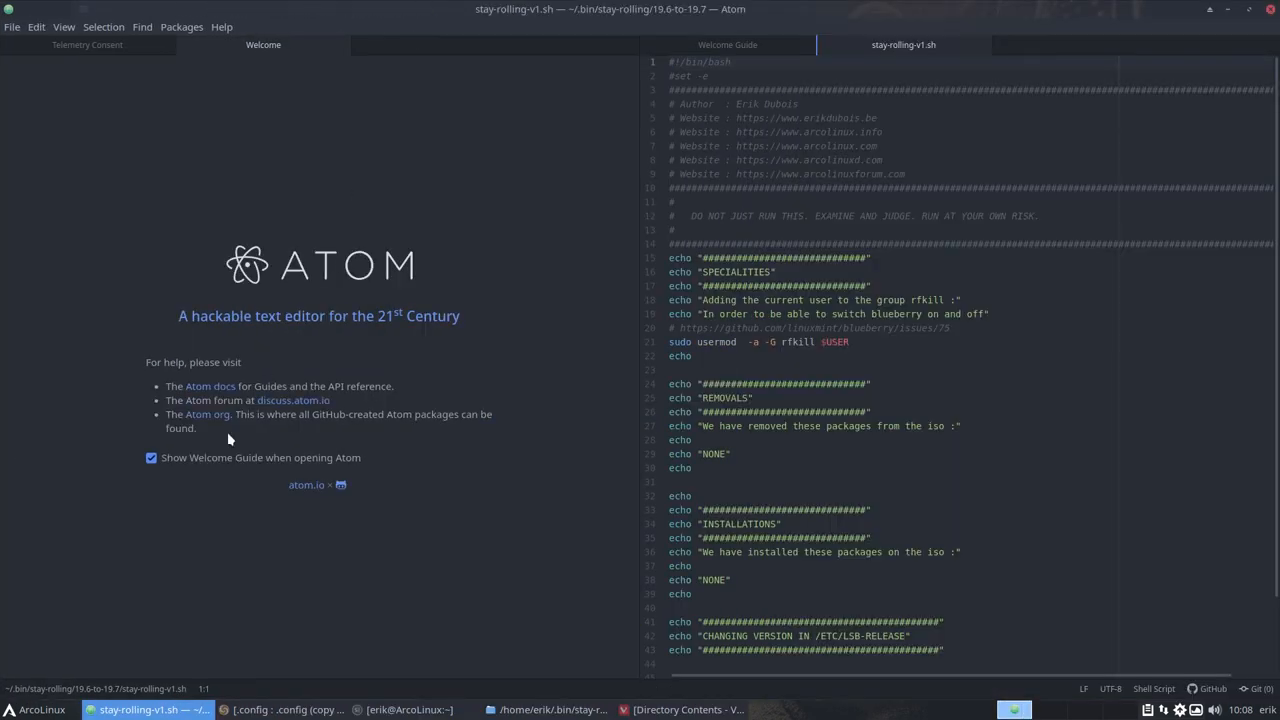
# Disable Atom's Welcome Guide at startup and close its tab, leaving stay-rolling-v1.sh.
pyautogui.click(150, 458)
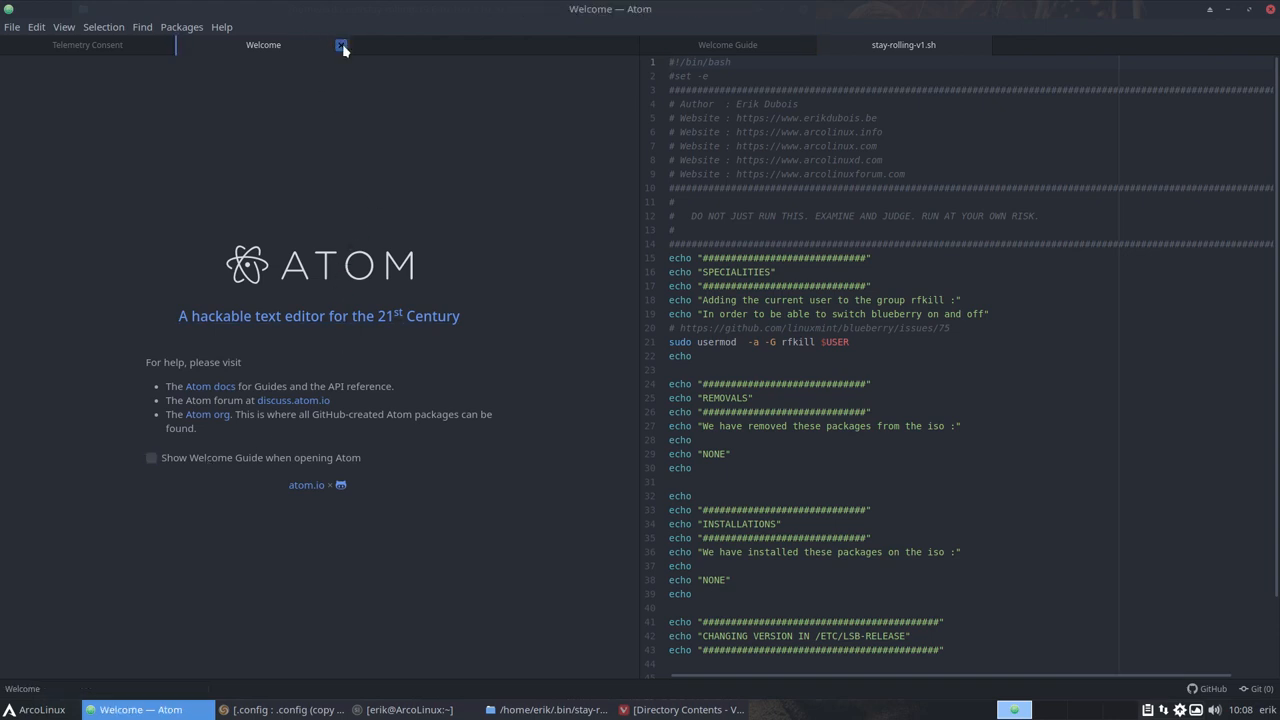
pyautogui.click(340, 44)
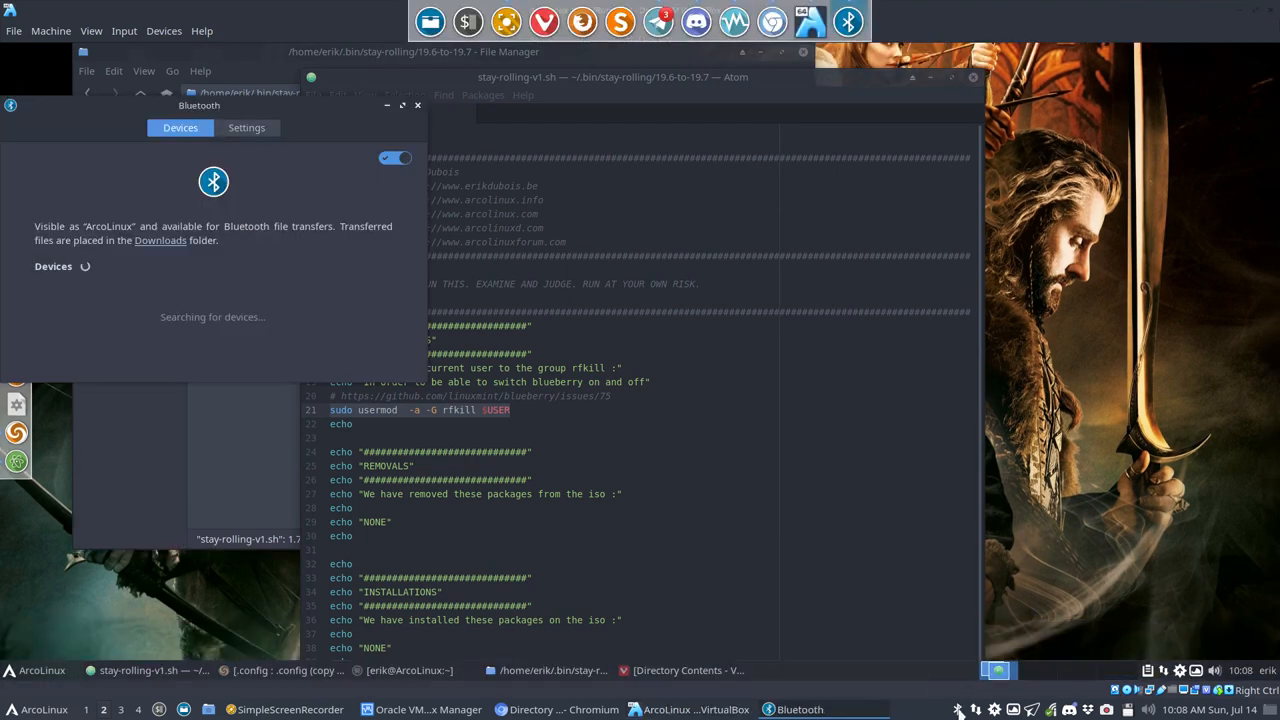
# Toggle Bluetooth off and back on in Blueberry, then close its window.
pyautogui.moveTo(200, 104); pyautogui.dragTo(548, 168)
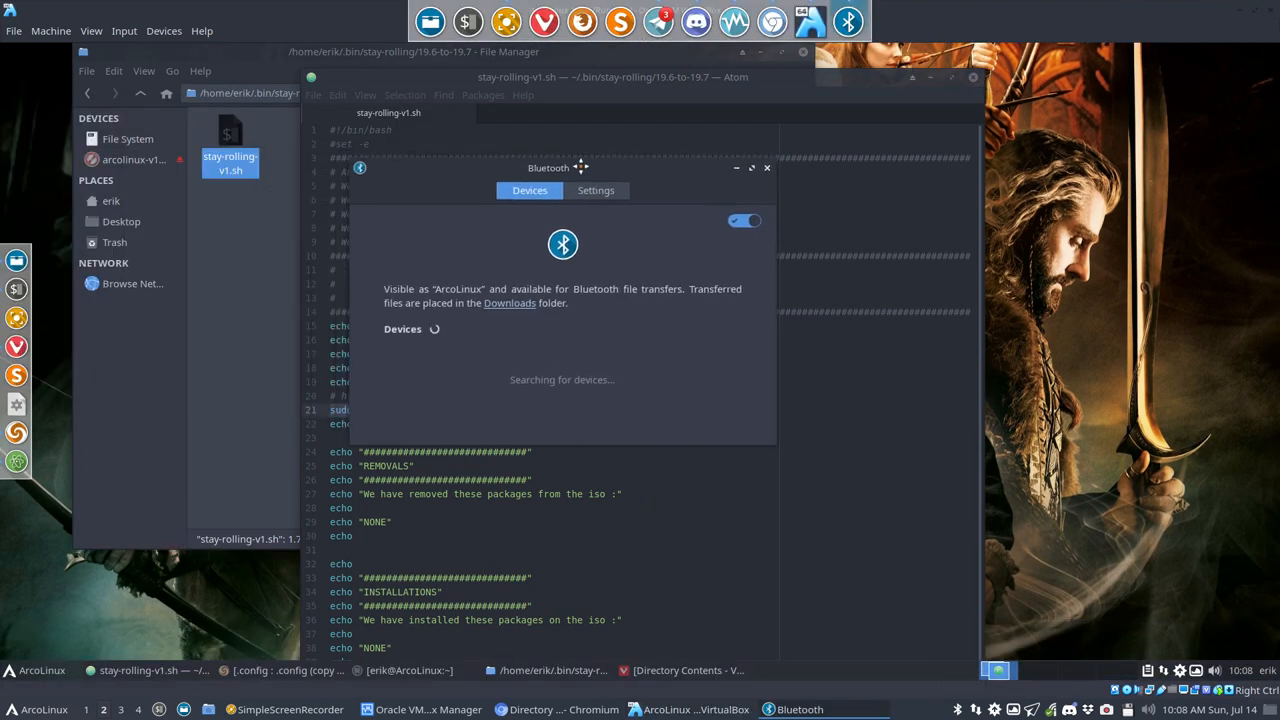
pyautogui.click(740, 220)
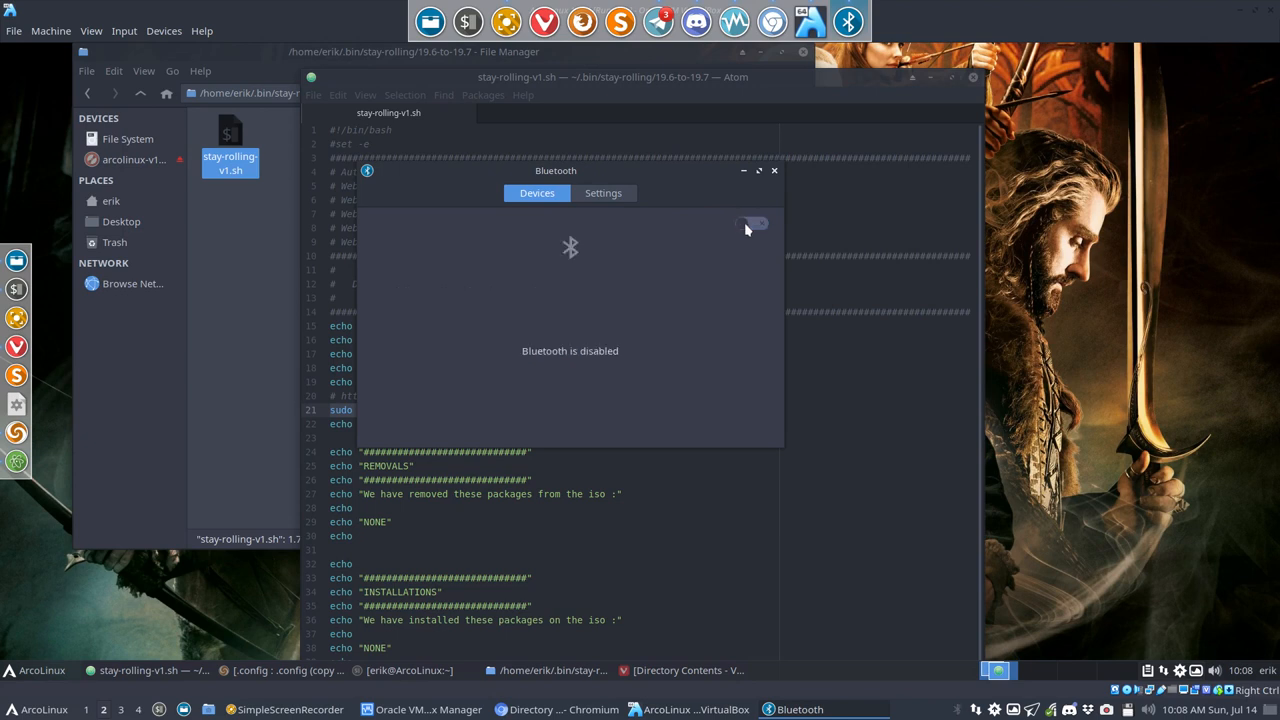
pyautogui.click(750, 224)
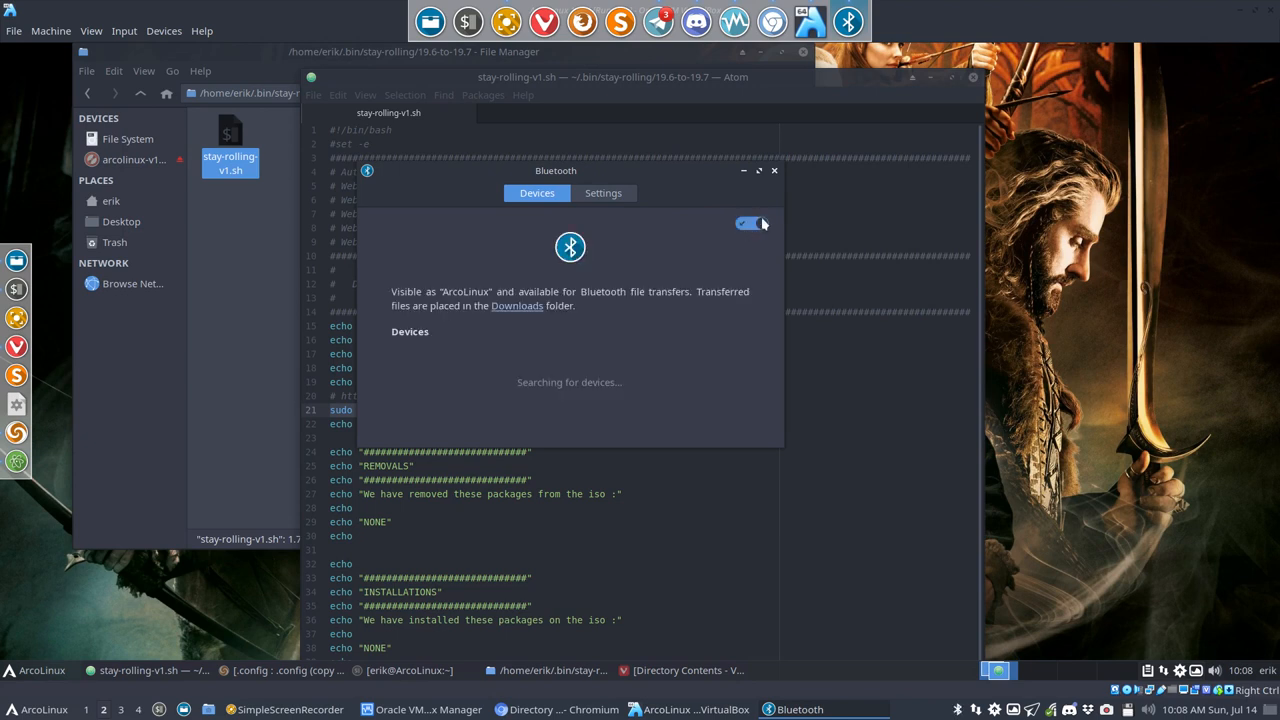
pyautogui.click(774, 170)
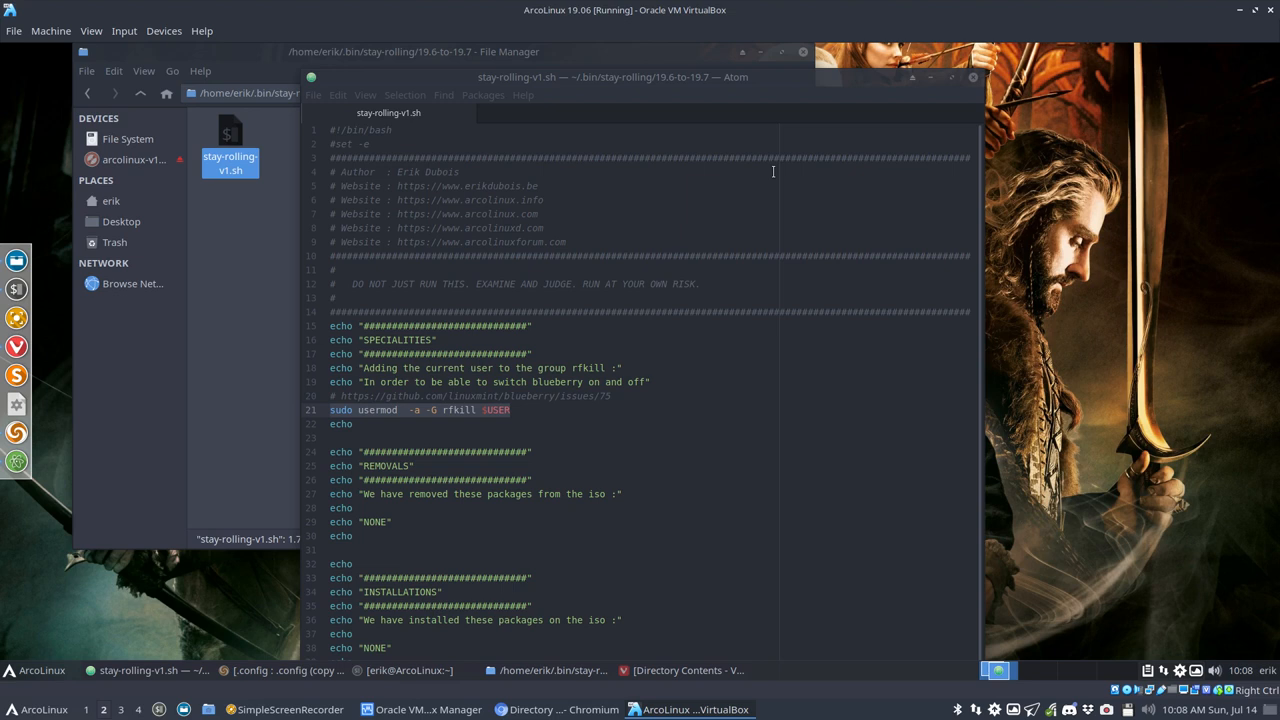
pyautogui.moveTo(904, 100)
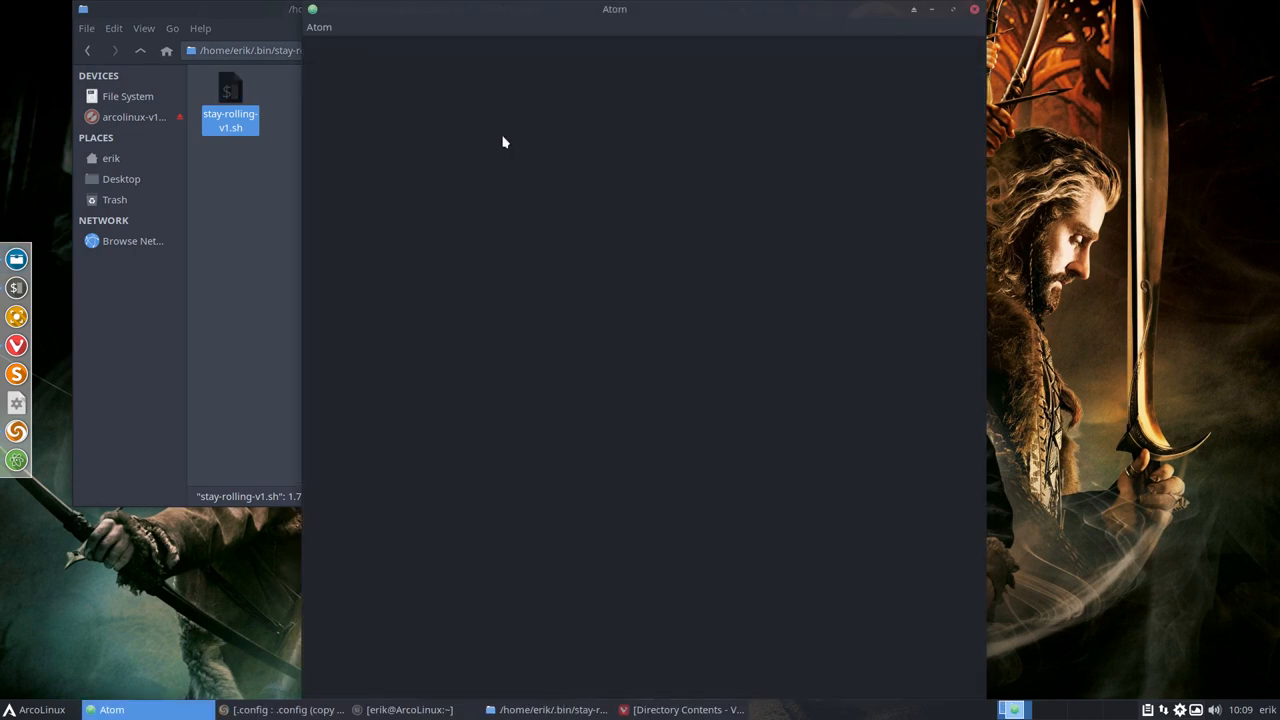
# Inspect the usermod USER line and blueberry issue link in stay-rolling-v1.sh, then close Atom.
pyautogui.doubleClick(230, 90)
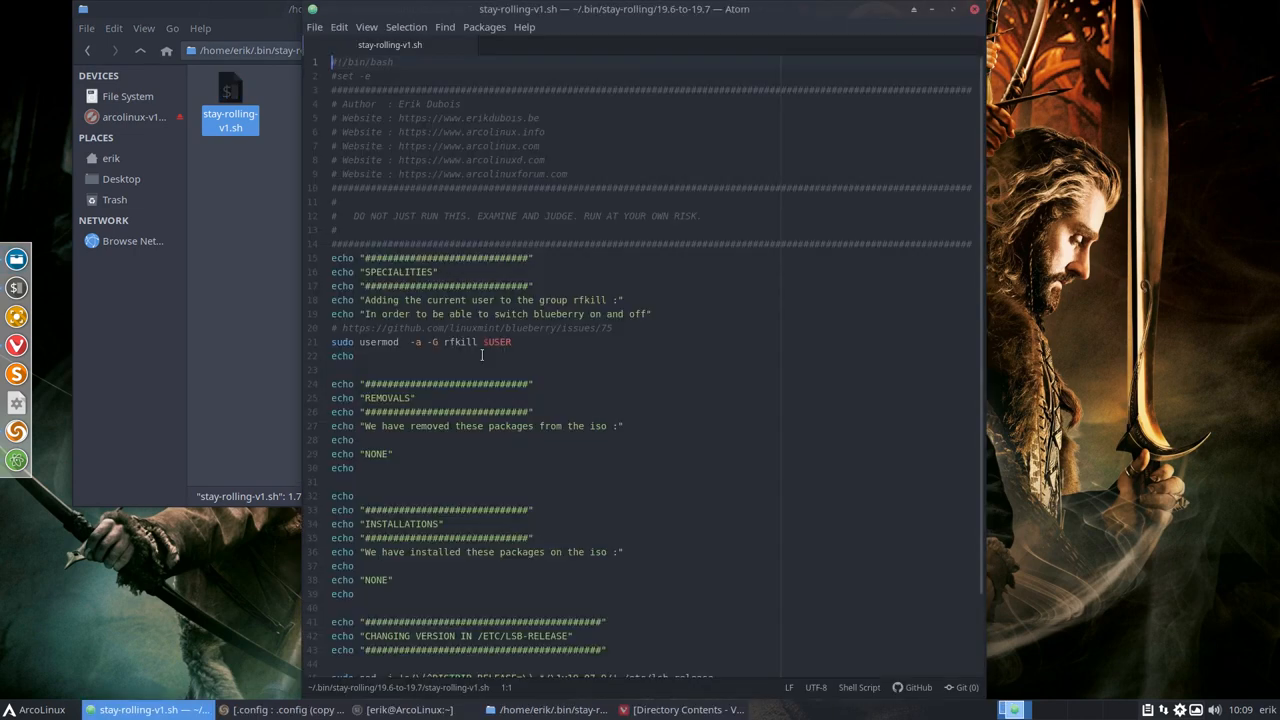
pyautogui.doubleClick(534, 328)
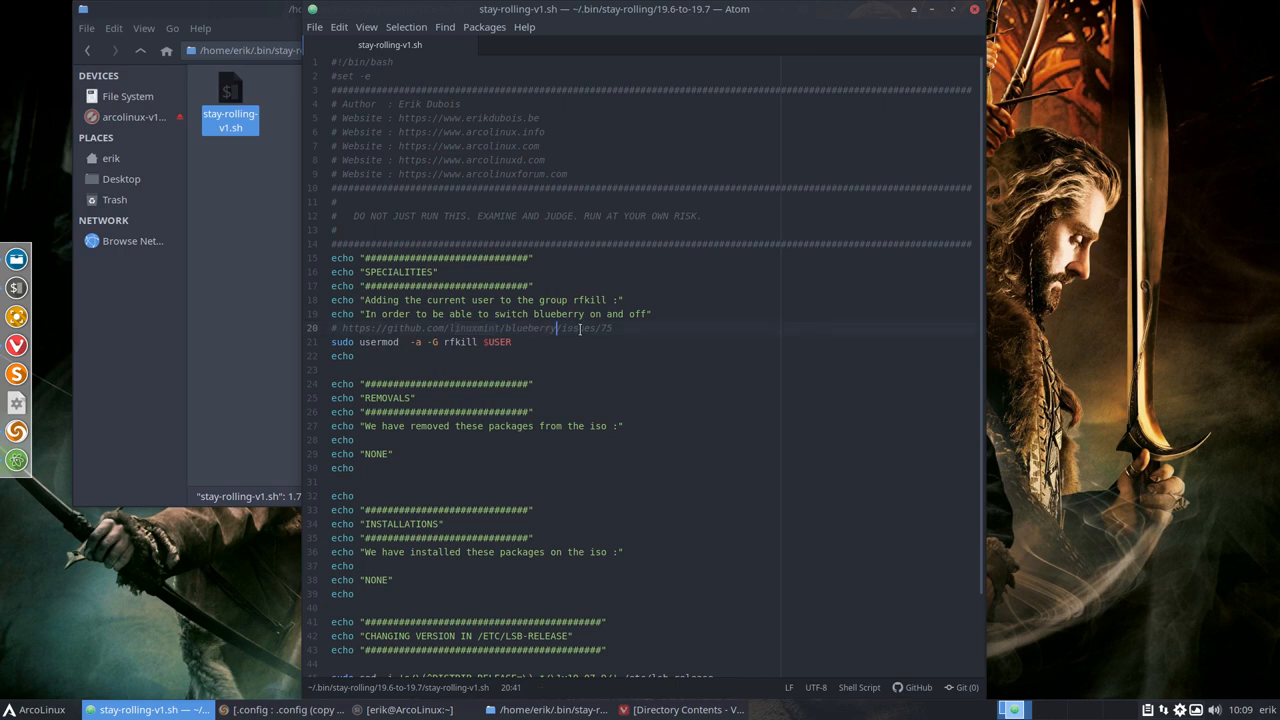
pyautogui.click(526, 342)
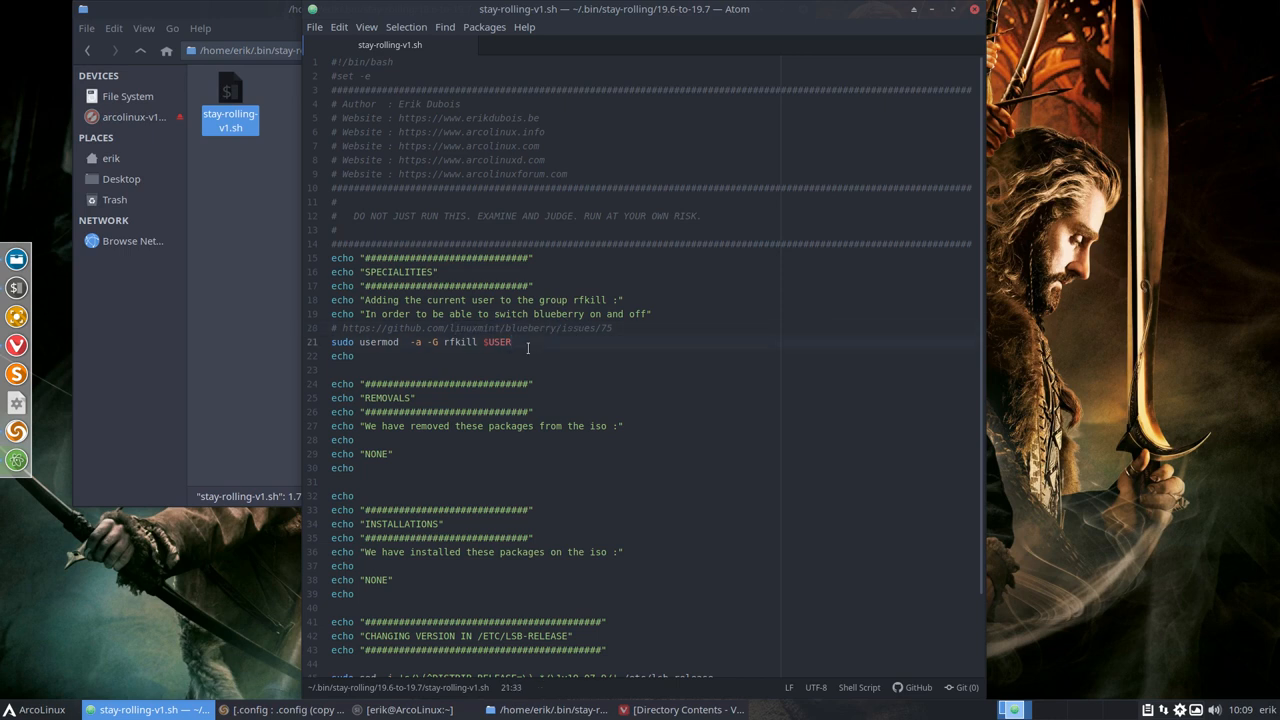
pyautogui.doubleClick(496, 342)
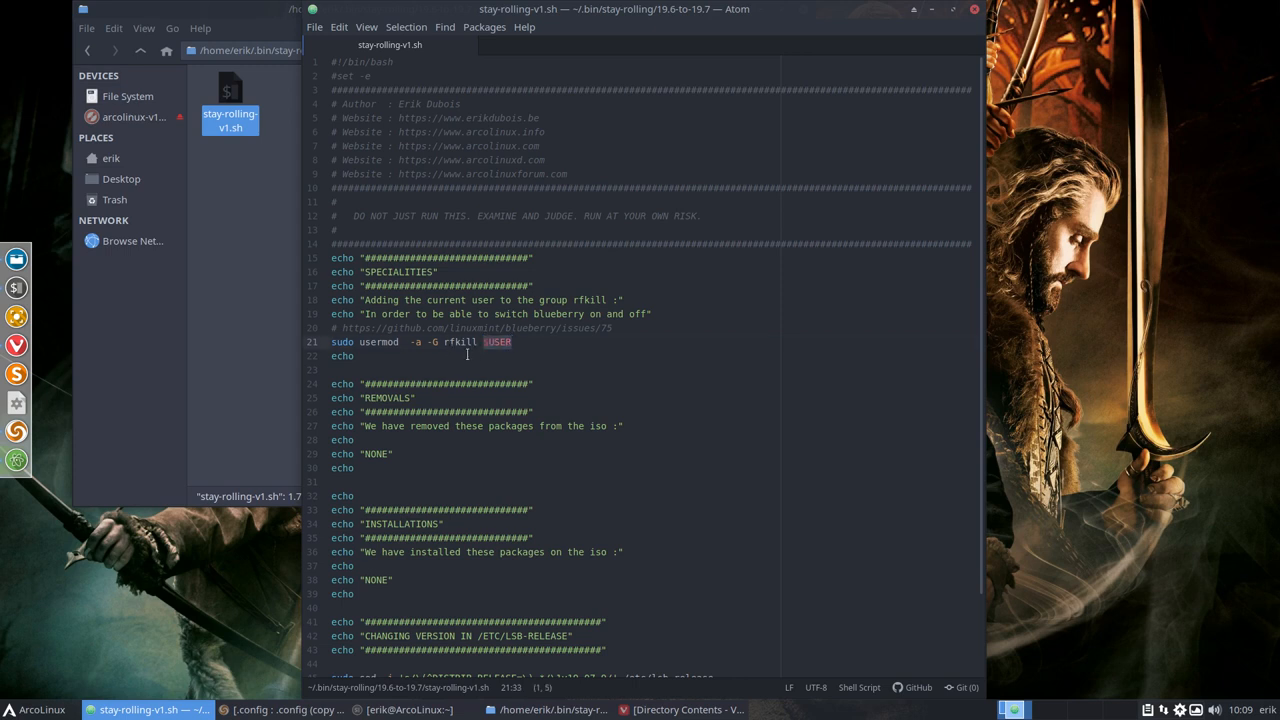
pyautogui.scroll(-3)
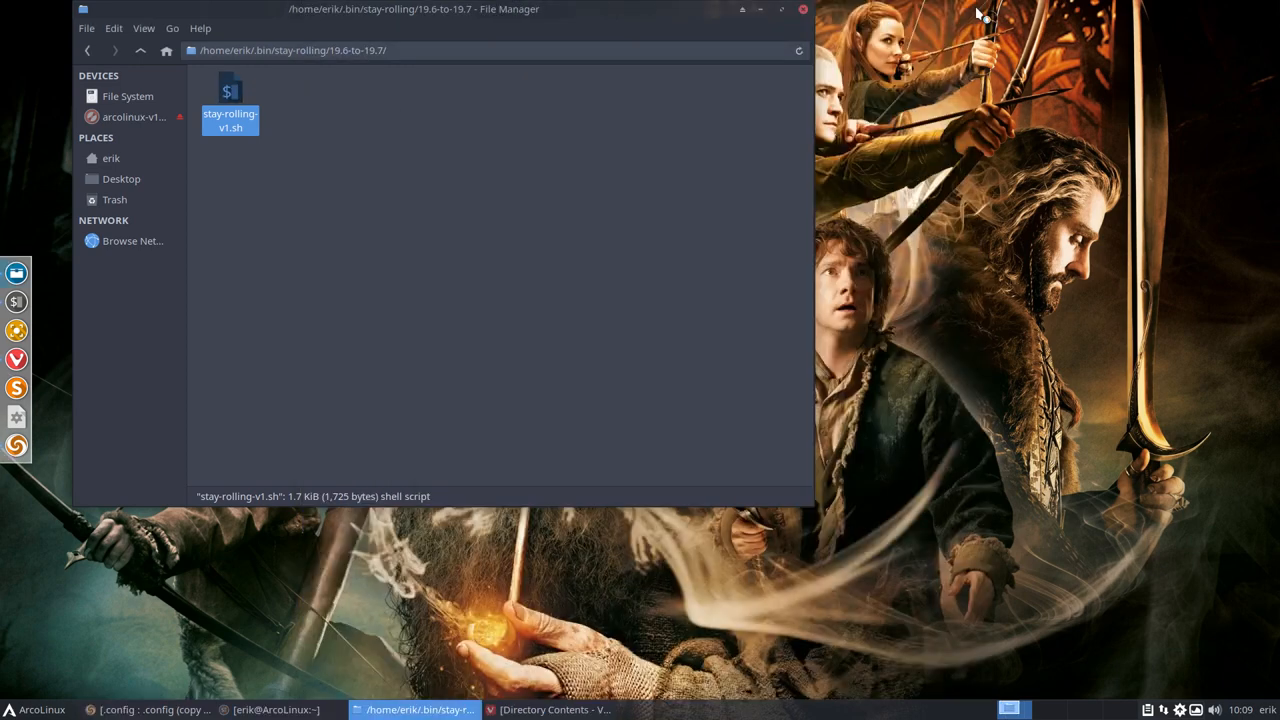
pyautogui.moveTo(288, 686)
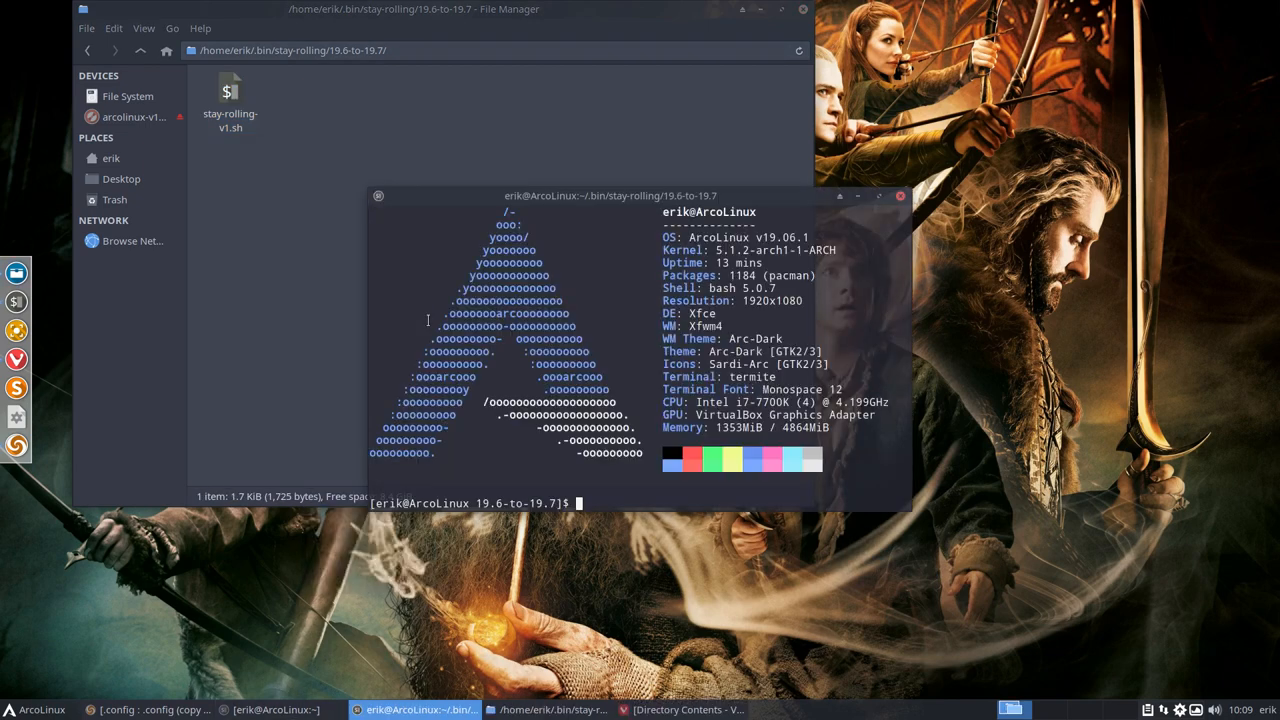
# Run ./stay-rolling-v1.sh, then neofetch to confirm ArcoLinux v19.07.9.
pyautogui.write('./st')
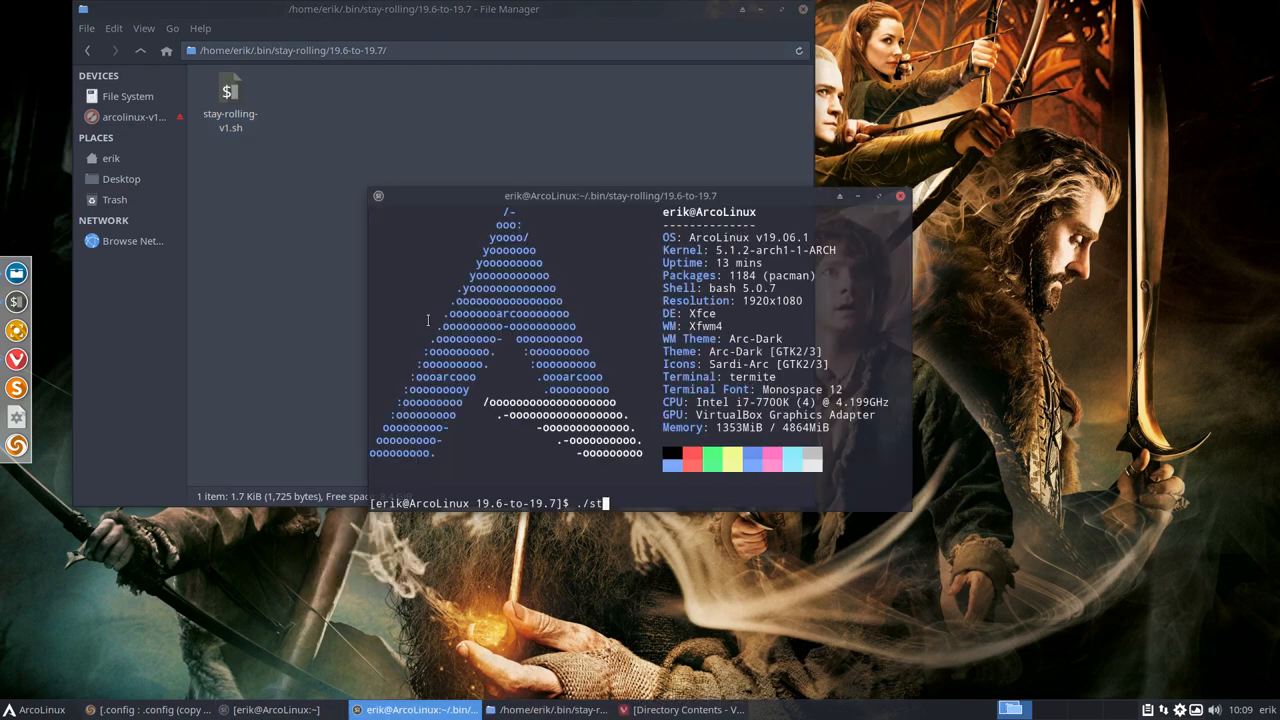
pyautogui.press('Return')
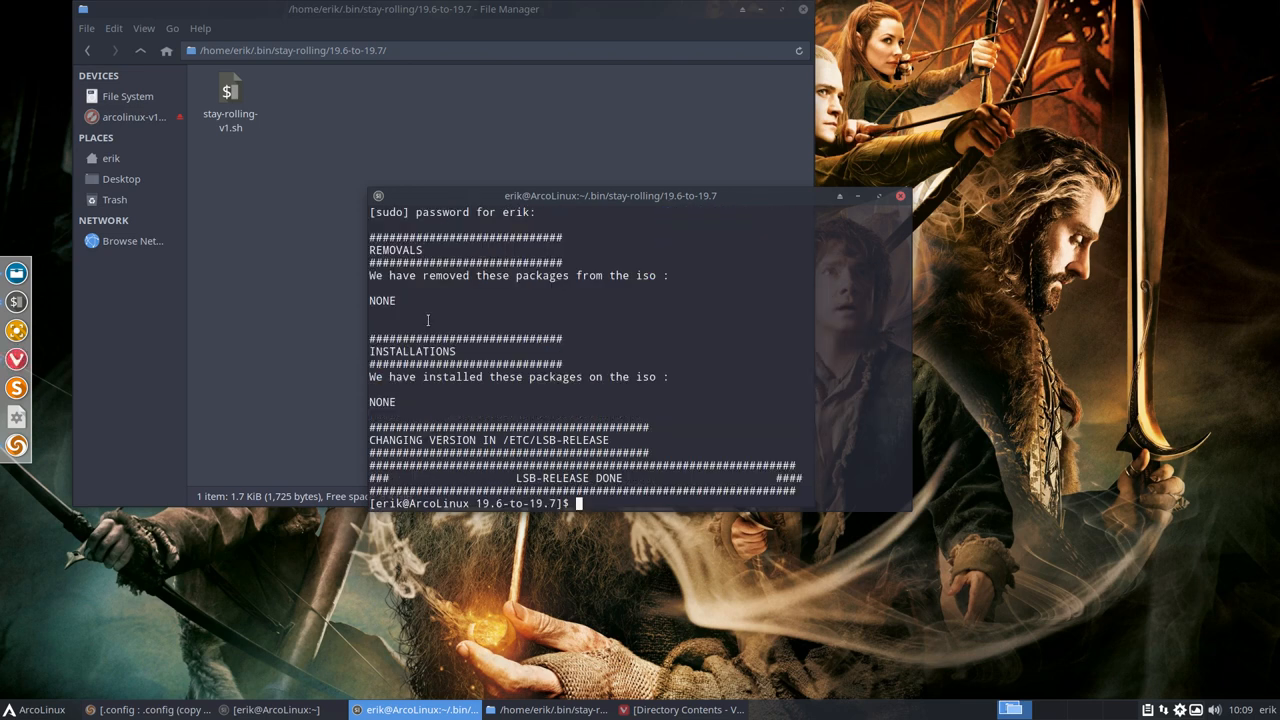
pyautogui.write('neofetch')
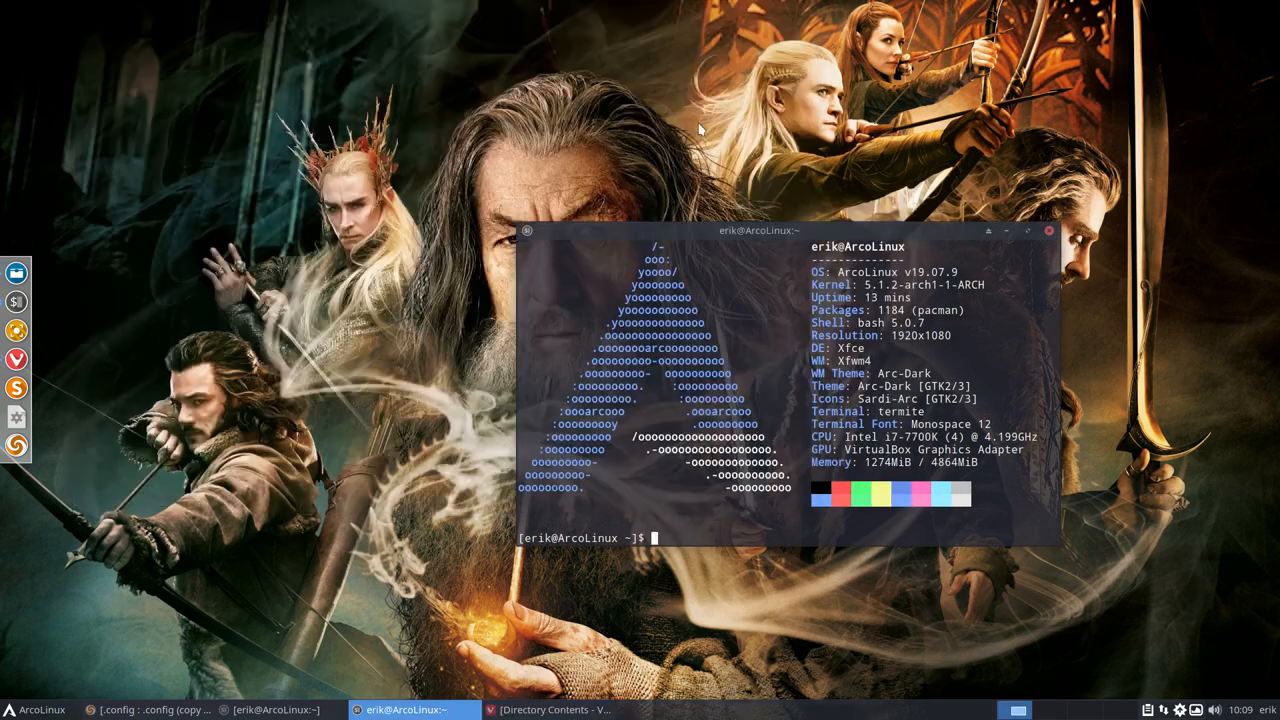
# Move the version-info terminal aside and dismiss the stray application launcher.
pyautogui.moveTo(784, 232); pyautogui.dragTo(548, 96)
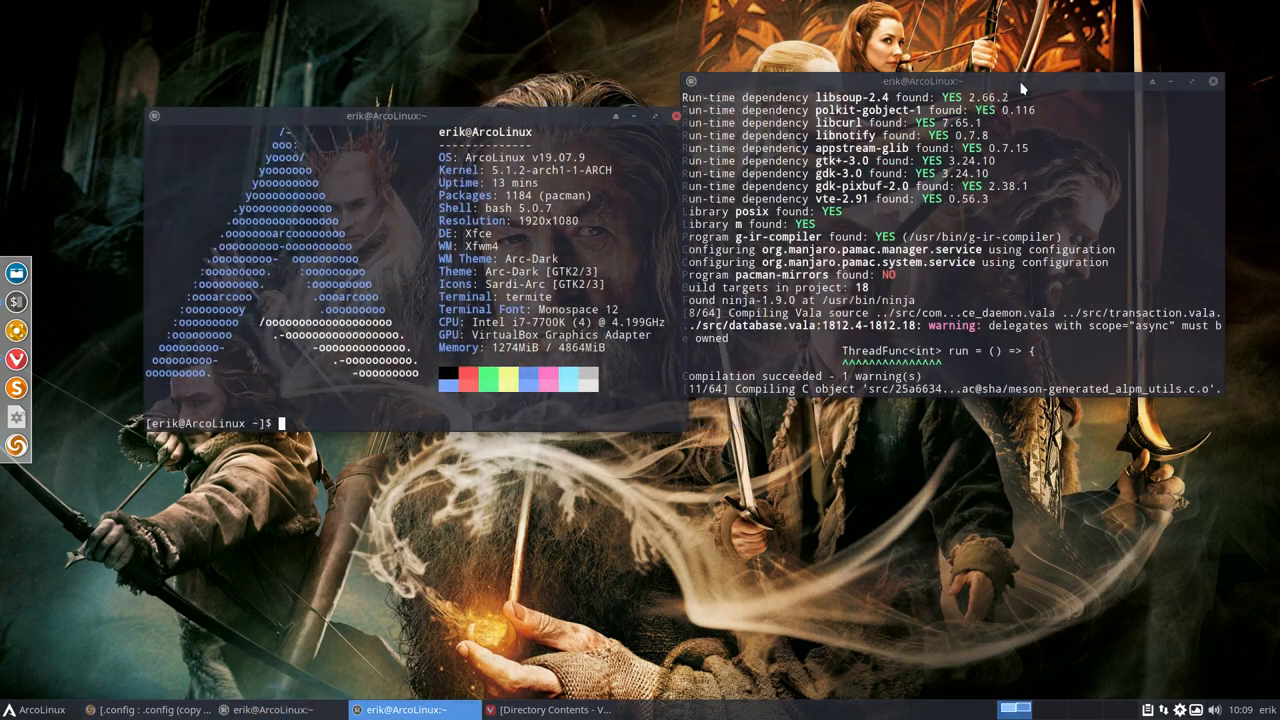
pyautogui.click(1224, 80)
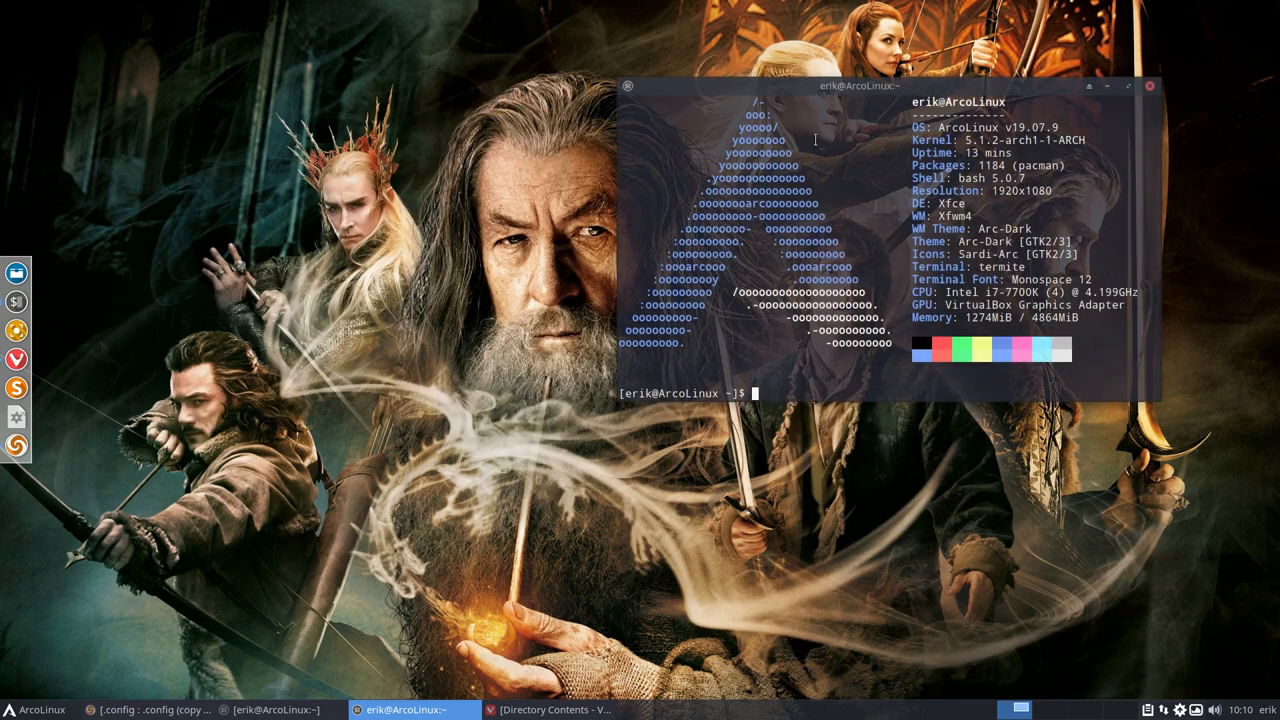
pyautogui.moveTo(48, 448)
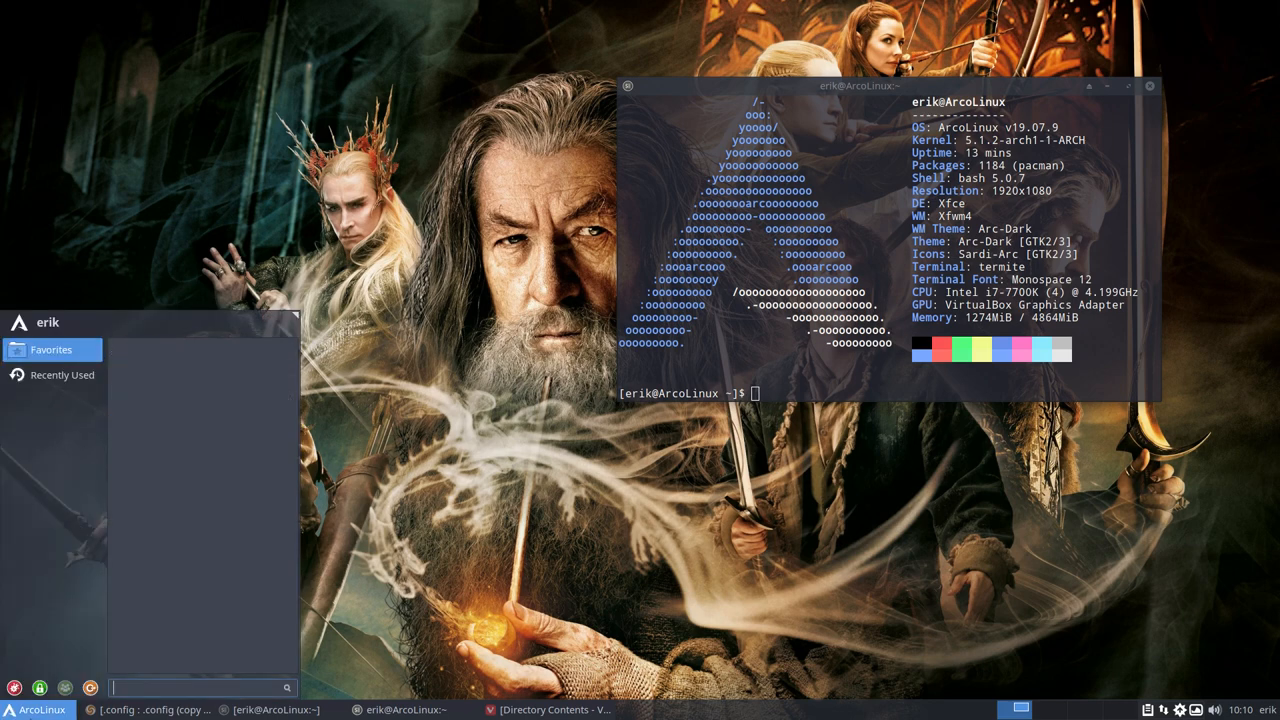
pyautogui.write('p')
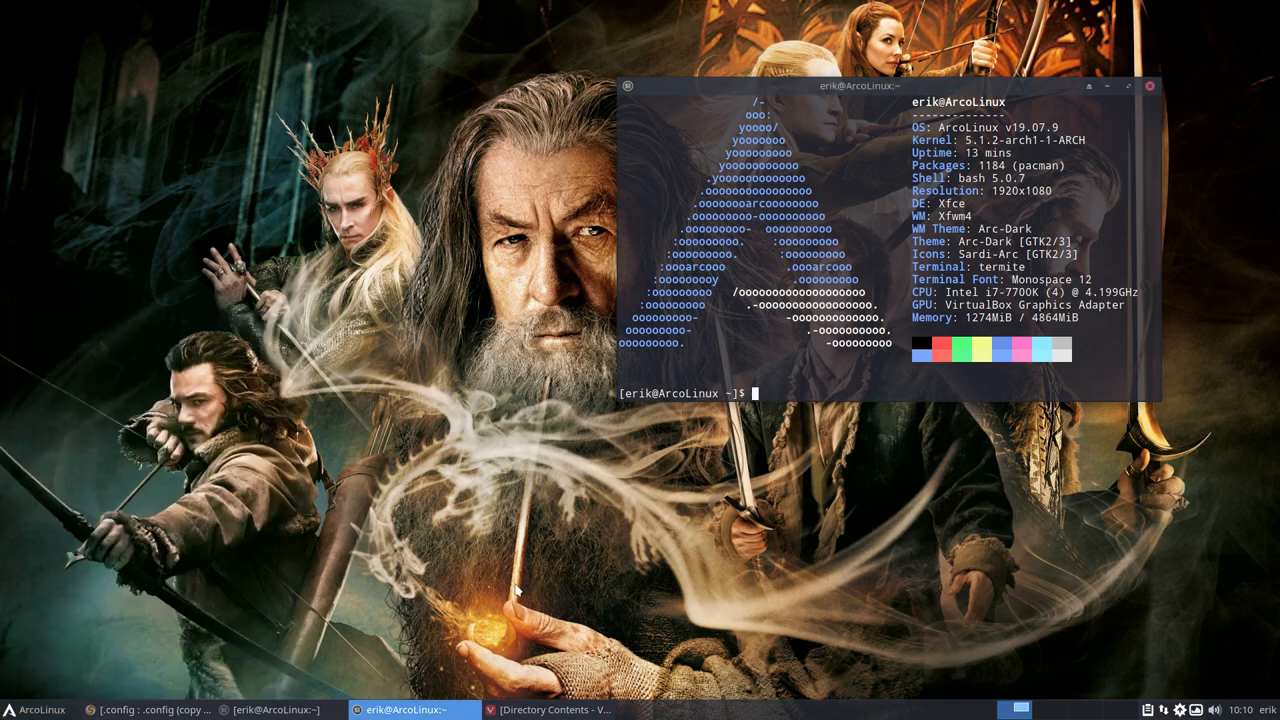
pyautogui.click(36, 708)
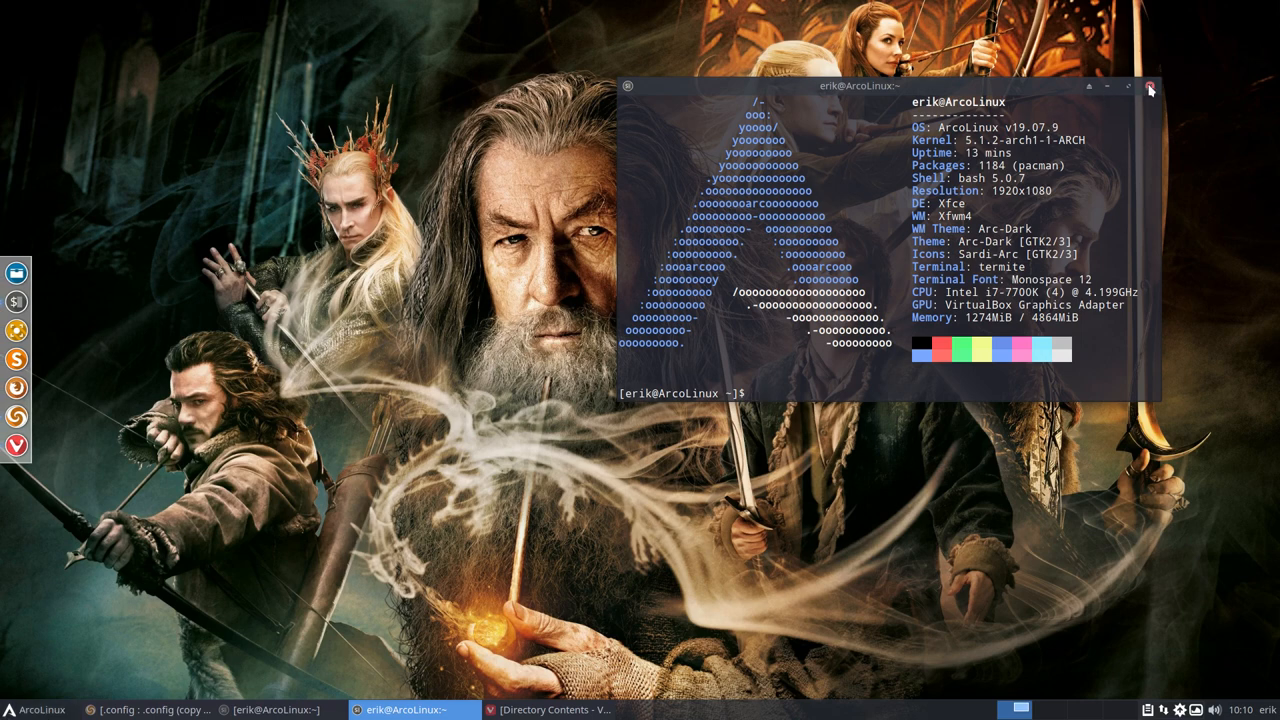
# Close the version-info terminal and restore the one building timeshift from the yay cache.
pyautogui.click(1150, 88)
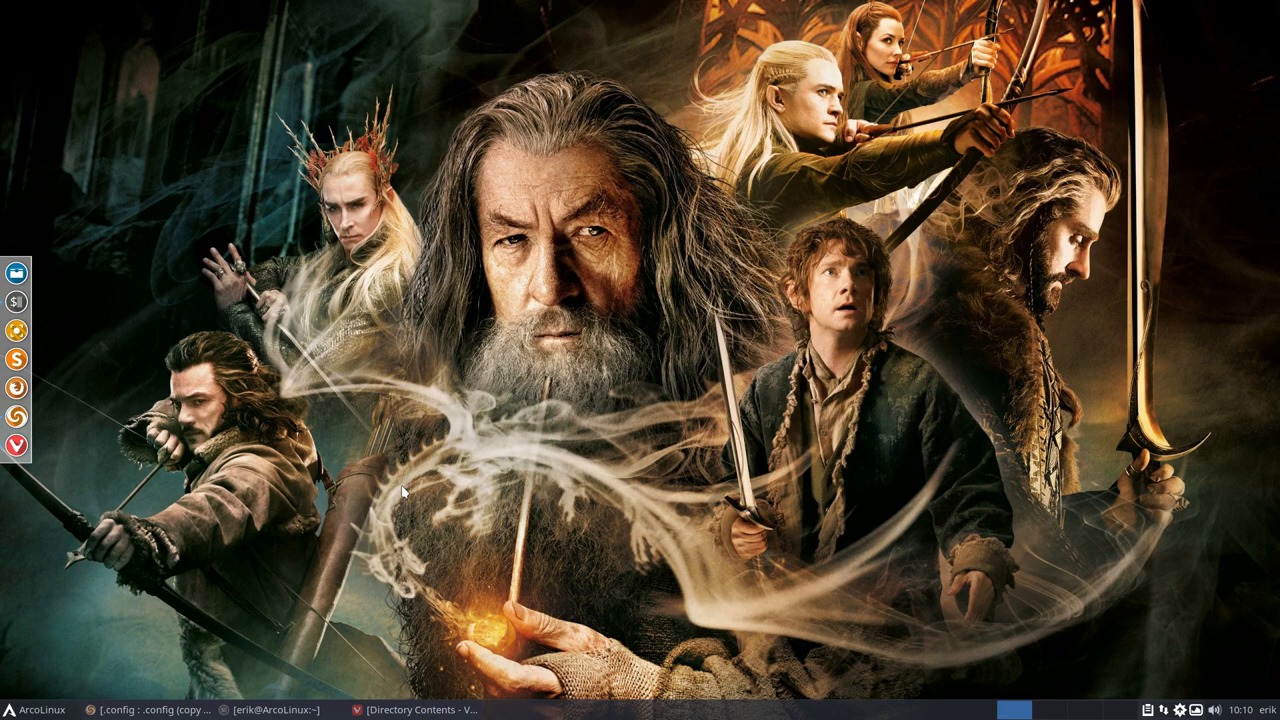
pyautogui.moveTo(318, 704)
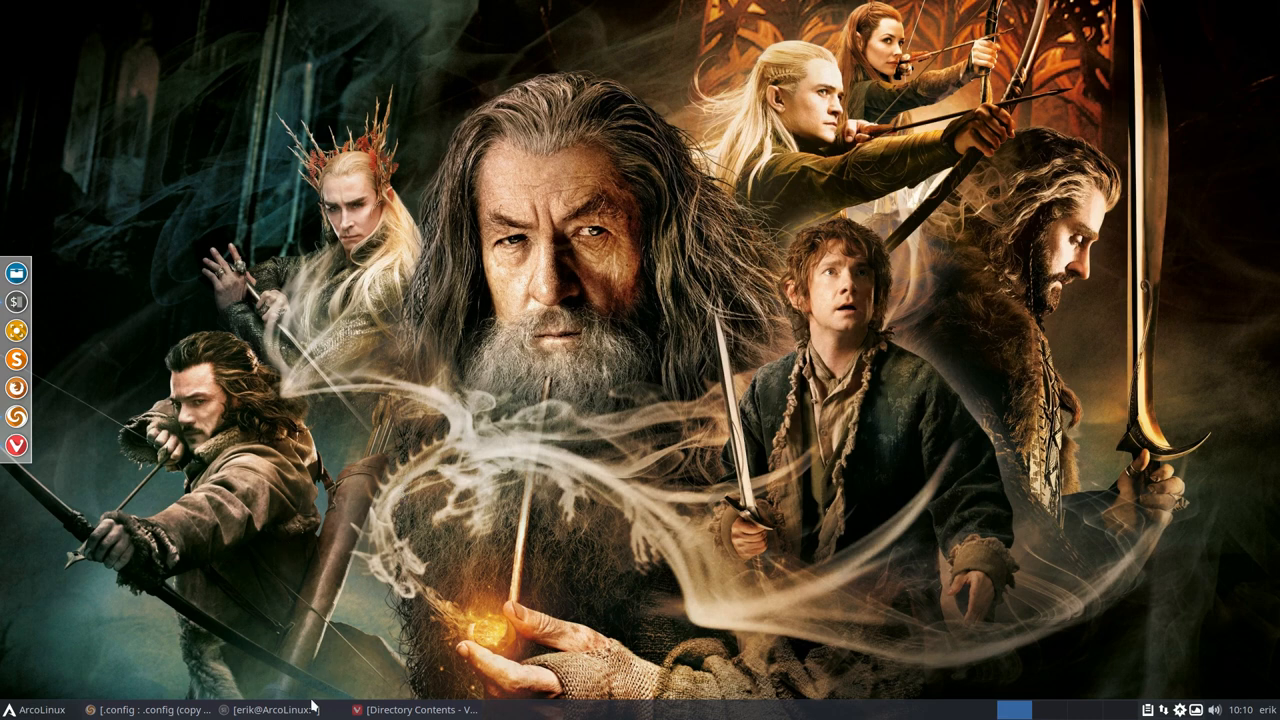
pyautogui.click(280, 704)
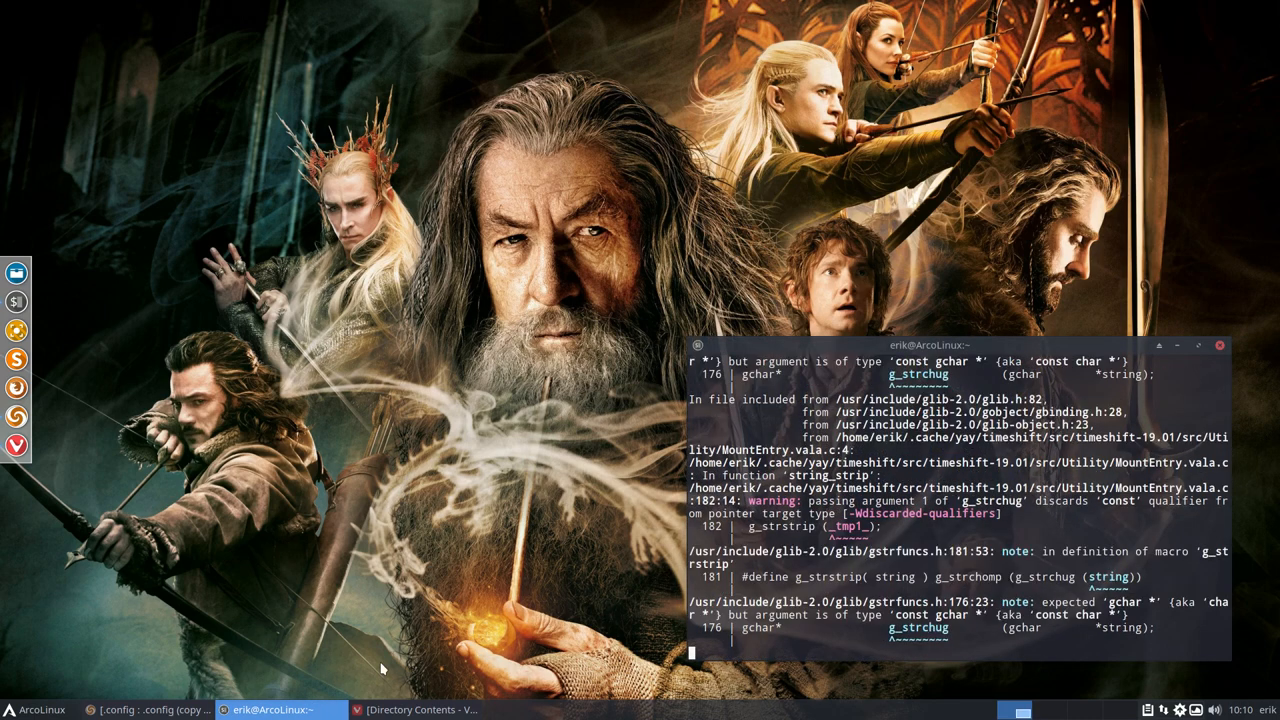